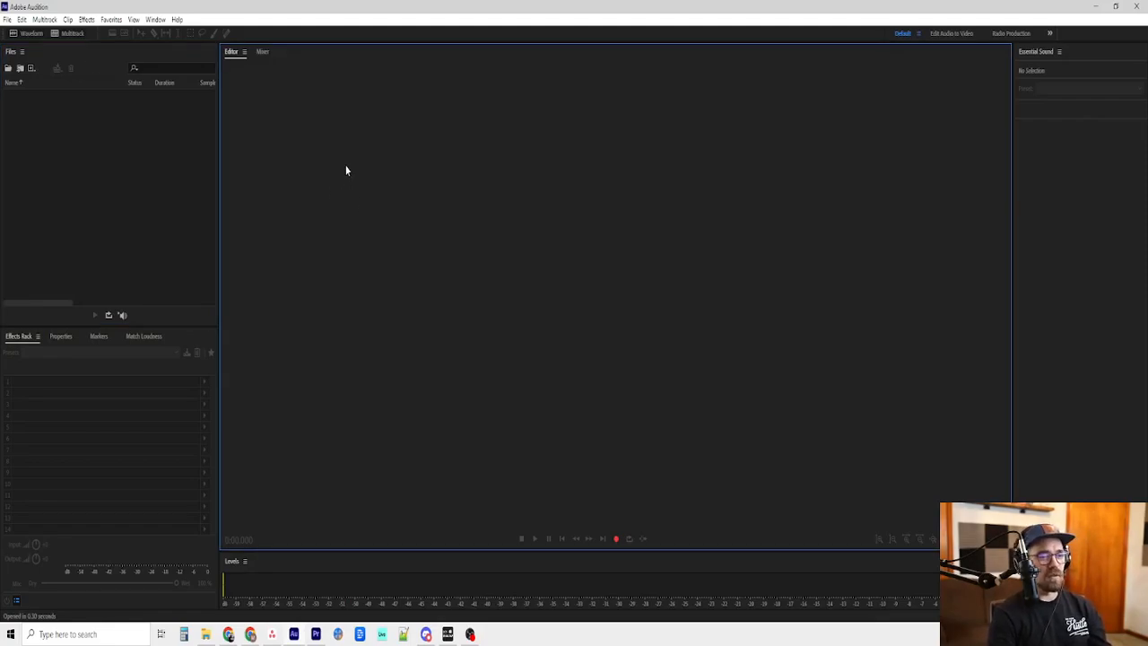
mouse_move(353, 122)
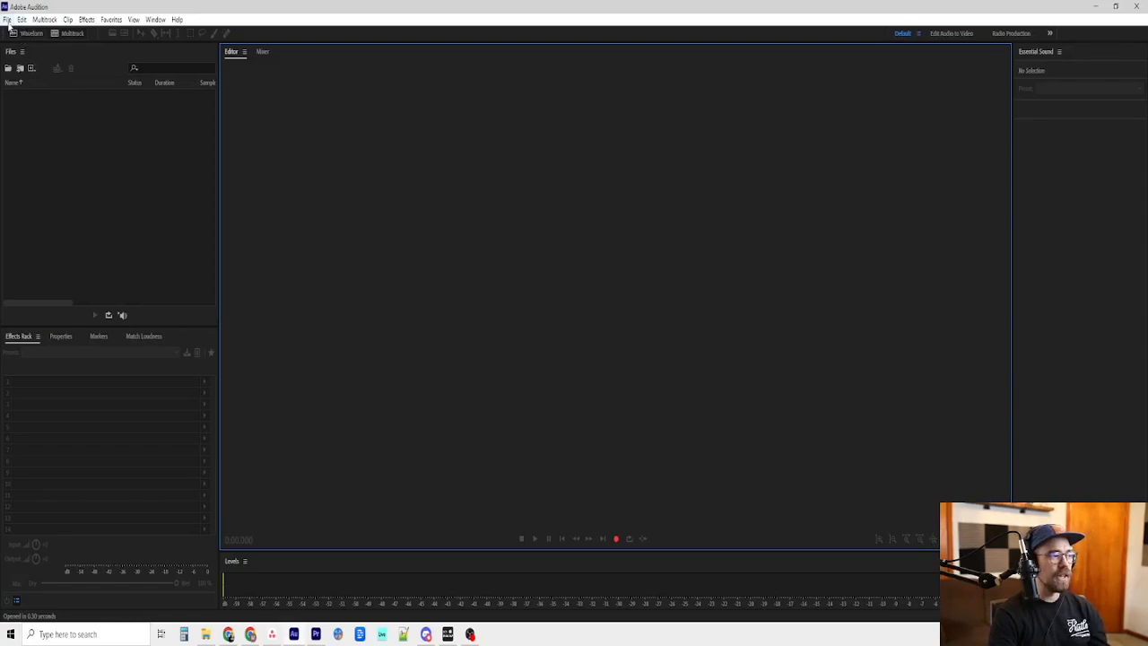
mouse_move(377, 198)
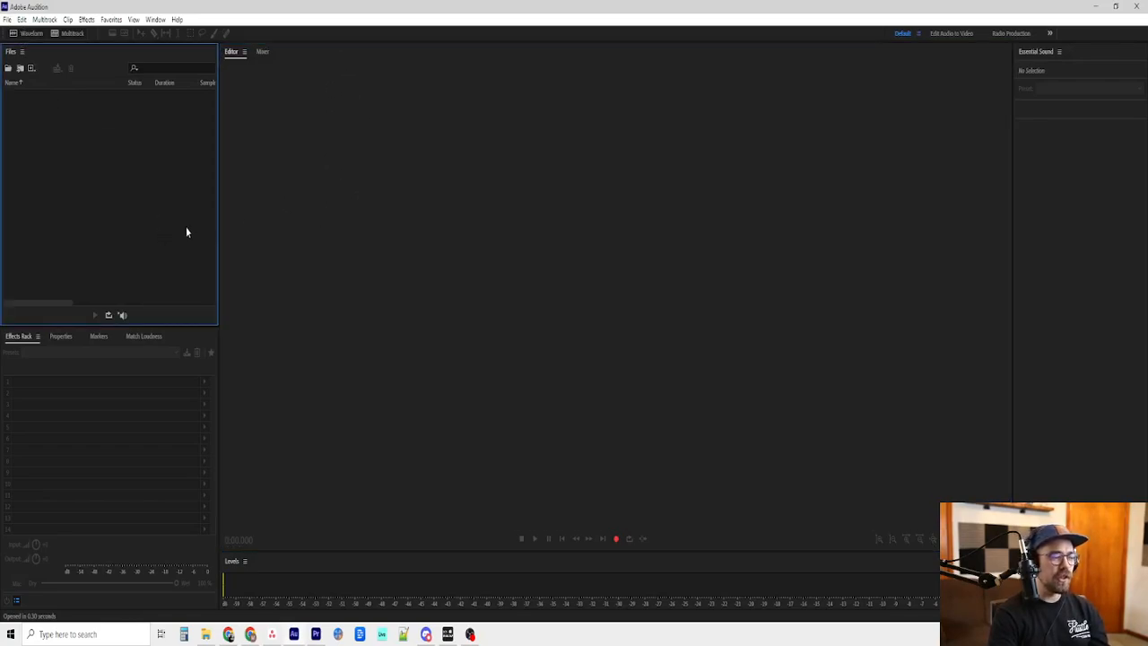
mouse_move(165, 208)
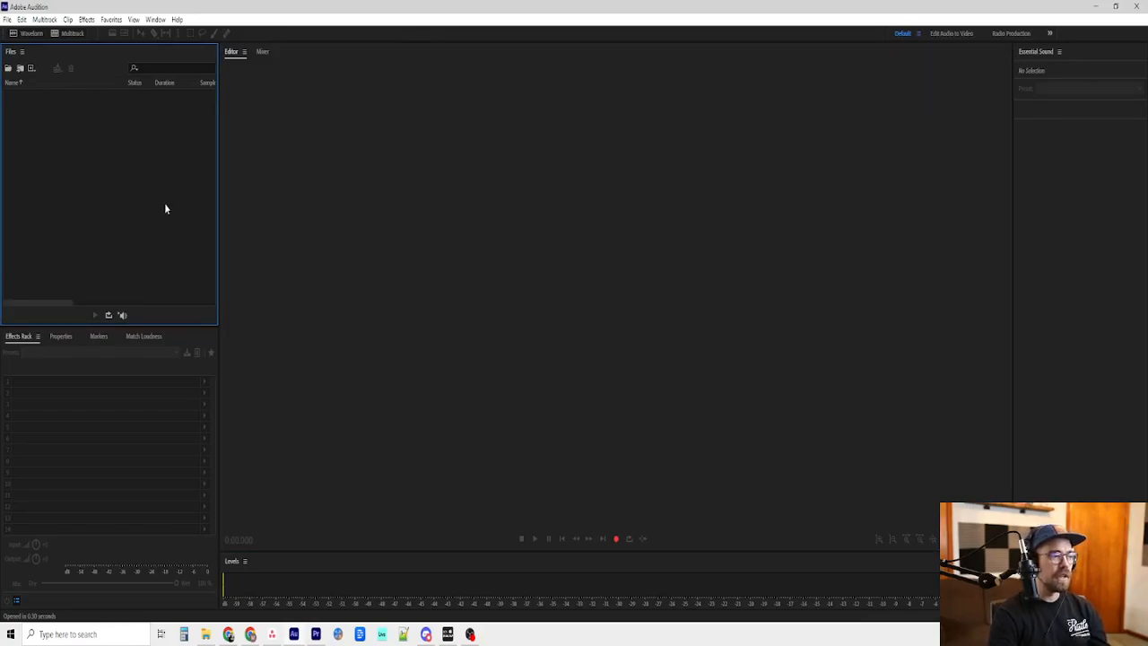
mouse_move(482, 165)
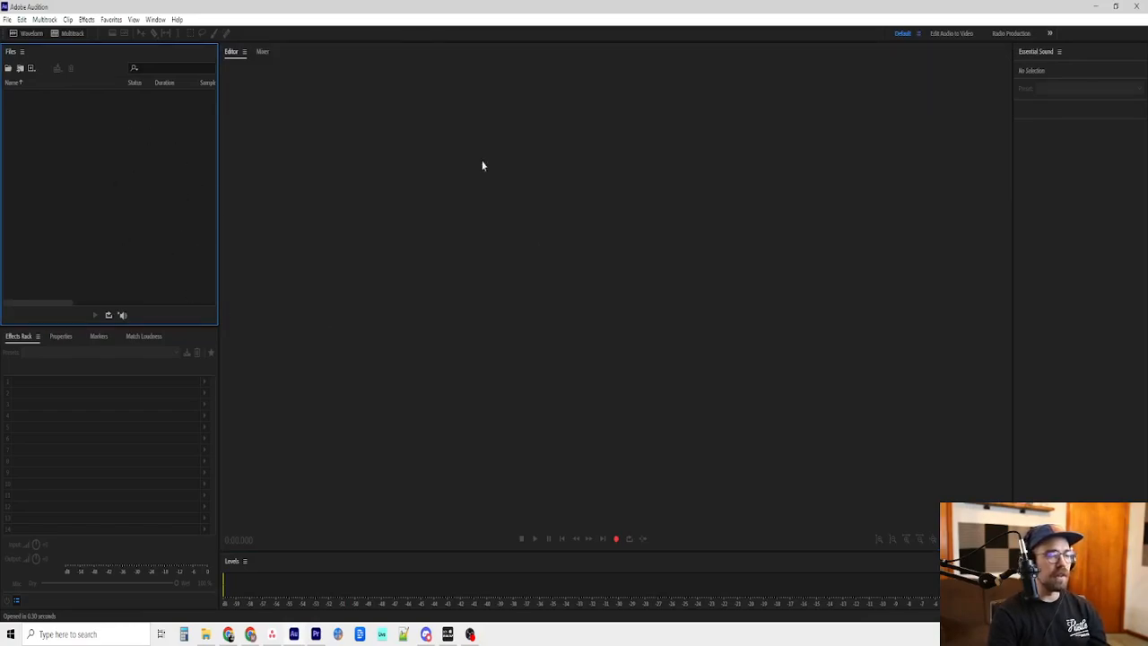
mouse_move(360, 127)
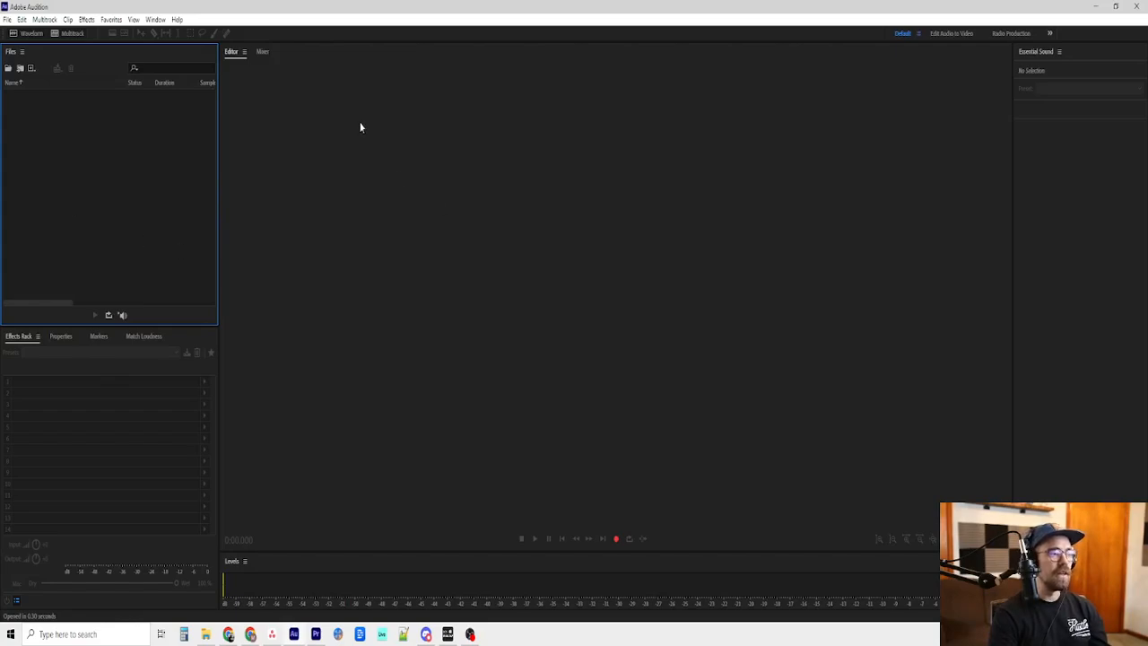
Reveal the Edit menu's Preferences submenu listing the preference categories
click(22, 18)
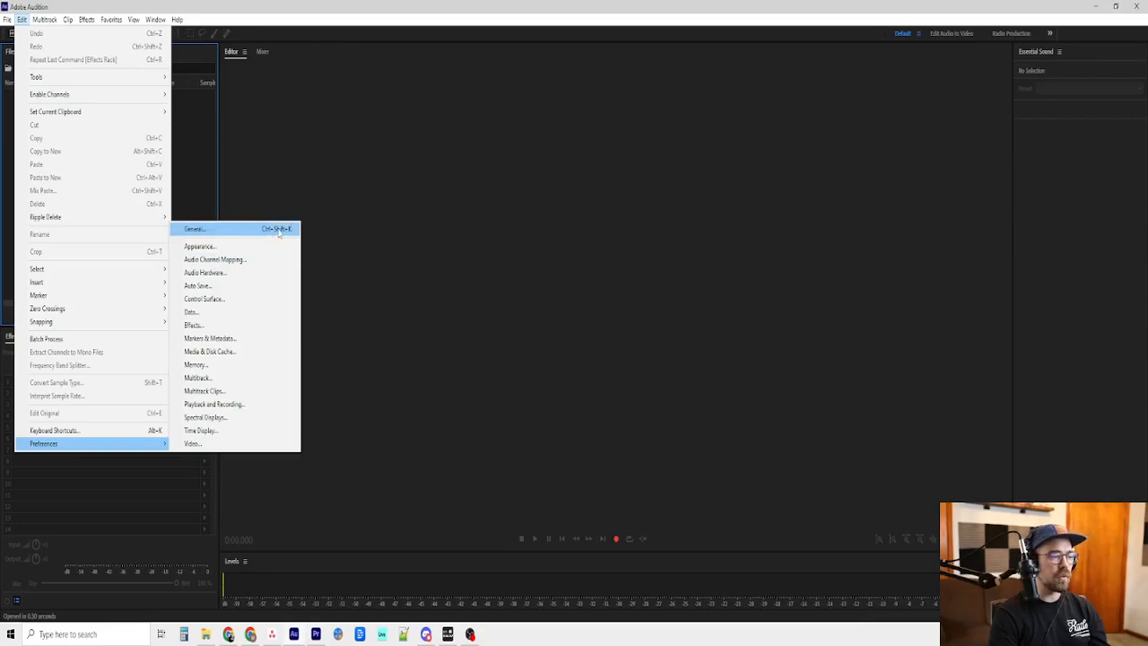
Show the General page of the Preferences dialog for review
click(193, 230)
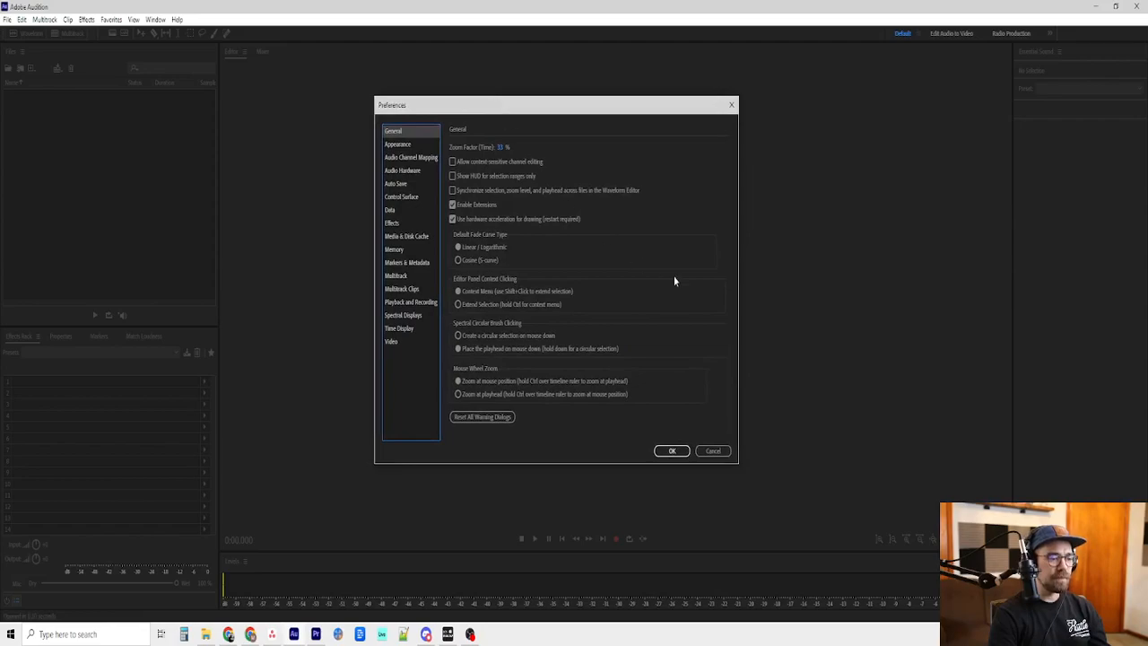
mouse_move(516, 410)
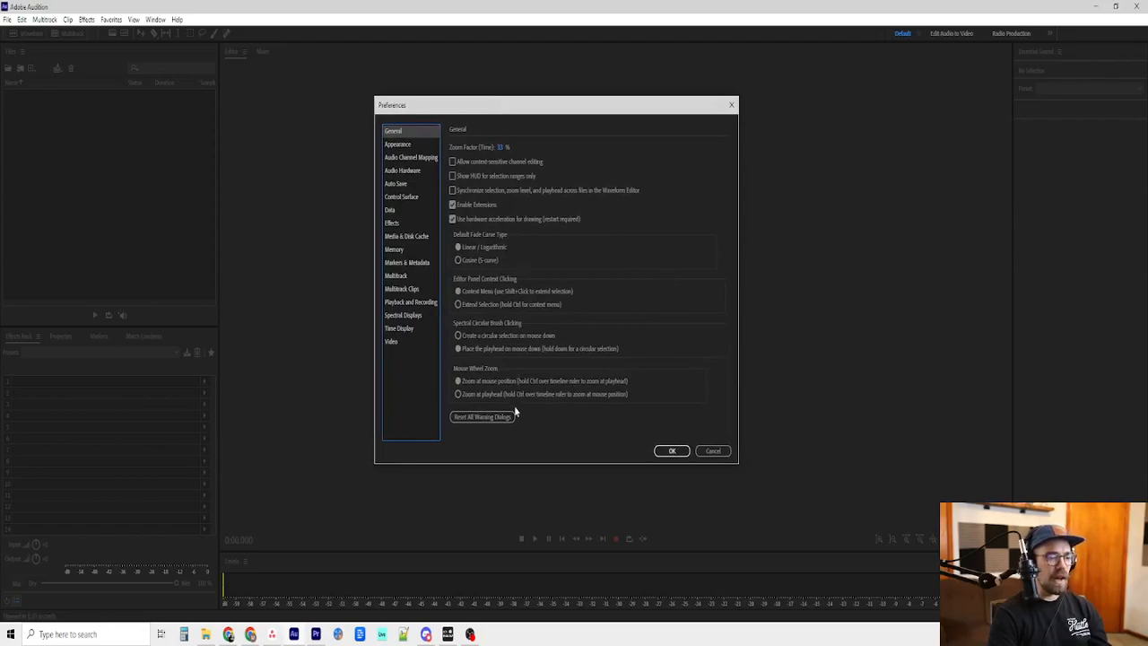
mouse_move(409, 117)
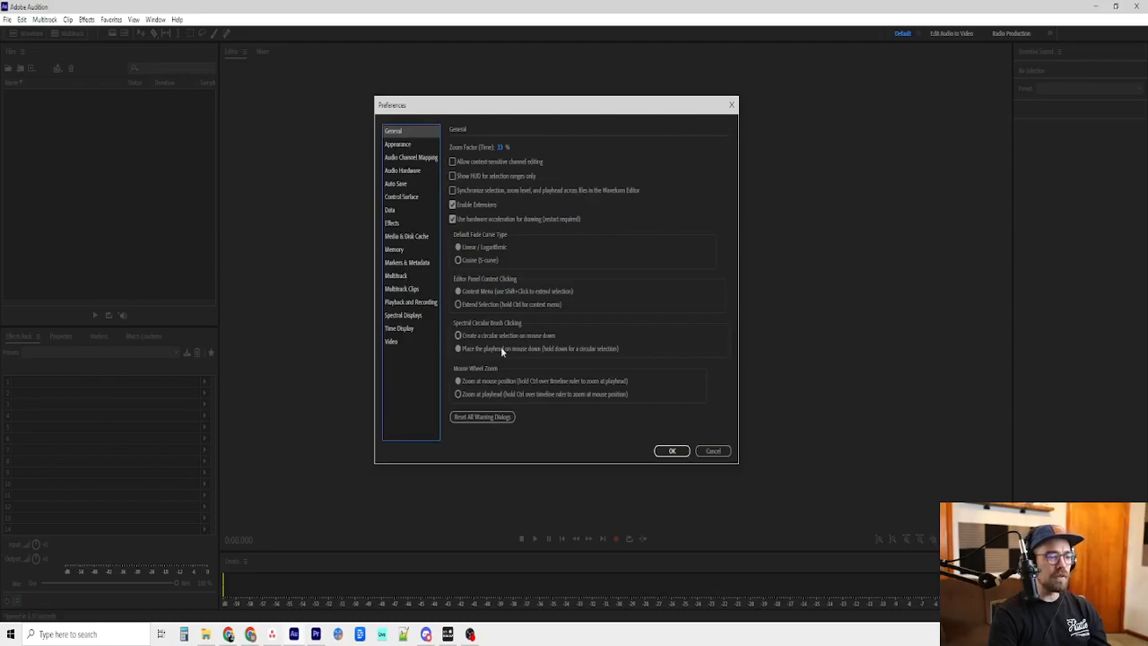
mouse_move(565, 268)
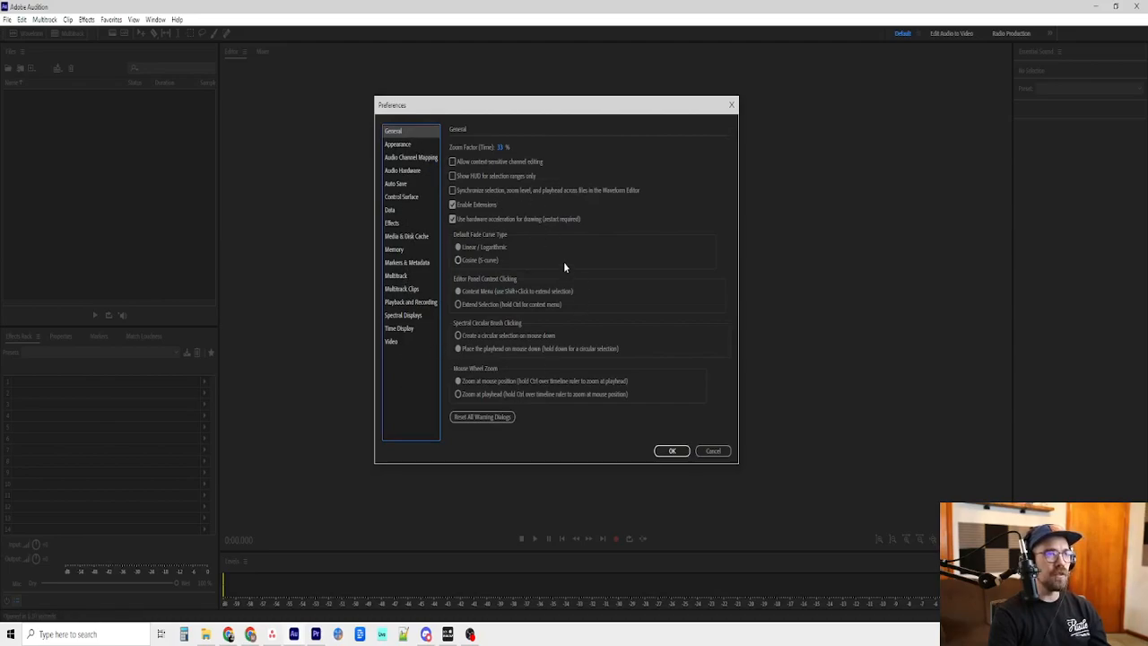
mouse_move(565, 124)
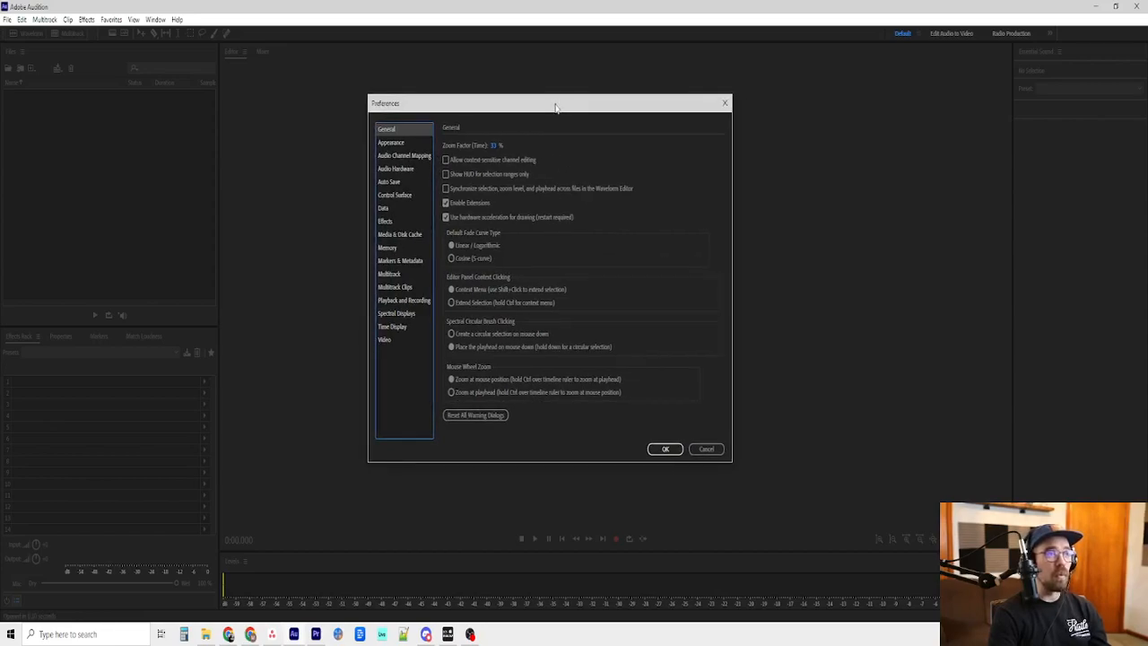
mouse_move(567, 118)
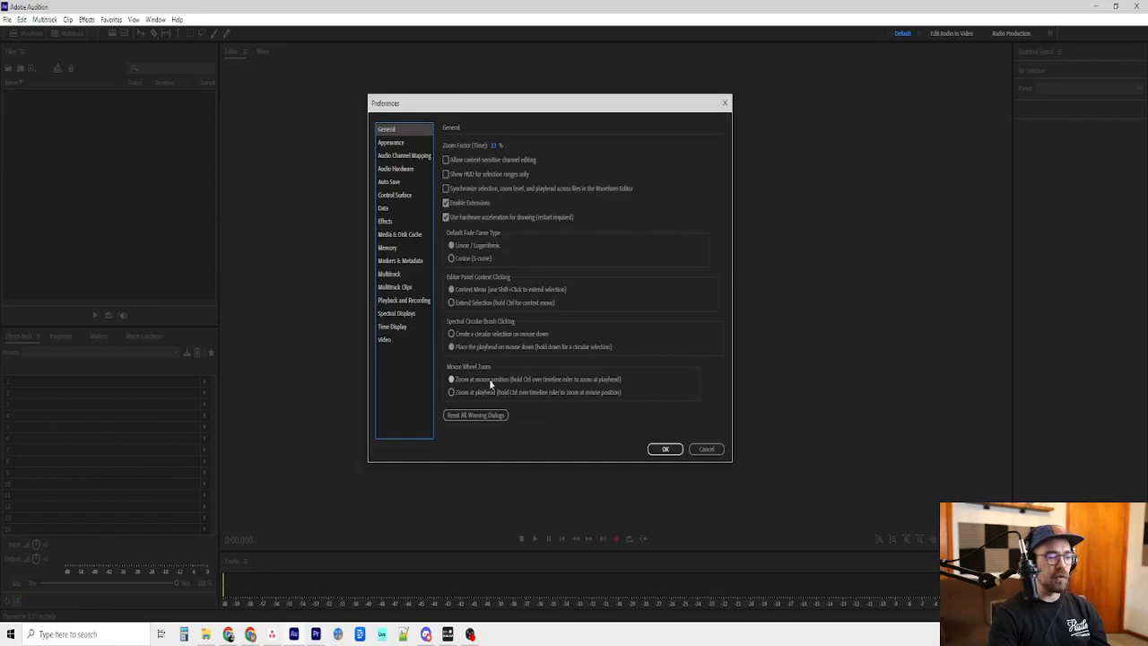
mouse_move(567, 383)
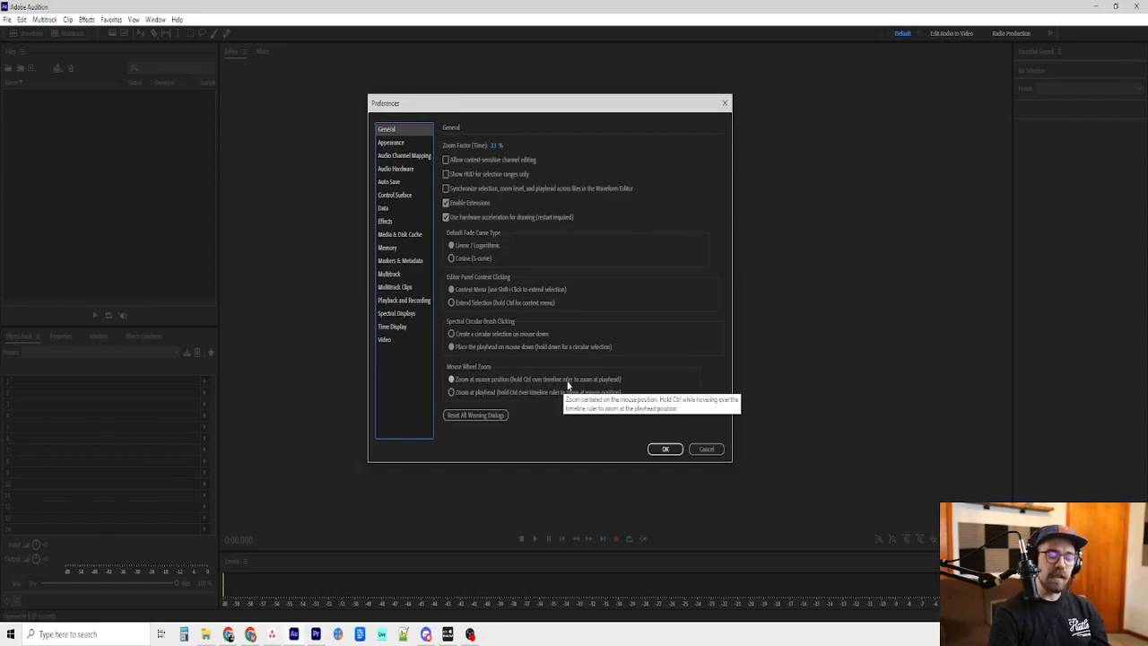
mouse_move(621, 366)
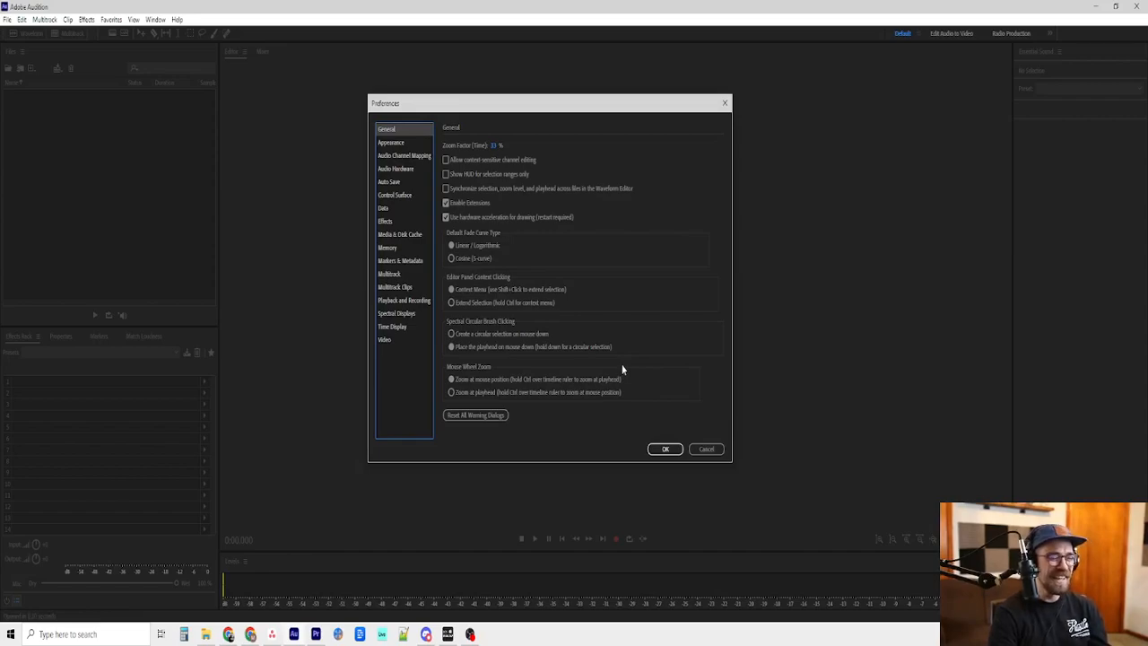
mouse_move(535, 402)
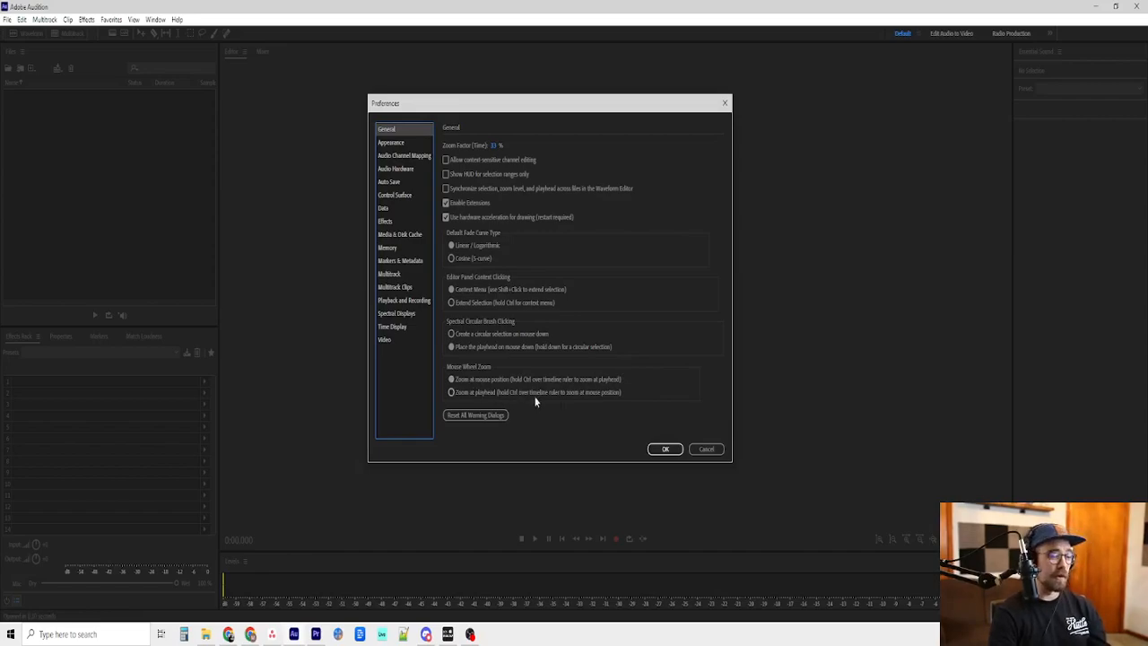
mouse_move(545, 378)
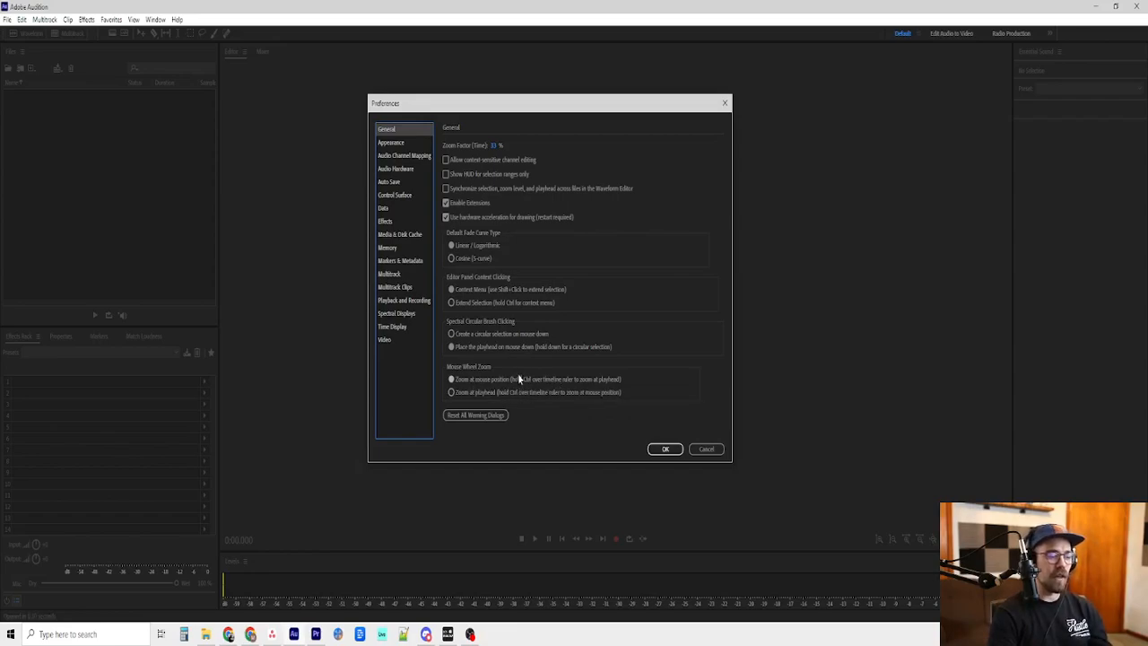
mouse_move(559, 282)
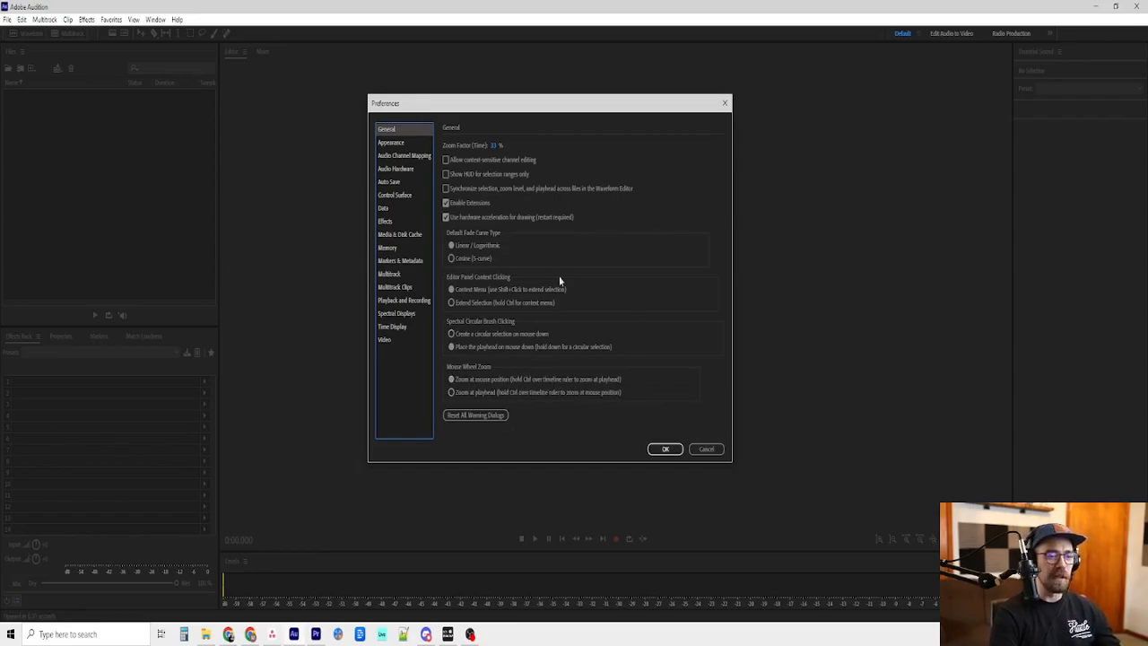
mouse_move(743, 362)
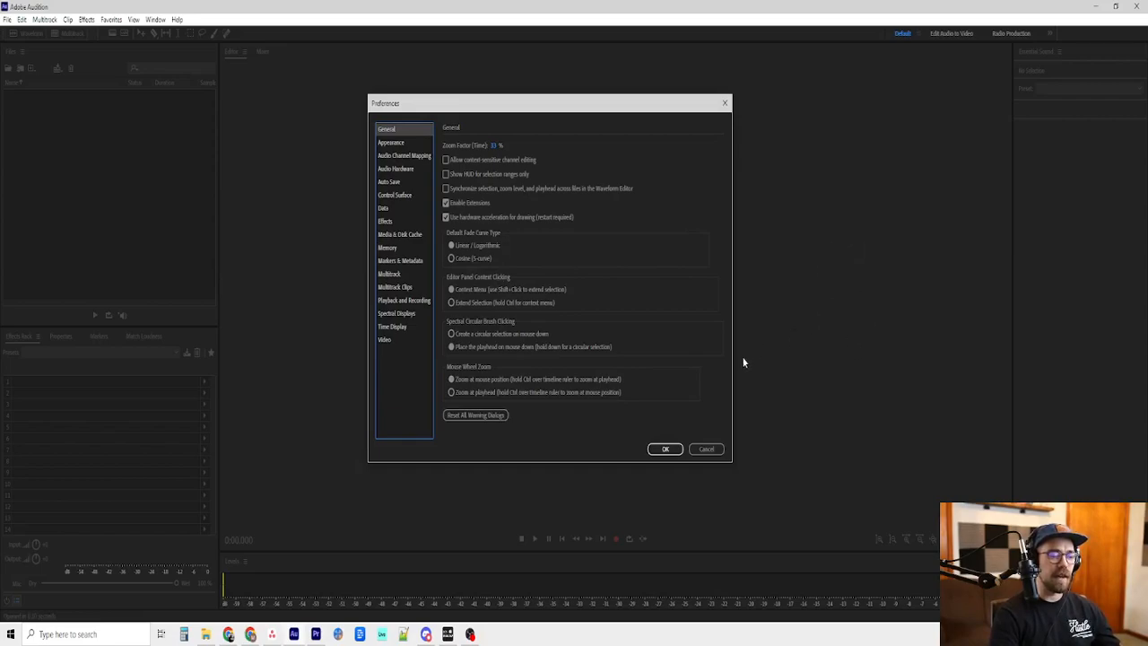
mouse_move(938, 297)
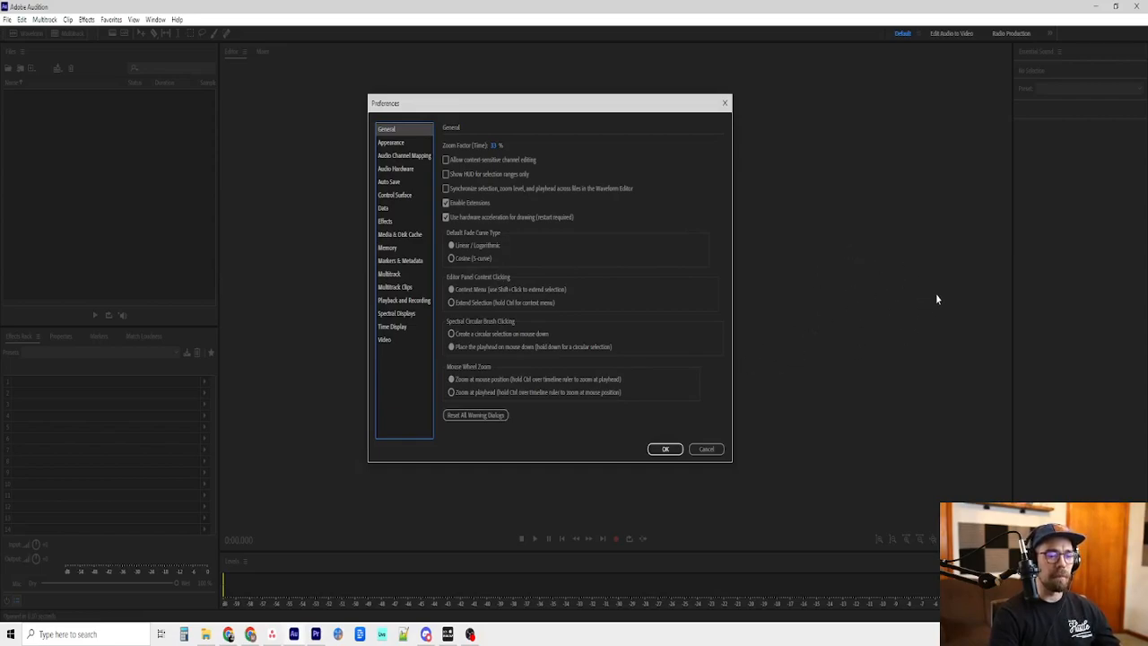
mouse_move(488, 400)
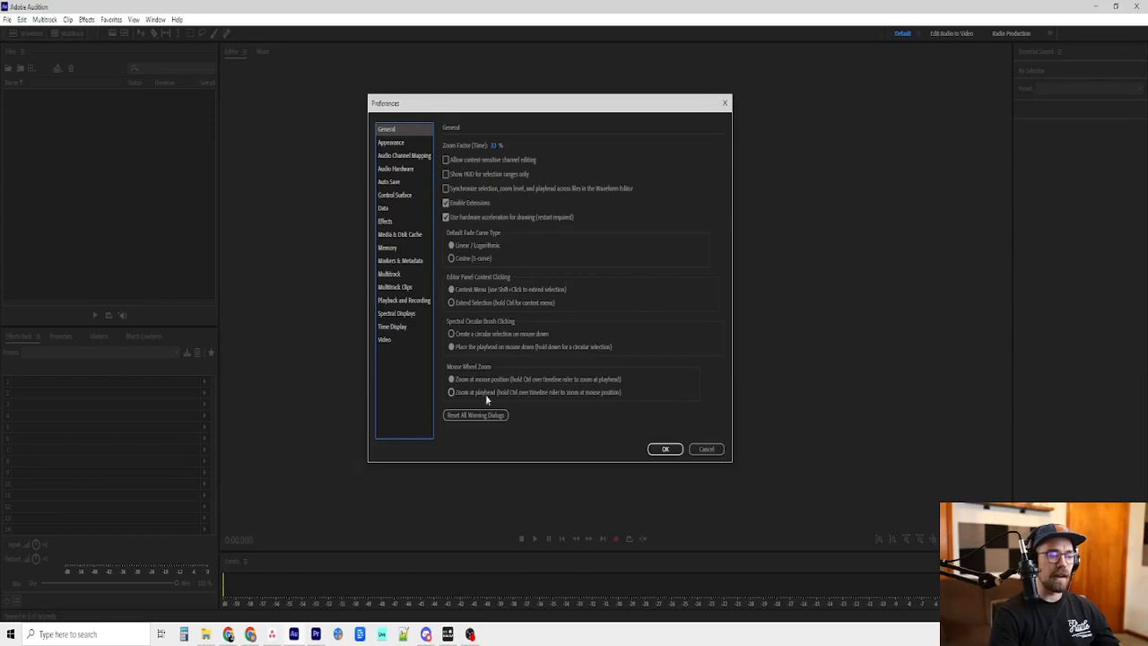
mouse_move(538, 378)
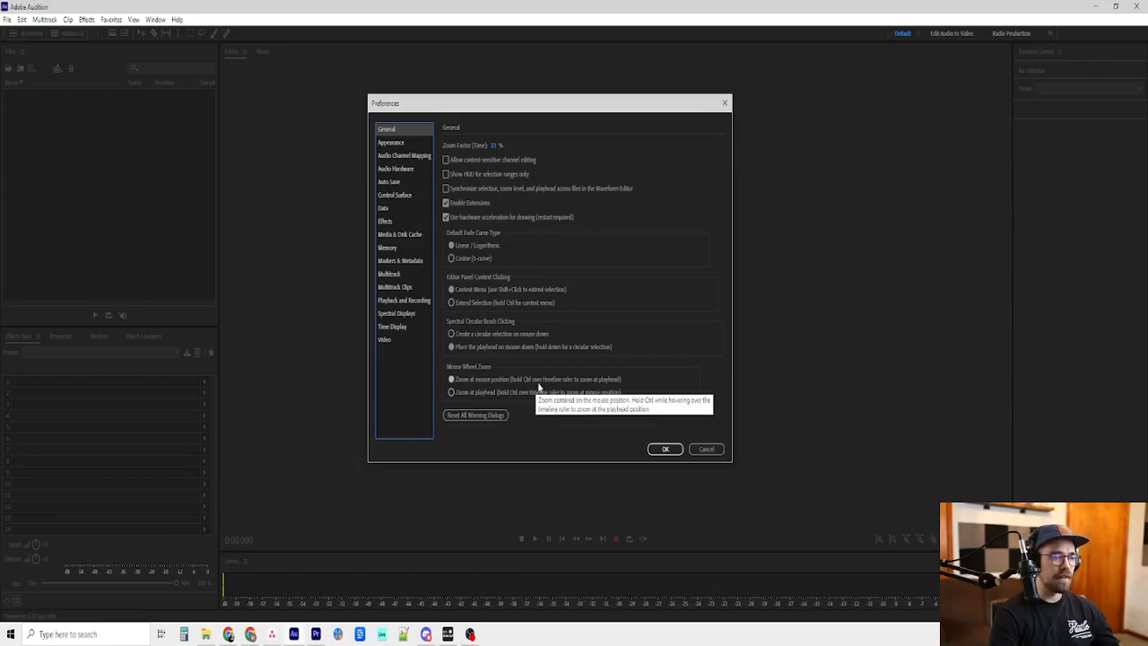
mouse_move(524, 258)
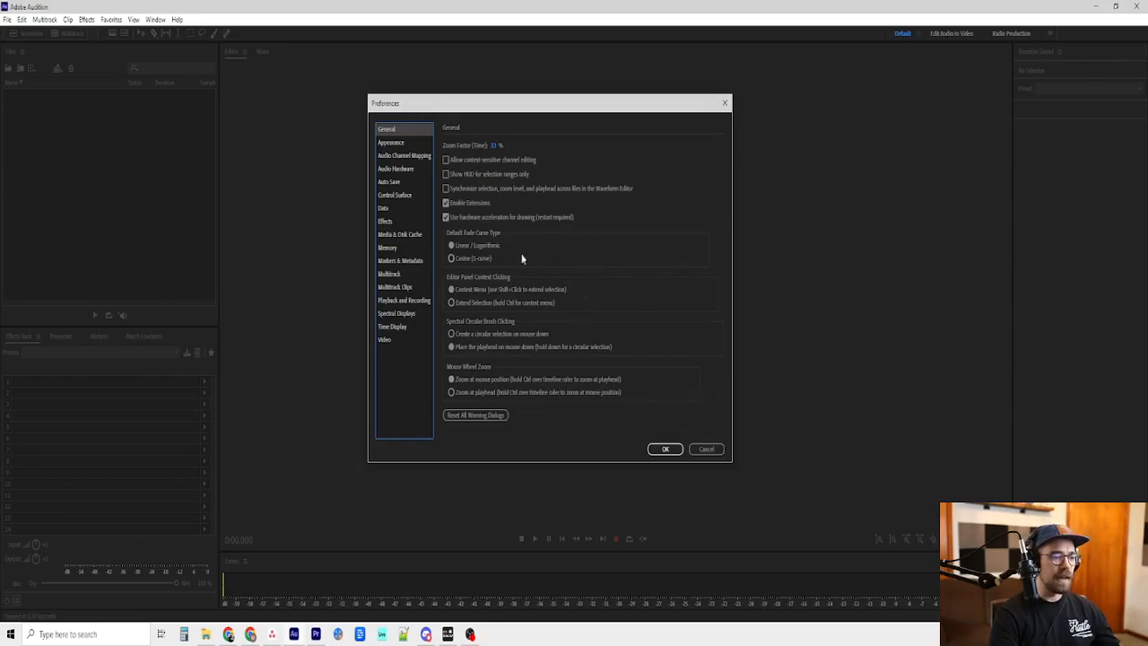
mouse_move(499, 240)
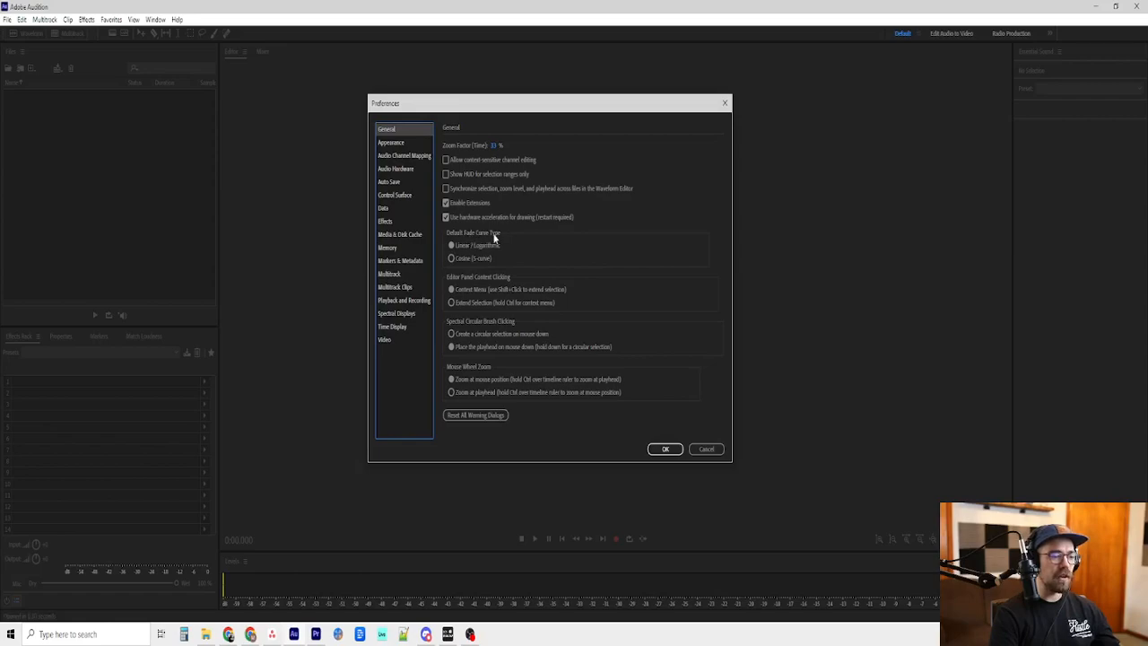
mouse_move(488, 255)
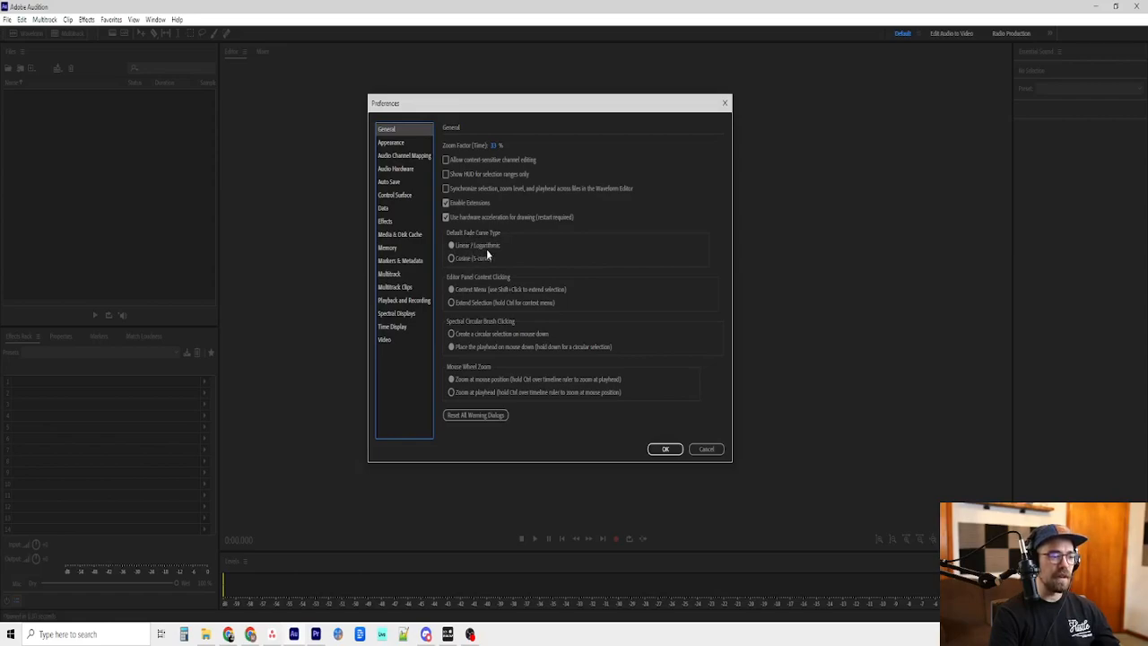
mouse_move(465, 259)
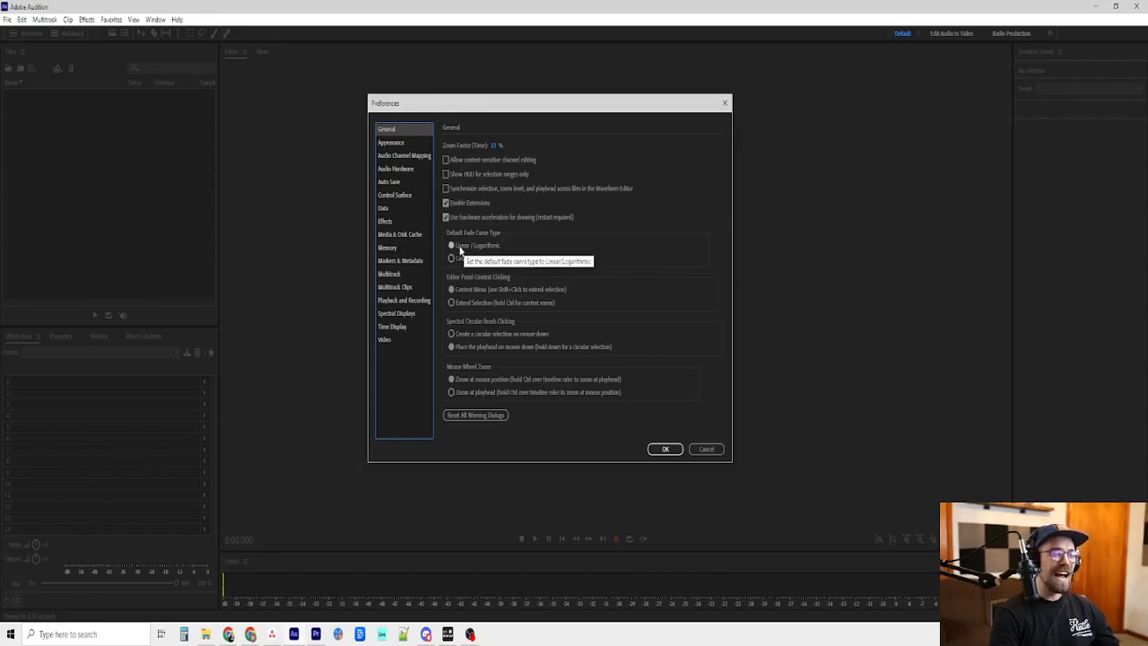
mouse_move(452, 258)
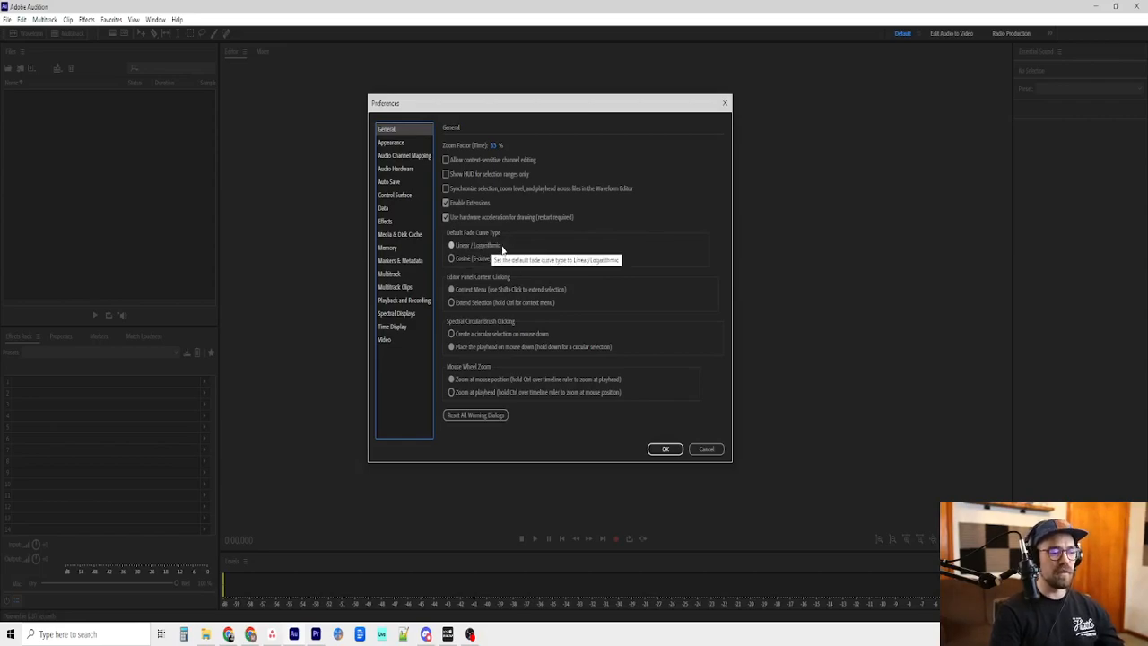
mouse_move(475, 276)
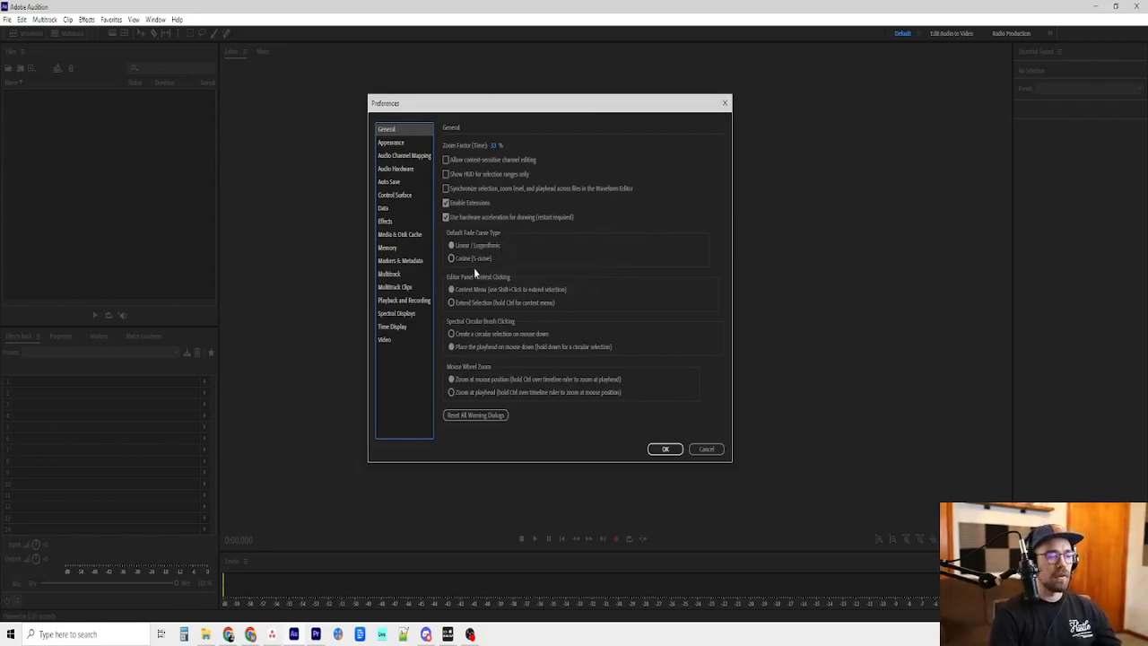
mouse_move(475, 251)
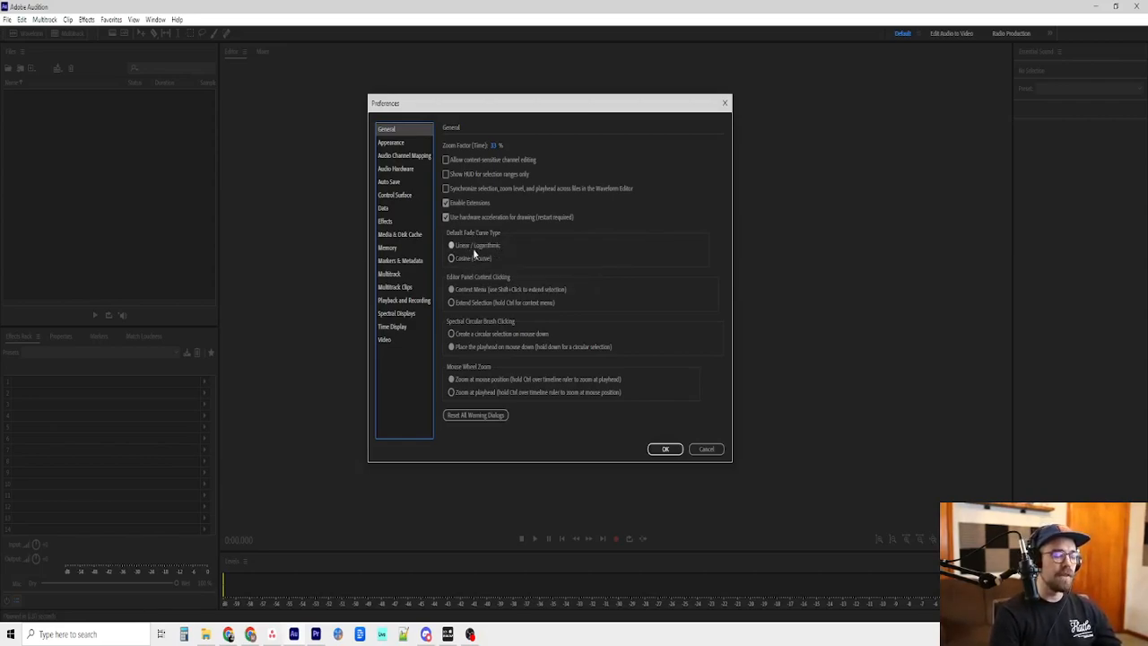
mouse_move(664, 219)
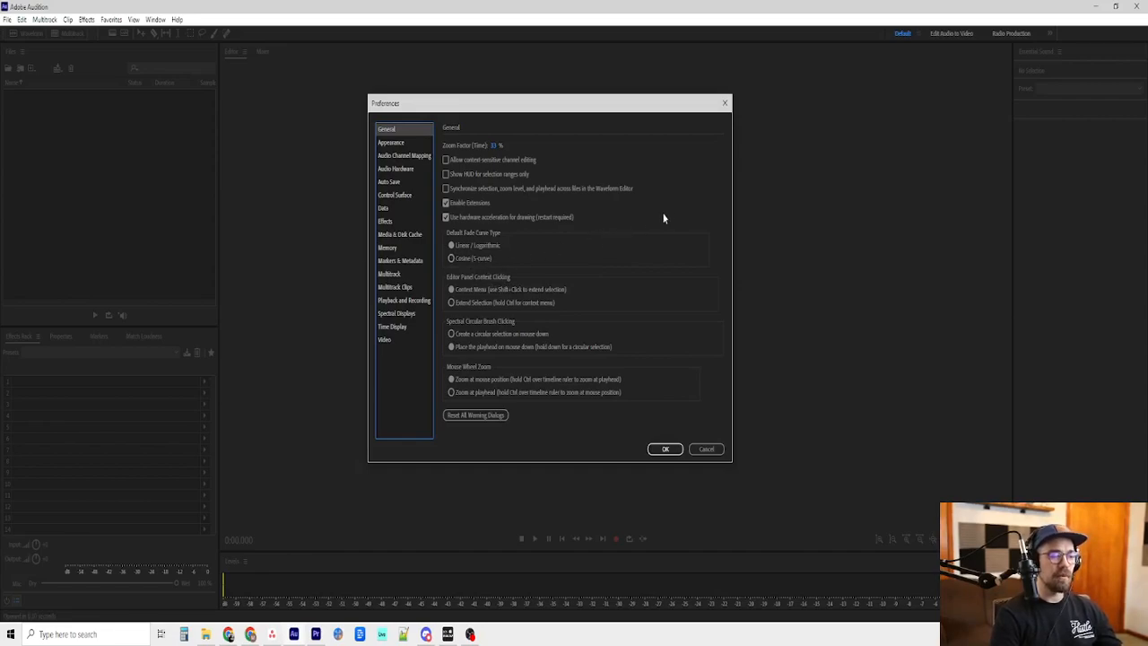
mouse_move(409, 176)
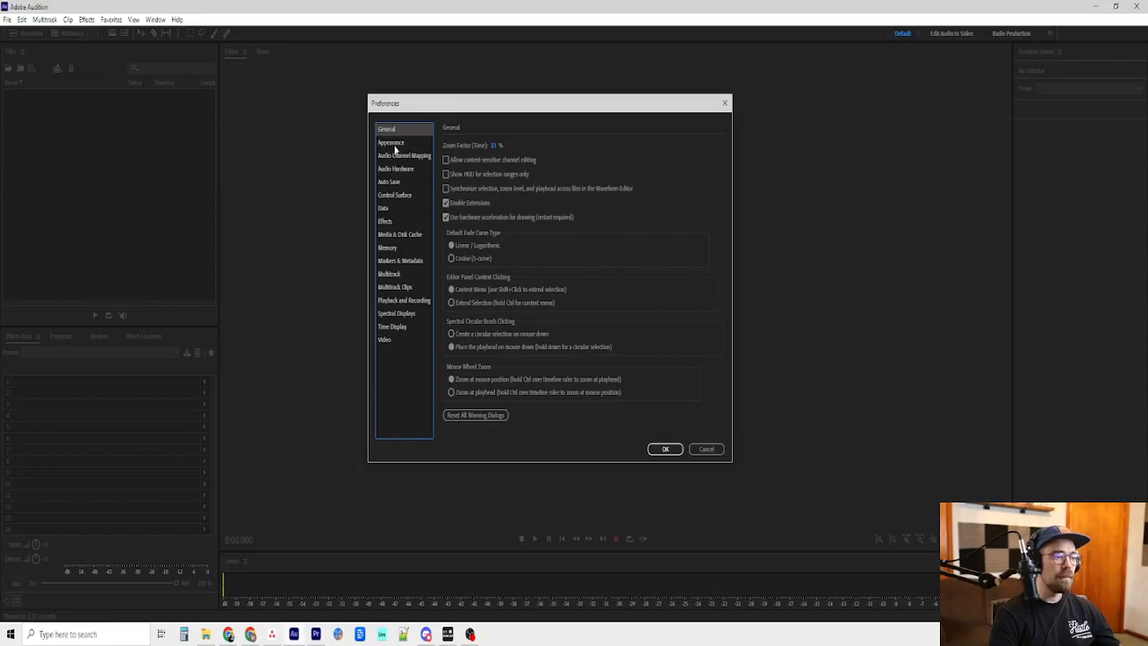
Show the Appearance preferences on their General brightness and contrast settings
click(391, 142)
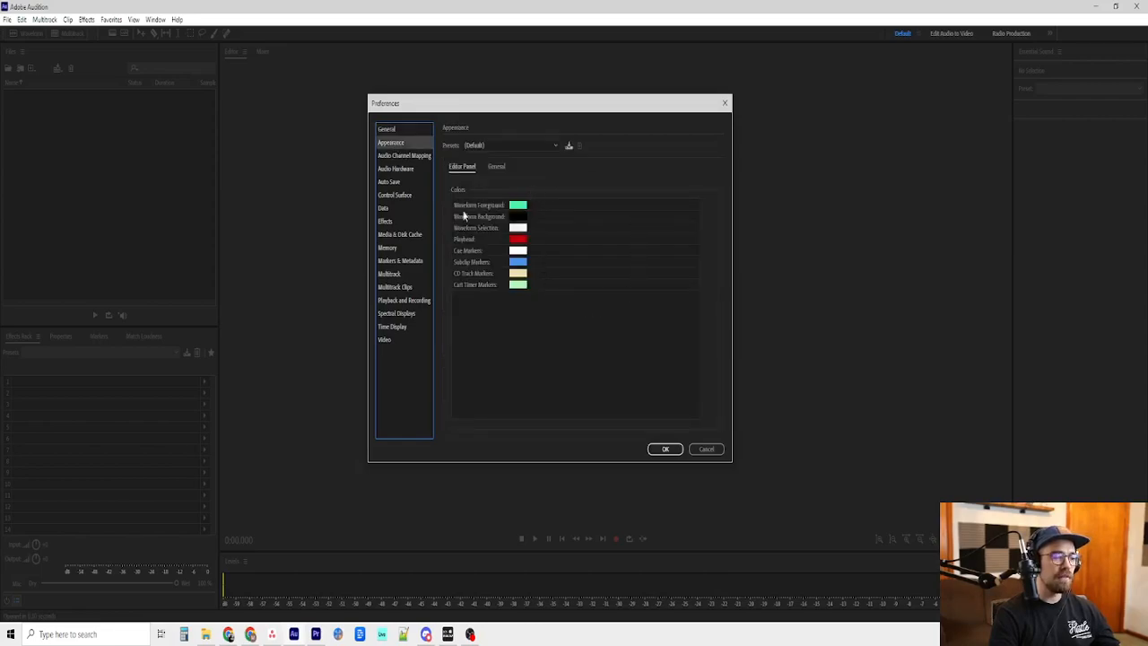
mouse_move(513, 335)
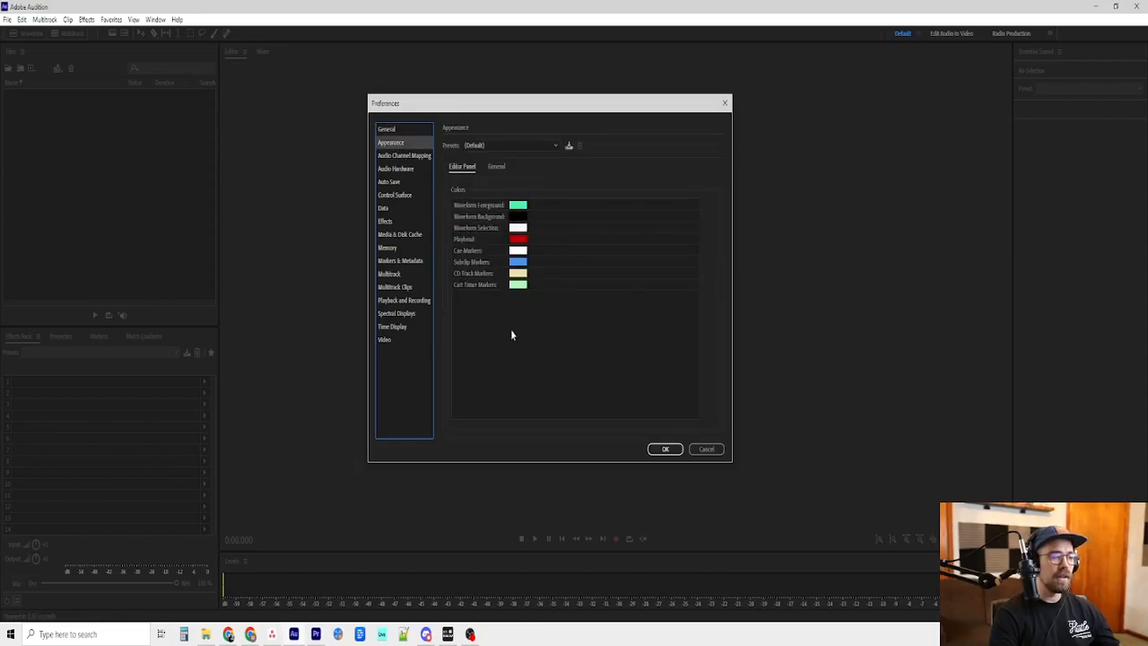
click(497, 165)
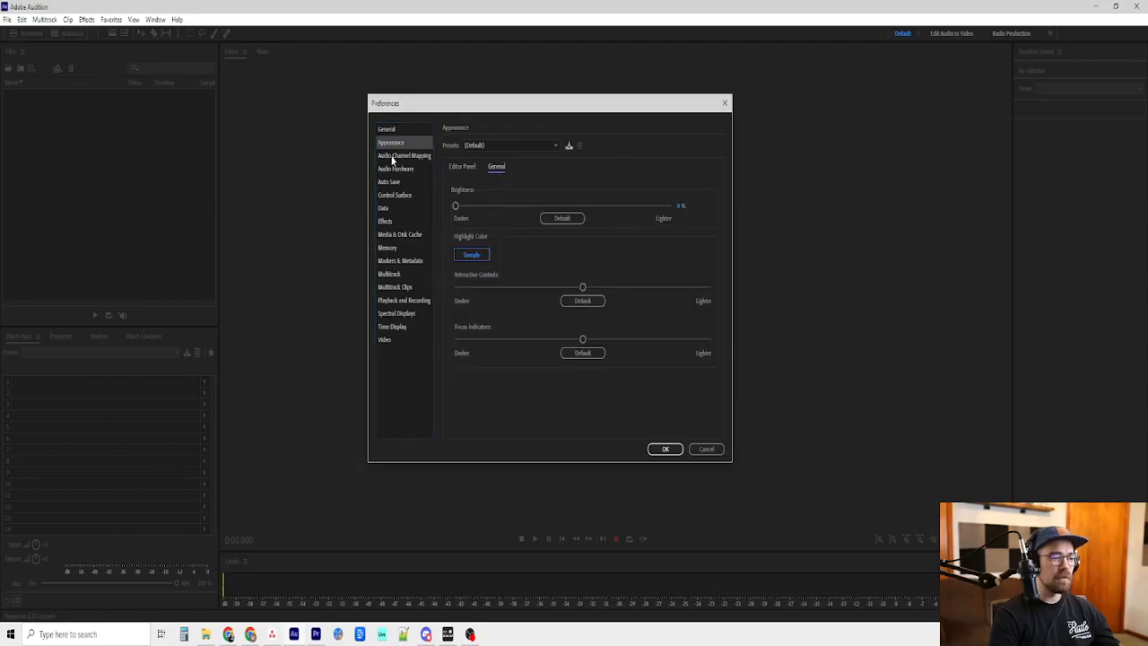
Show the Audio Channel Mapping page with default input and output assignments
click(405, 154)
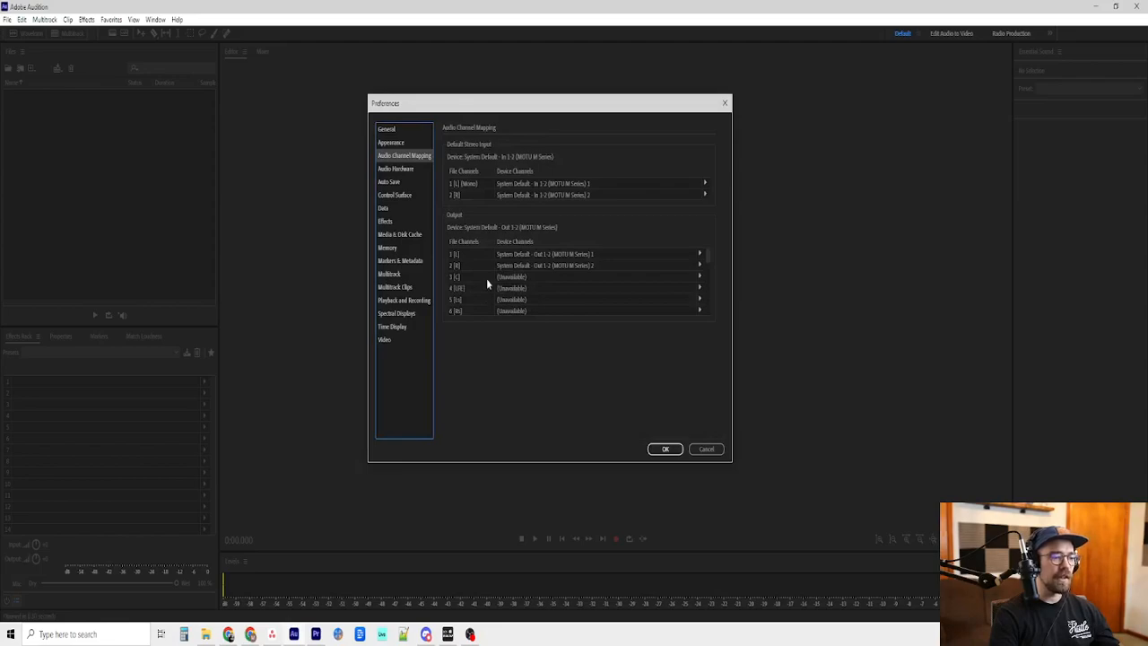
mouse_move(556, 226)
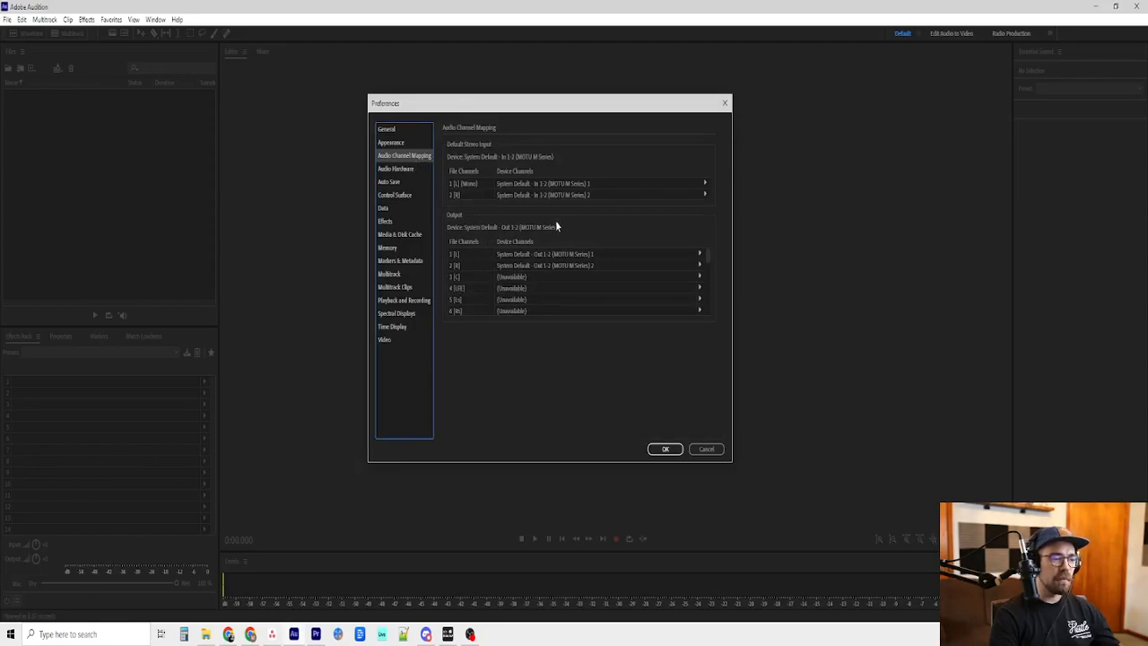
mouse_move(608, 163)
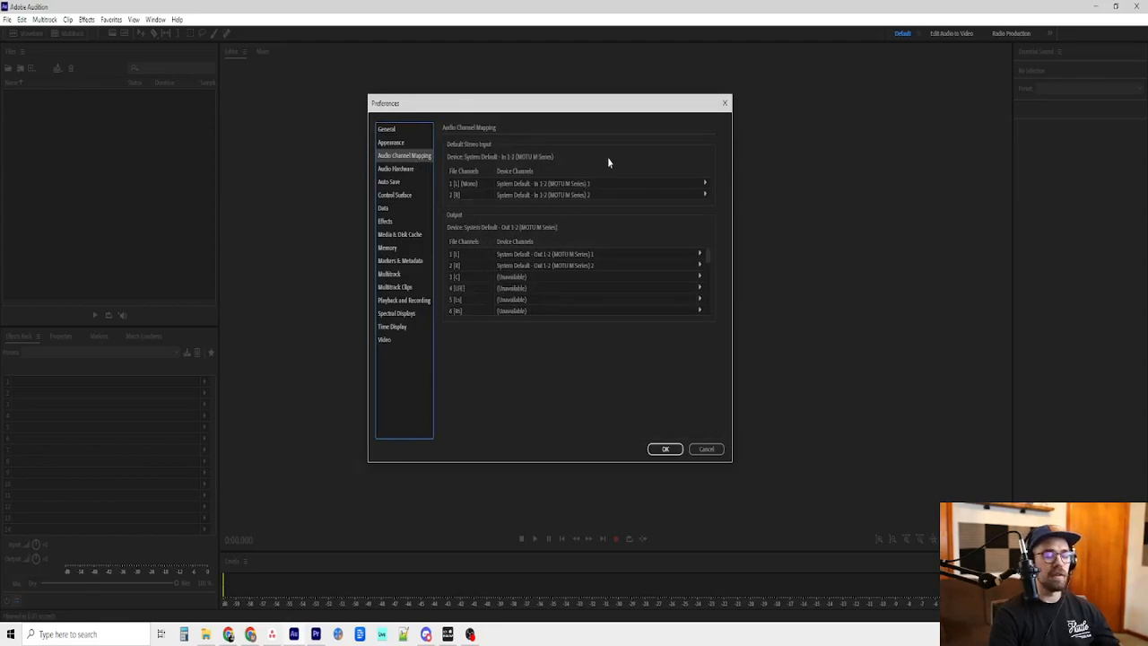
mouse_move(480, 196)
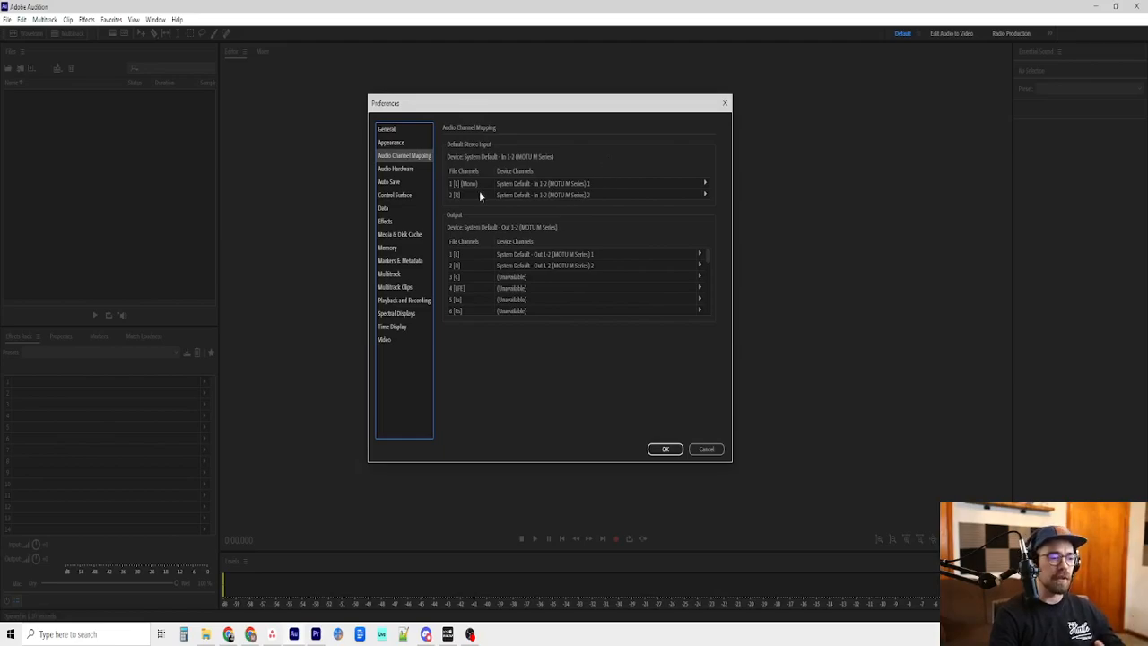
mouse_move(410, 170)
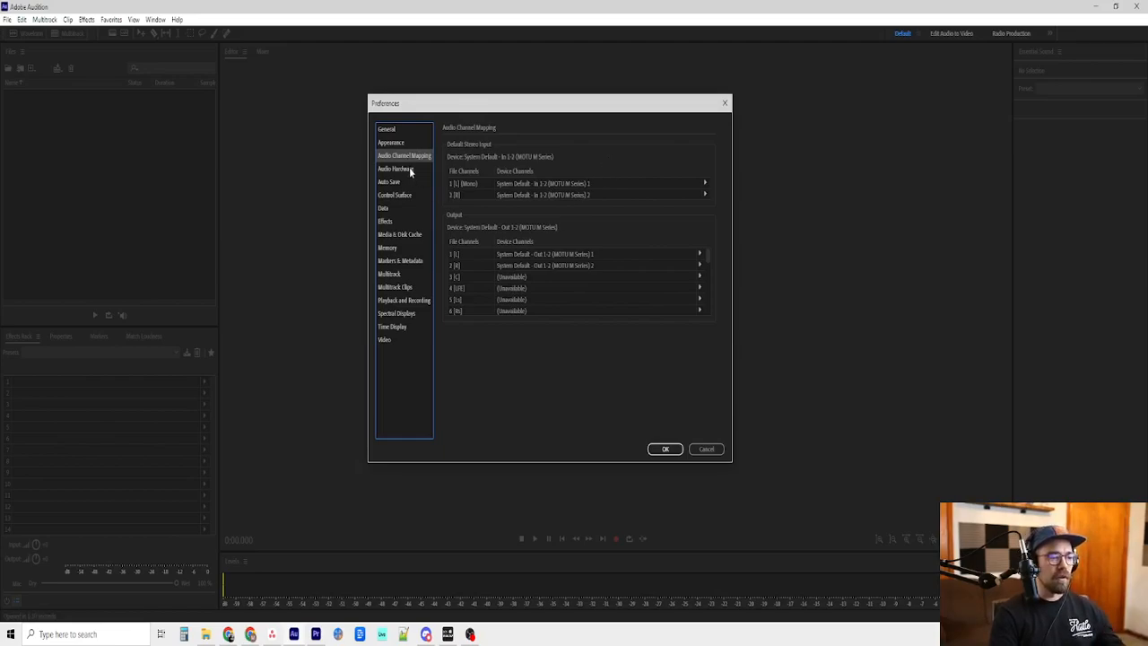
Show the Audio Hardware preferences and choose a 200 ms latency value
click(394, 169)
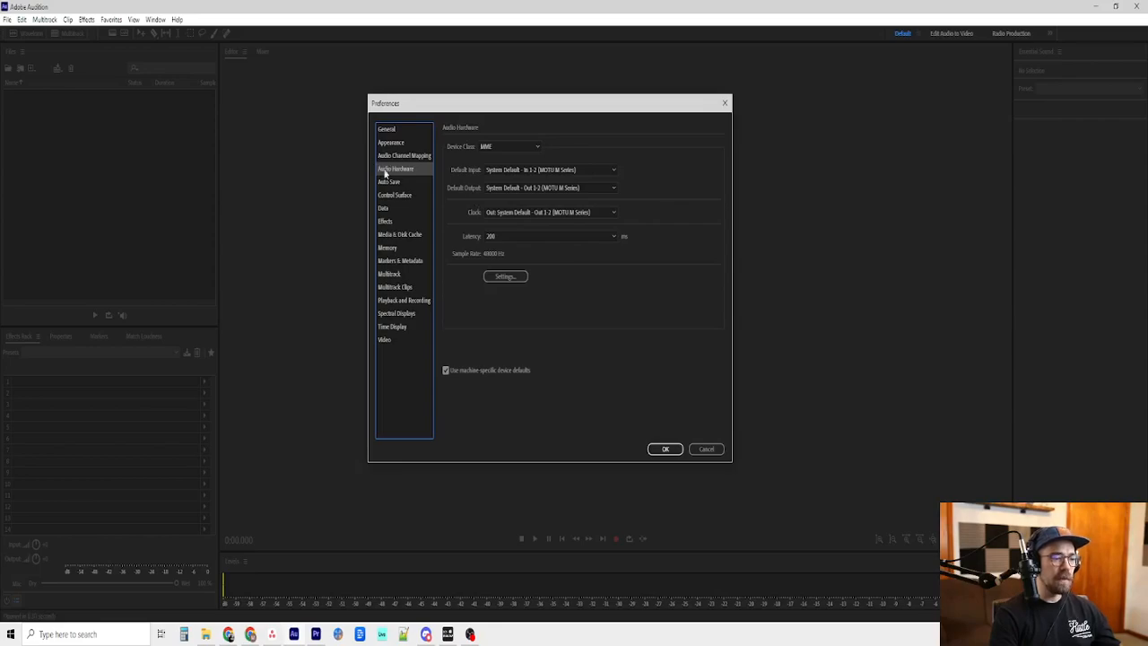
mouse_move(549, 326)
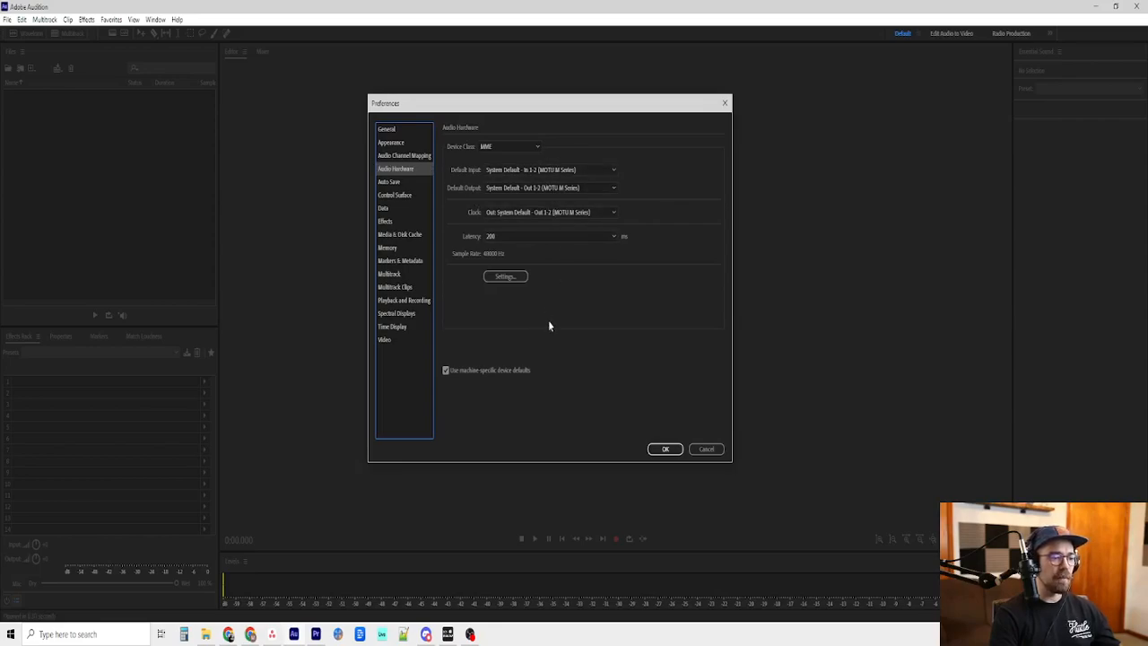
mouse_move(470, 201)
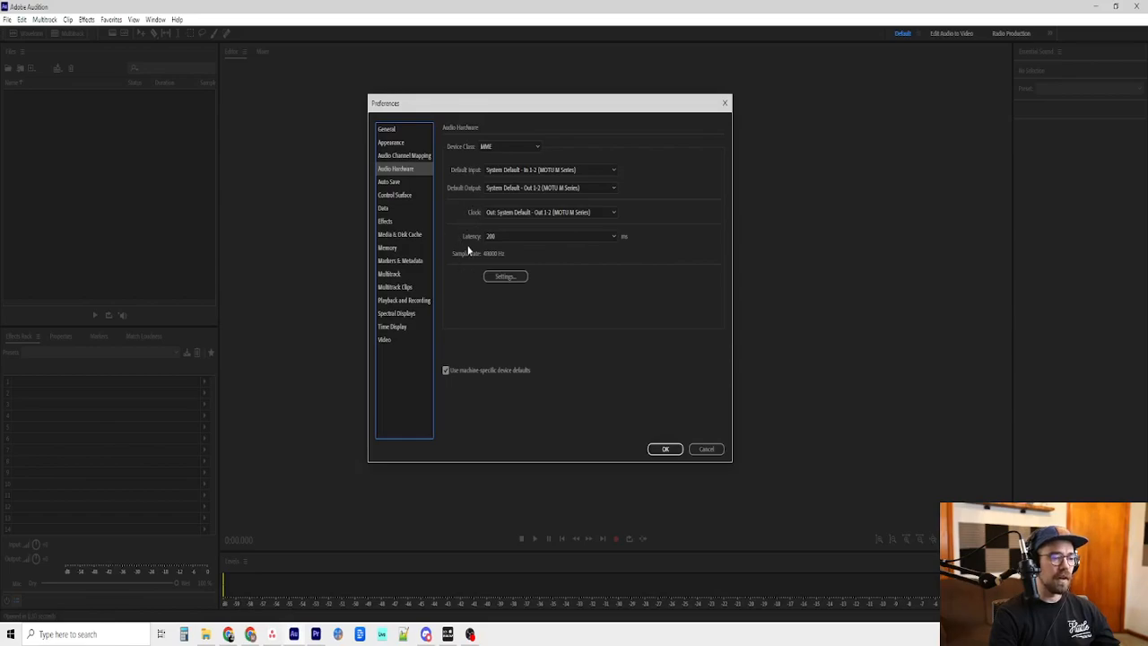
mouse_move(582, 168)
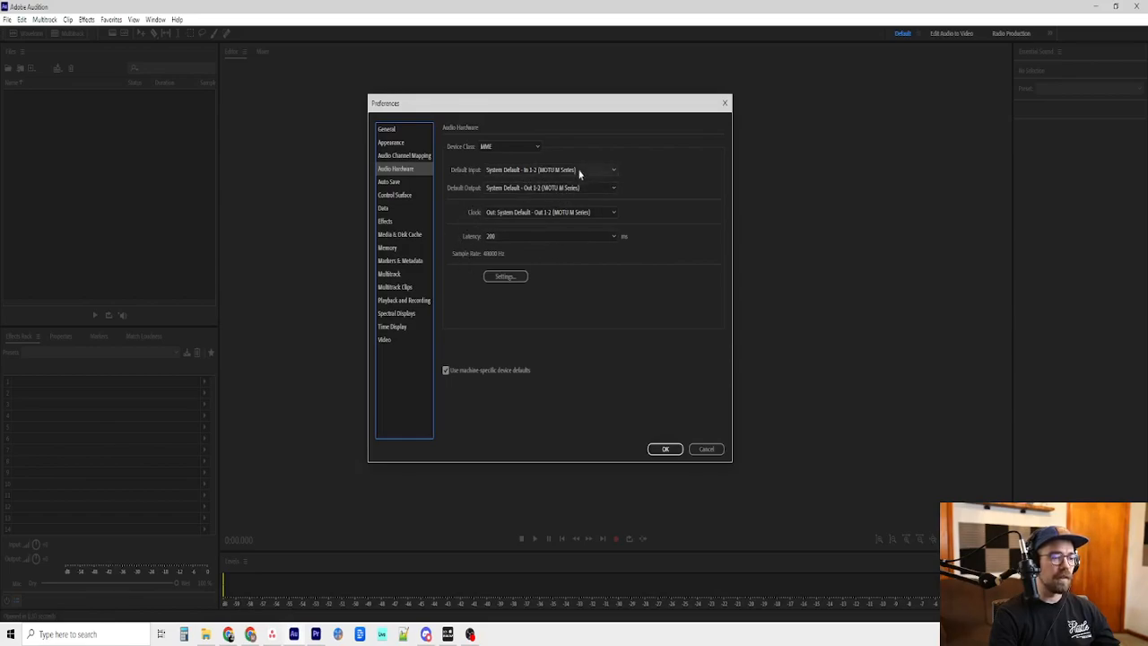
mouse_move(673, 181)
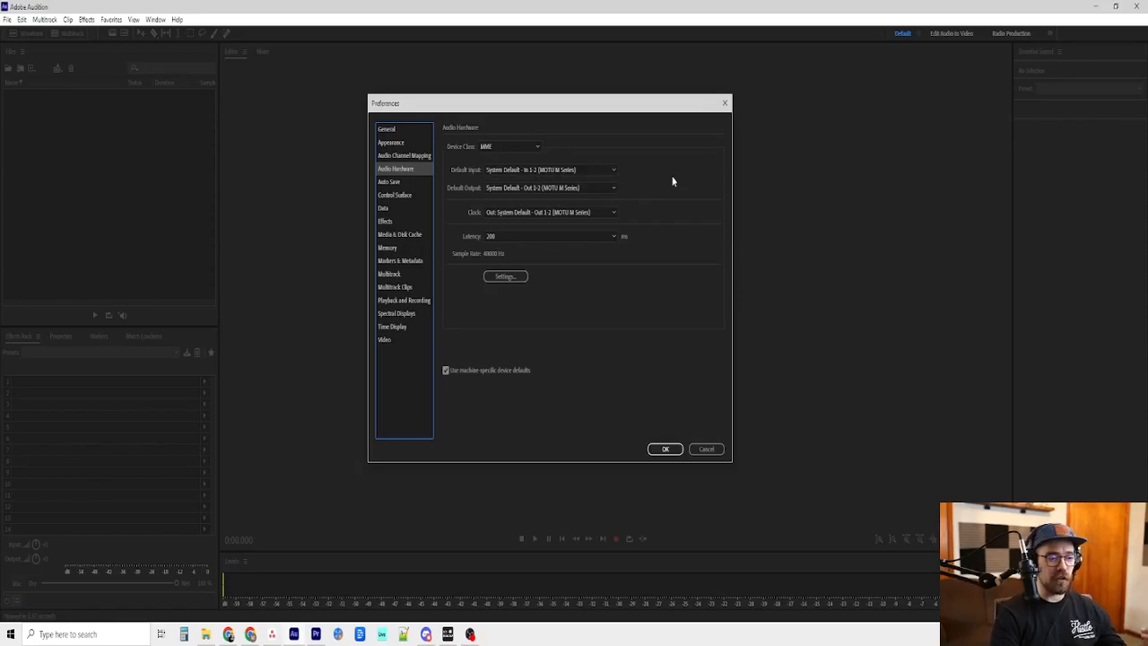
mouse_move(488, 254)
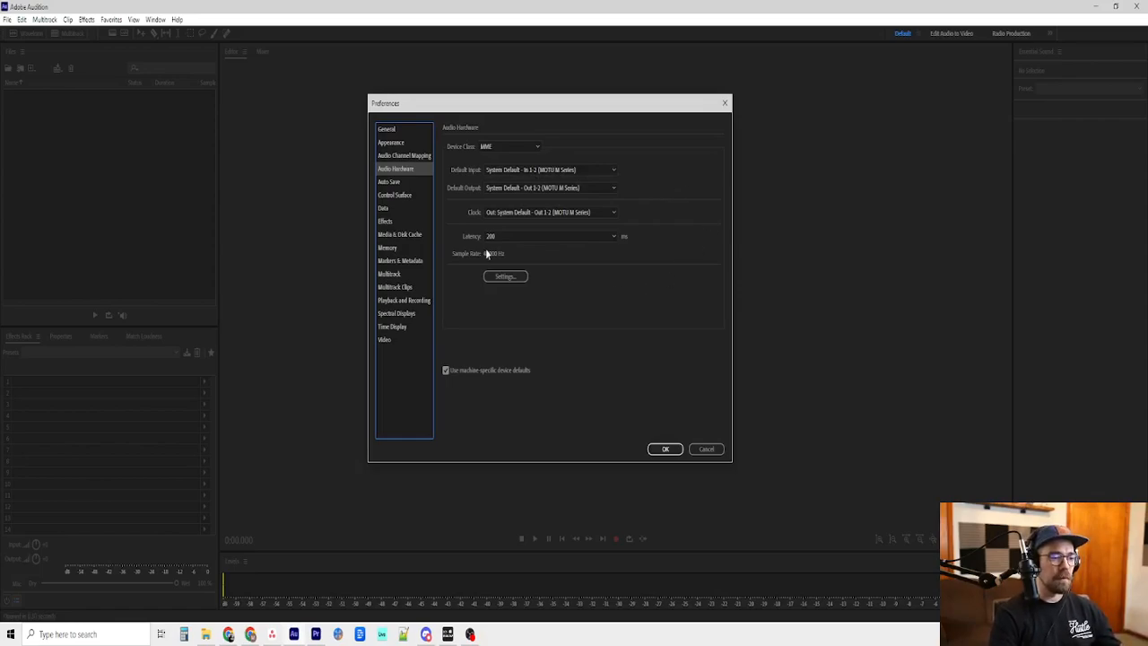
click(613, 237)
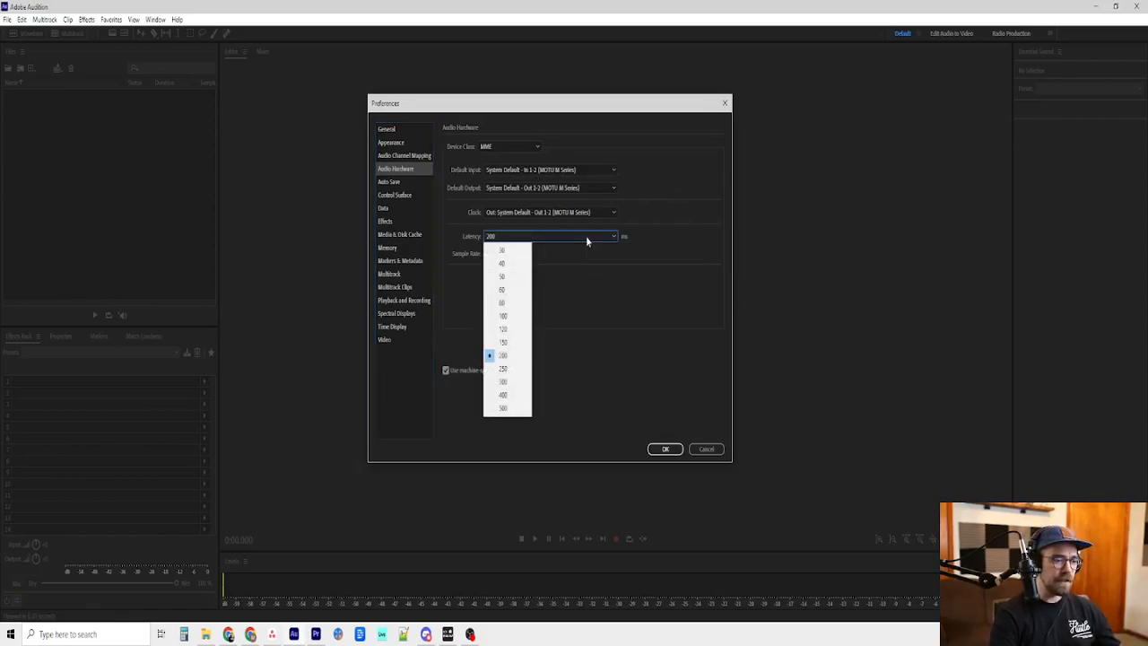
click(503, 355)
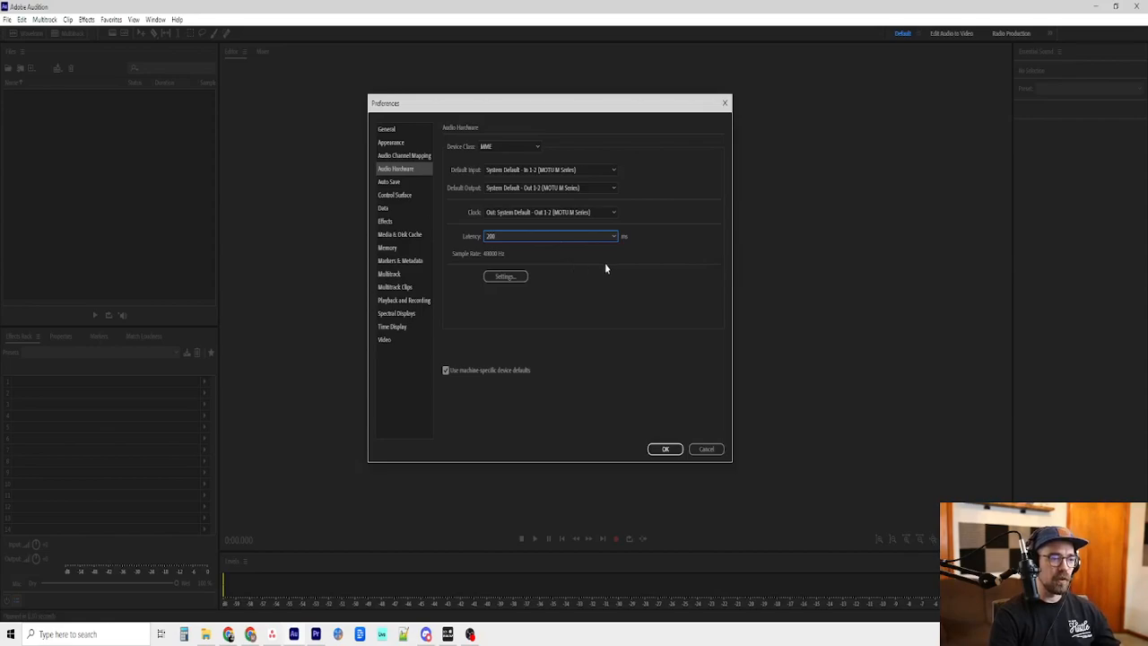
mouse_move(639, 284)
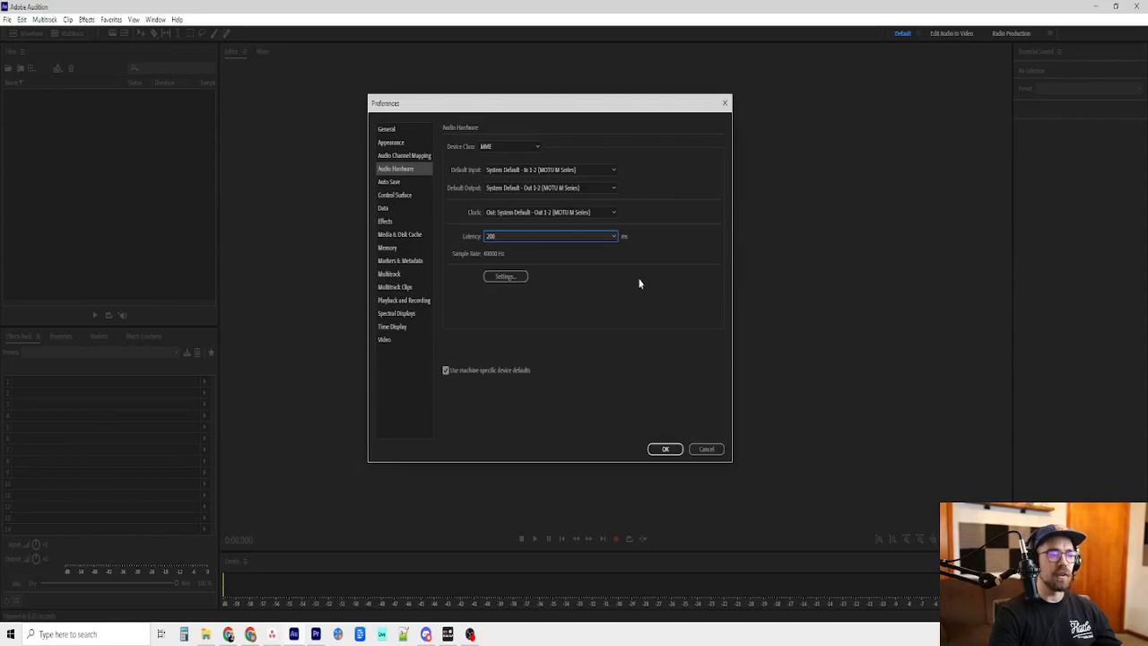
mouse_move(564, 248)
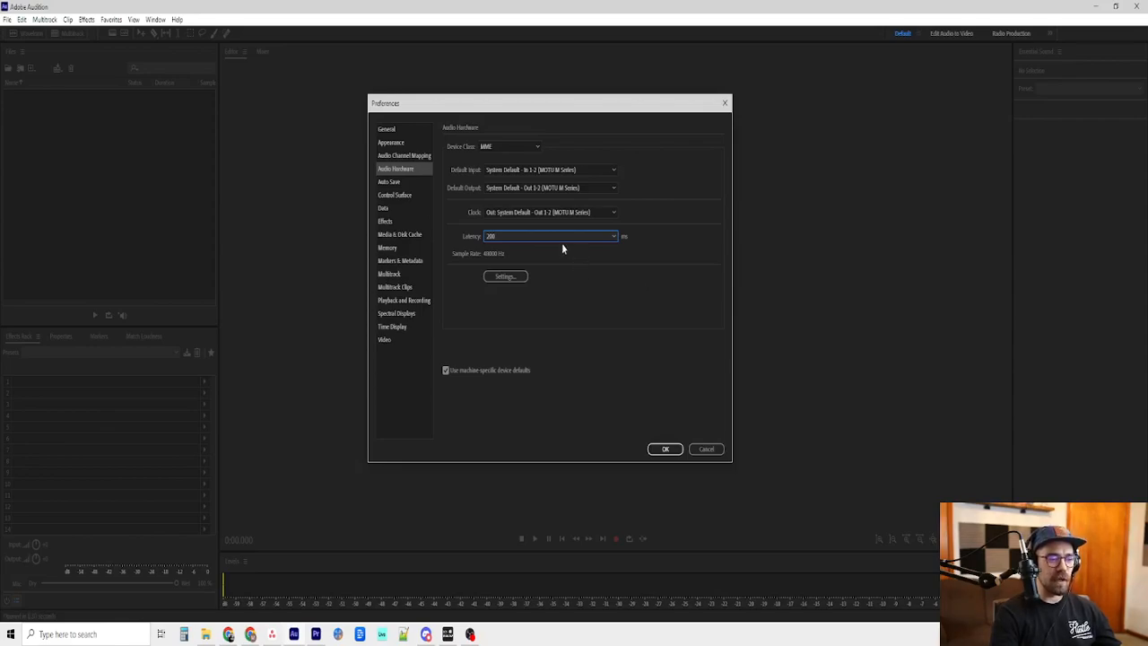
mouse_move(513, 258)
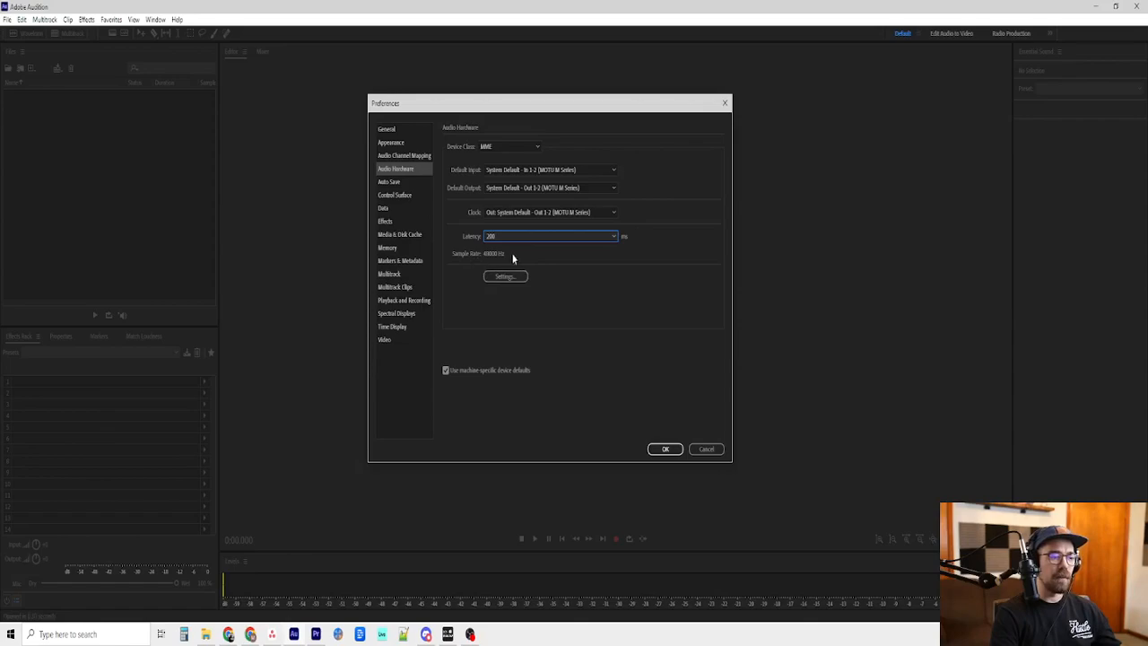
mouse_move(416, 197)
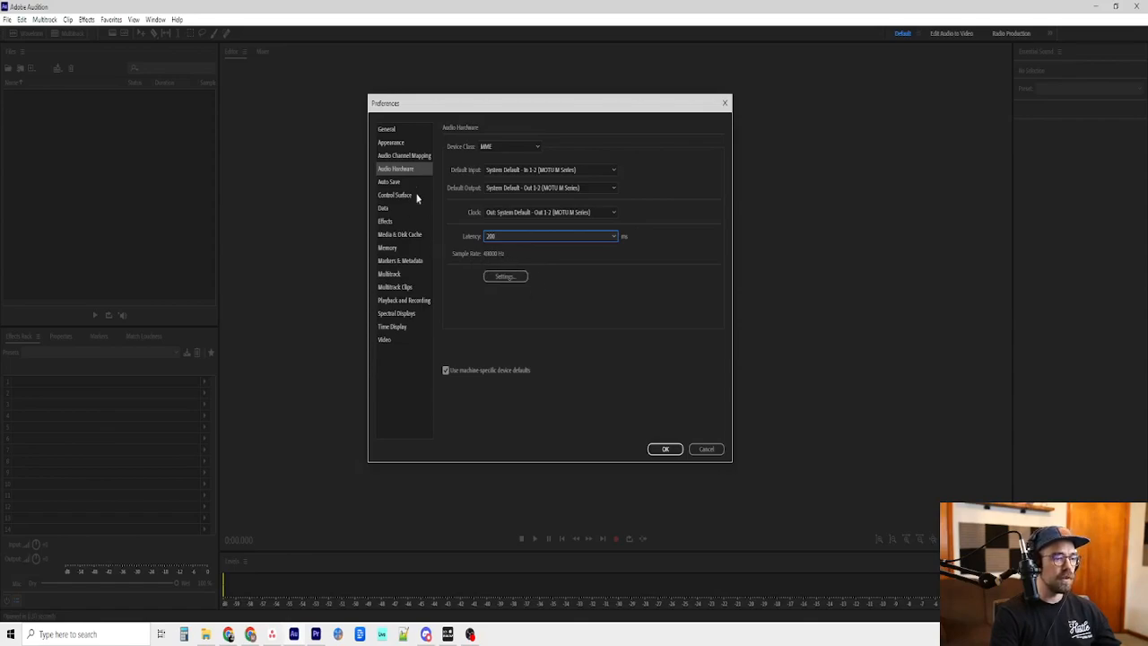
Review the Auto Save page, then show the Control Surface preferences
click(387, 182)
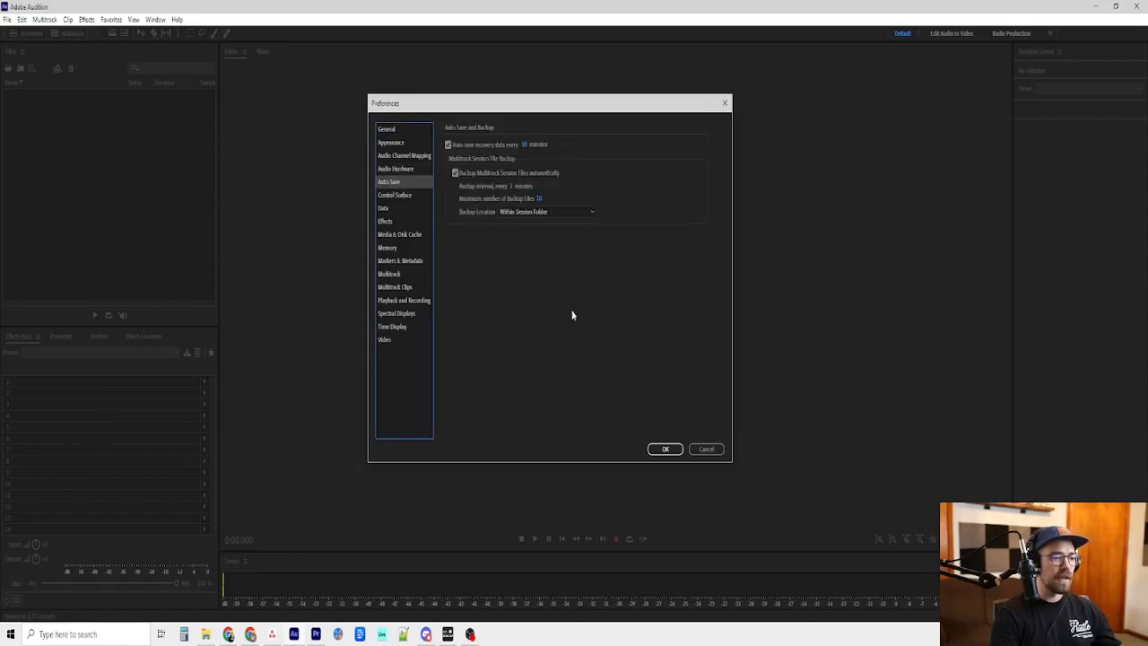
mouse_move(510, 147)
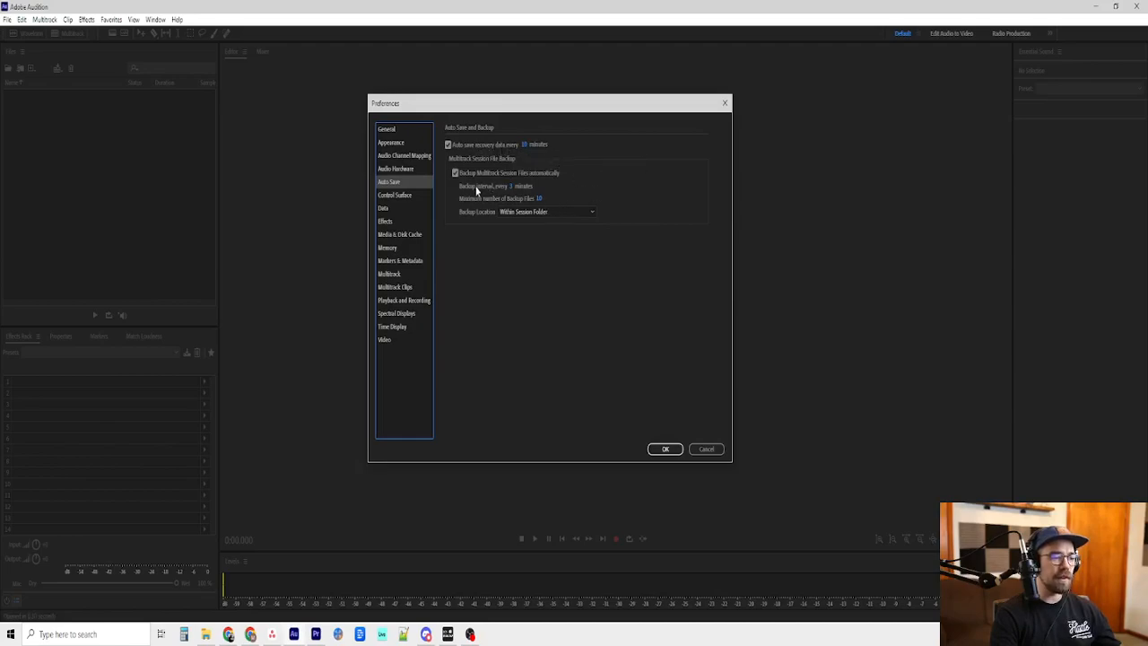
mouse_move(581, 129)
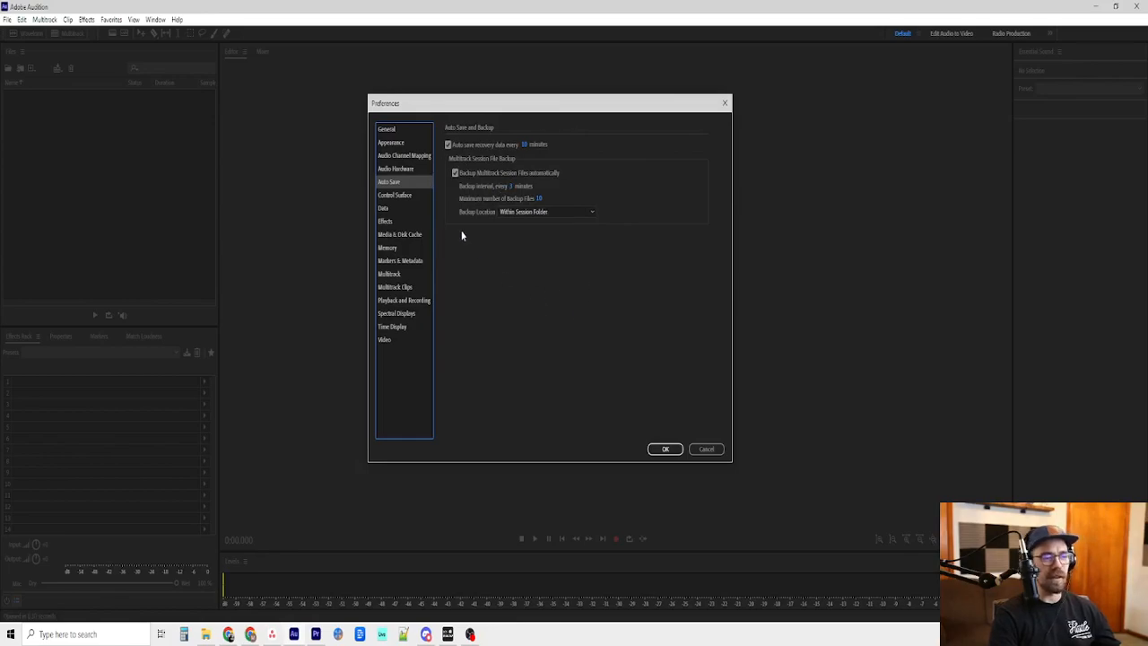
click(395, 194)
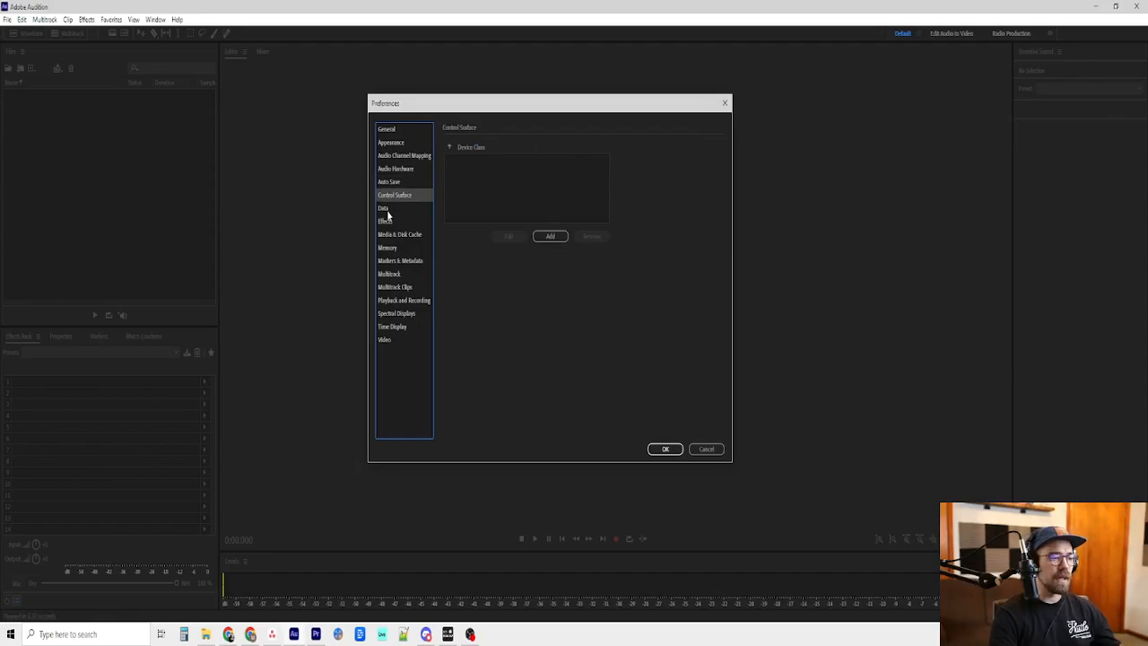
mouse_move(387, 211)
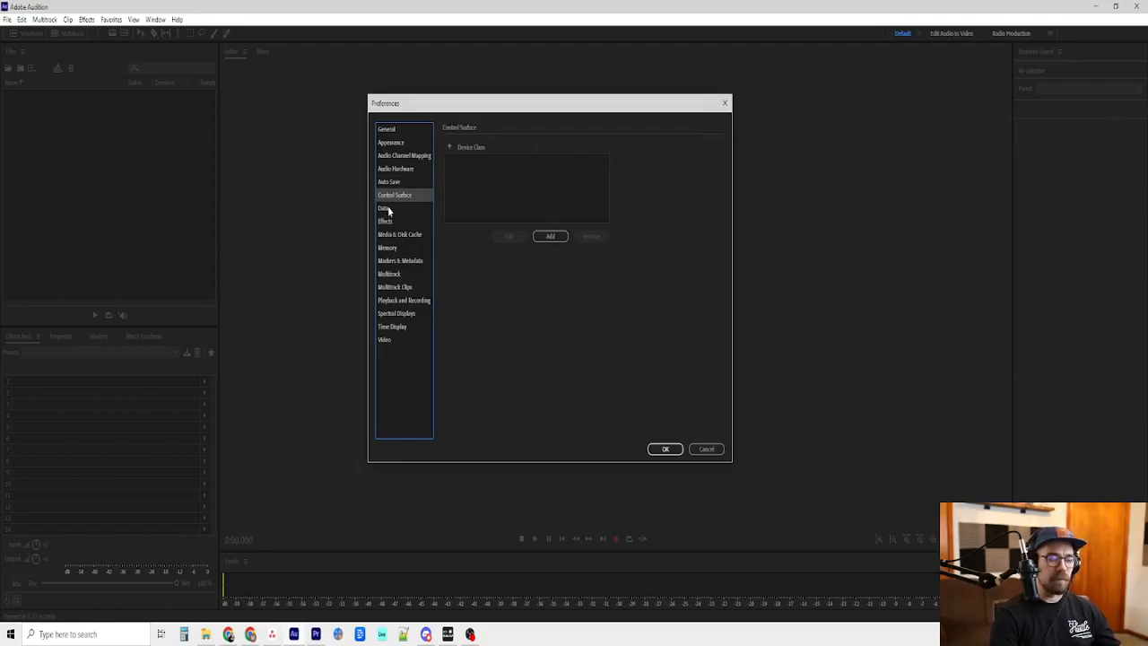
click(384, 208)
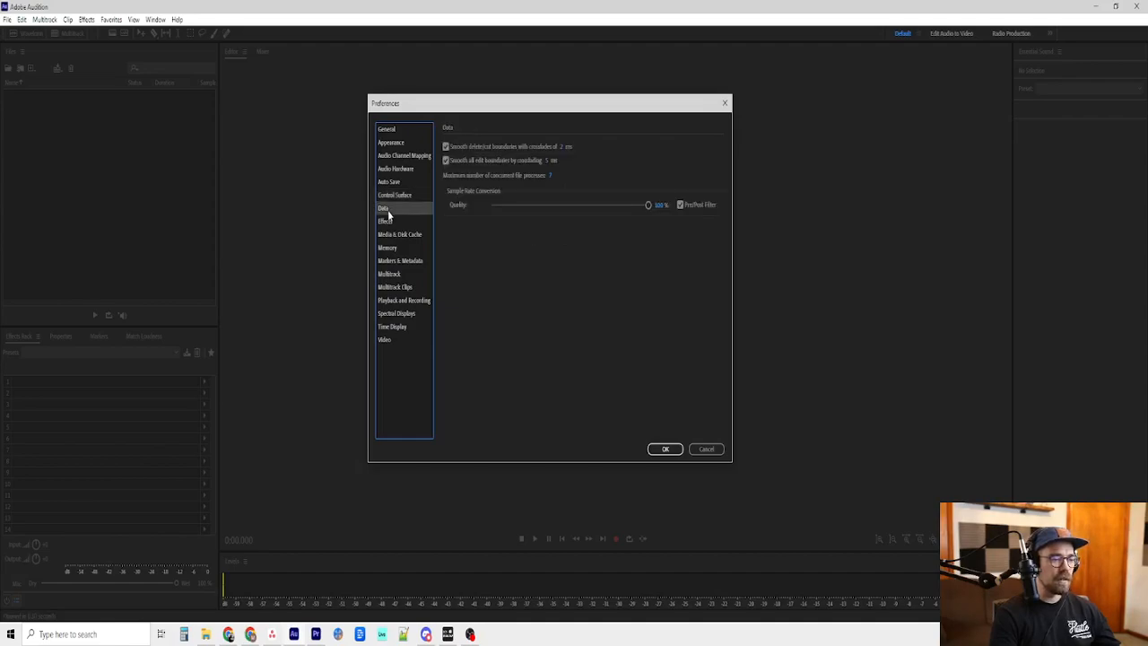
mouse_move(574, 259)
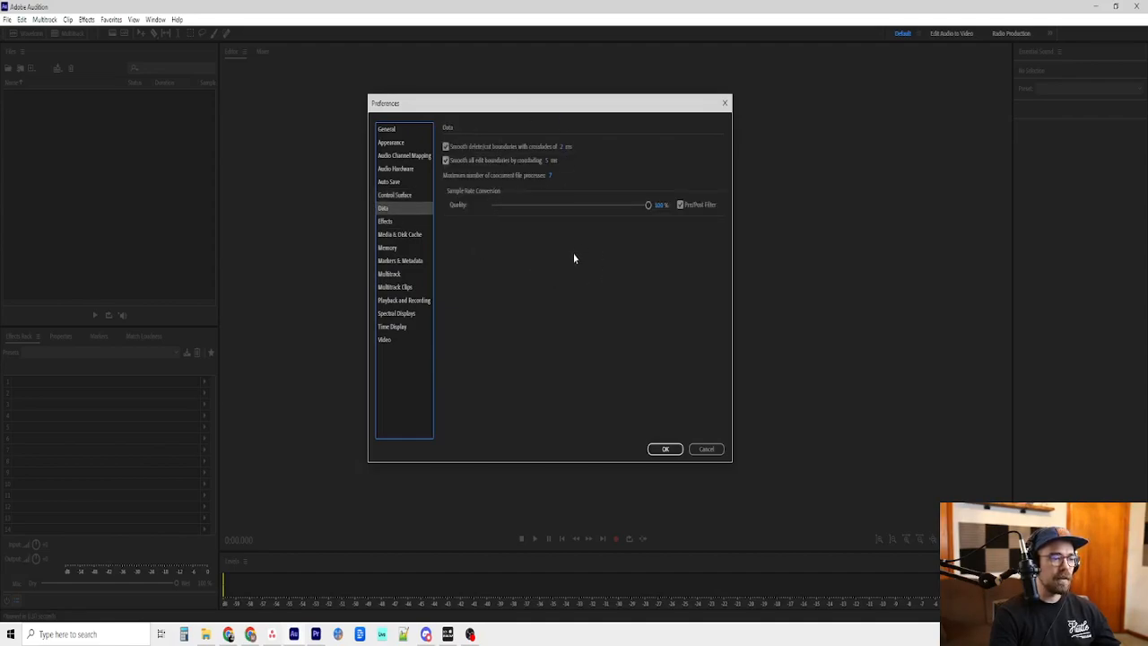
mouse_move(545, 240)
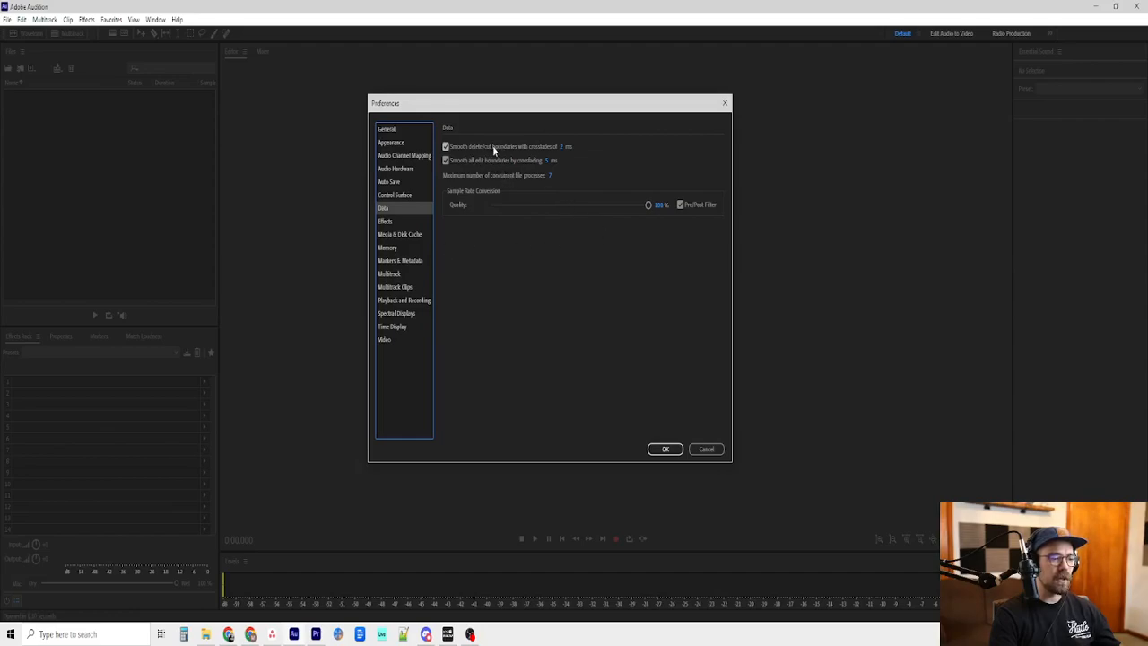
mouse_move(531, 140)
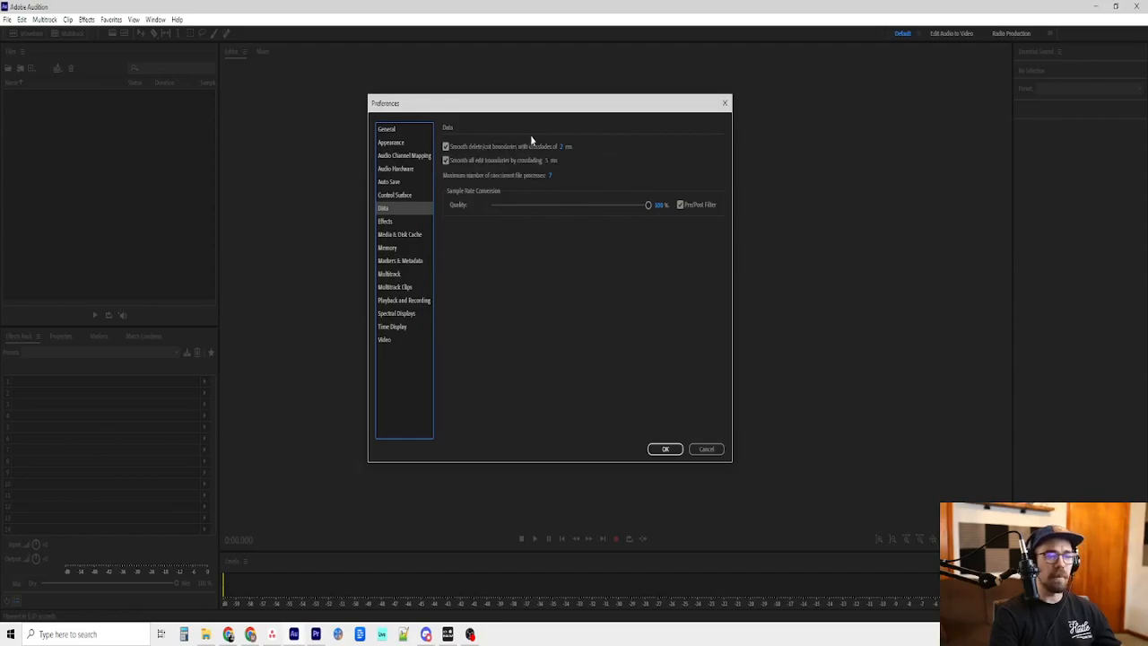
mouse_move(475, 171)
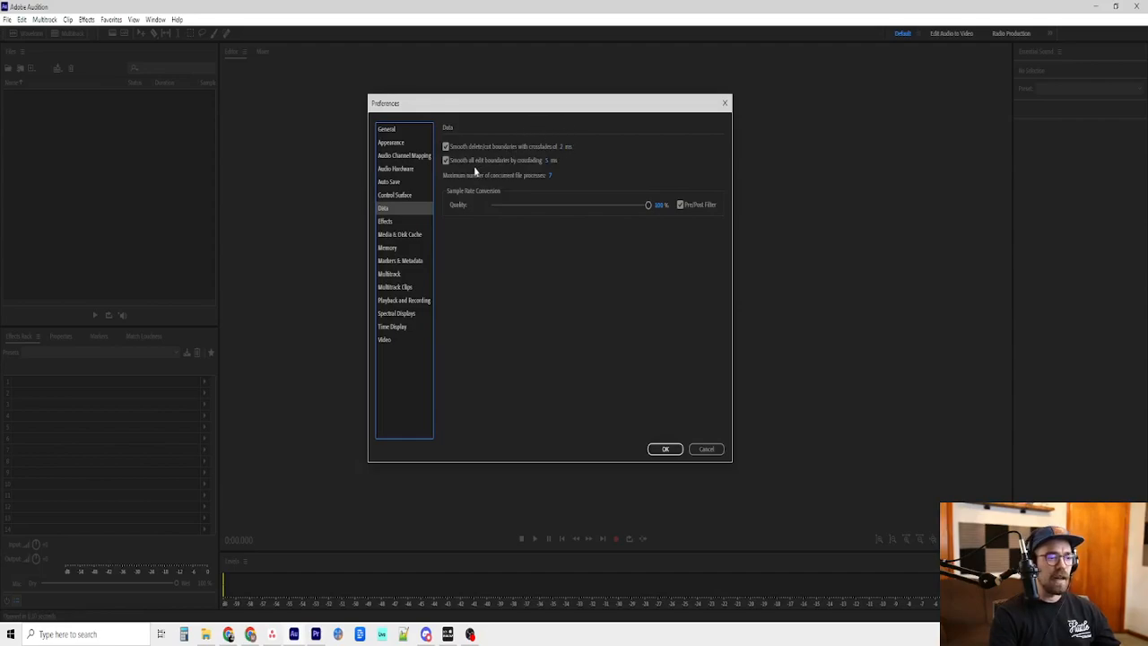
mouse_move(599, 151)
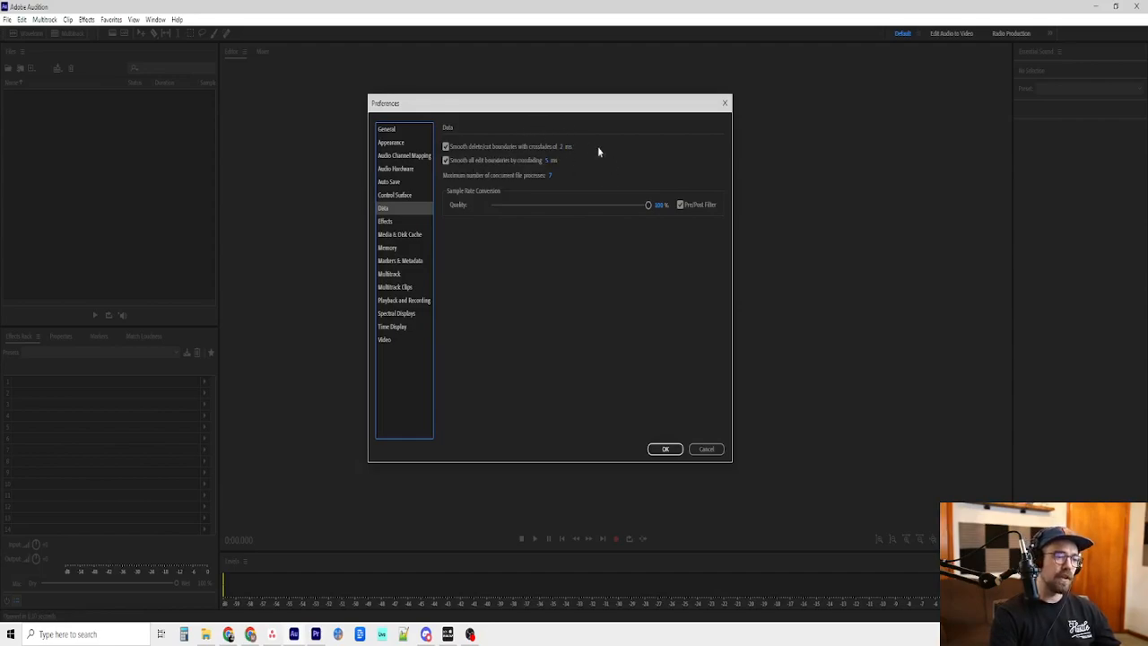
mouse_move(588, 309)
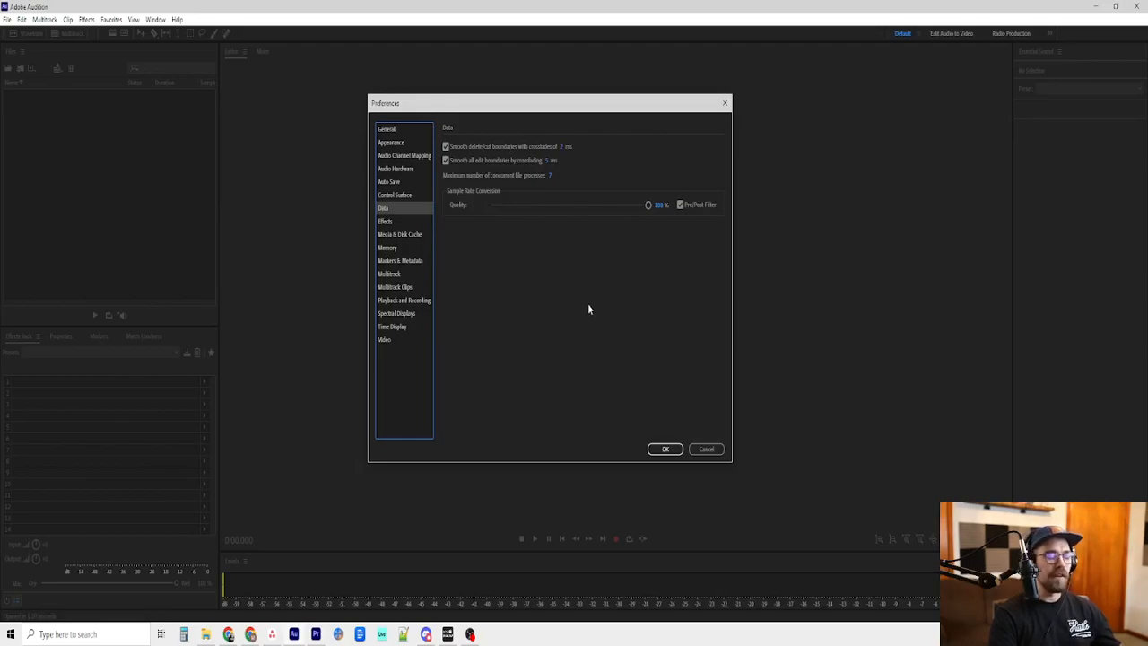
mouse_move(517, 280)
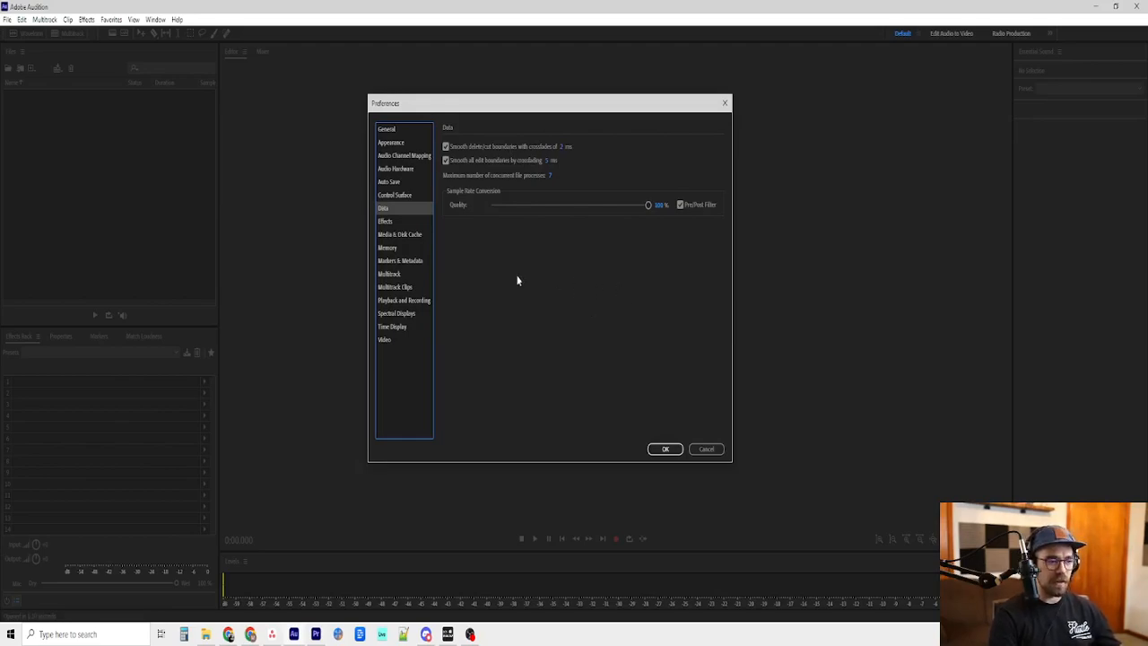
mouse_move(20, 101)
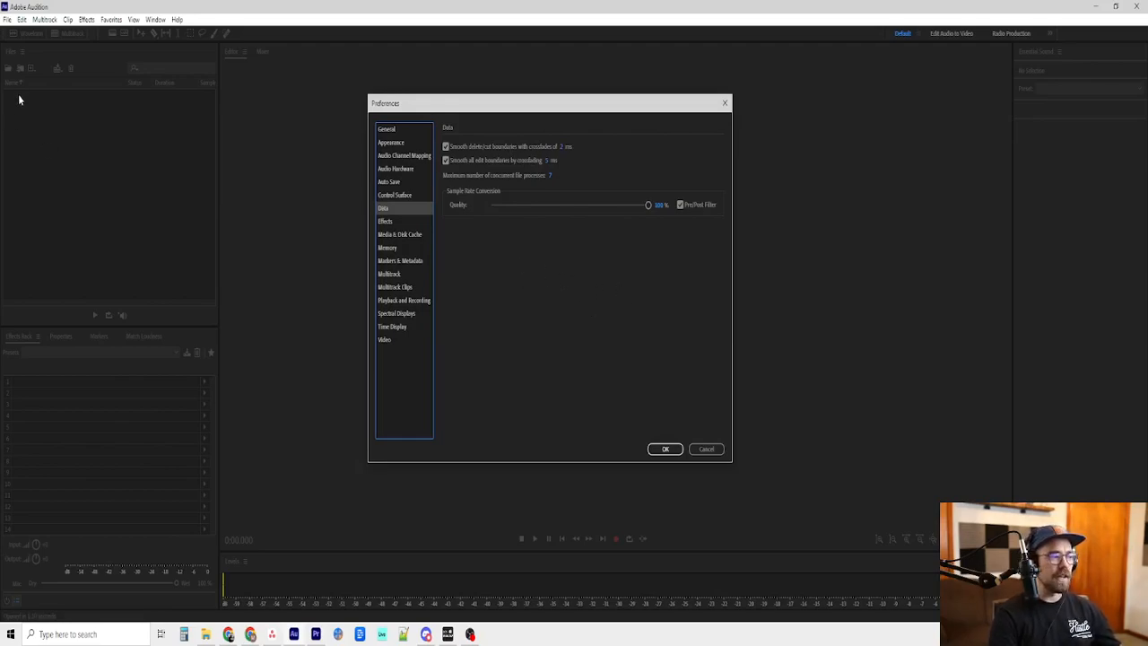
mouse_move(523, 314)
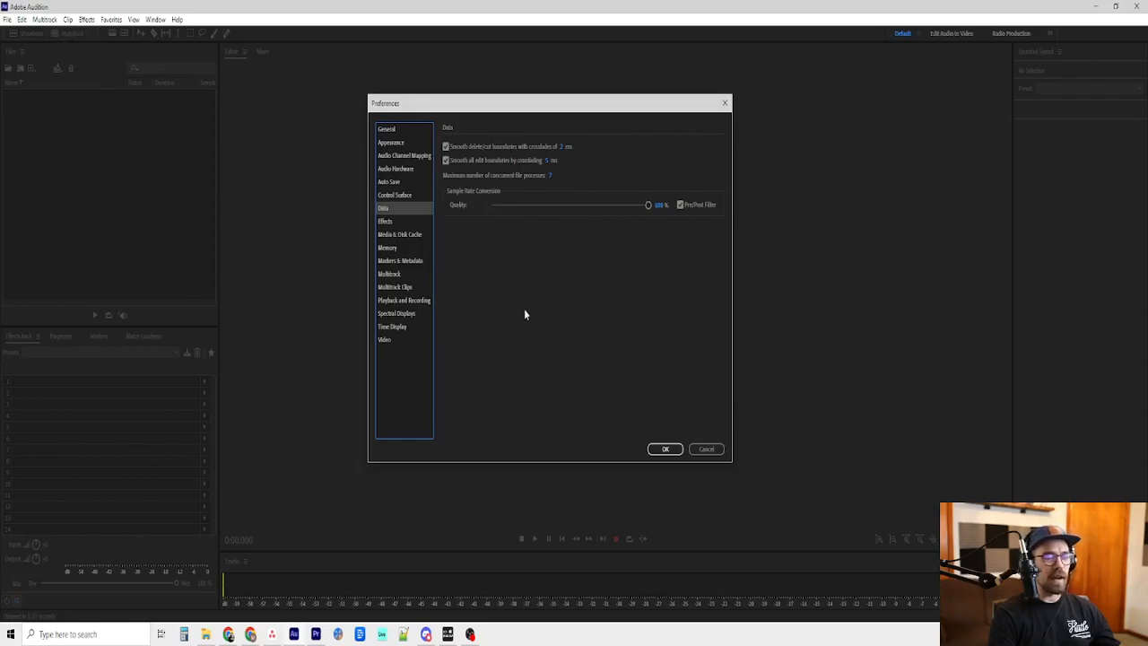
mouse_move(599, 262)
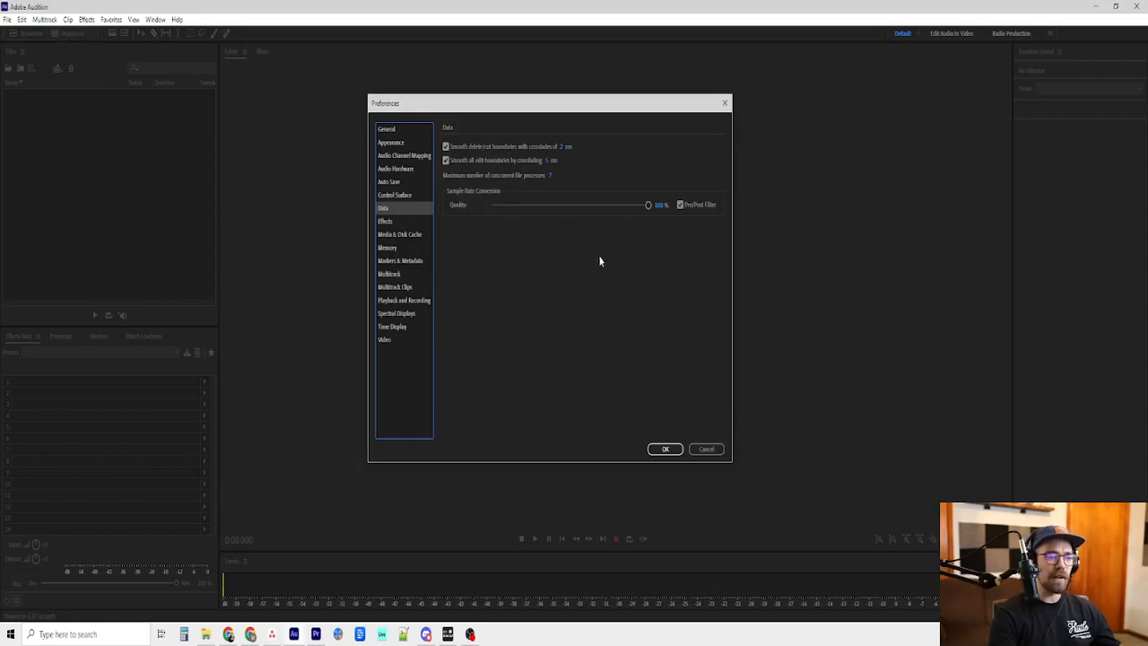
mouse_move(515, 156)
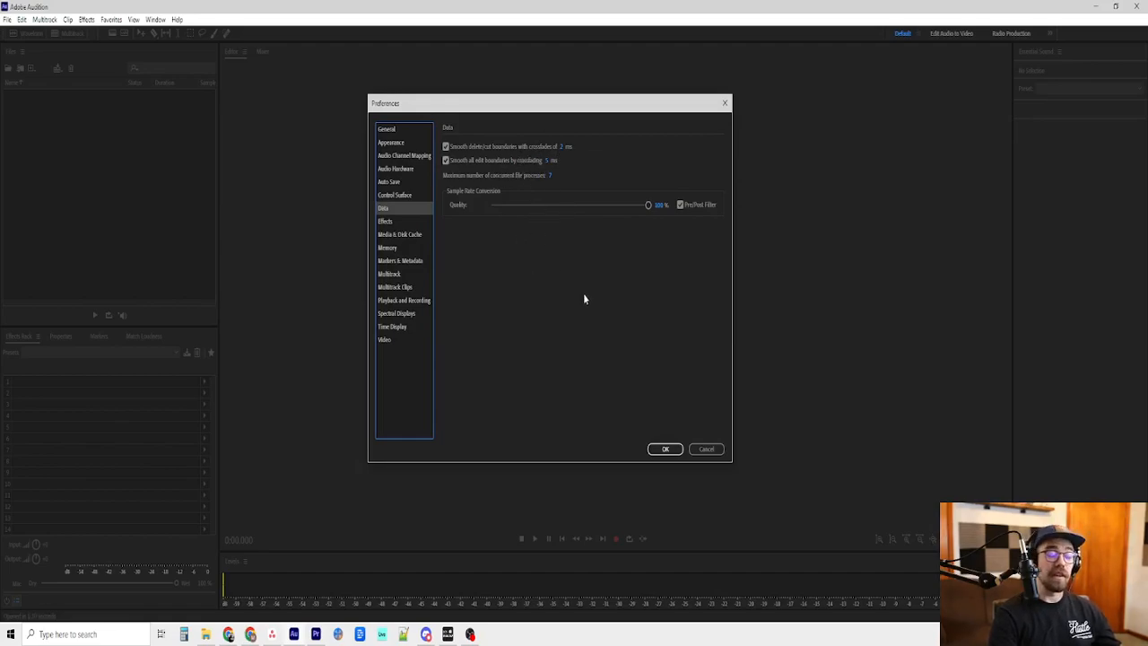
mouse_move(492, 185)
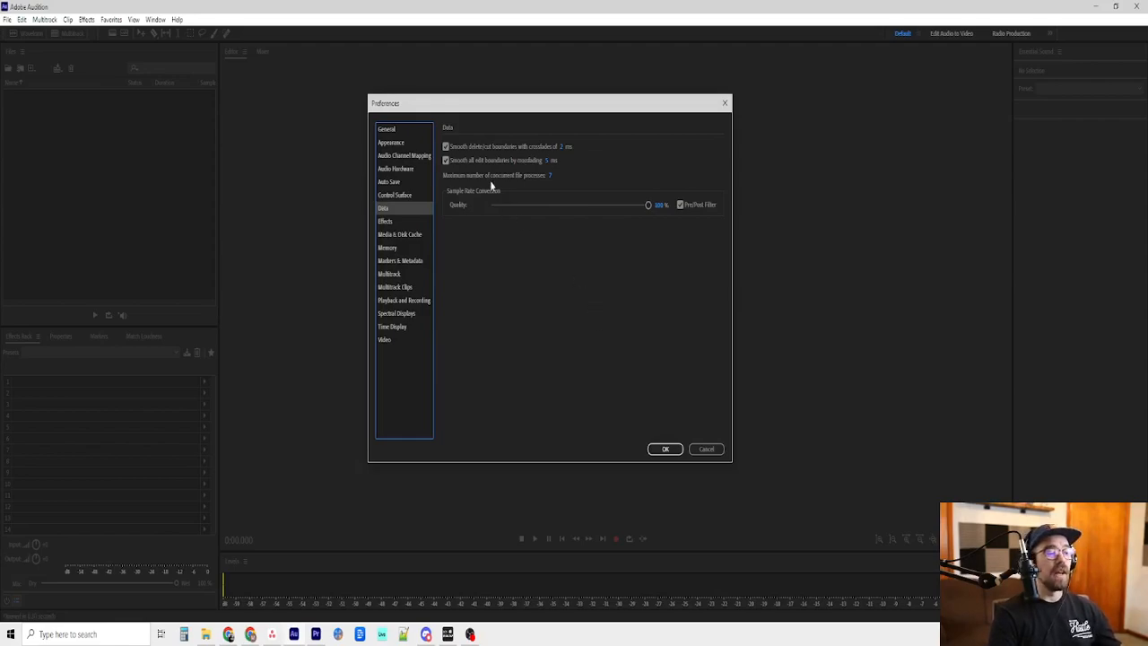
mouse_move(542, 162)
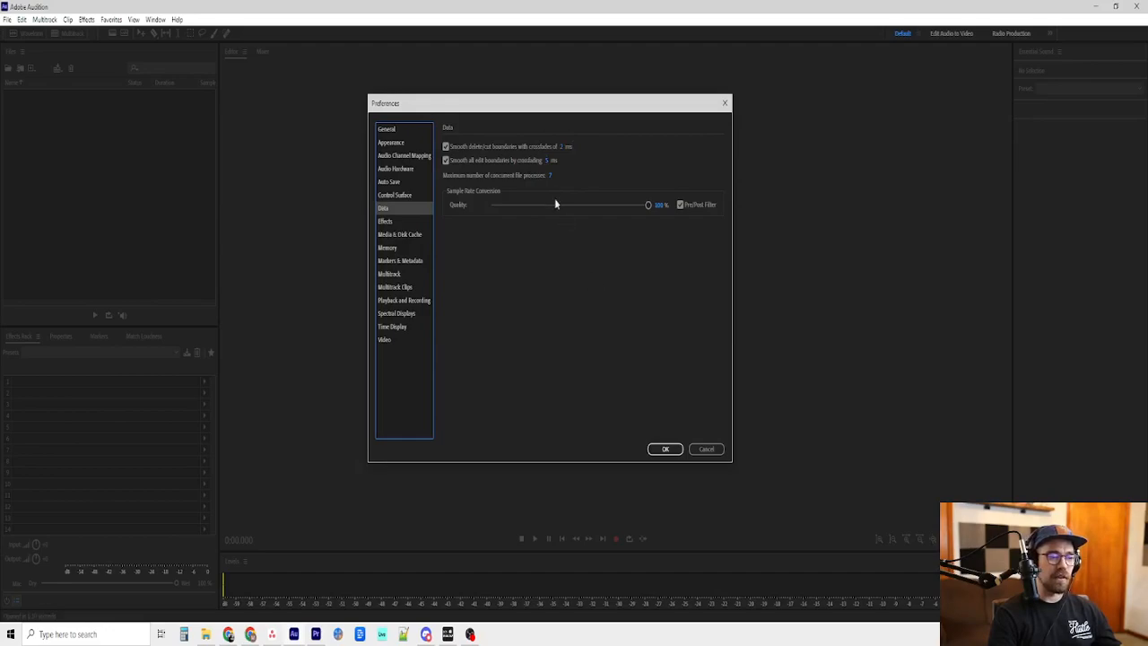
mouse_move(549, 287)
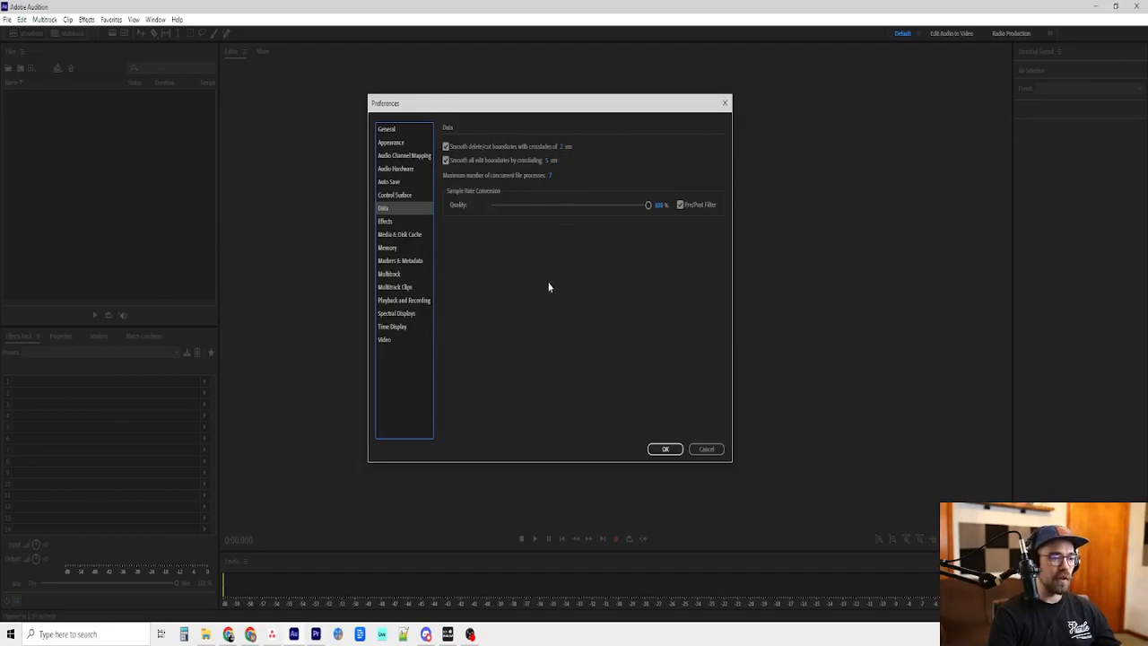
Review the Effects page, then show the Media & Disk Cache preferences
click(384, 220)
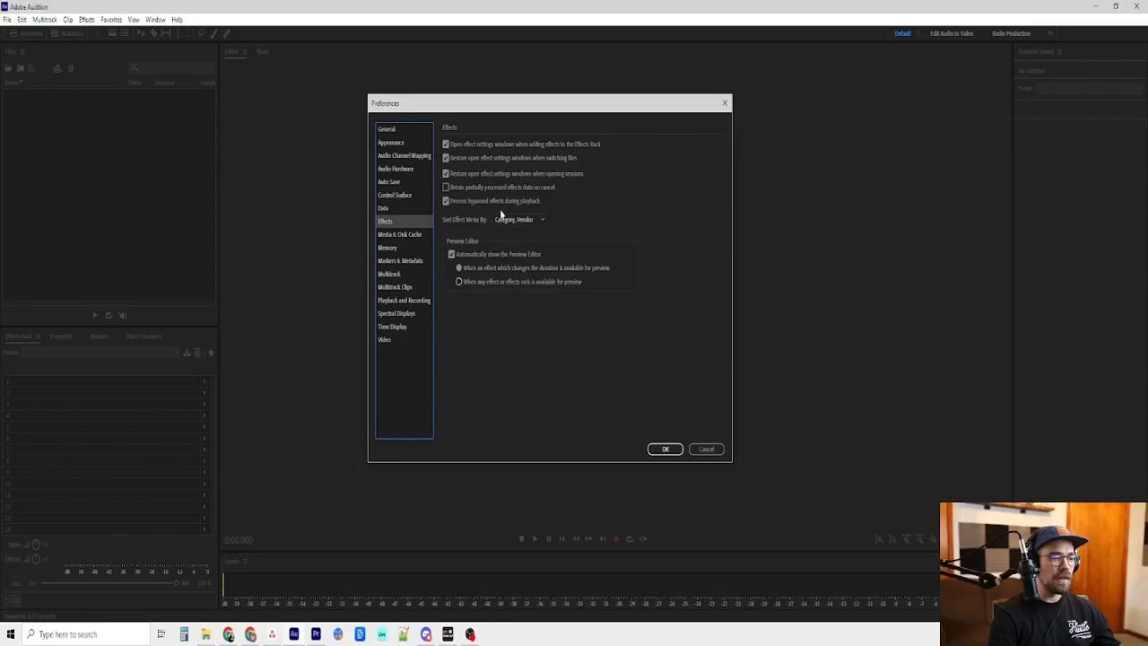
mouse_move(587, 199)
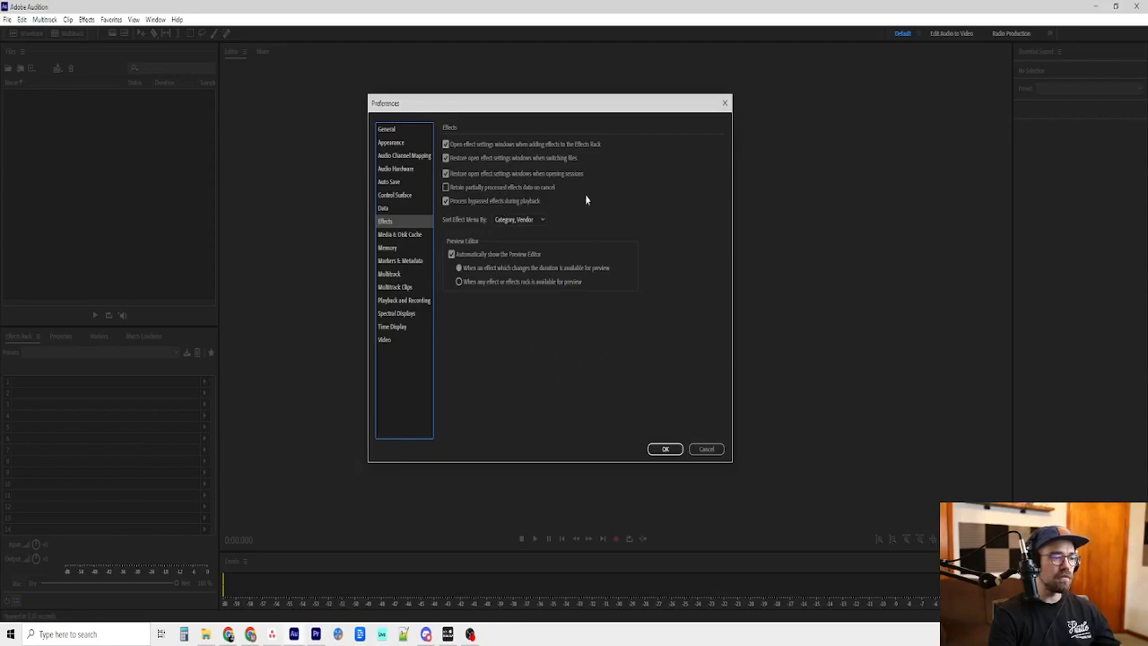
click(398, 233)
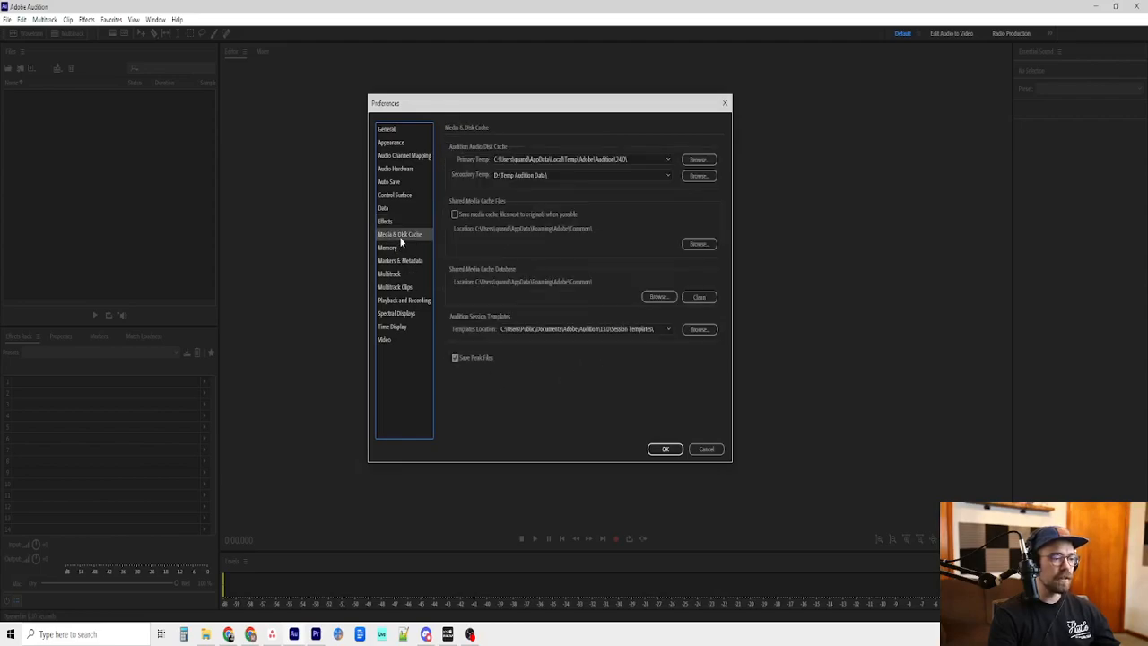
mouse_move(699, 244)
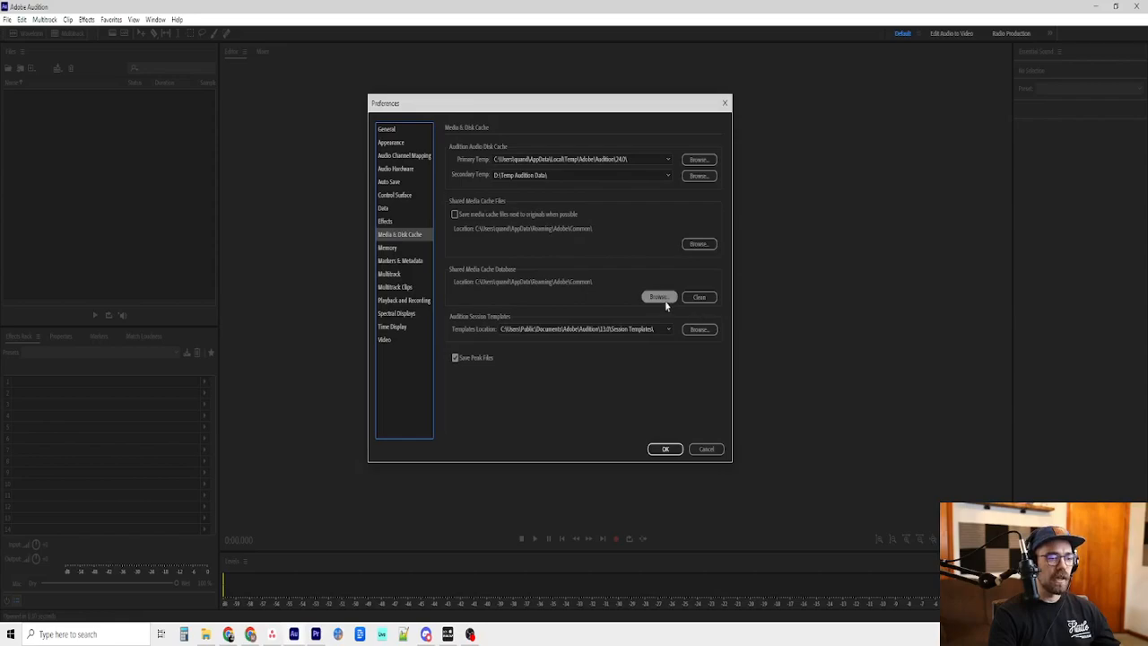
mouse_move(493, 272)
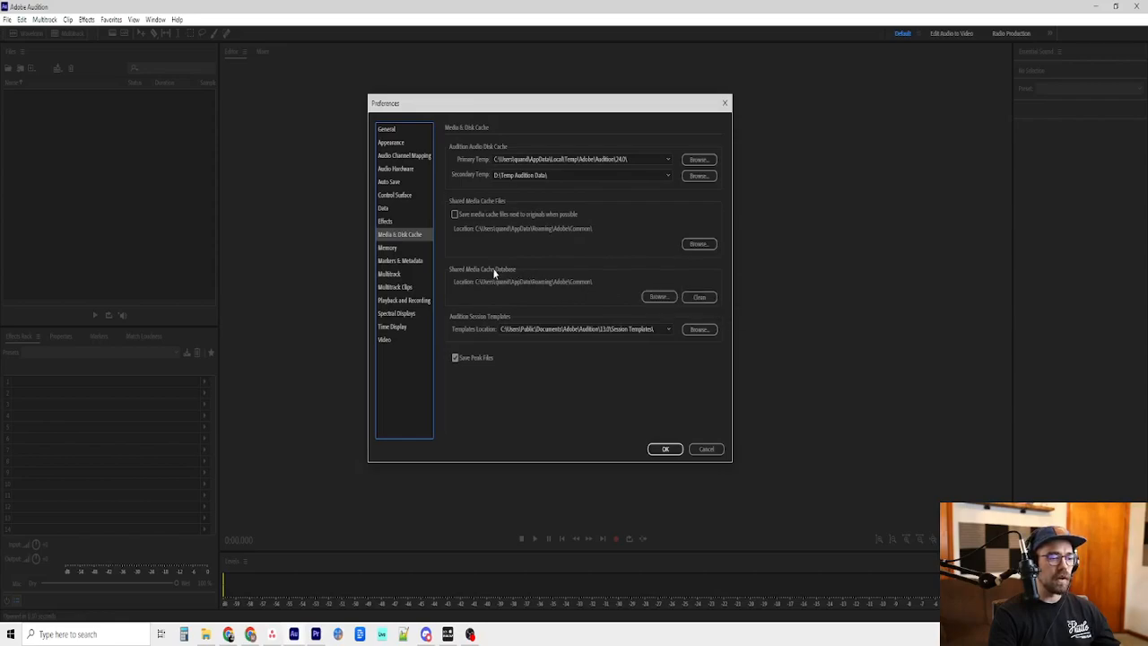
mouse_move(593, 269)
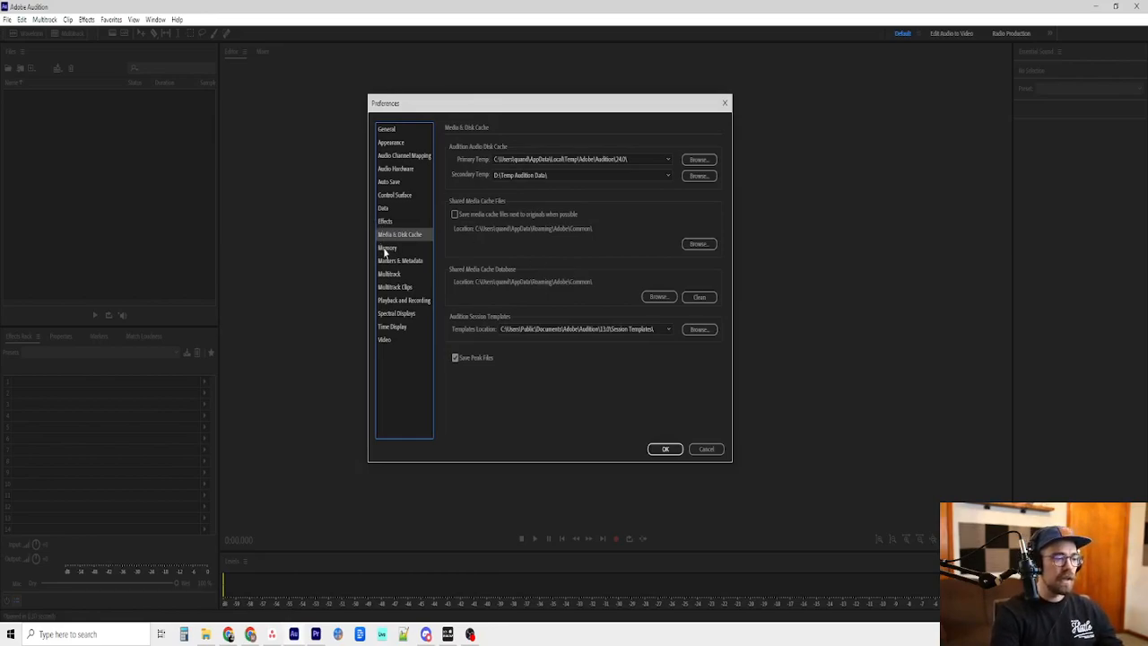
Show the Memory page listing installed RAM and shared amount
click(388, 247)
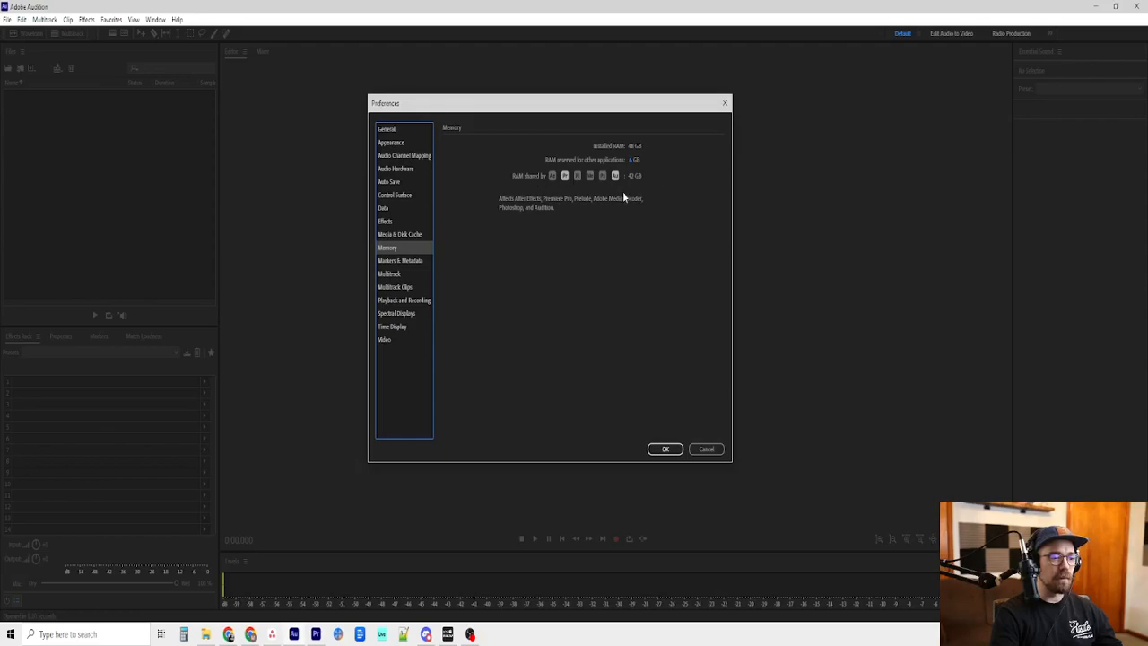
mouse_move(638, 199)
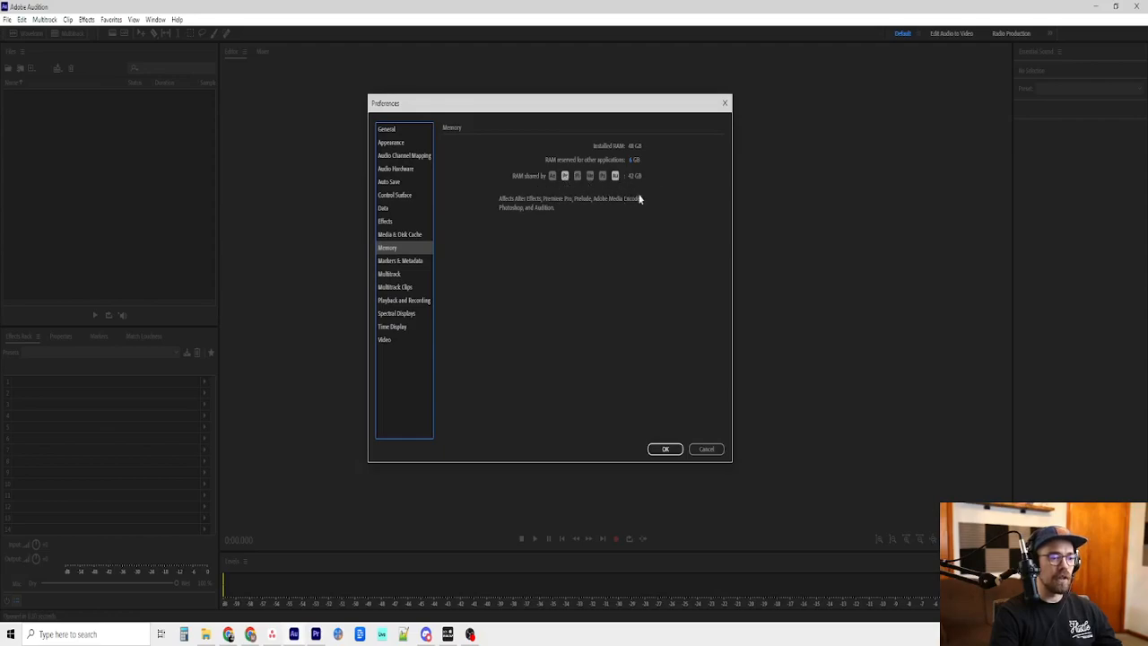
mouse_move(628, 170)
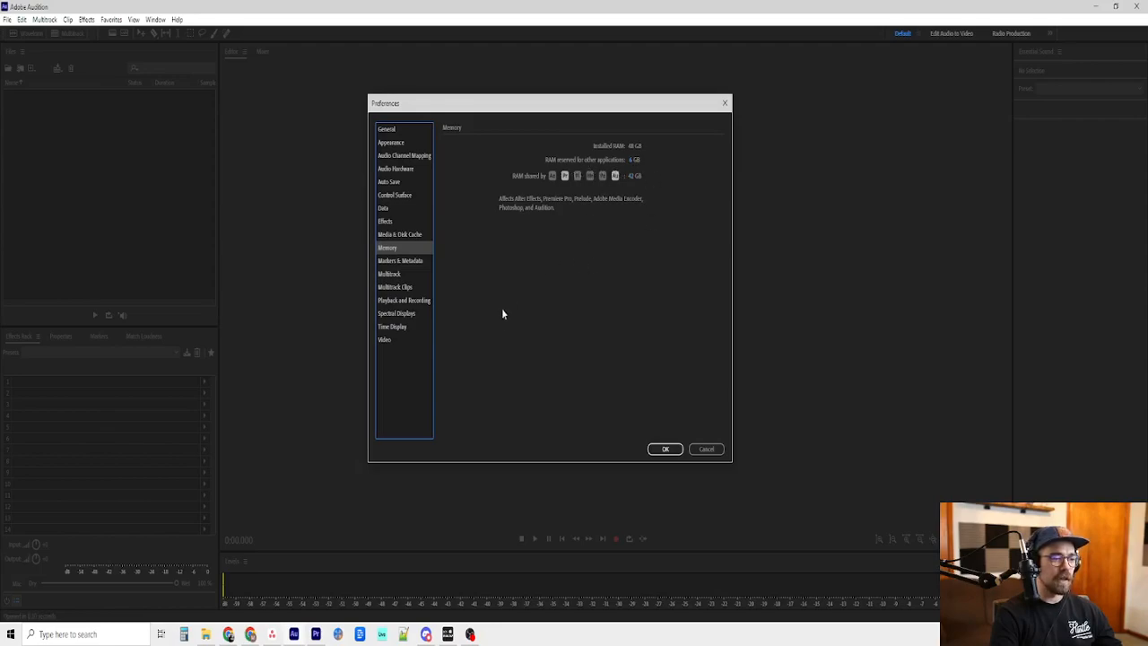
mouse_move(561, 276)
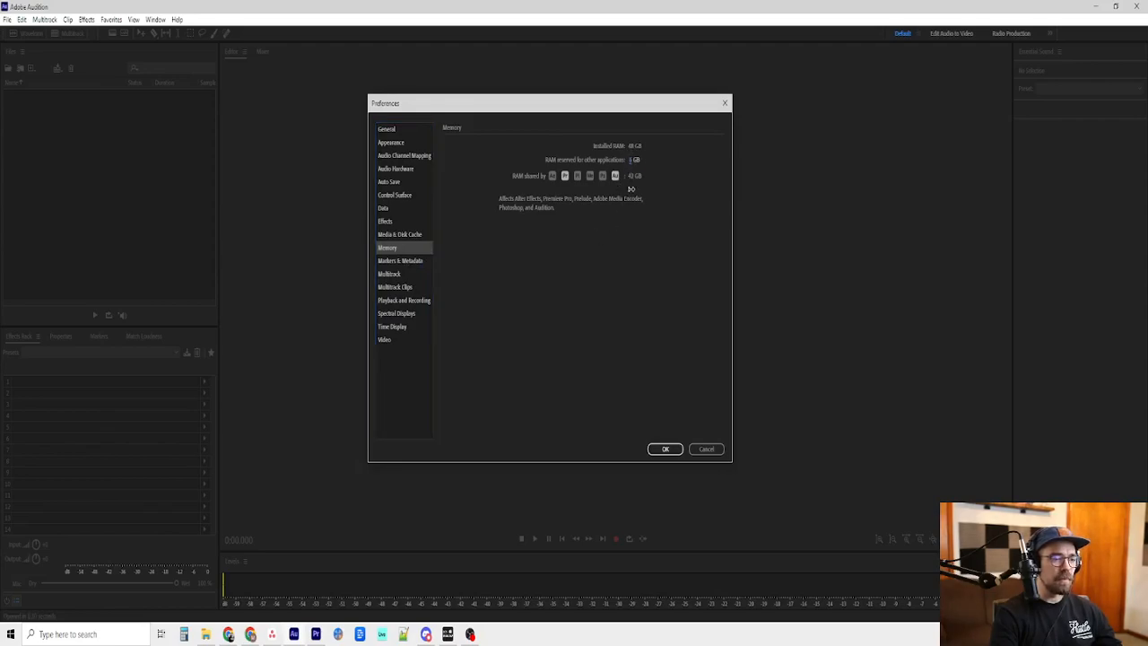
mouse_move(412, 269)
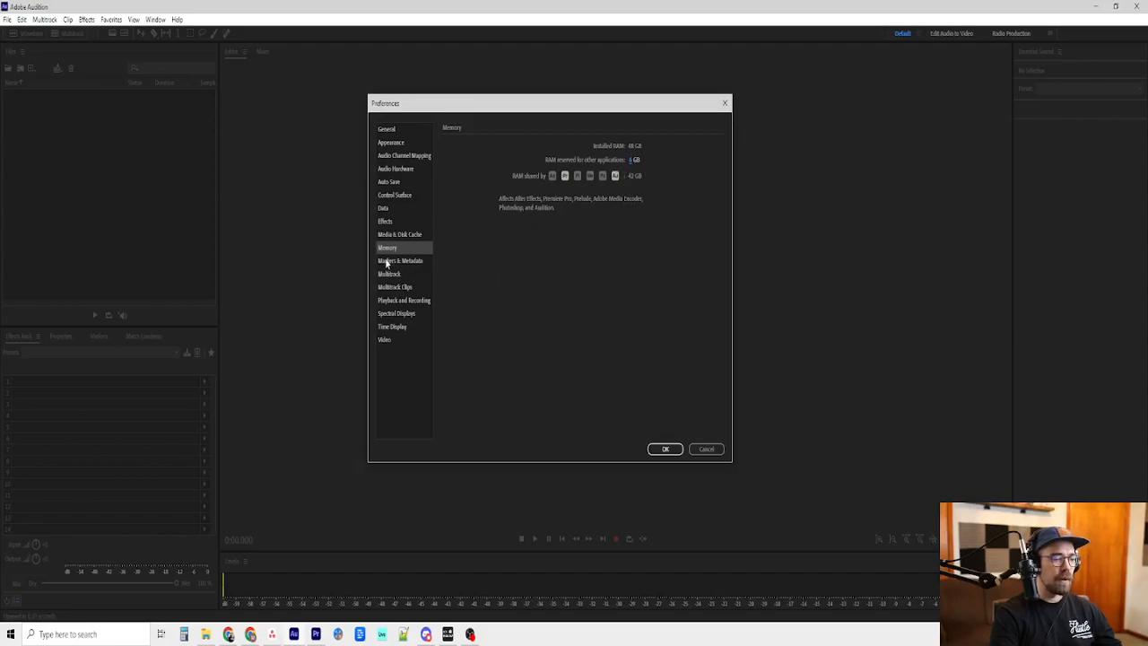
Pass through Markers & Metadata and Multitrack pages, ending on Multitrack Clips preferences
click(399, 260)
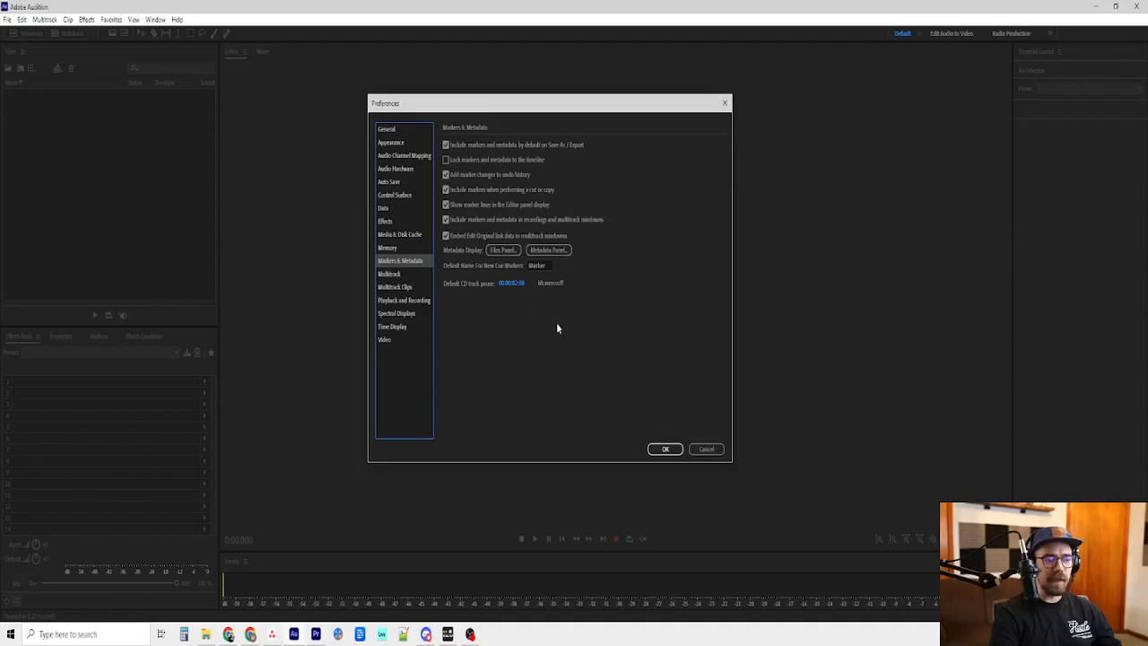
mouse_move(481, 235)
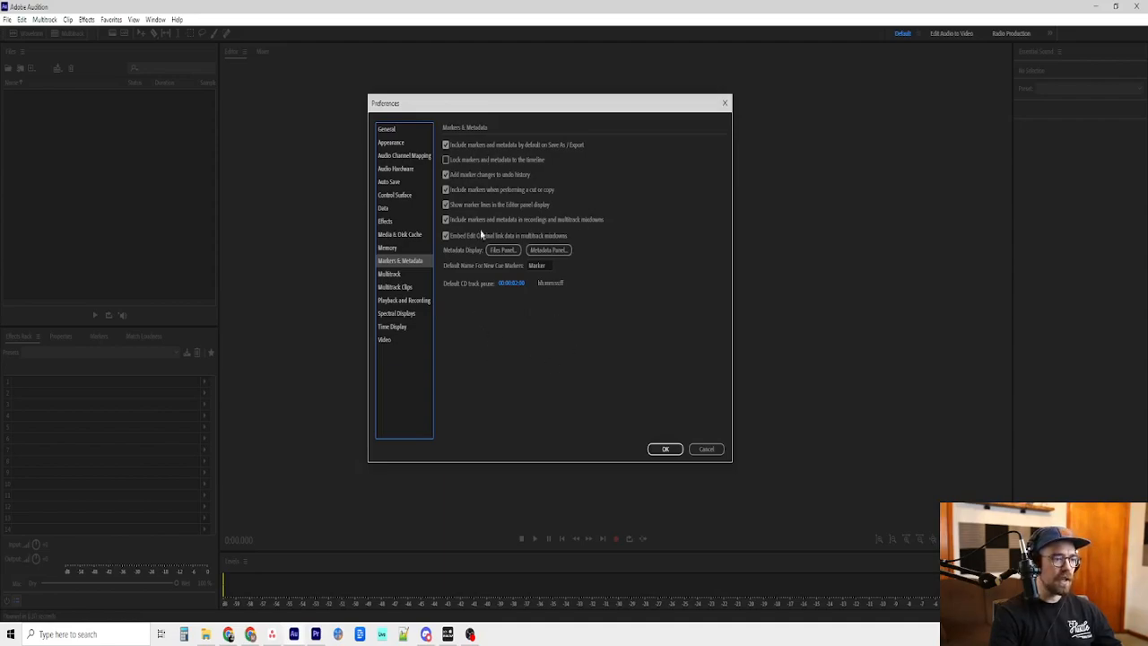
mouse_move(391, 280)
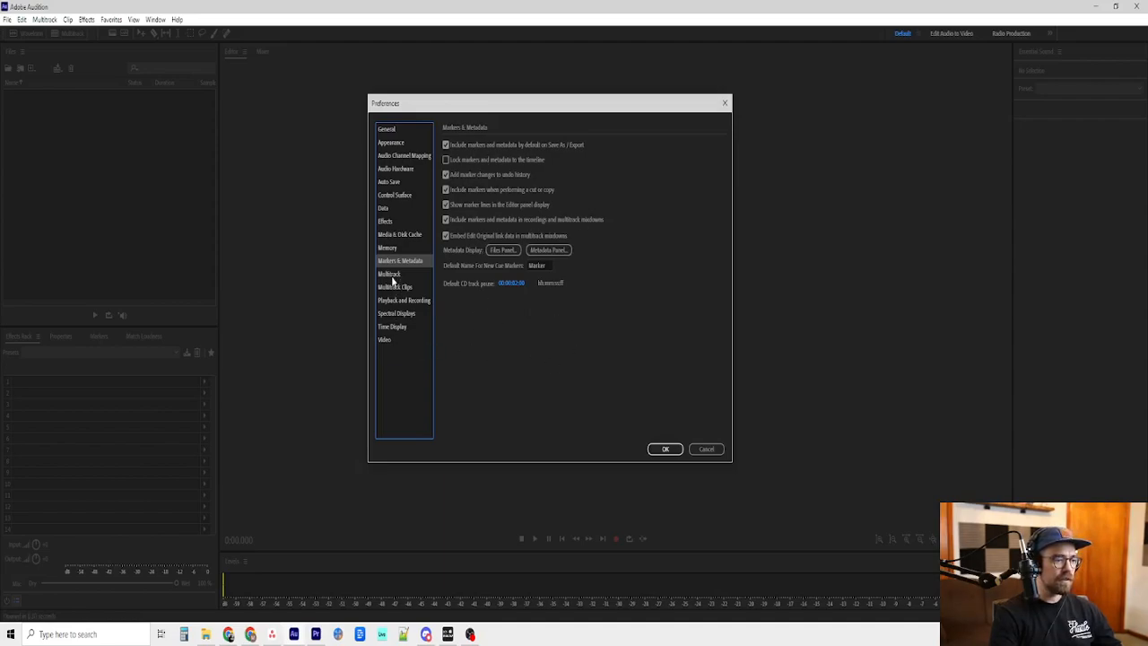
click(389, 273)
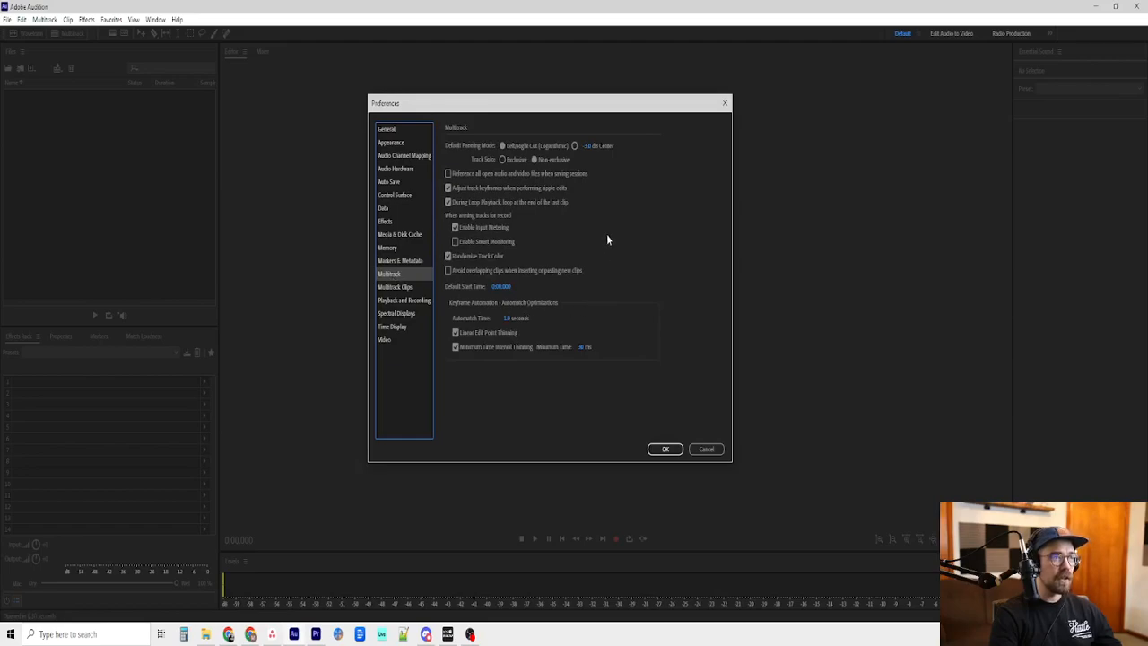
mouse_move(613, 215)
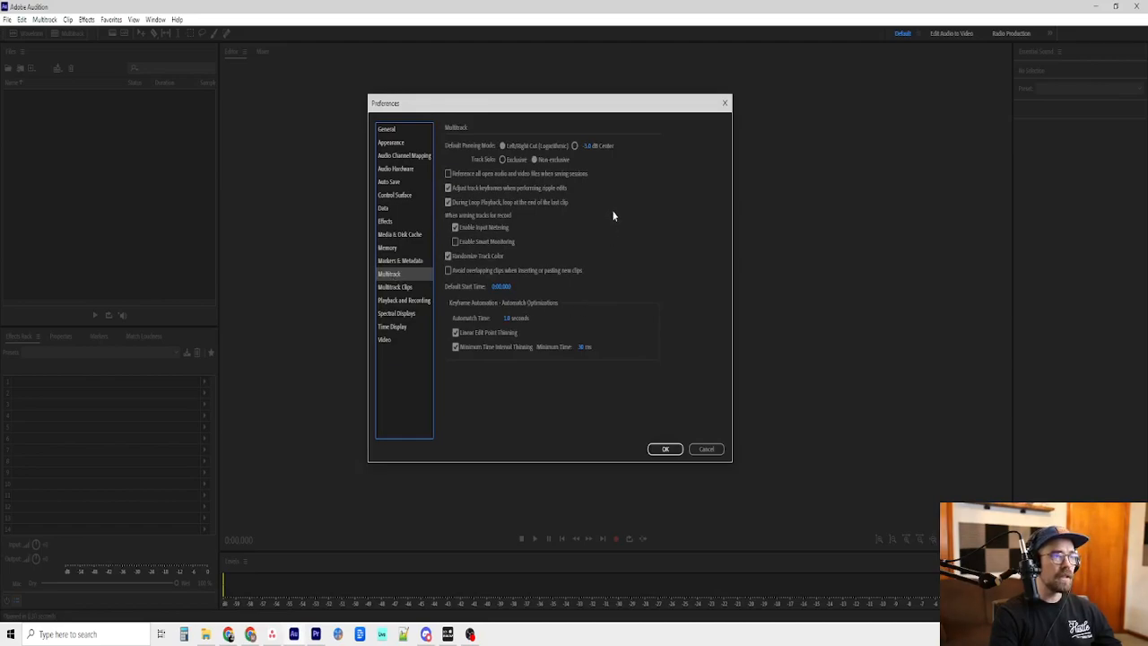
mouse_move(470, 157)
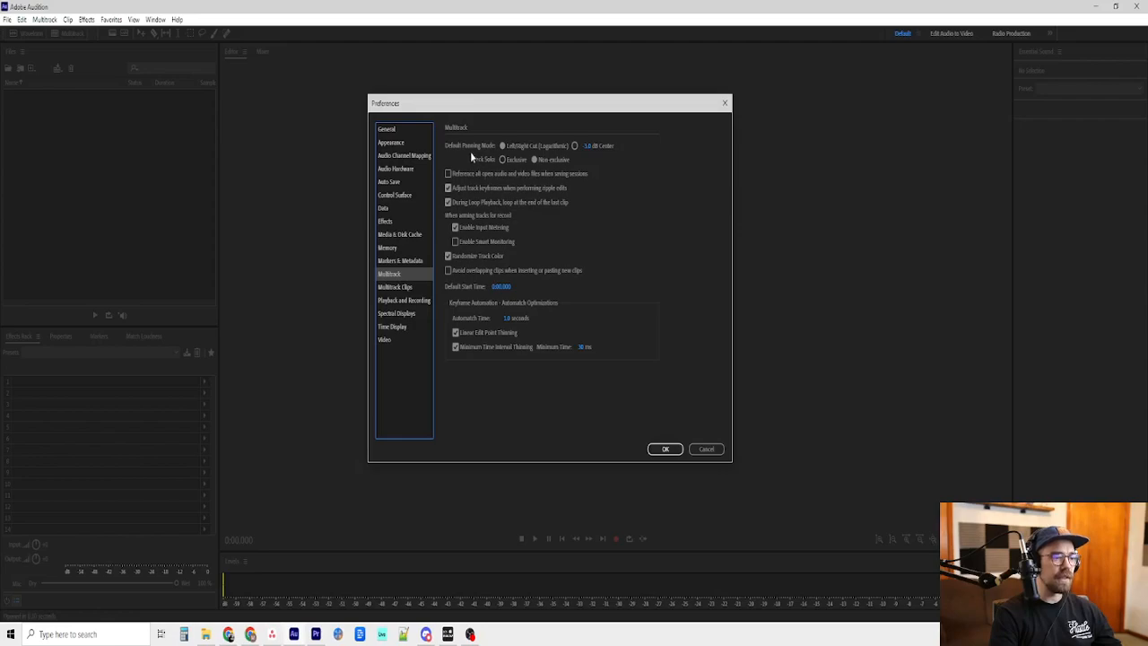
mouse_move(534, 160)
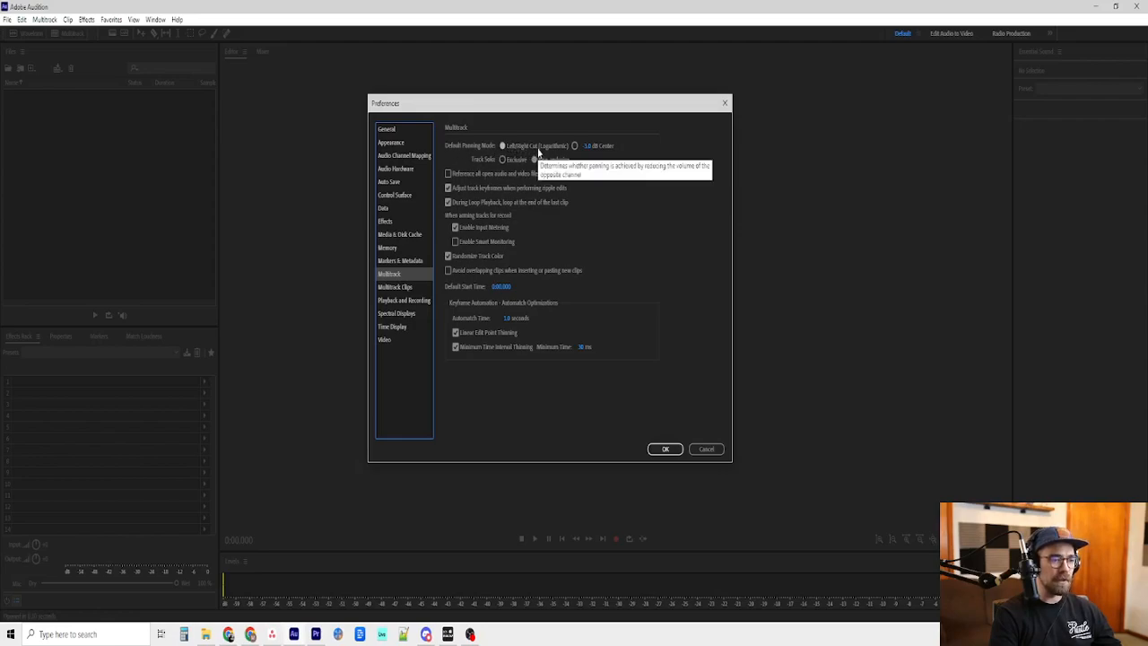
mouse_move(535, 155)
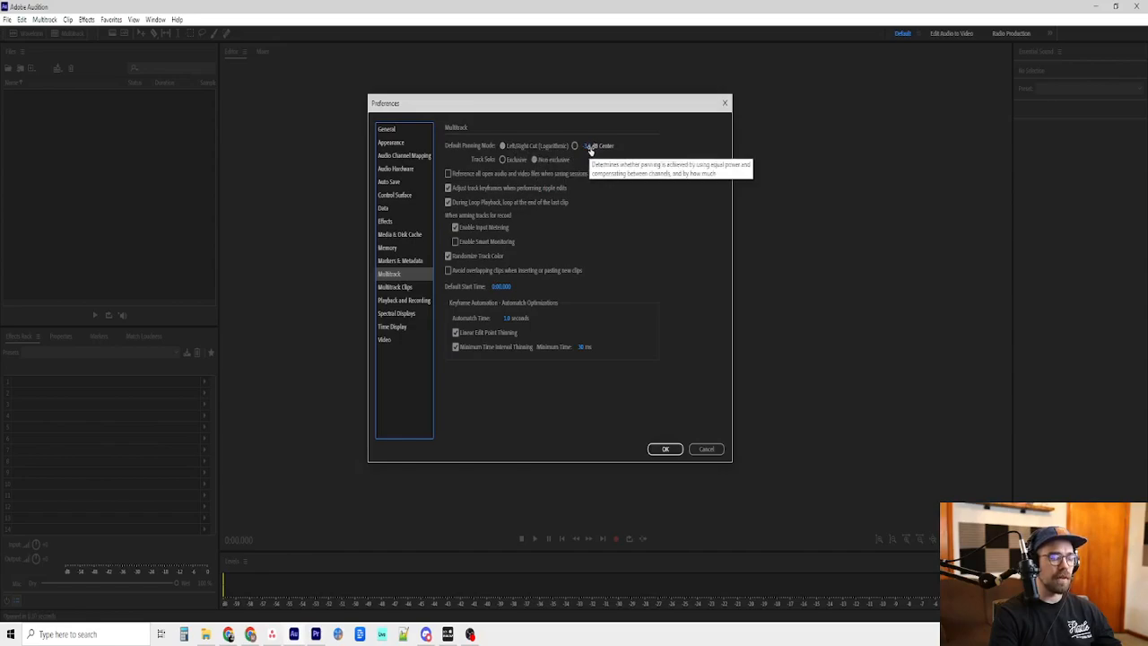
mouse_move(603, 172)
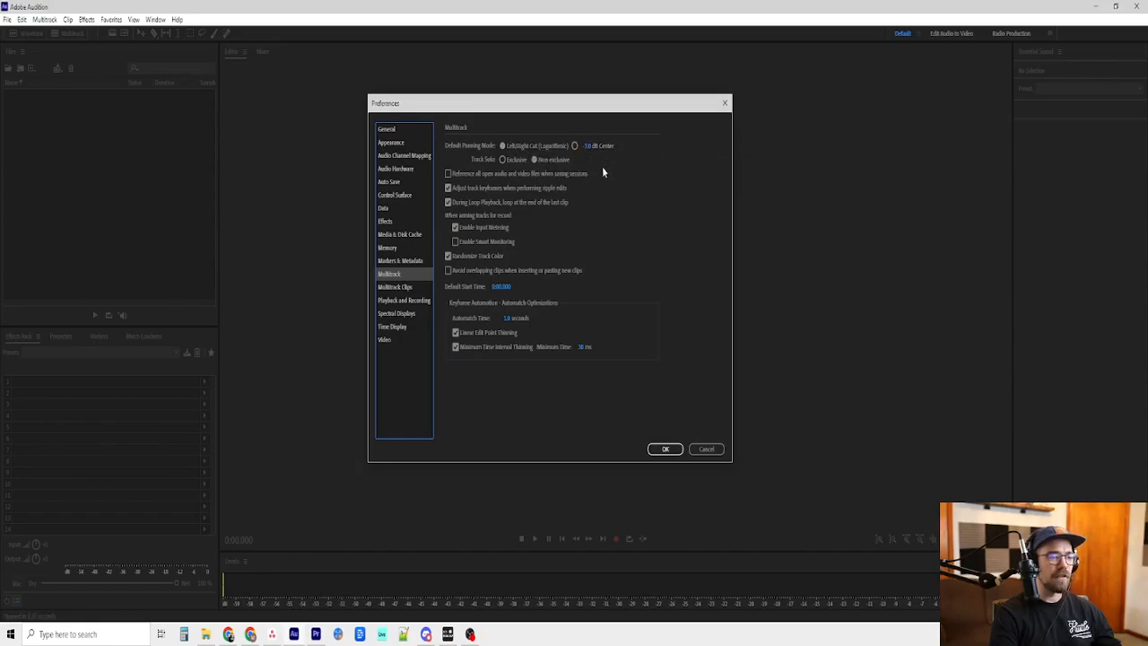
mouse_move(635, 188)
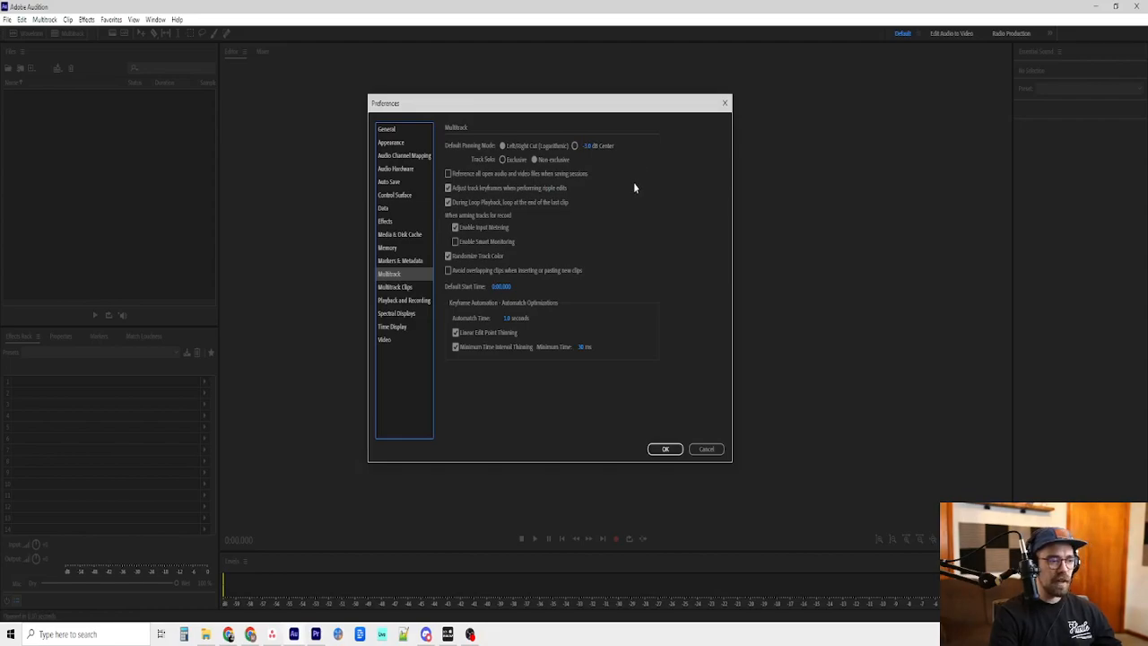
mouse_move(540, 150)
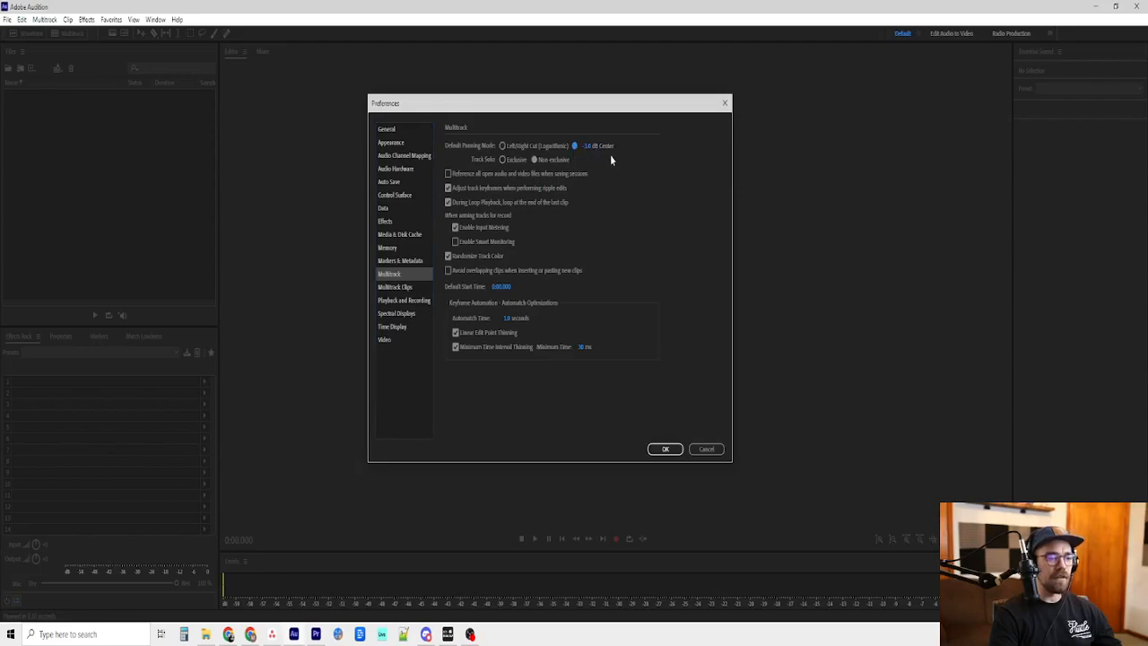
mouse_move(638, 163)
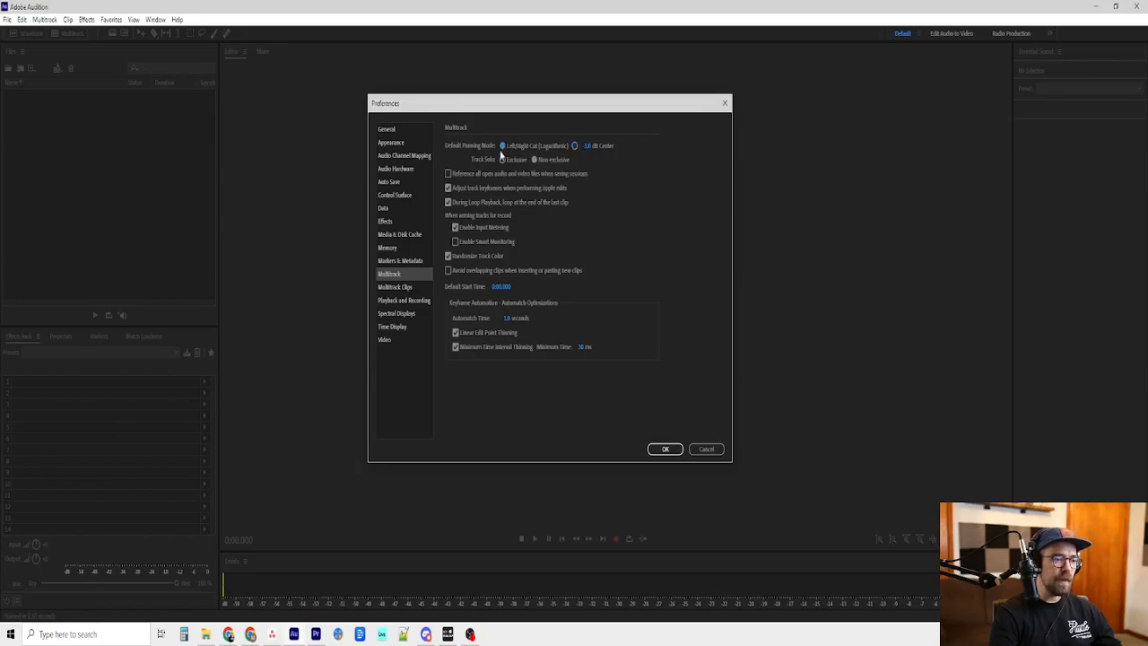
mouse_move(633, 233)
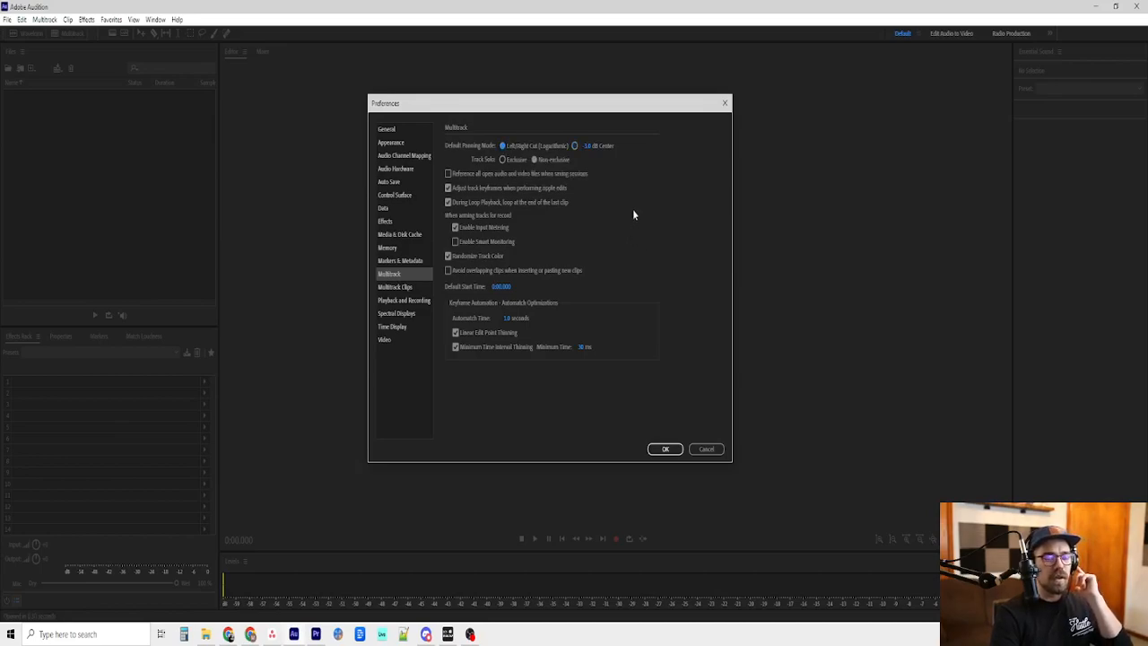
mouse_move(680, 237)
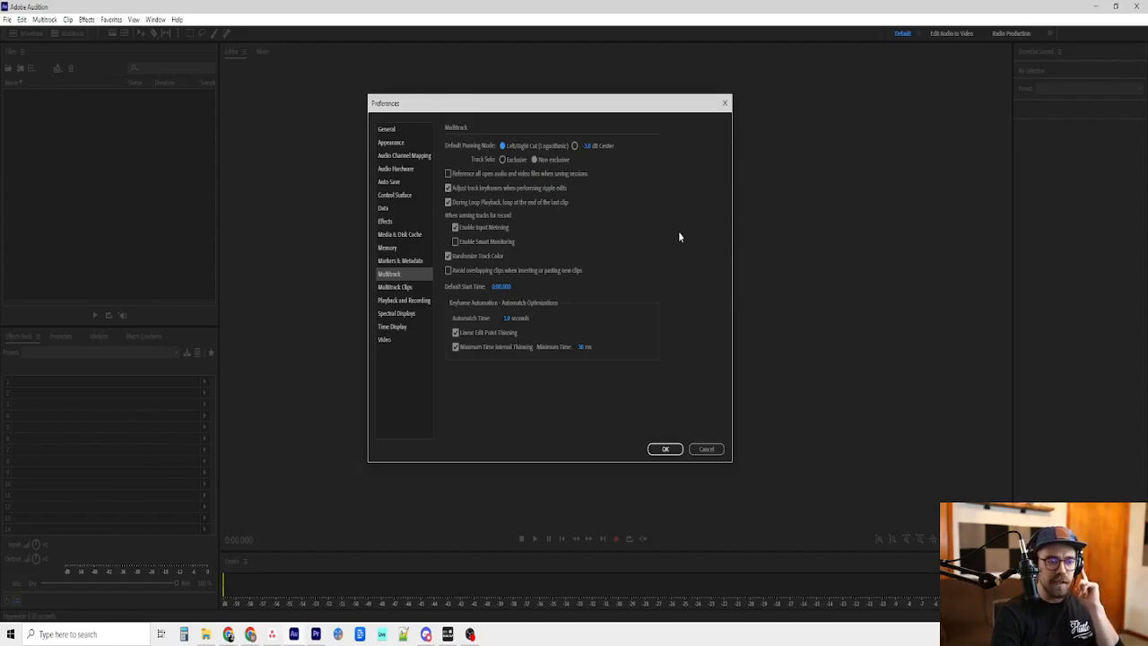
mouse_move(660, 122)
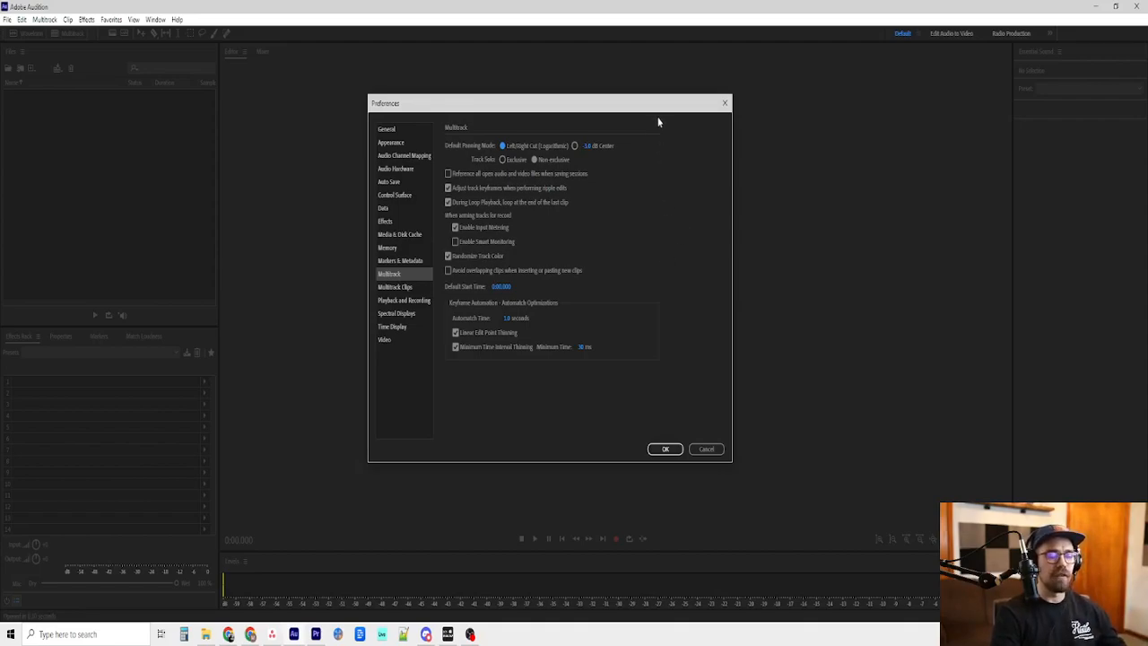
mouse_move(685, 217)
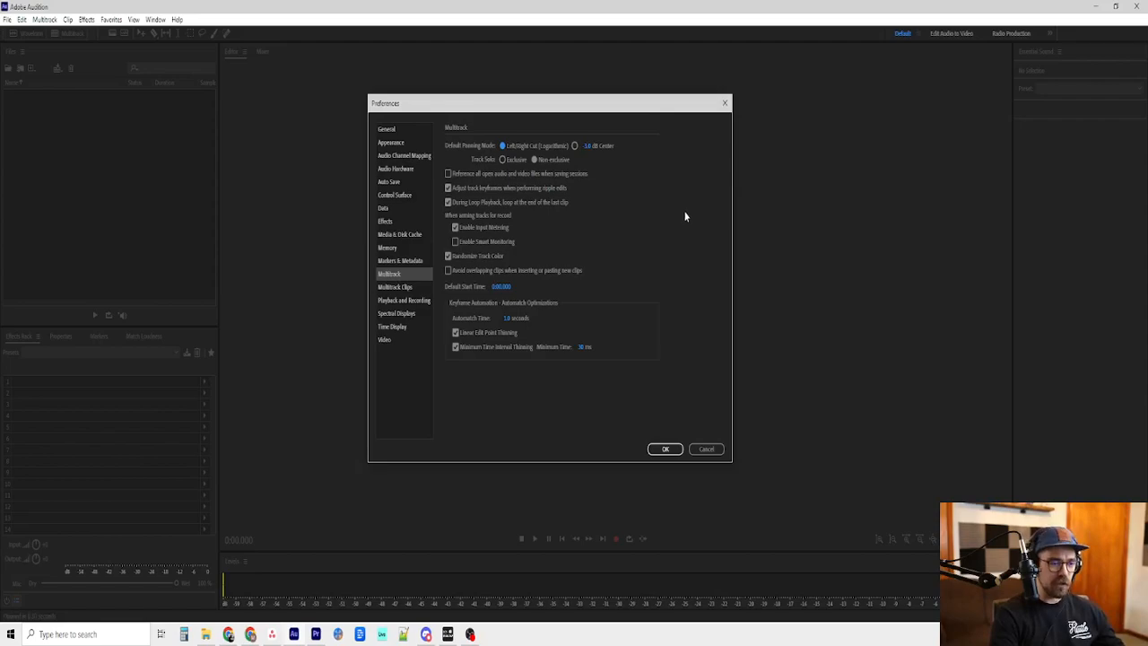
mouse_move(650, 216)
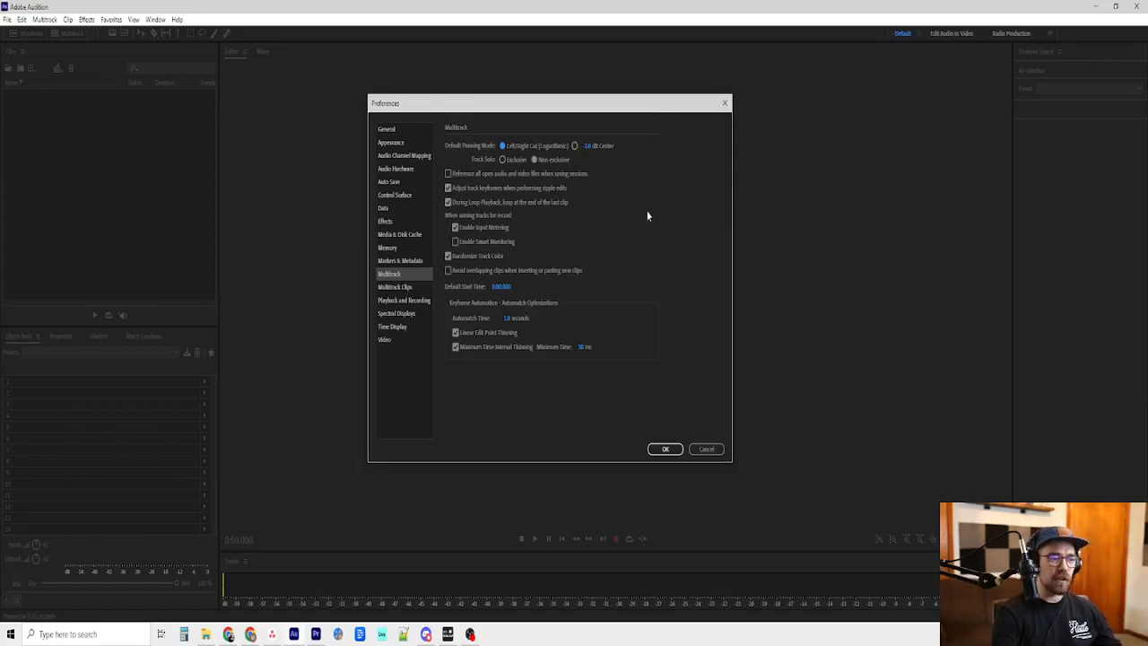
mouse_move(402, 287)
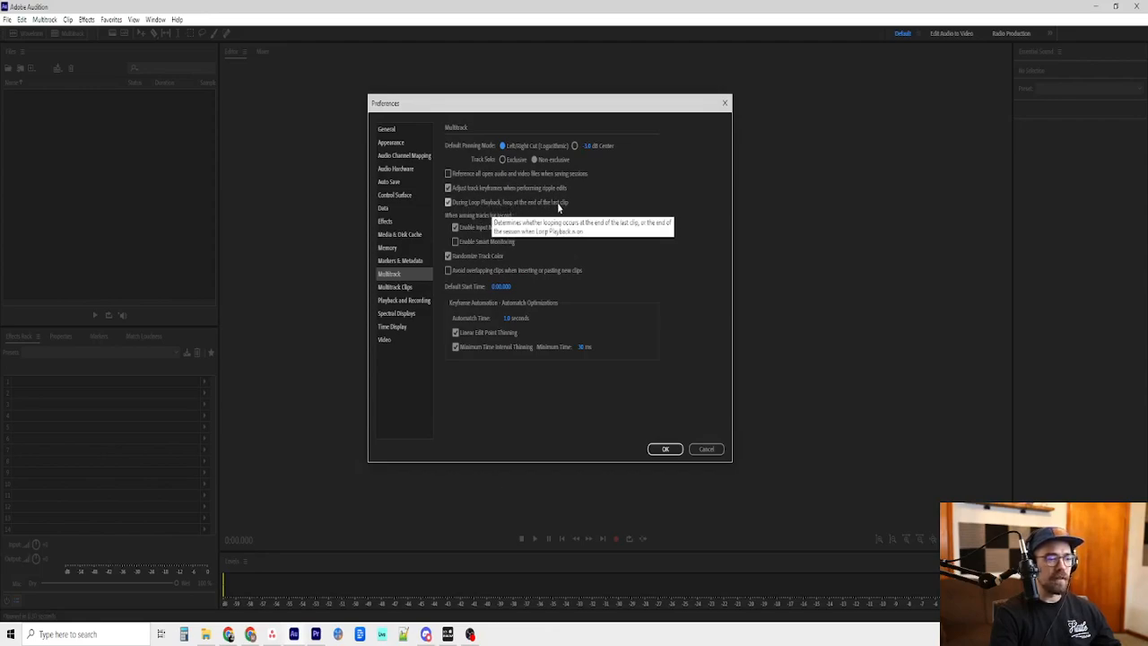
mouse_move(653, 237)
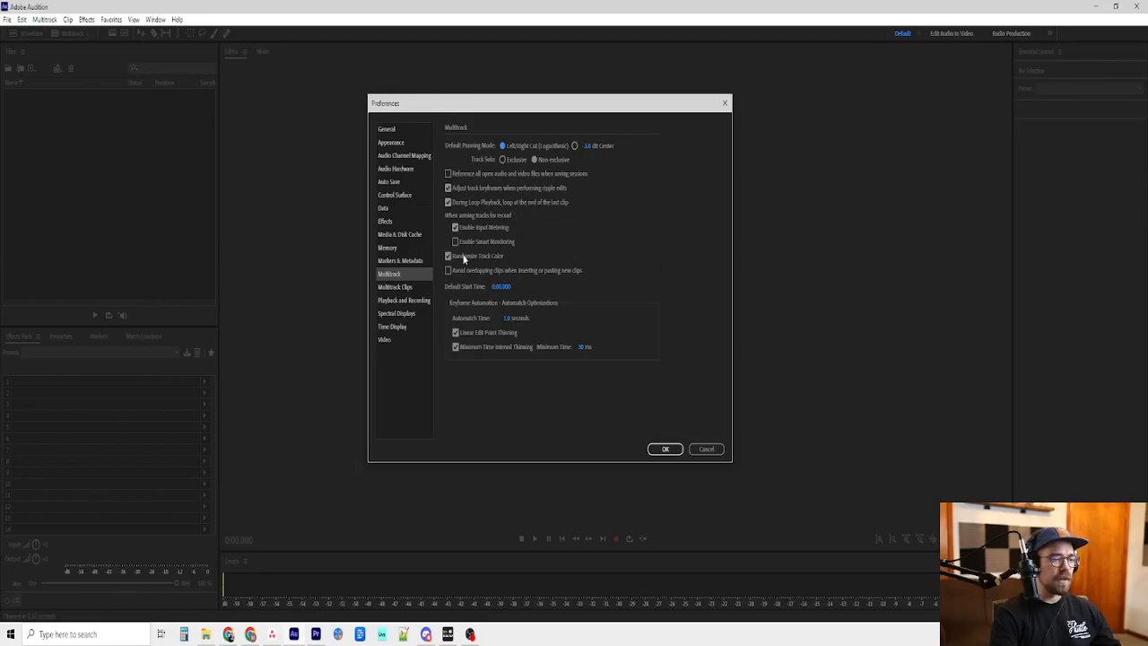
click(394, 287)
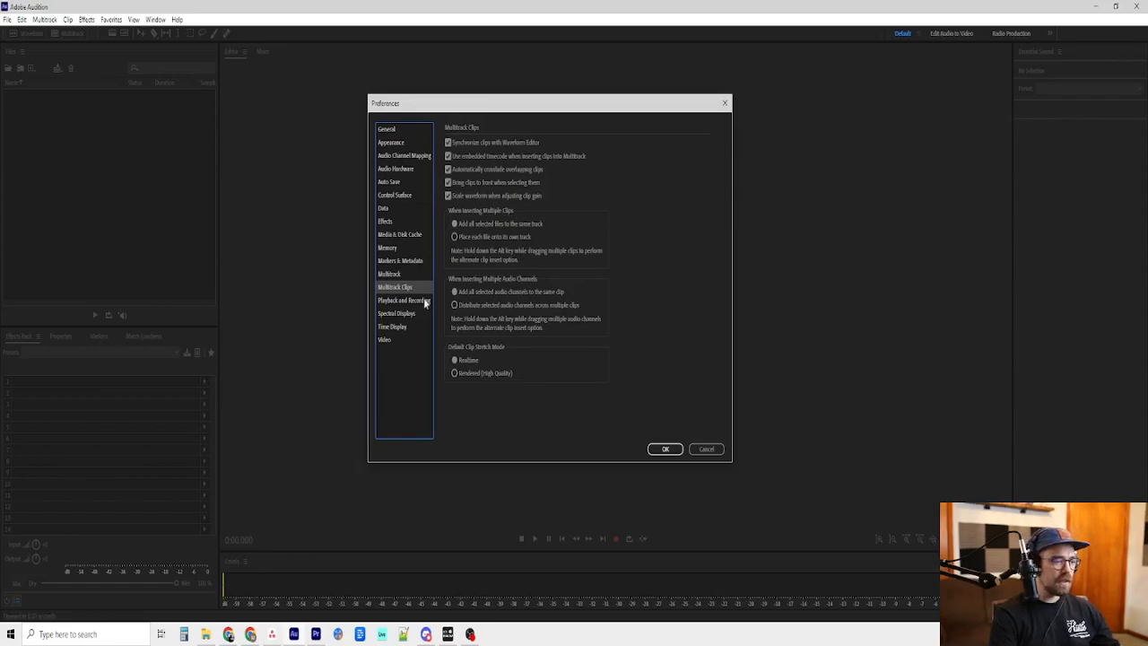
Show the Playback and Recording page with its auto-scroll and playback options
click(404, 301)
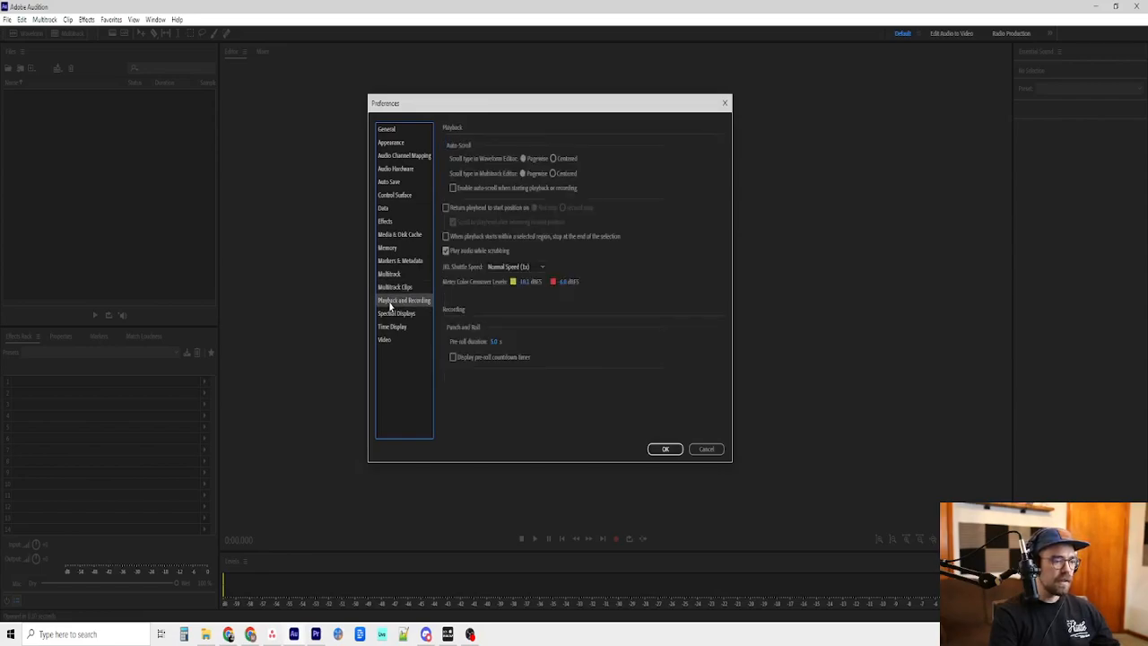
mouse_move(602, 320)
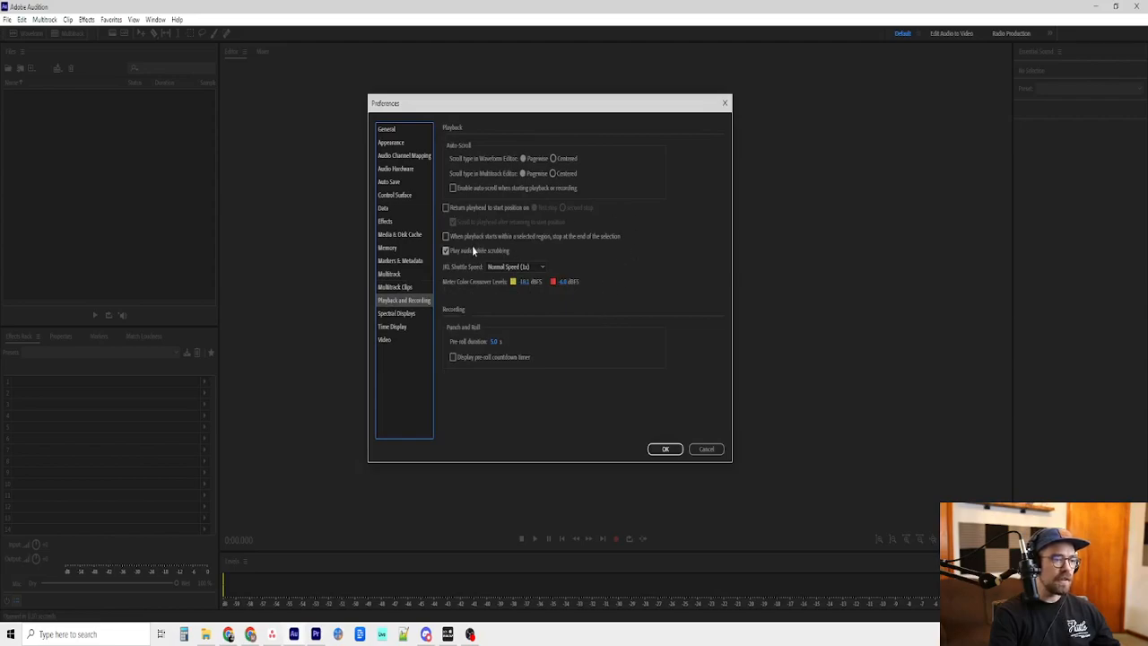
mouse_move(506, 213)
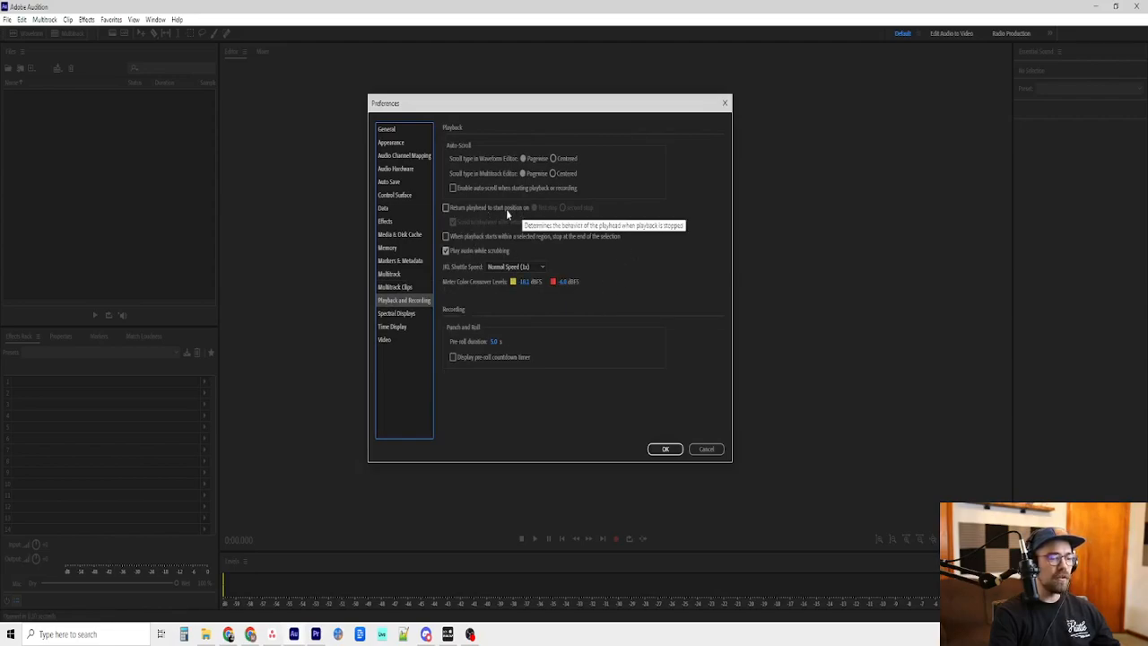
mouse_move(510, 214)
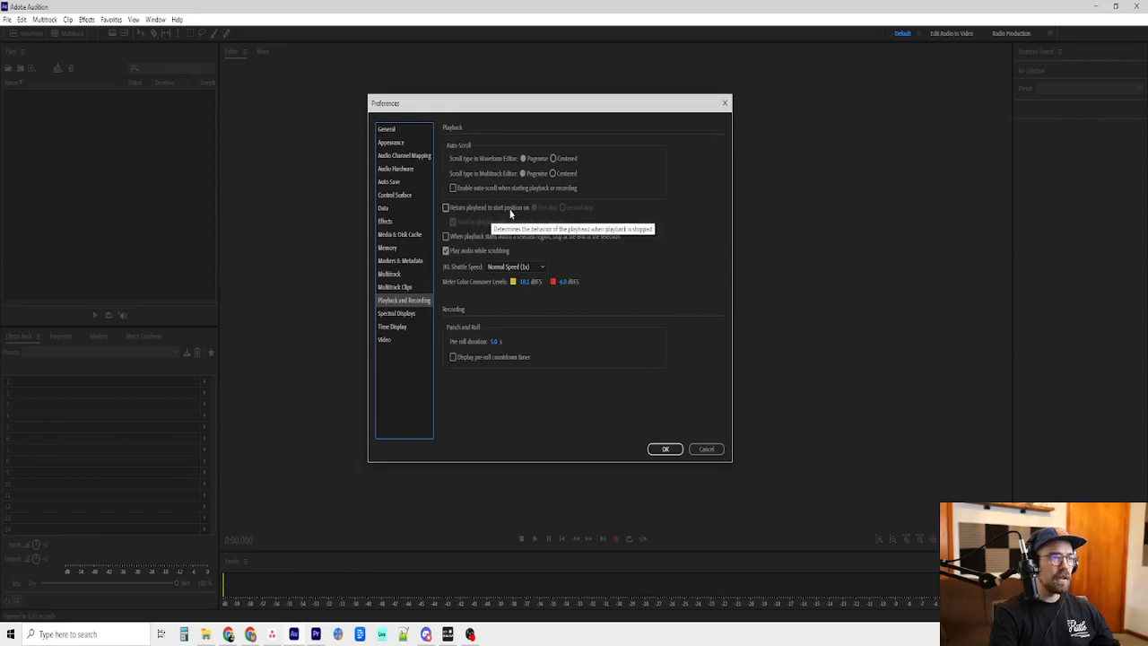
mouse_move(479, 215)
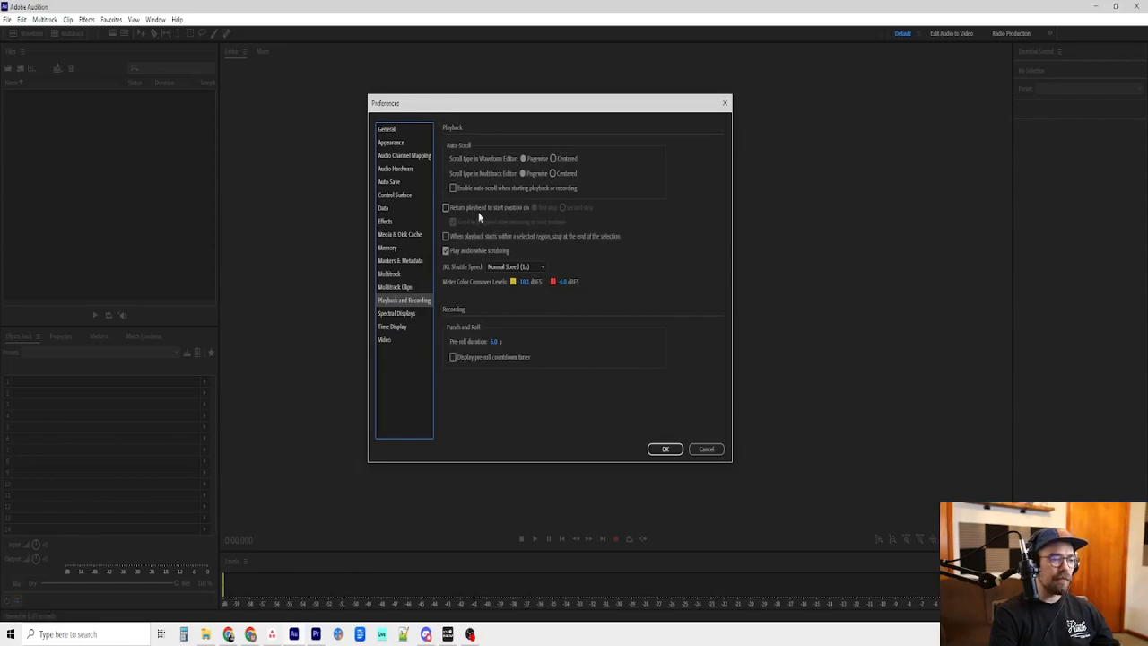
mouse_move(466, 212)
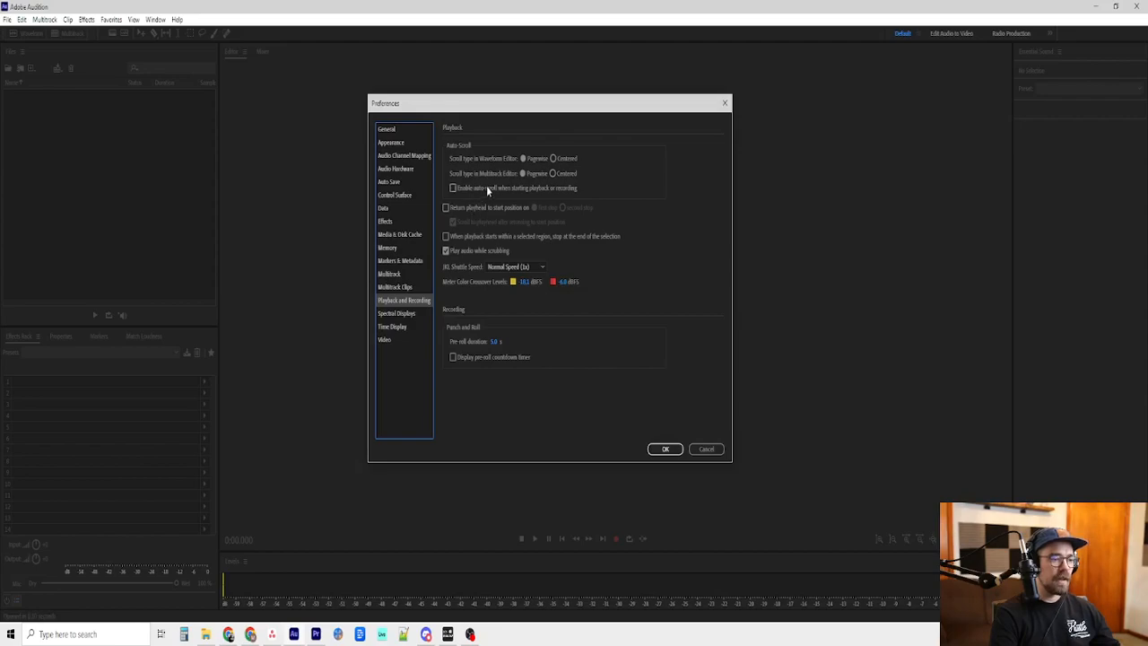
mouse_move(467, 189)
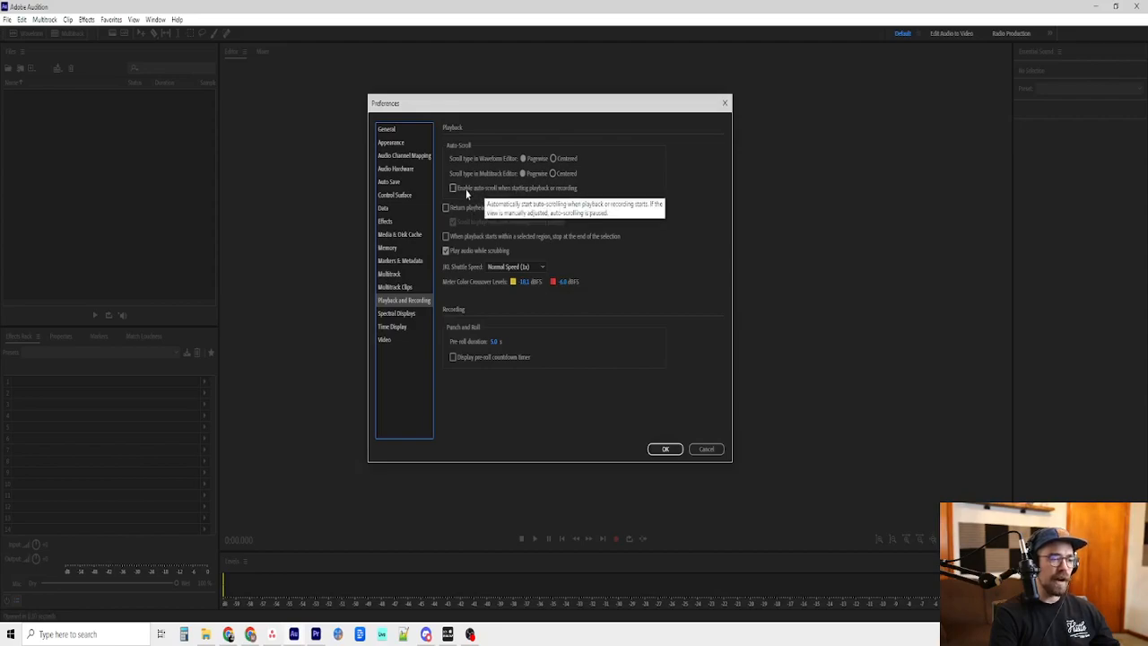
mouse_move(563, 194)
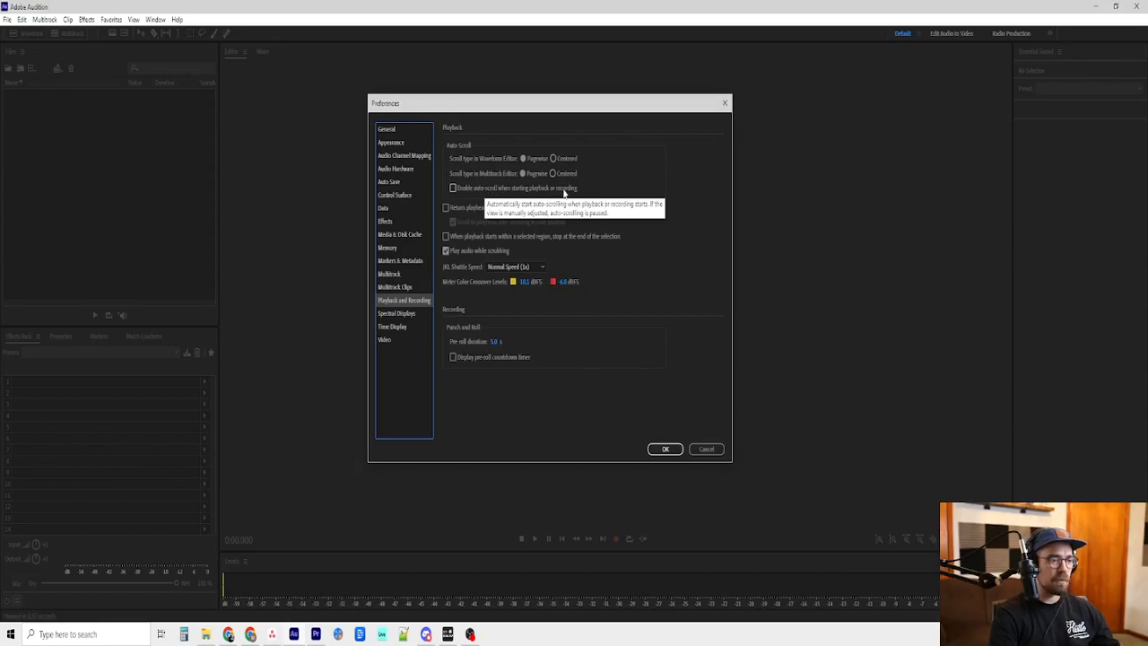
mouse_move(603, 196)
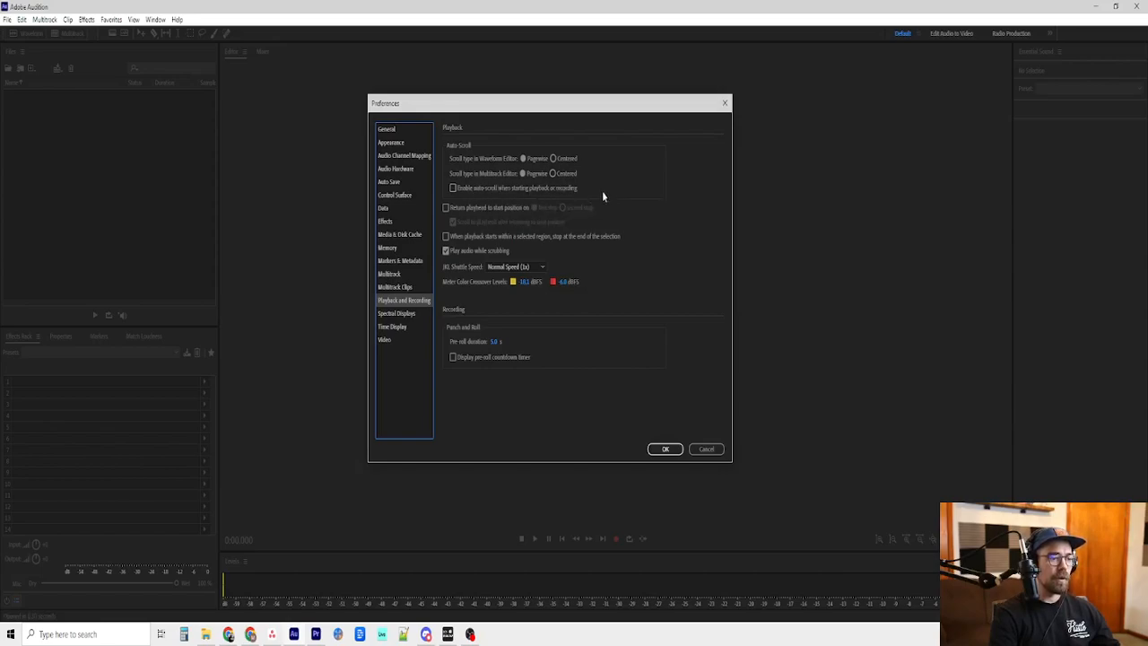
mouse_move(642, 243)
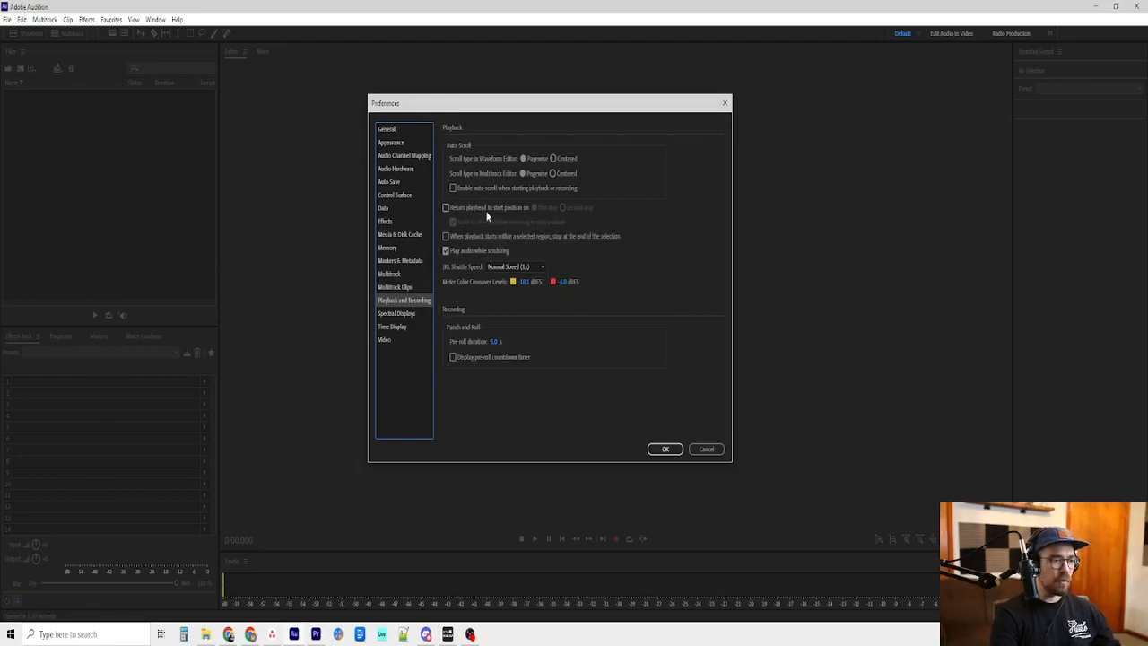
mouse_move(685, 292)
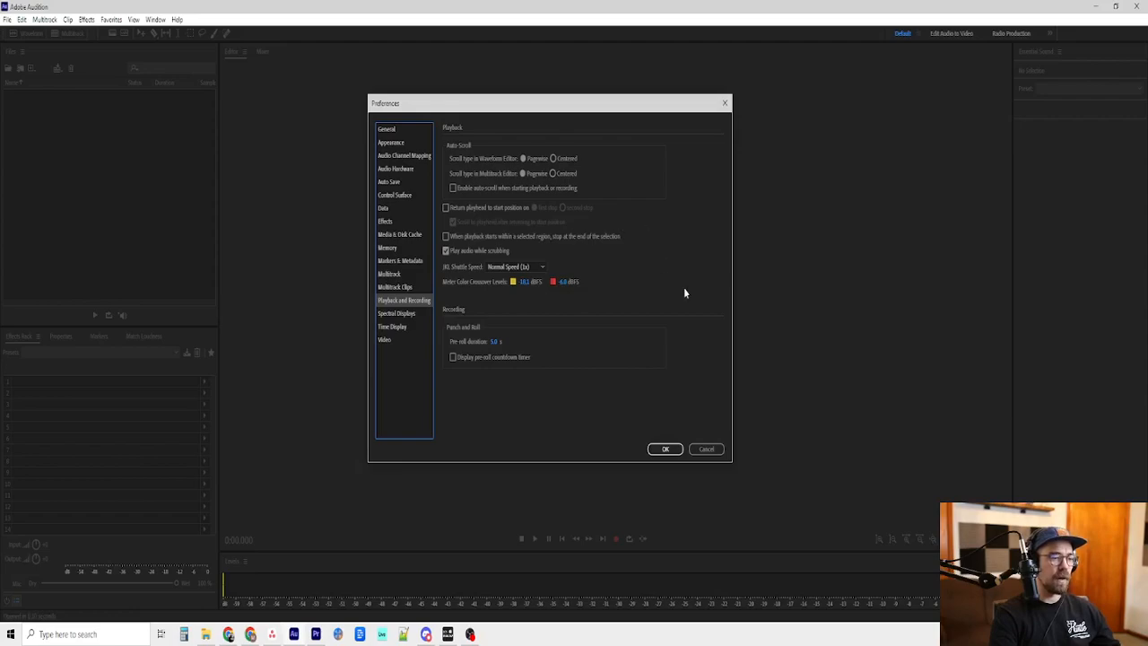
mouse_move(574, 323)
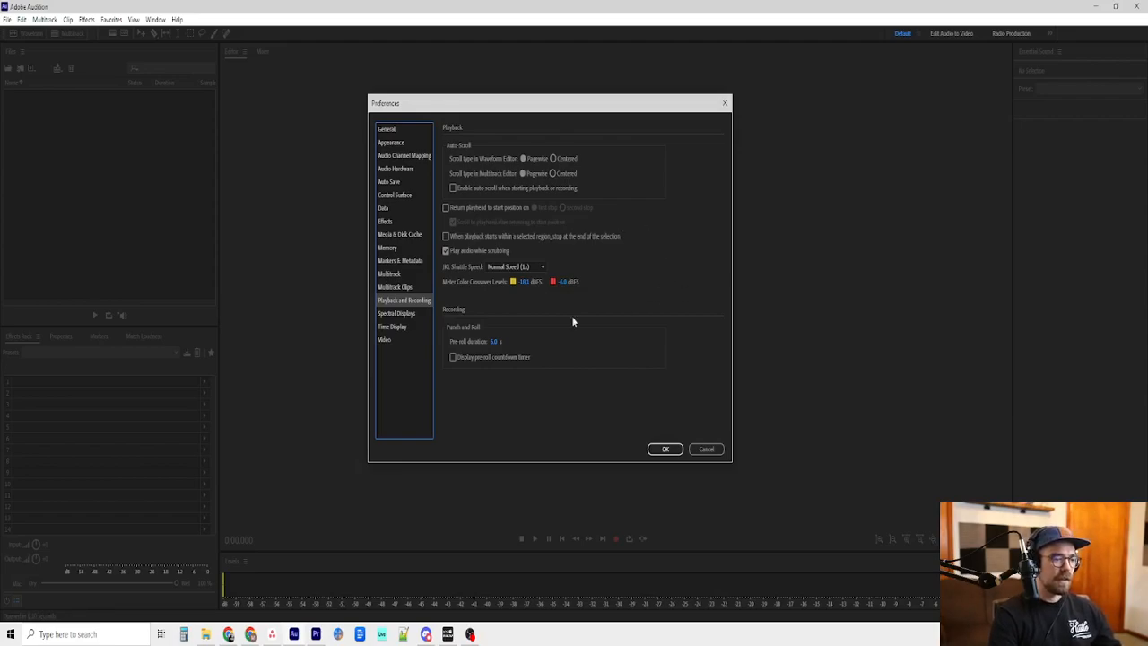
mouse_move(477, 249)
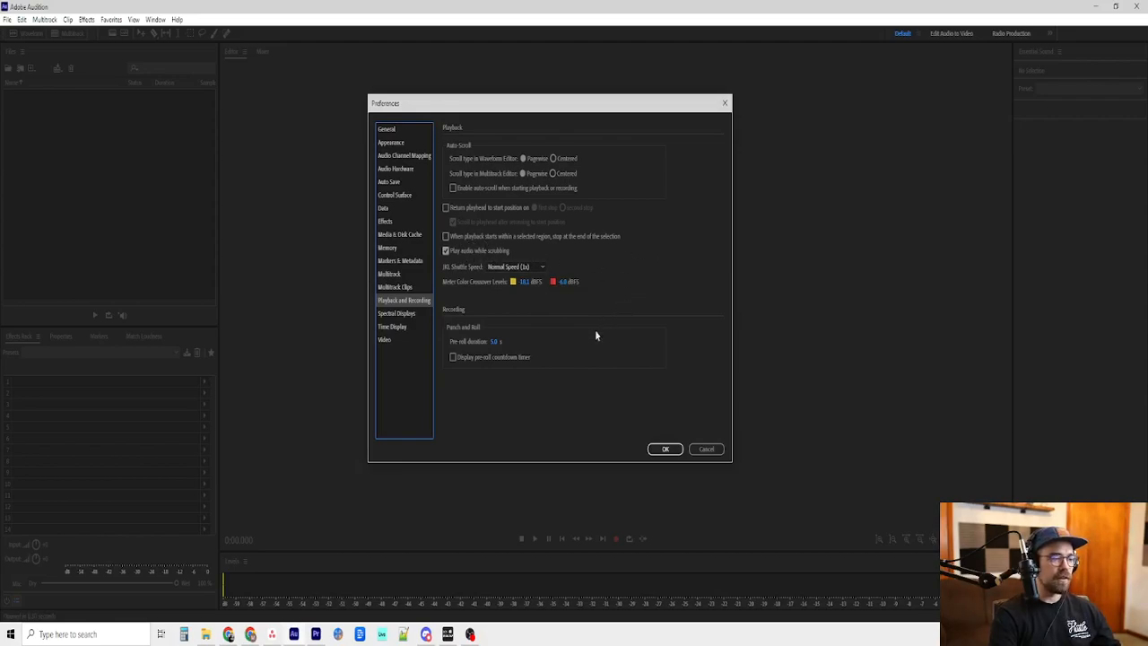
Browse the Spectral Displays and Time Display preference pages, ending on the Video page
click(397, 313)
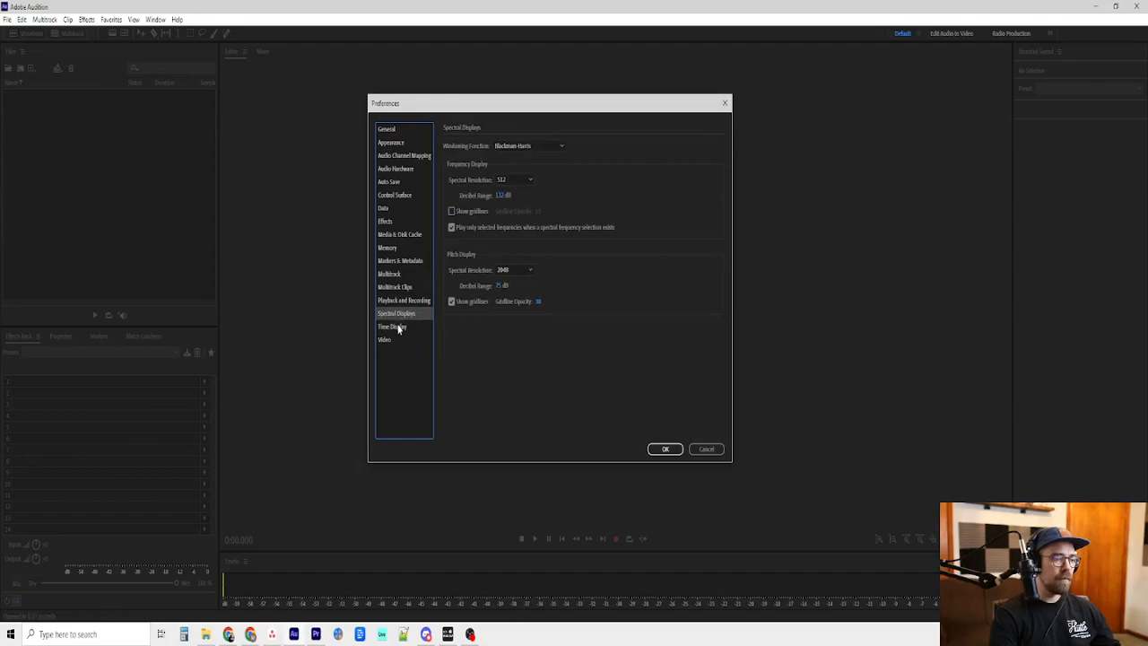
mouse_move(398, 330)
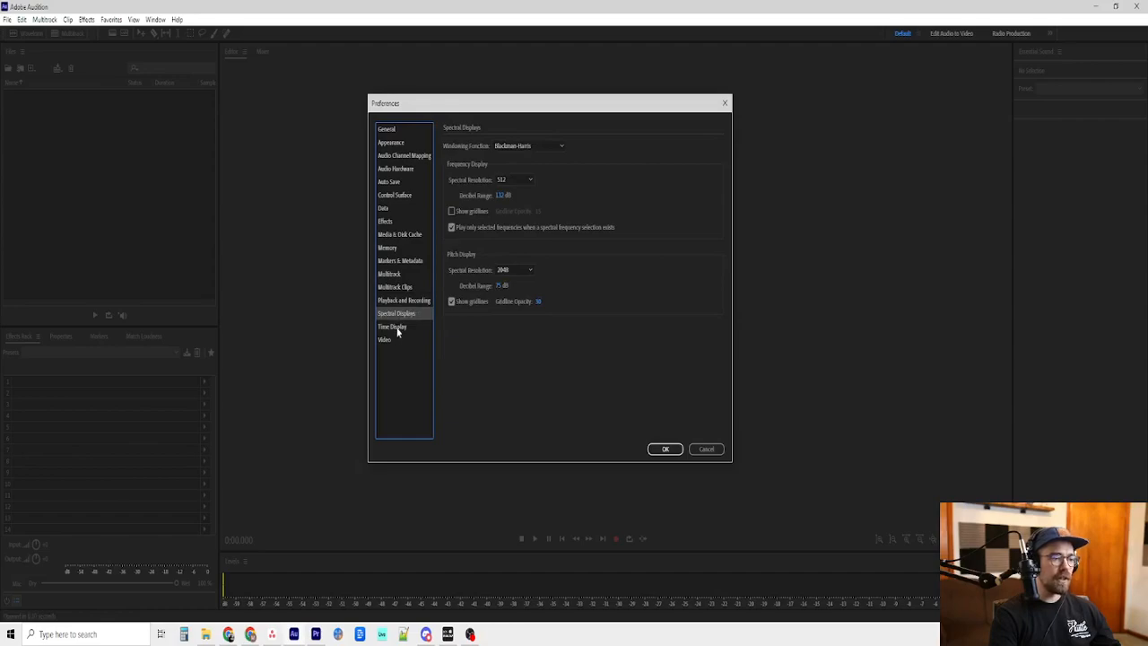
click(391, 326)
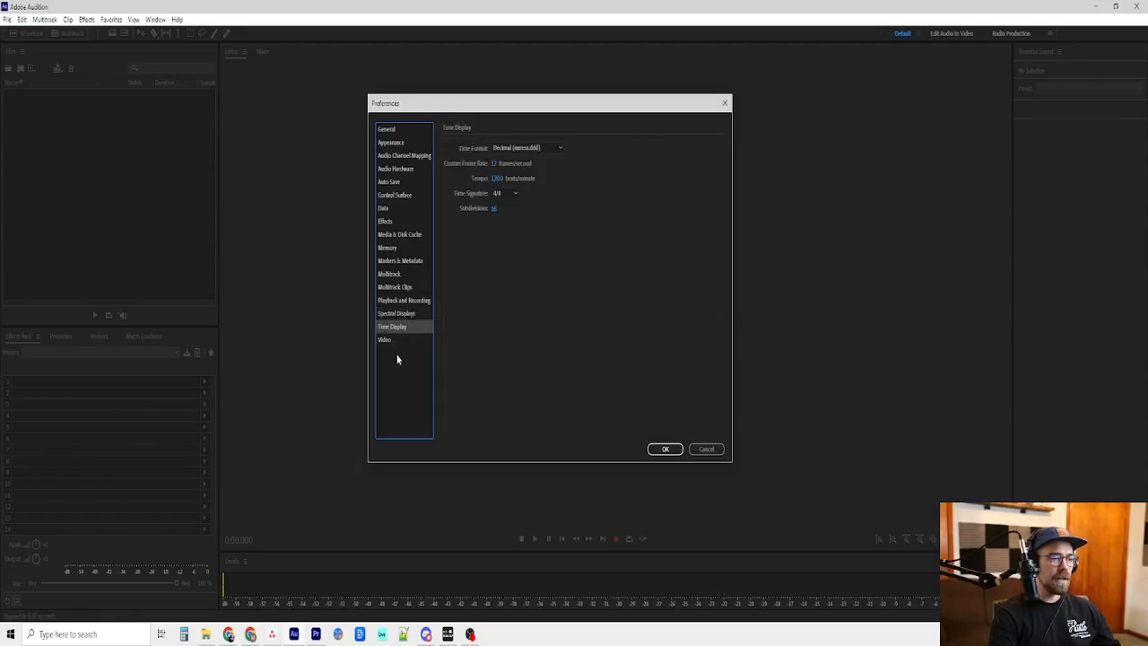
click(384, 339)
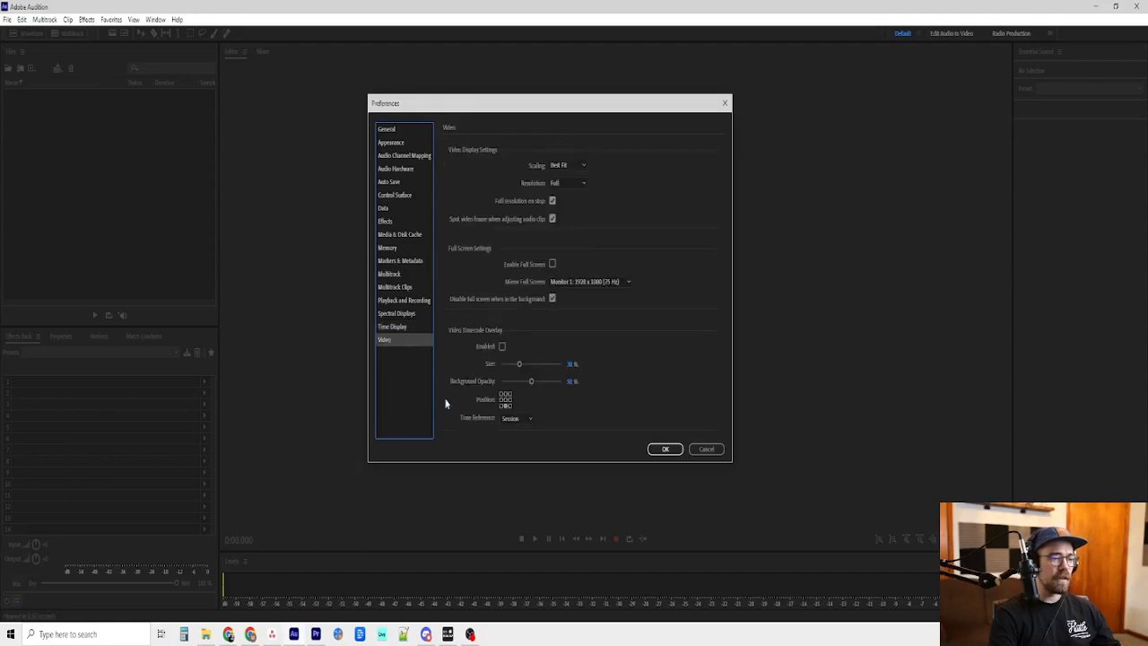
mouse_move(617, 259)
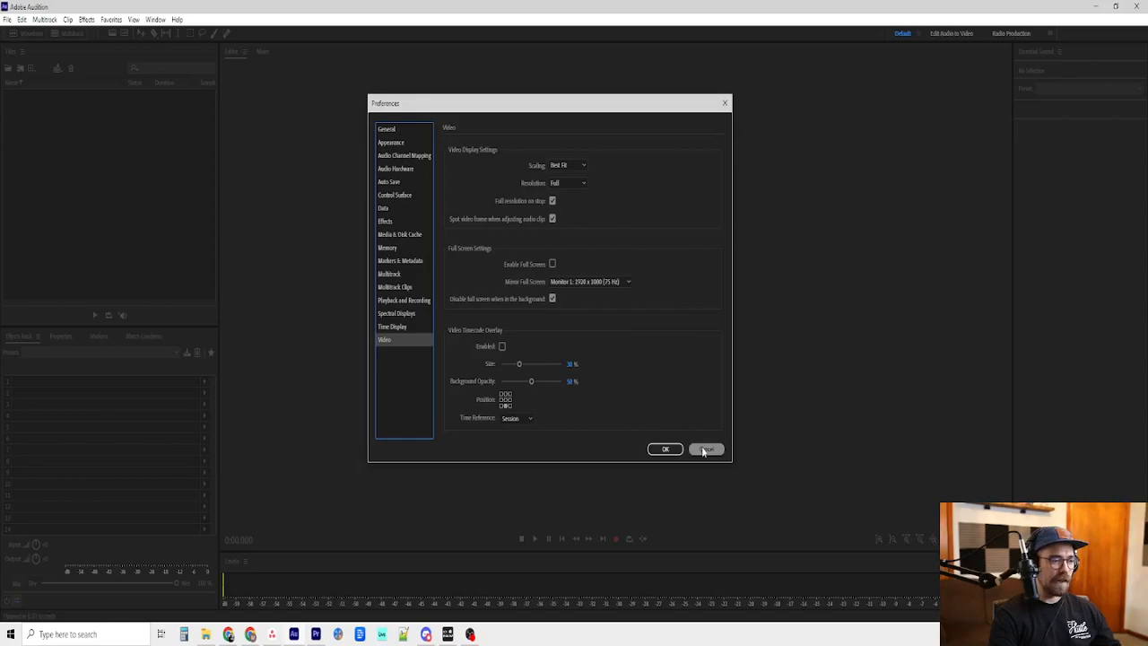
mouse_move(707, 449)
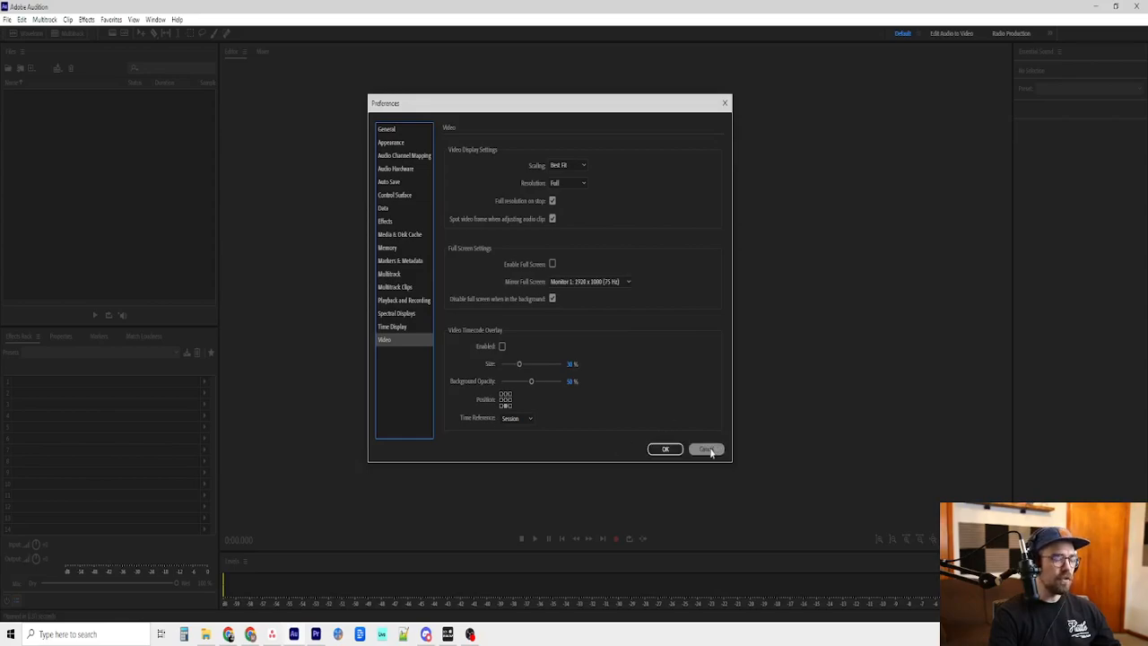
Dismiss Preferences without saving and bring up the Keyboard Shortcuts editor from the Edit menu
click(707, 448)
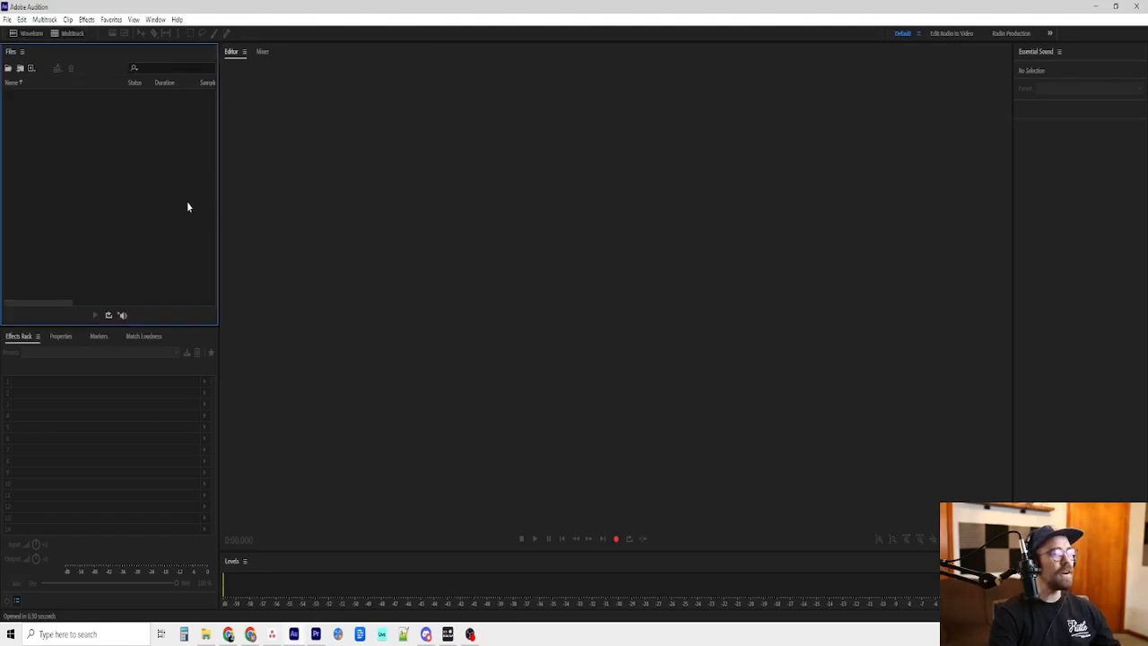
mouse_move(363, 222)
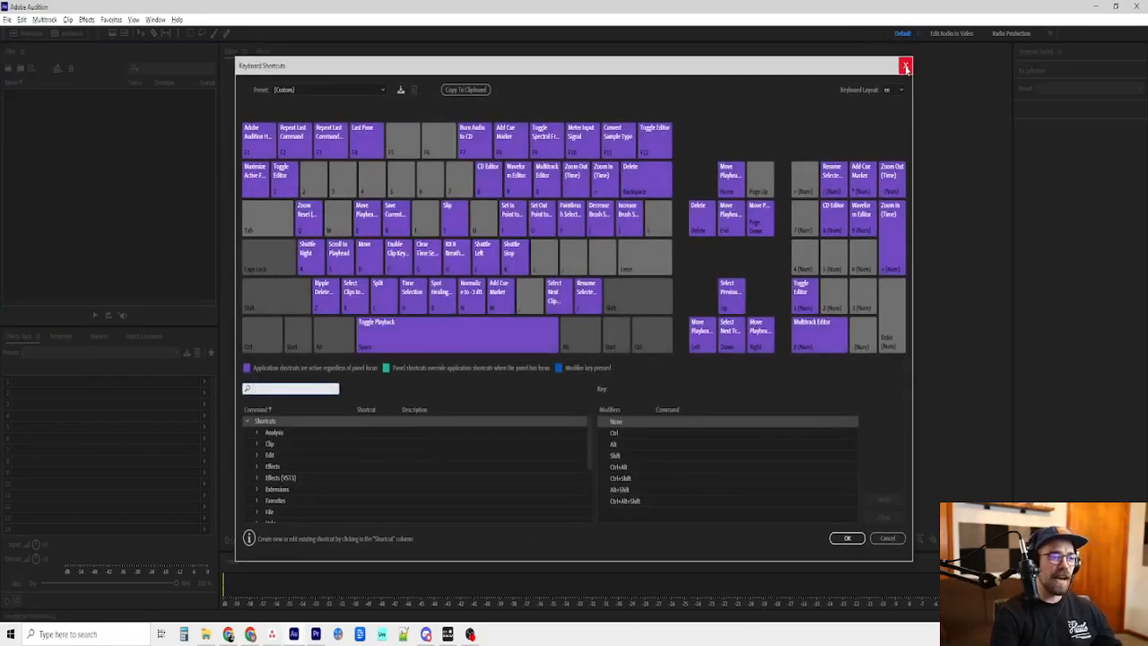
click(906, 65)
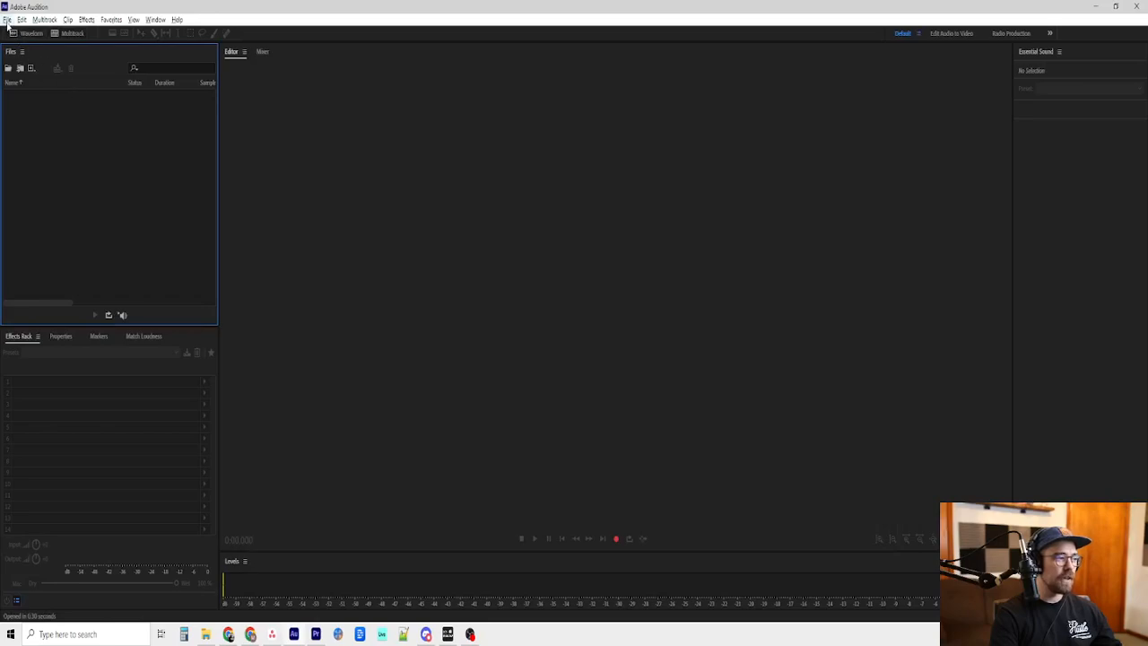
click(21, 20)
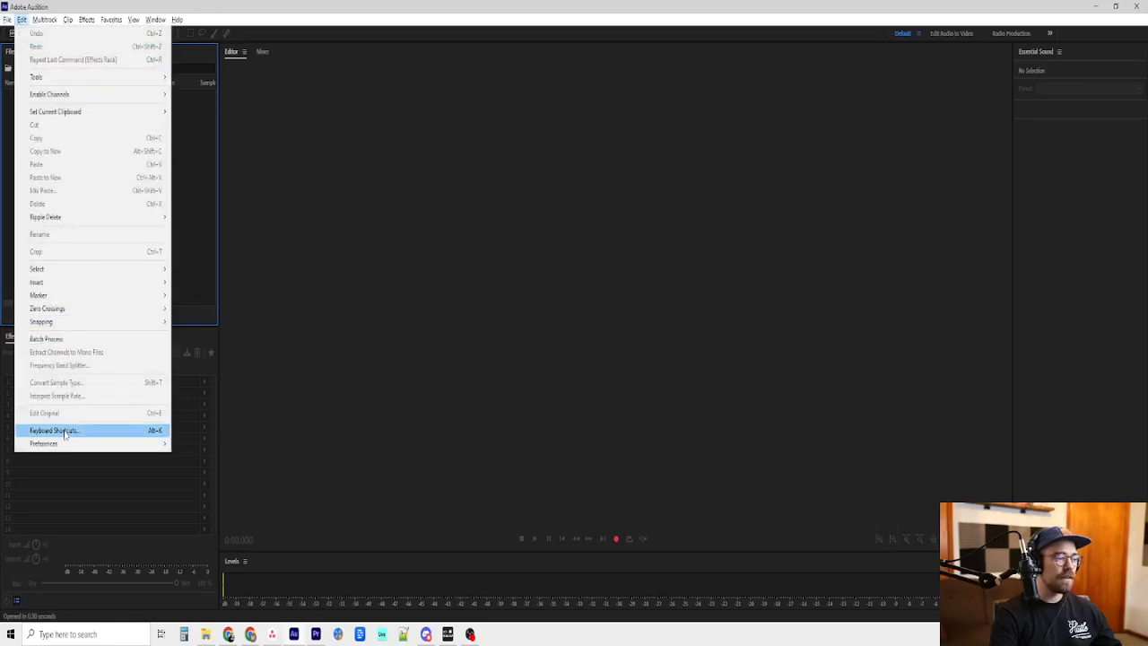
click(53, 431)
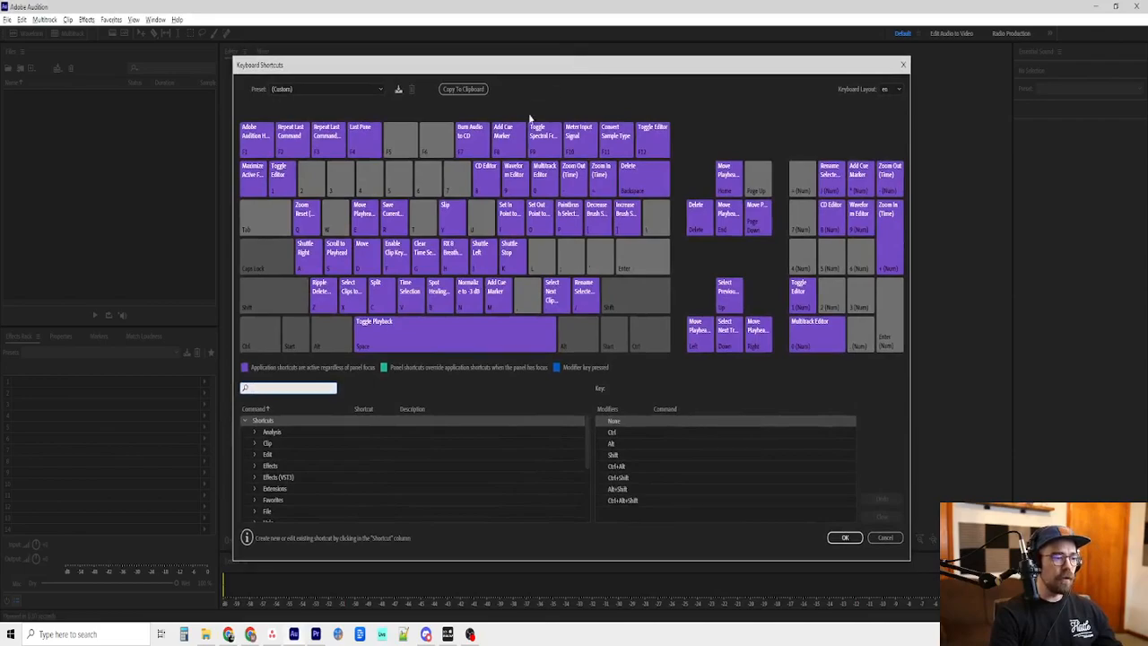
mouse_move(309, 262)
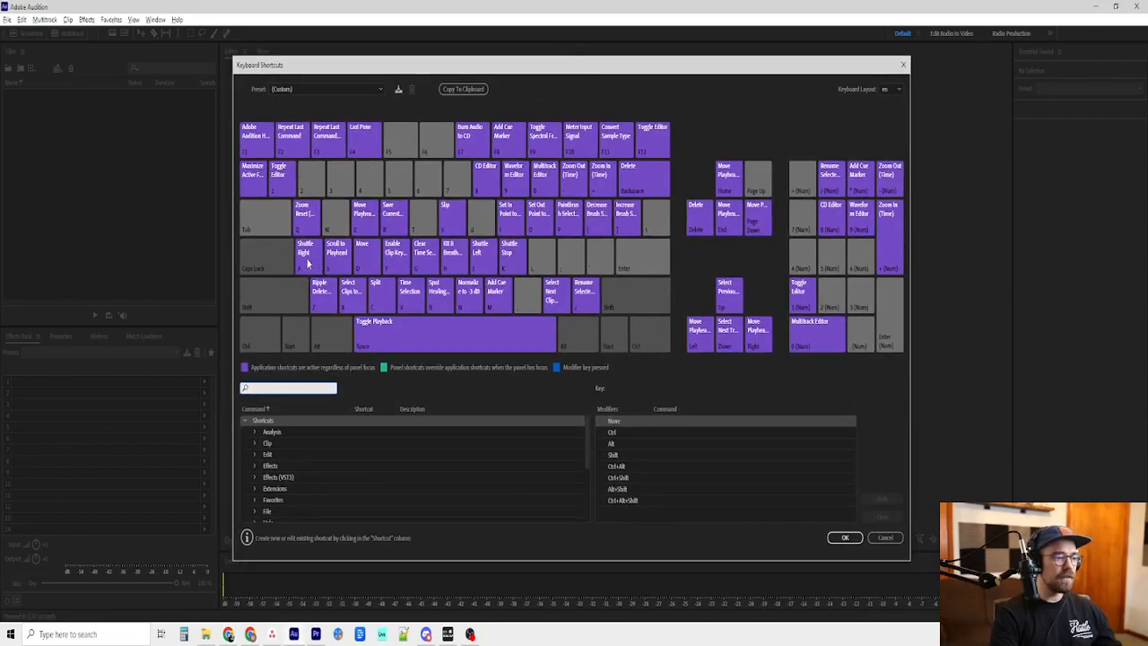
Inspect two custom keys' assignments, ending on the key with Ripple Delete Time Selection and Undo
click(305, 259)
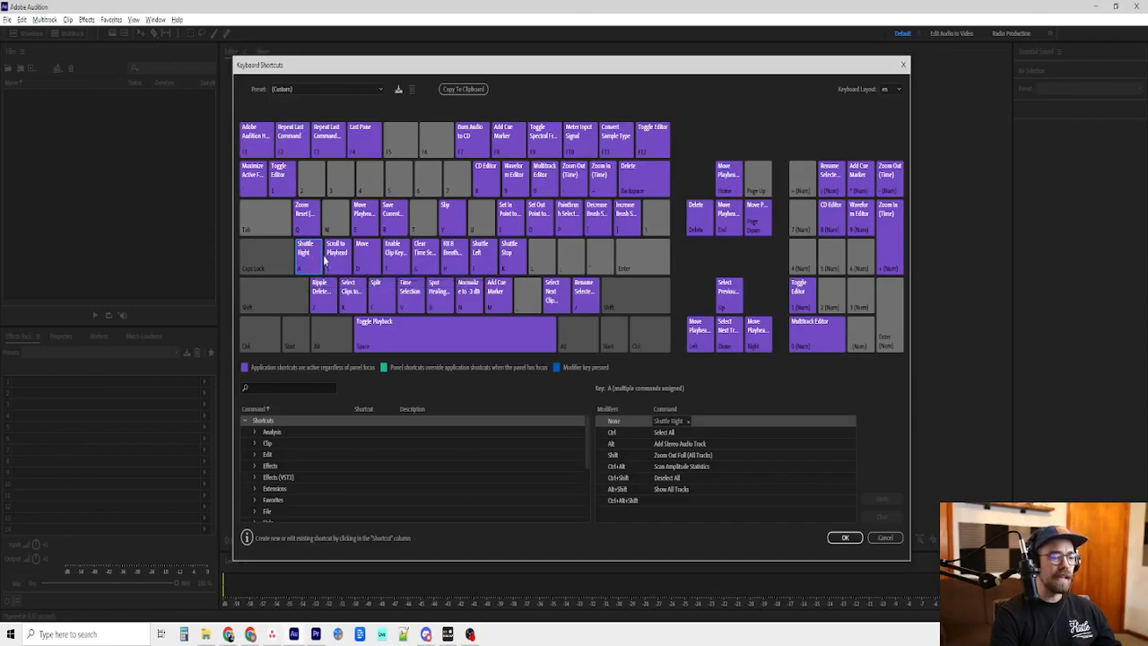
mouse_move(316, 241)
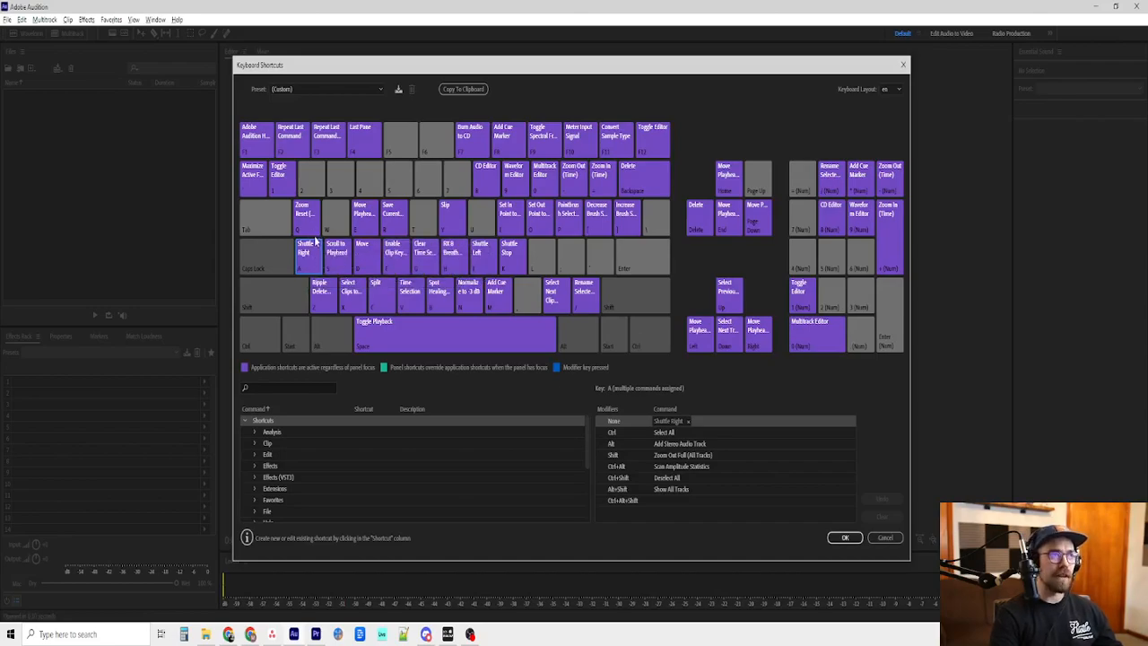
mouse_move(308, 255)
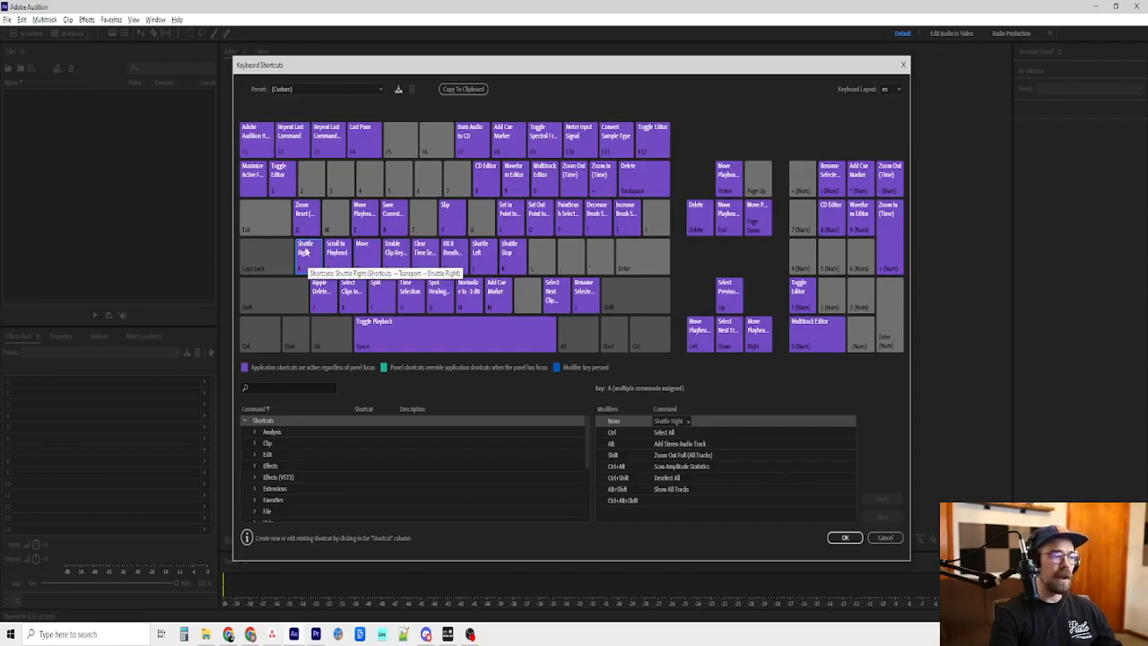
mouse_move(309, 261)
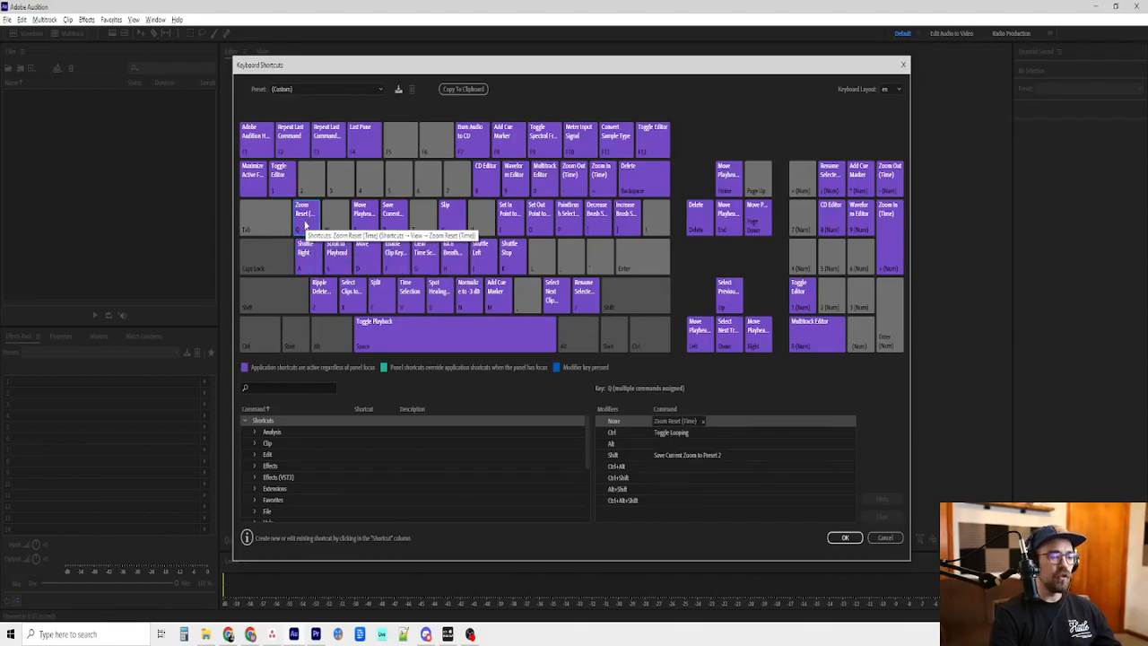
mouse_move(549, 404)
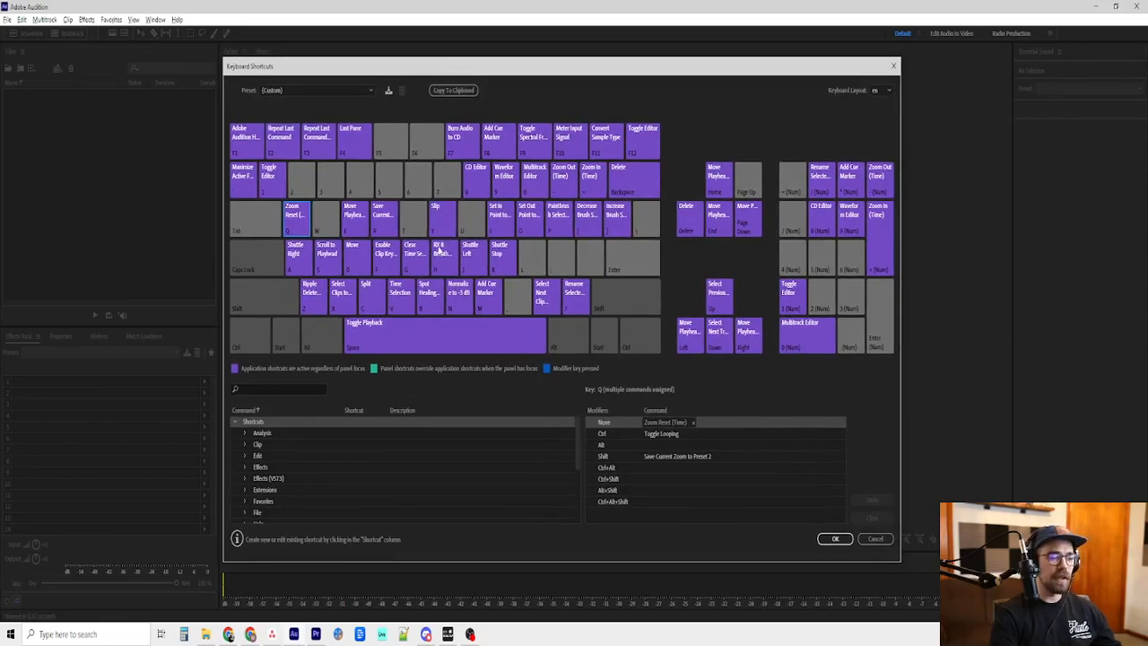
mouse_move(501, 223)
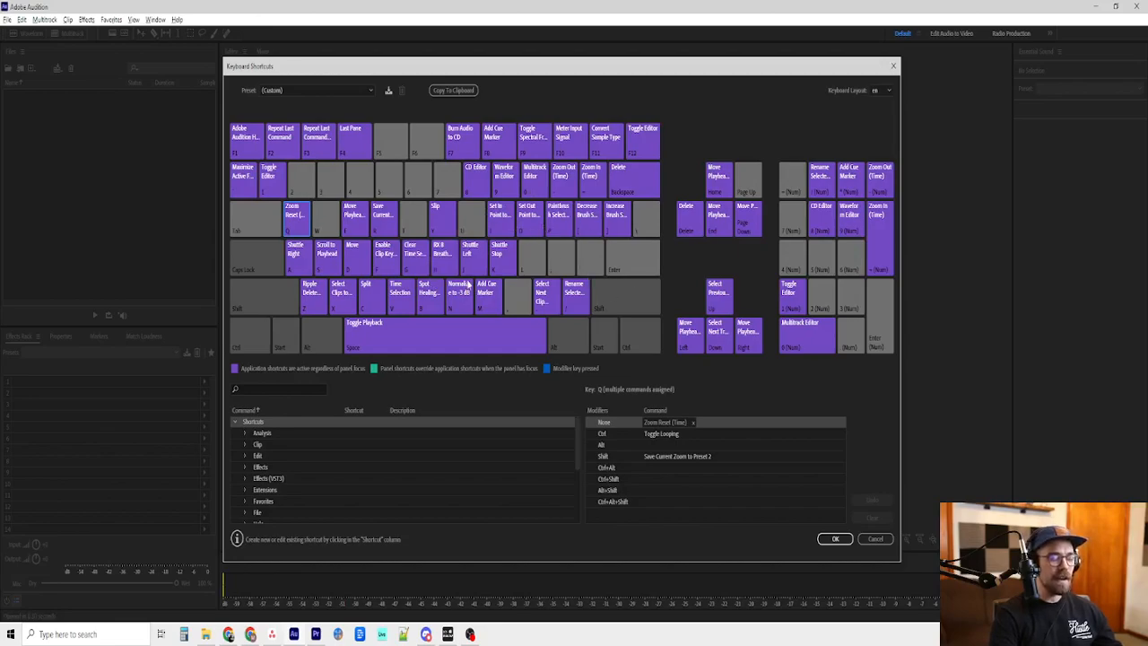
mouse_move(476, 260)
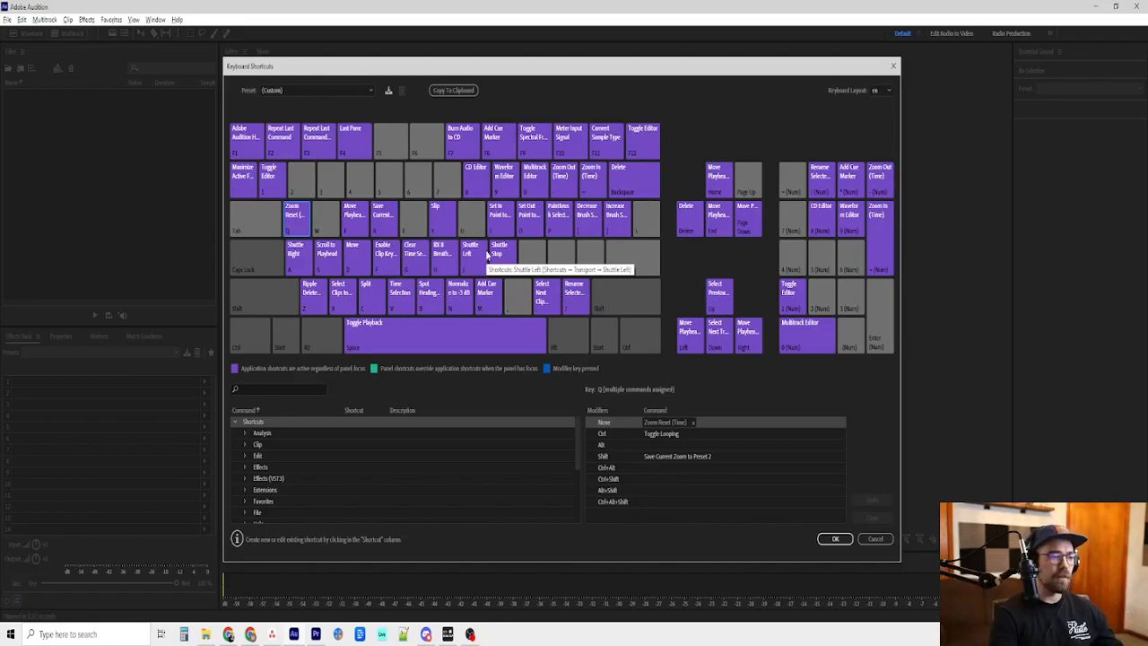
mouse_move(386, 312)
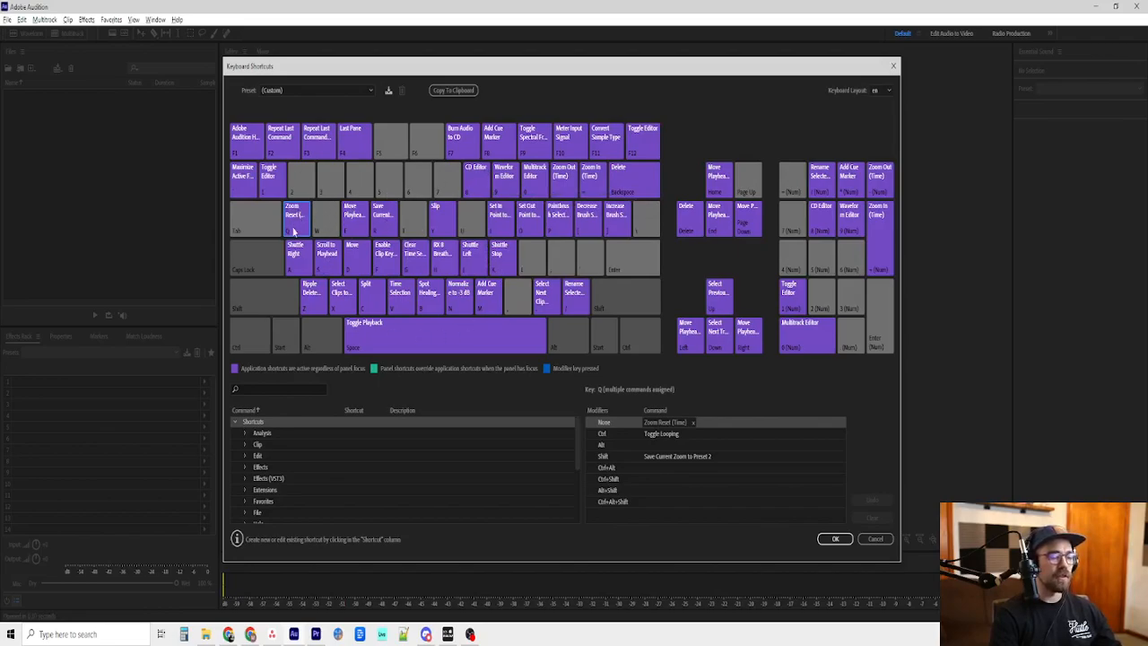
mouse_move(297, 223)
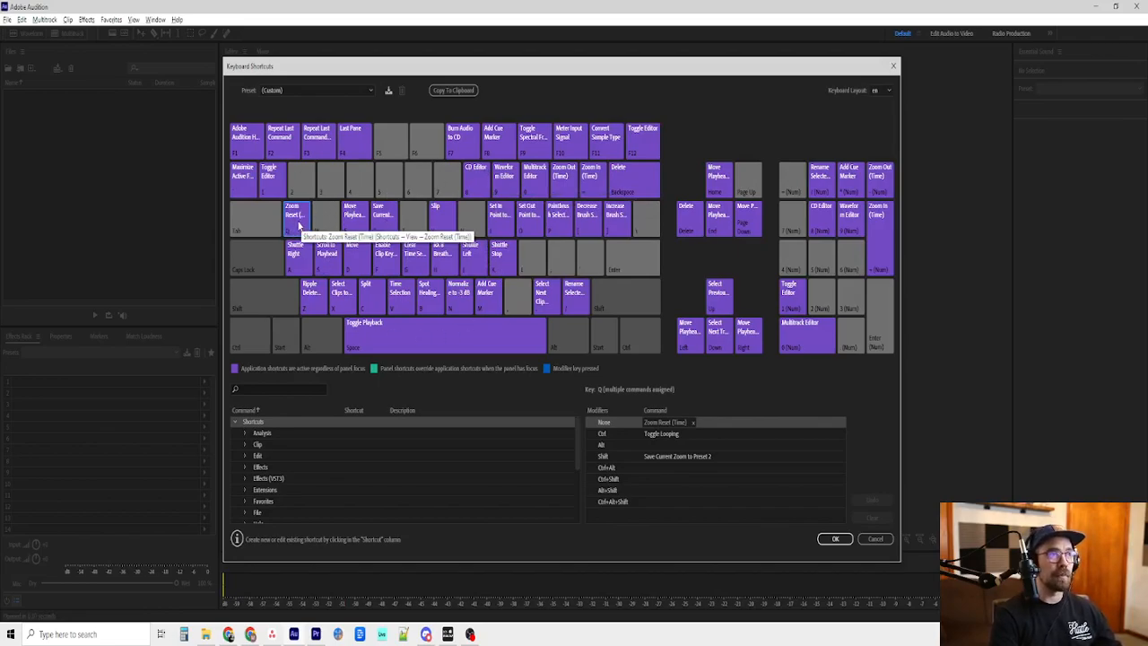
click(312, 296)
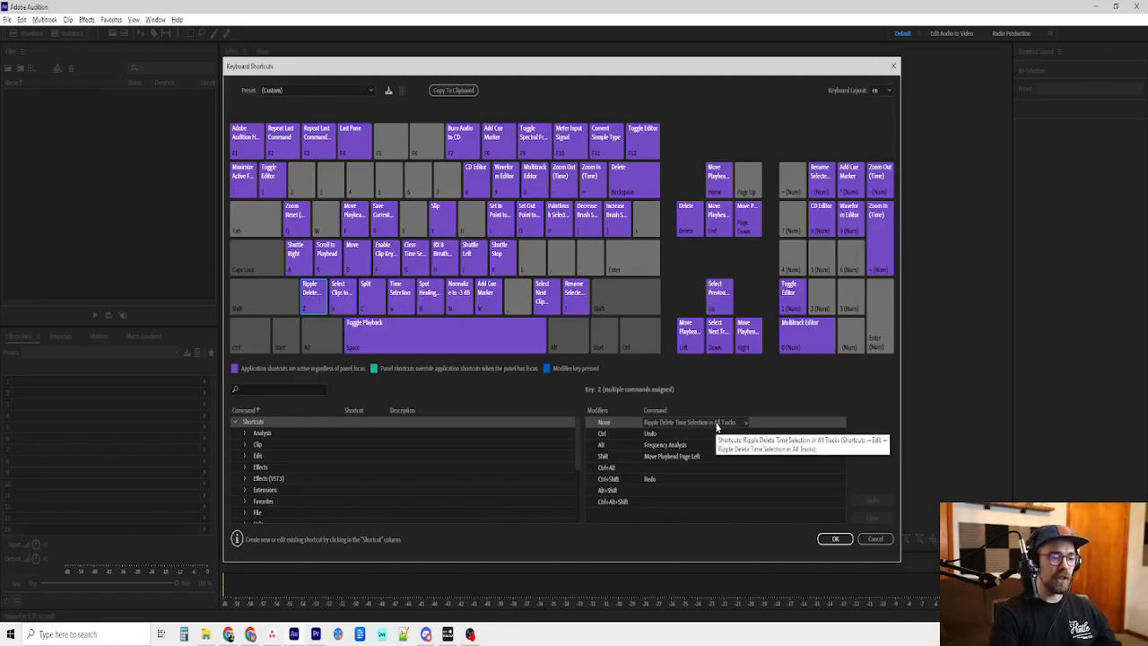
mouse_move(421, 228)
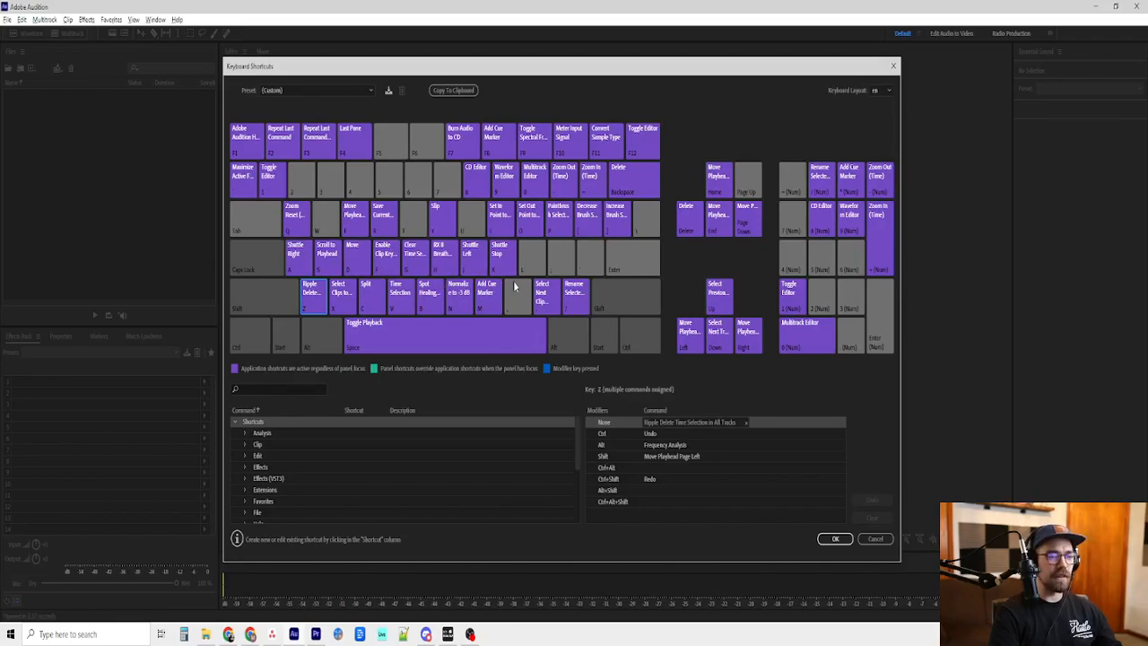
mouse_move(519, 278)
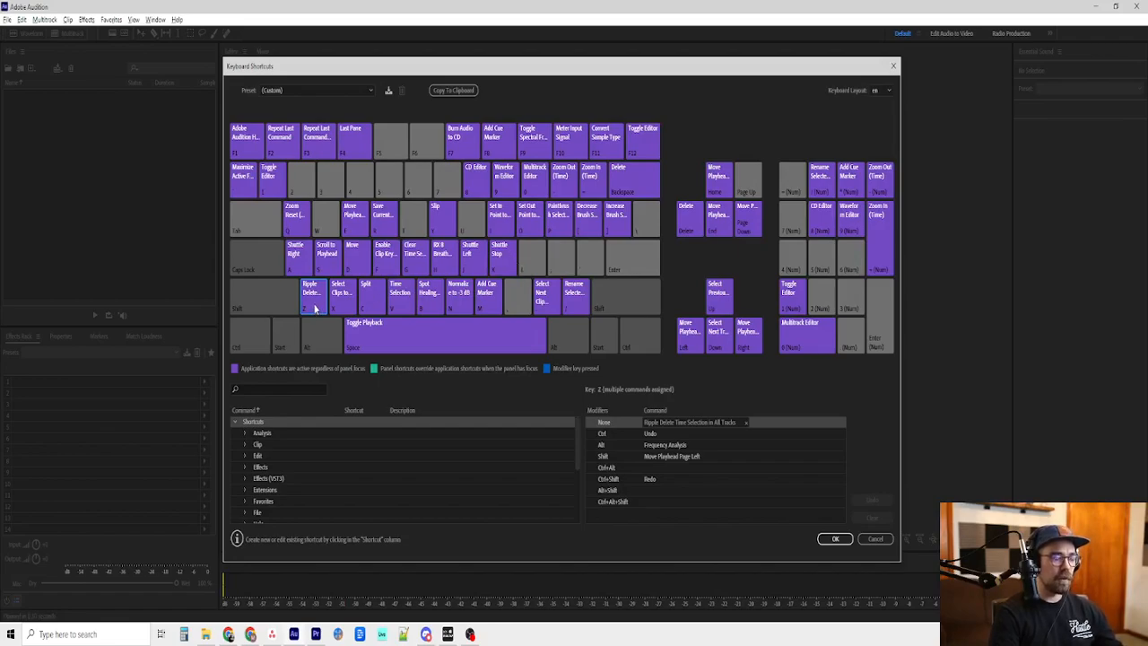
mouse_move(314, 309)
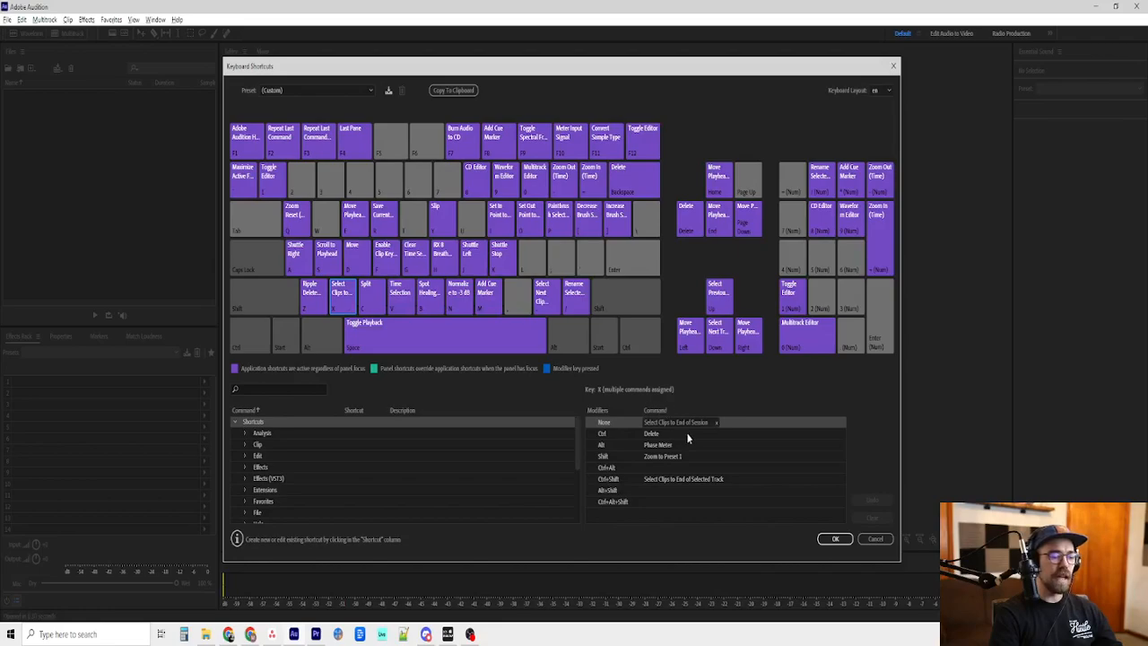
mouse_move(691, 427)
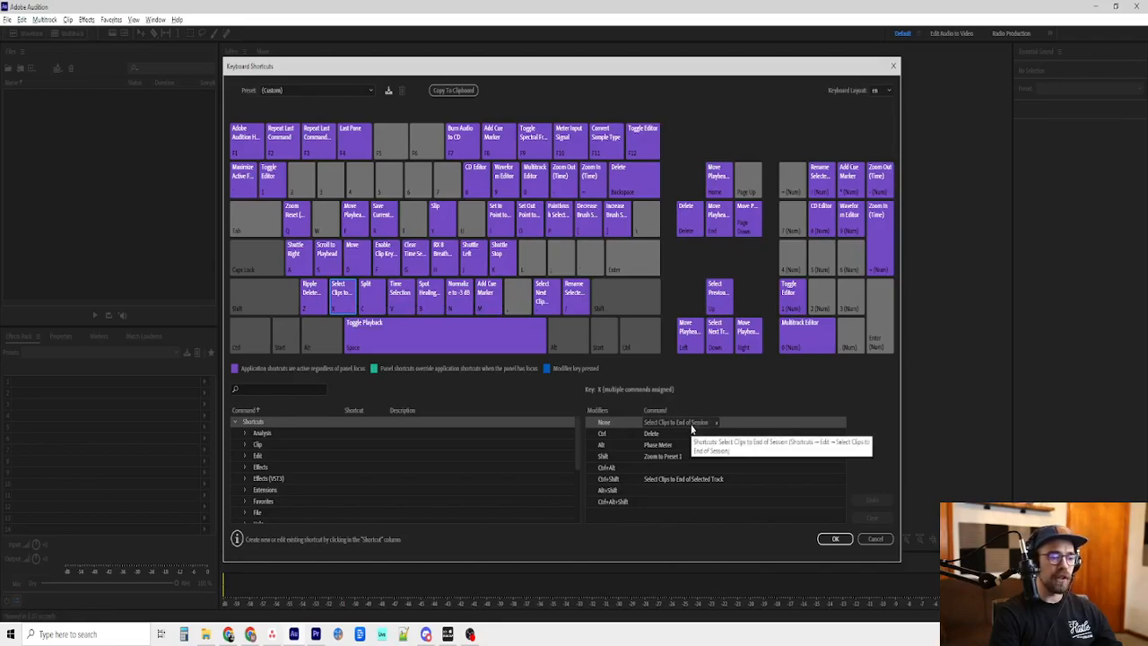
mouse_move(506, 395)
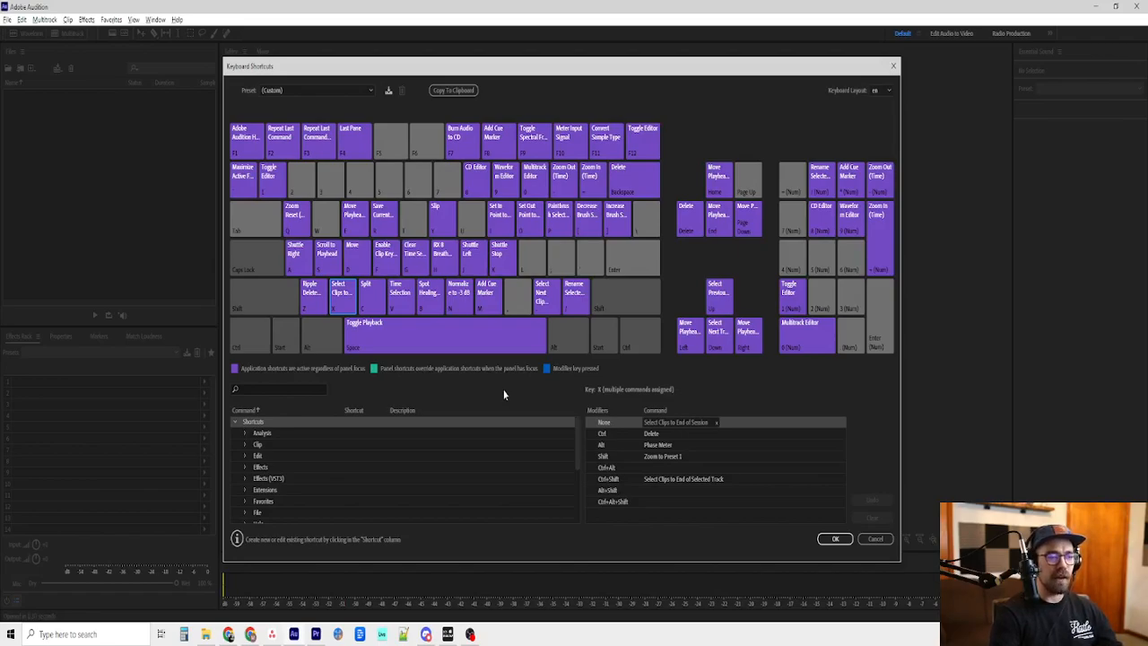
mouse_move(614, 345)
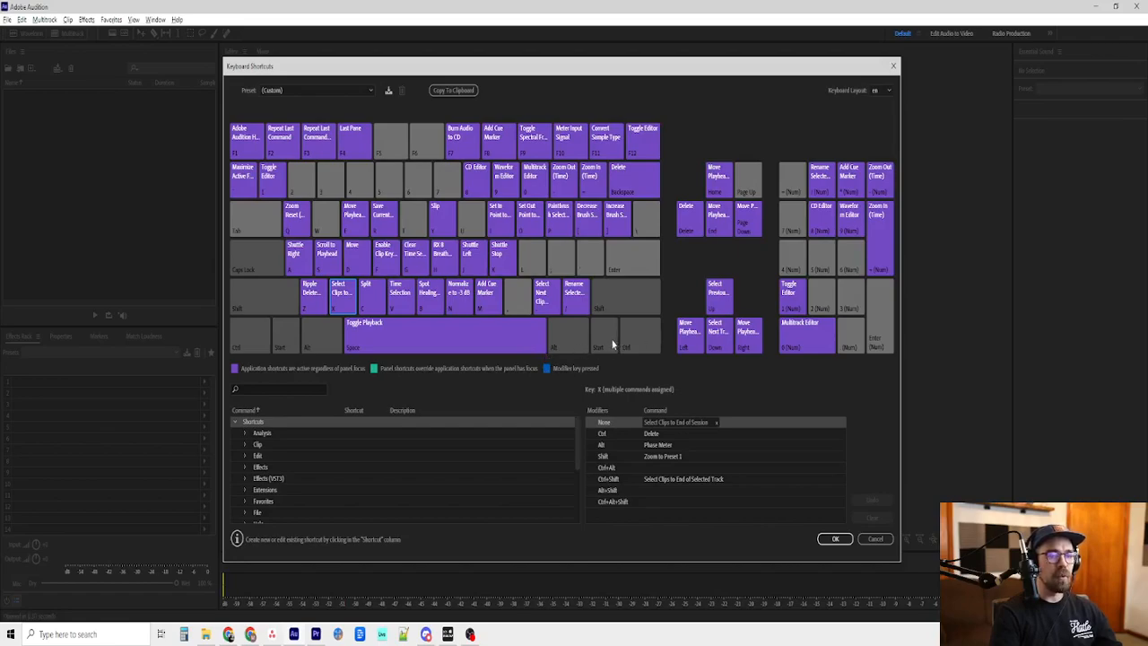
mouse_move(667, 312)
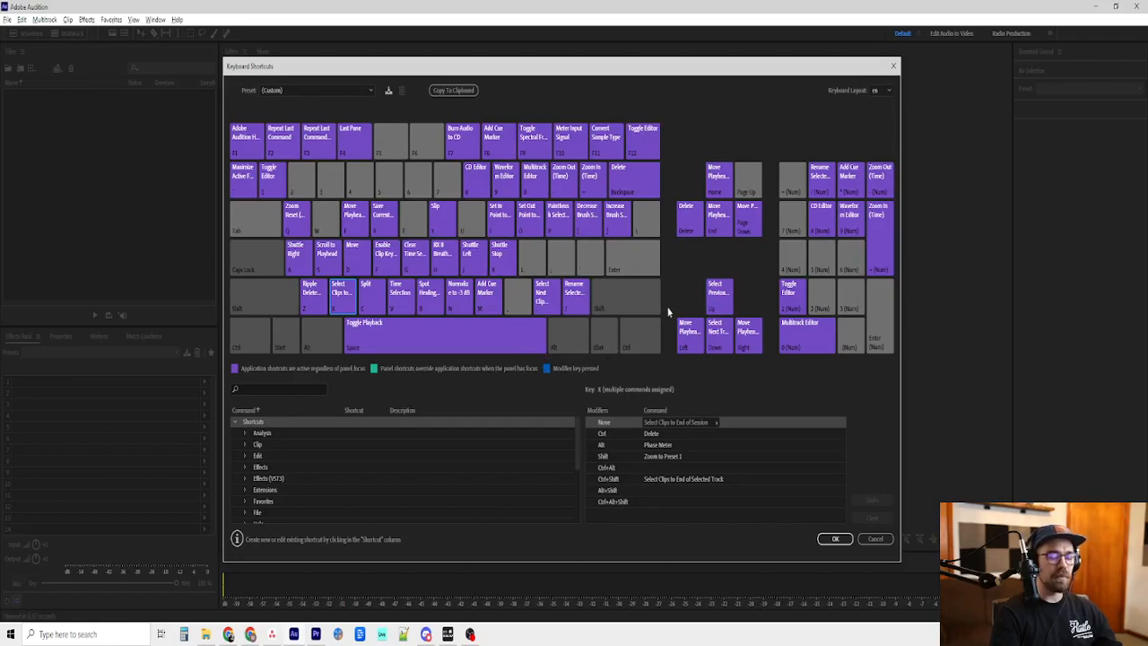
mouse_move(635, 297)
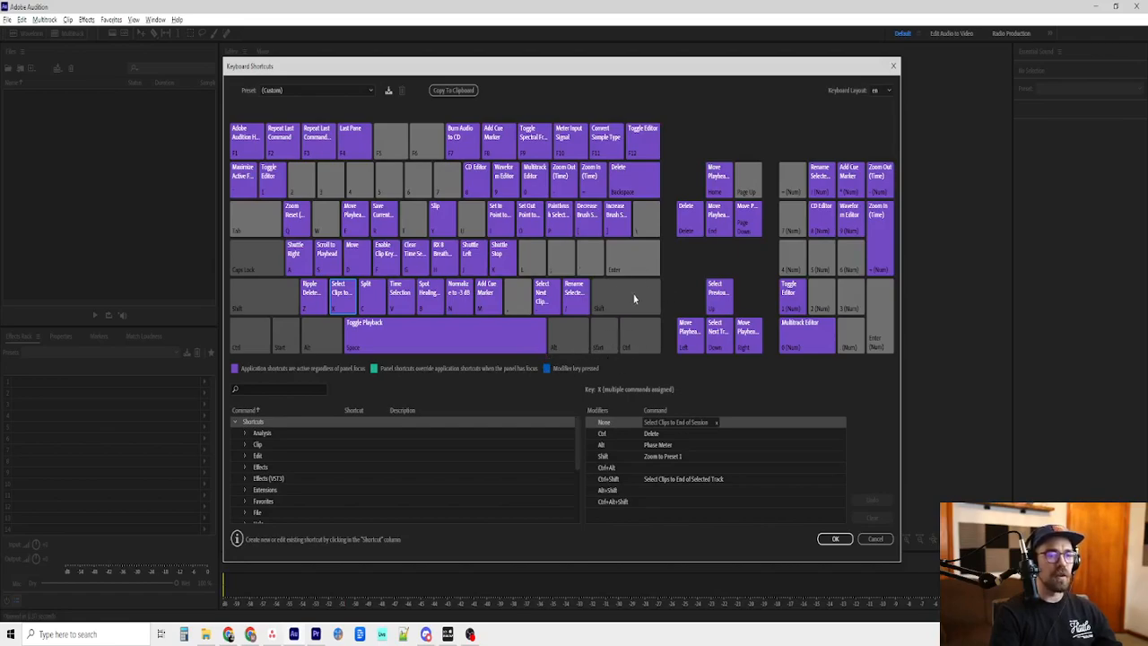
mouse_move(852, 269)
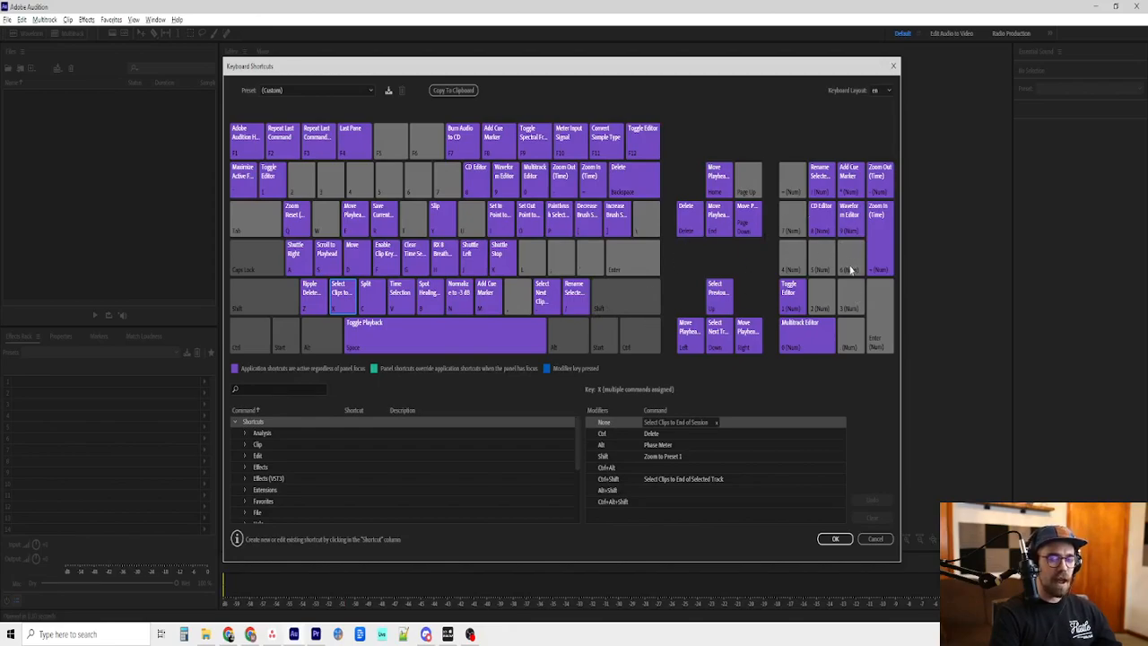
mouse_move(688, 401)
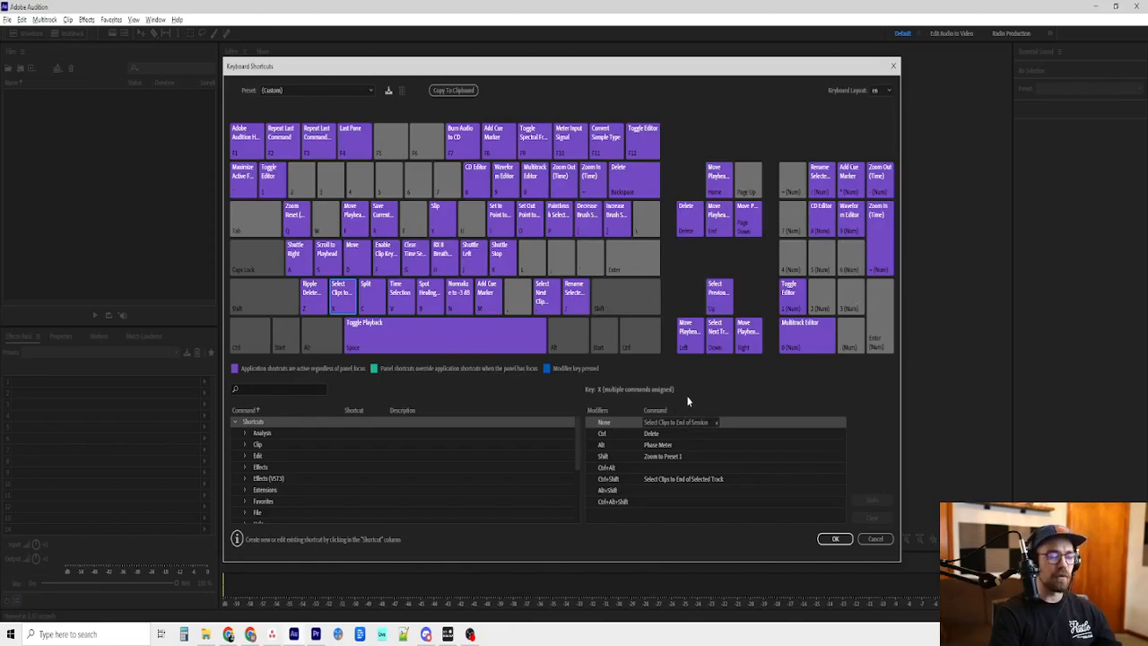
mouse_move(608, 251)
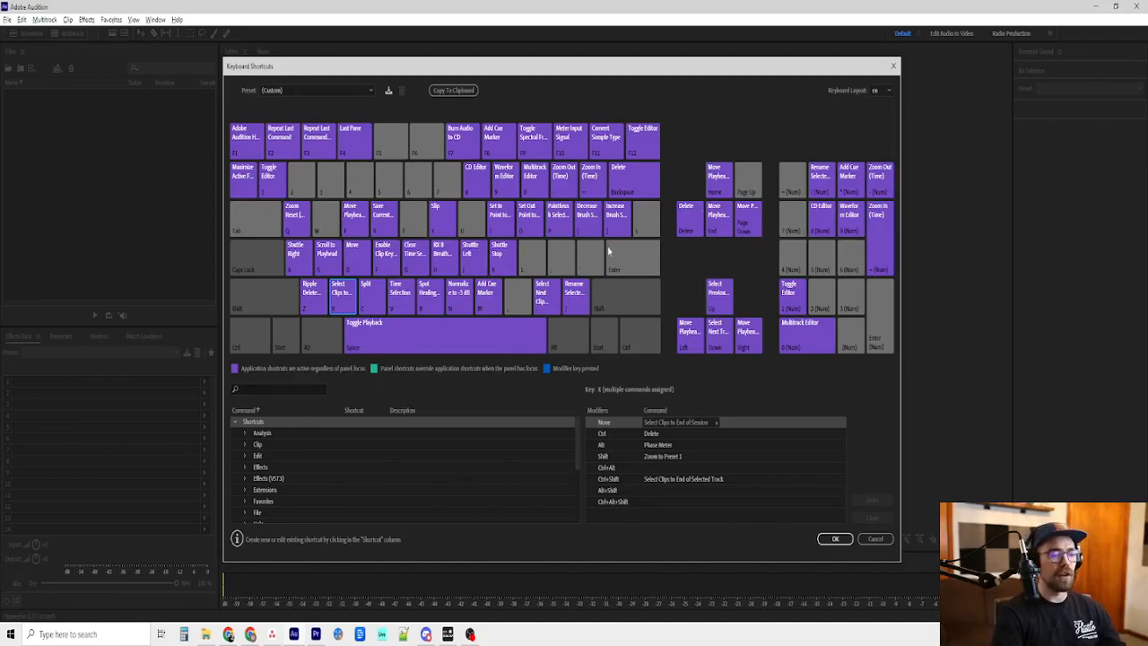
mouse_move(626, 90)
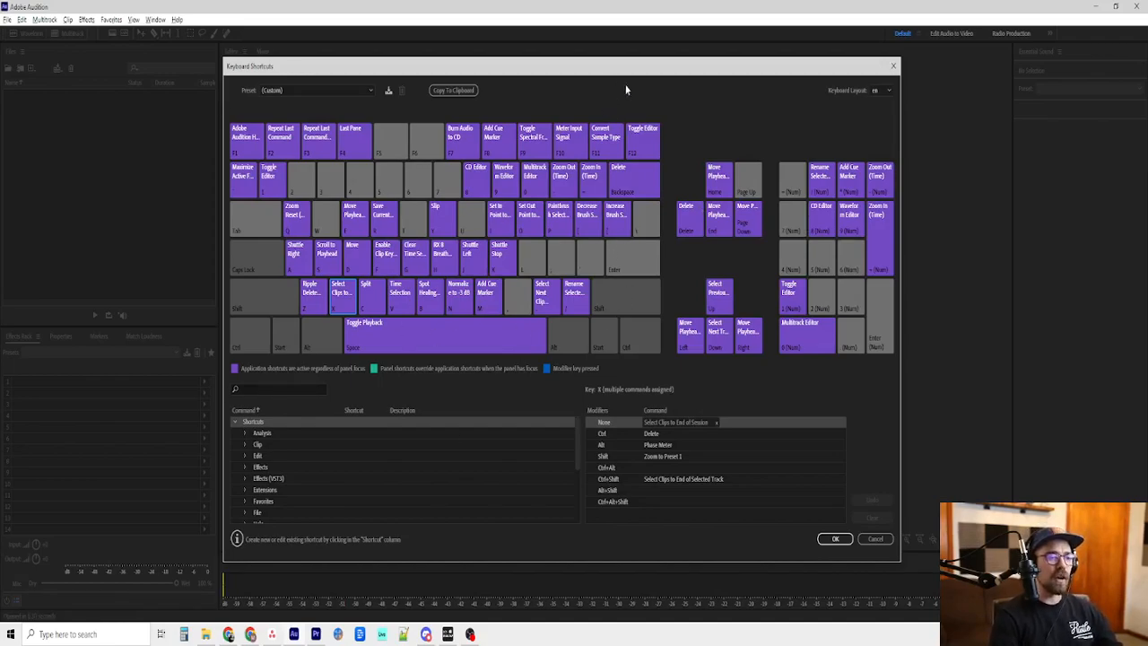
mouse_move(650, 104)
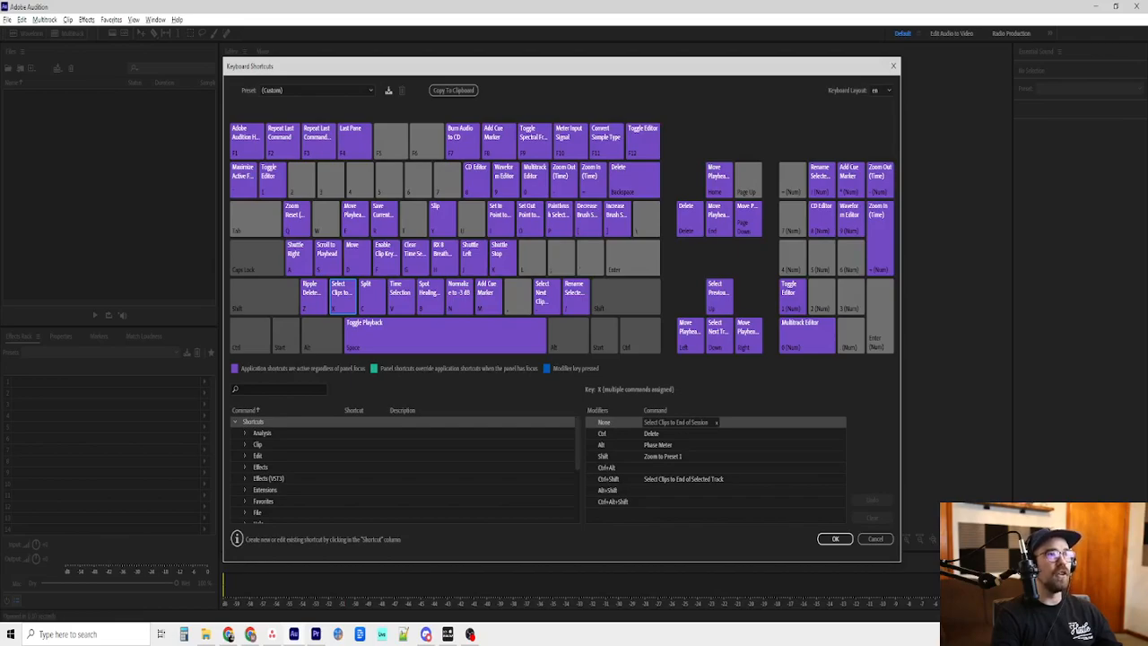
mouse_move(442, 29)
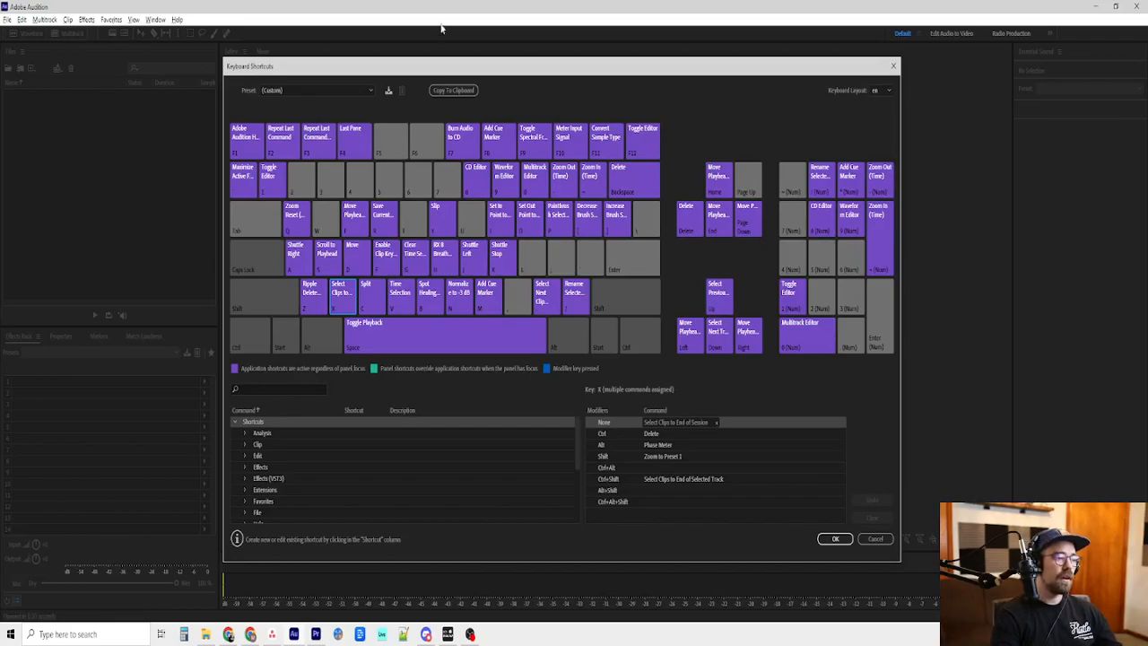
Inspect the key whose assignments include Save, Save As and Save All
click(327, 258)
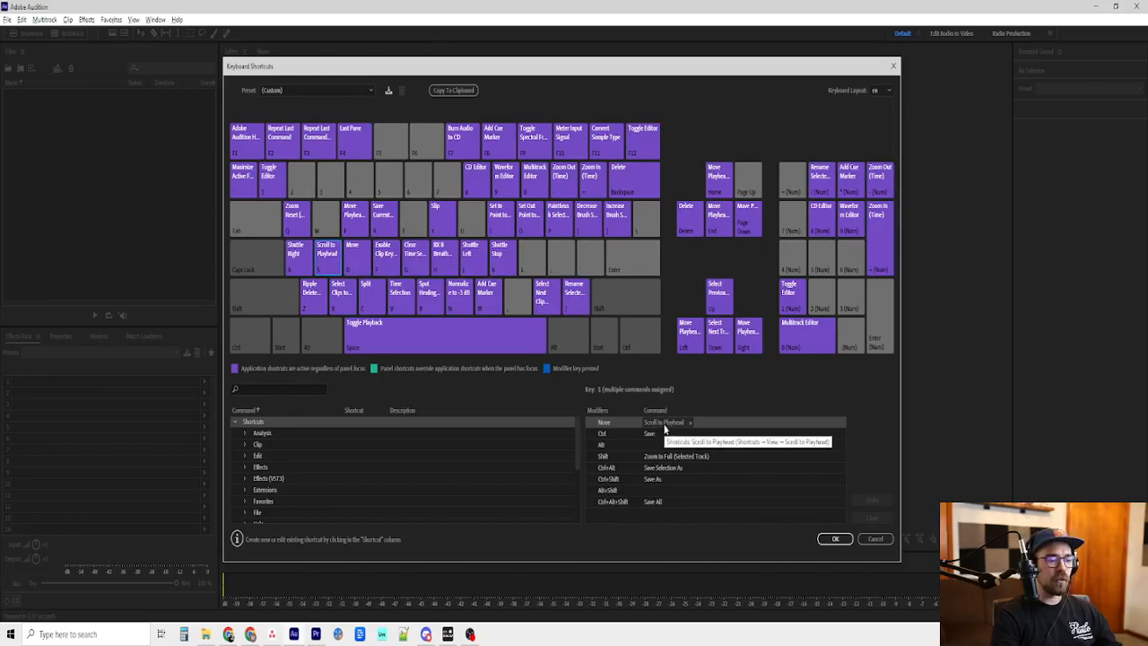
mouse_move(721, 387)
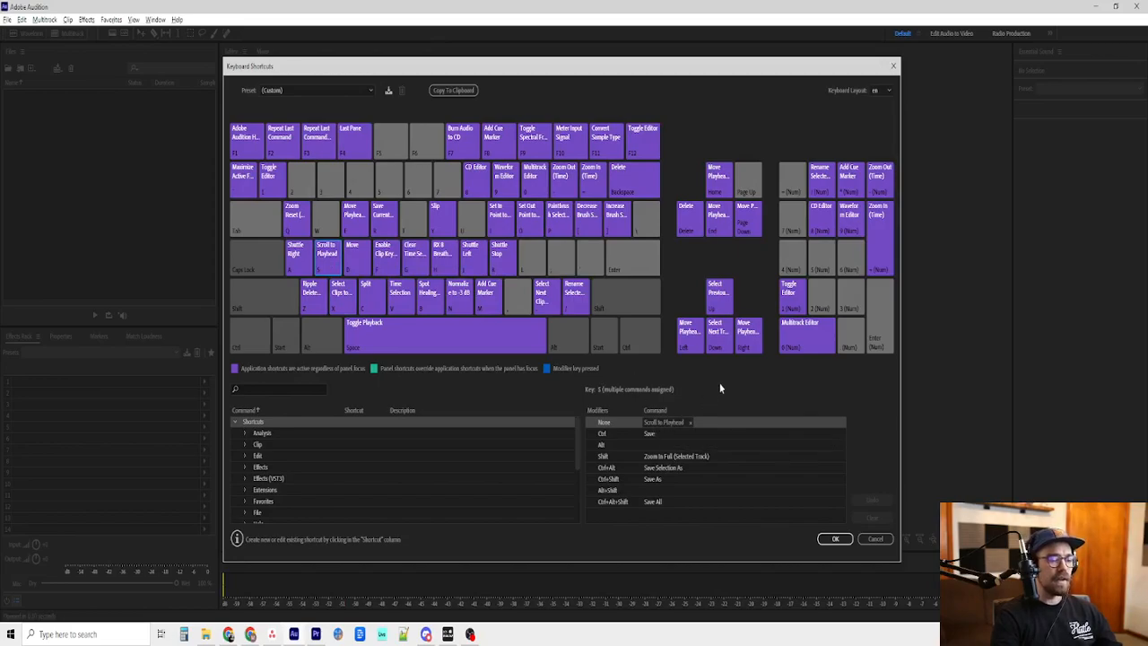
mouse_move(721, 391)
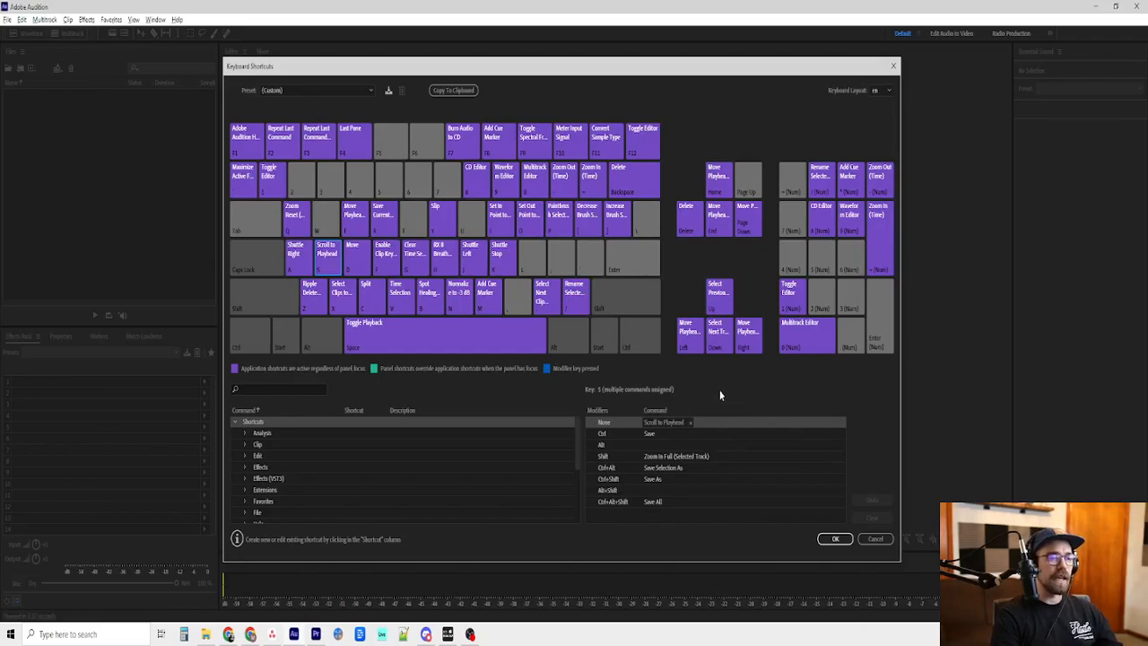
mouse_move(728, 412)
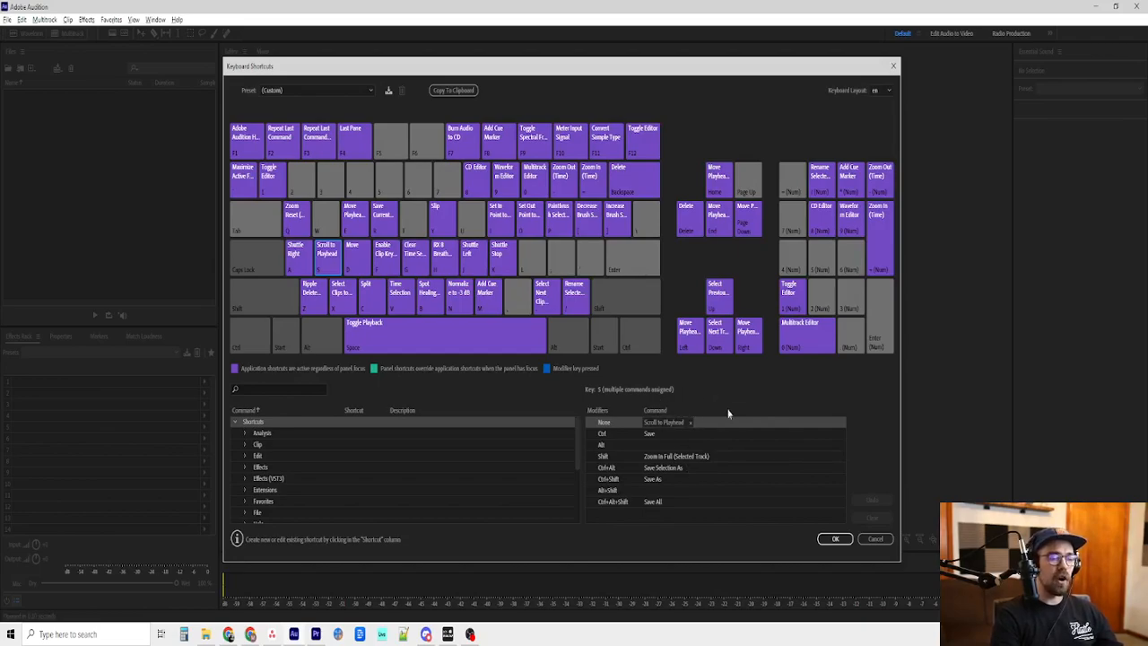
mouse_move(650, 434)
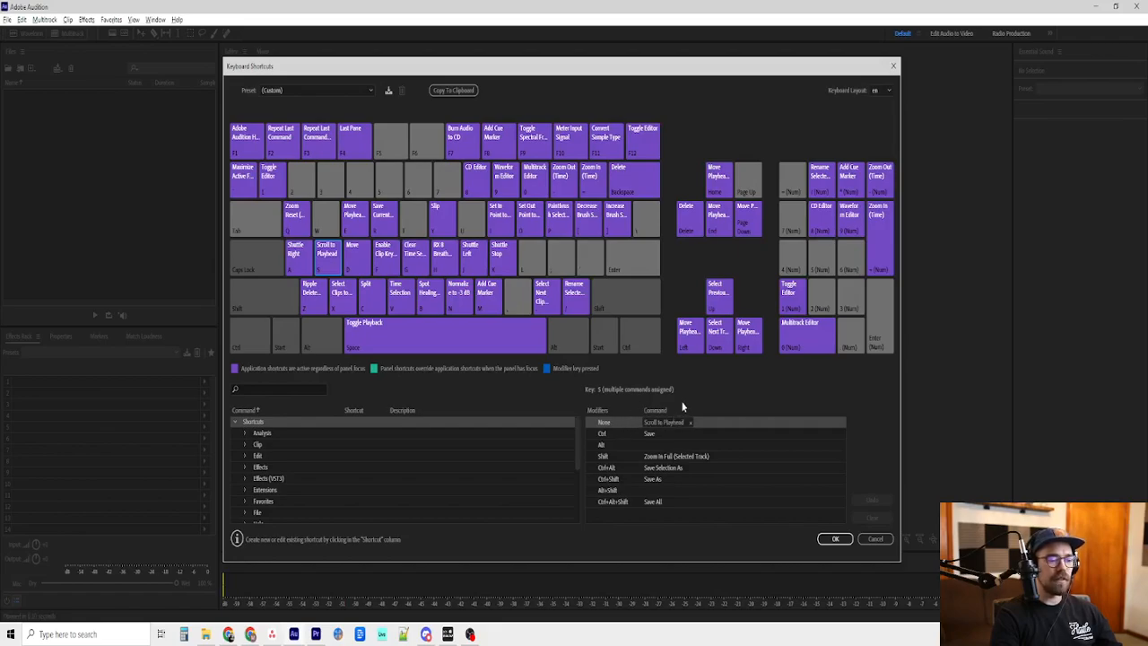
mouse_move(696, 404)
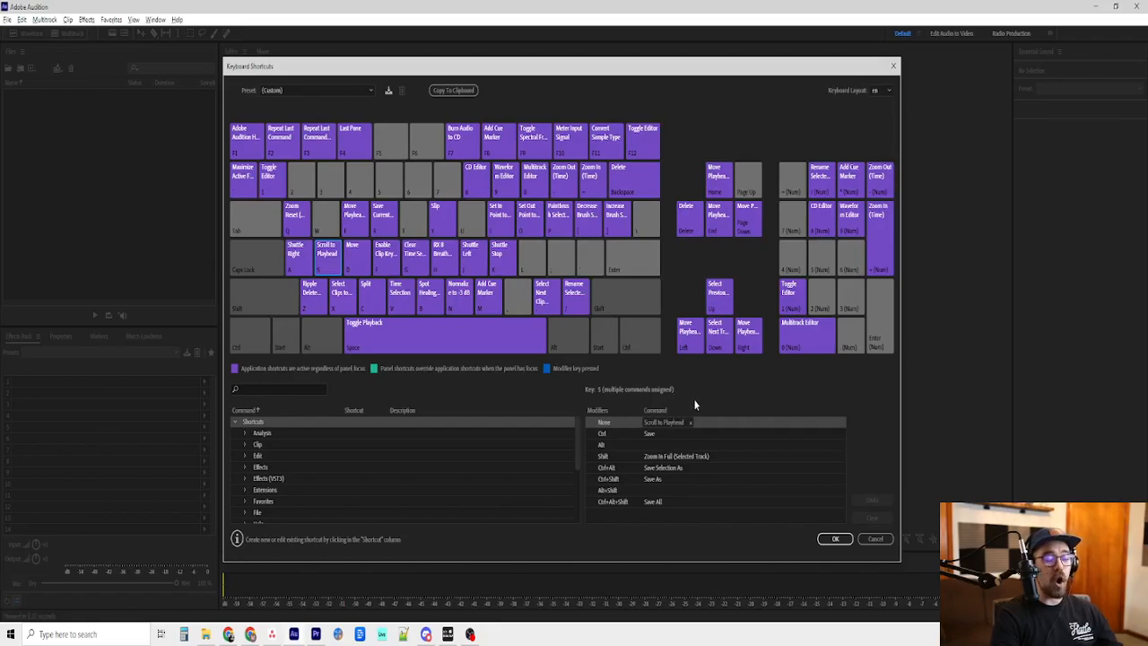
mouse_move(707, 405)
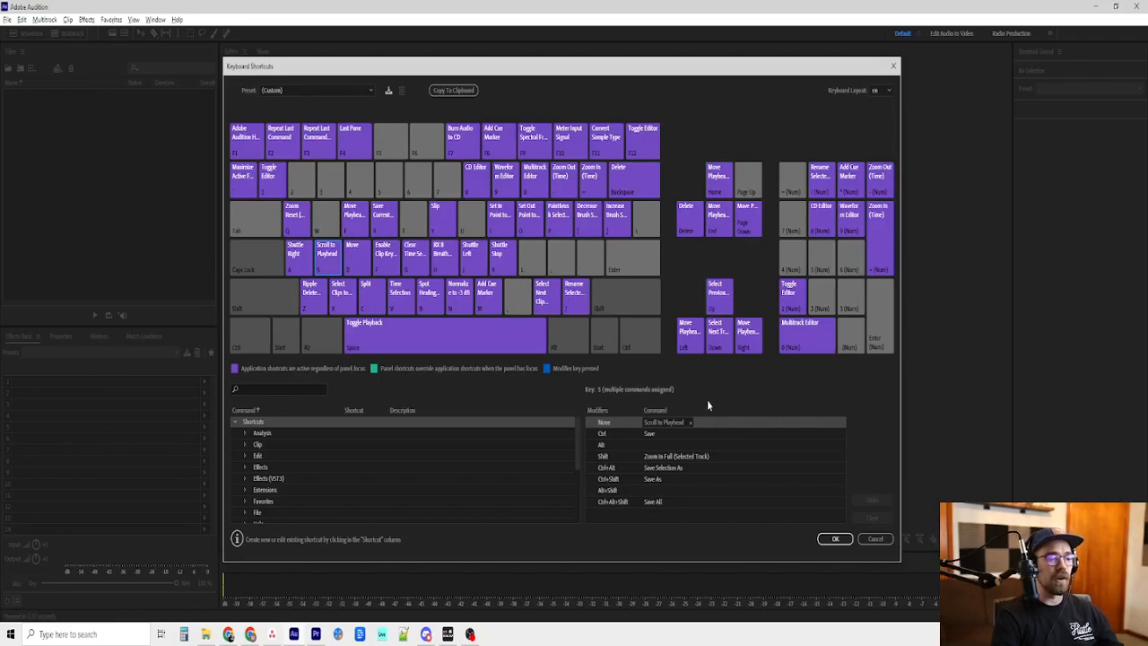
mouse_move(567, 90)
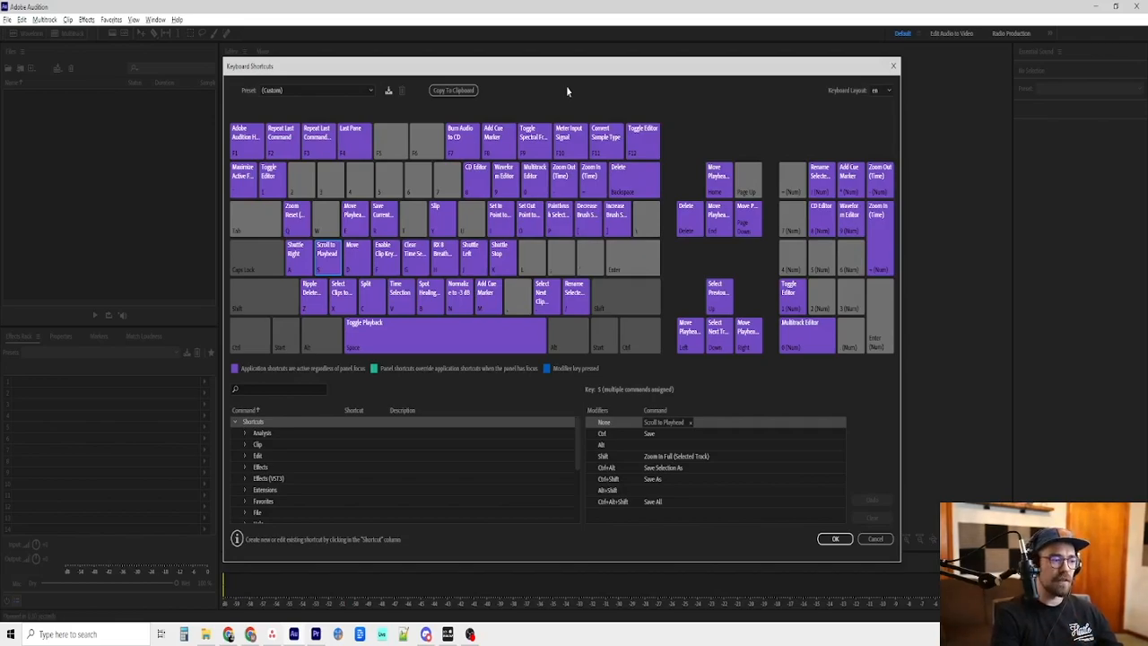
mouse_move(534, 150)
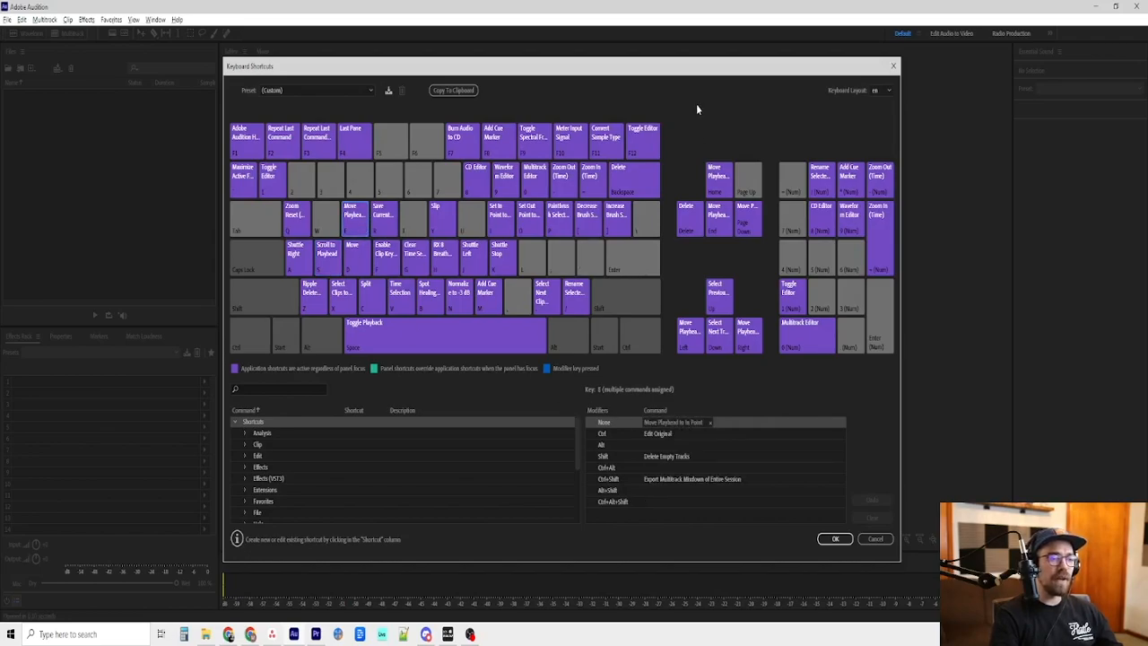
mouse_move(690, 99)
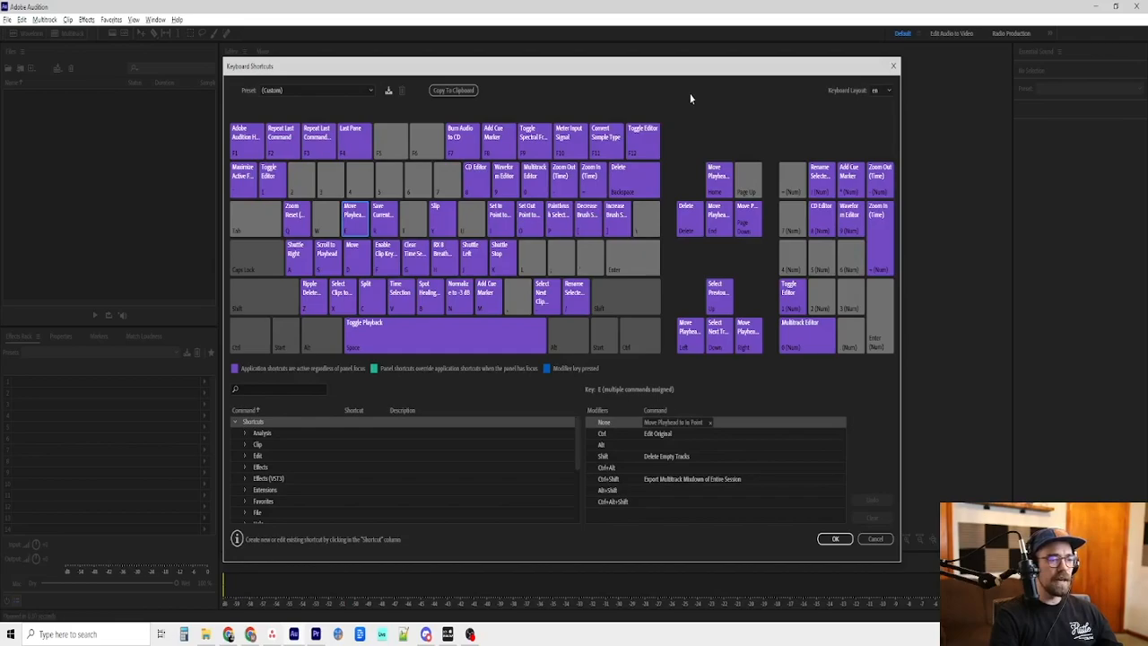
mouse_move(685, 405)
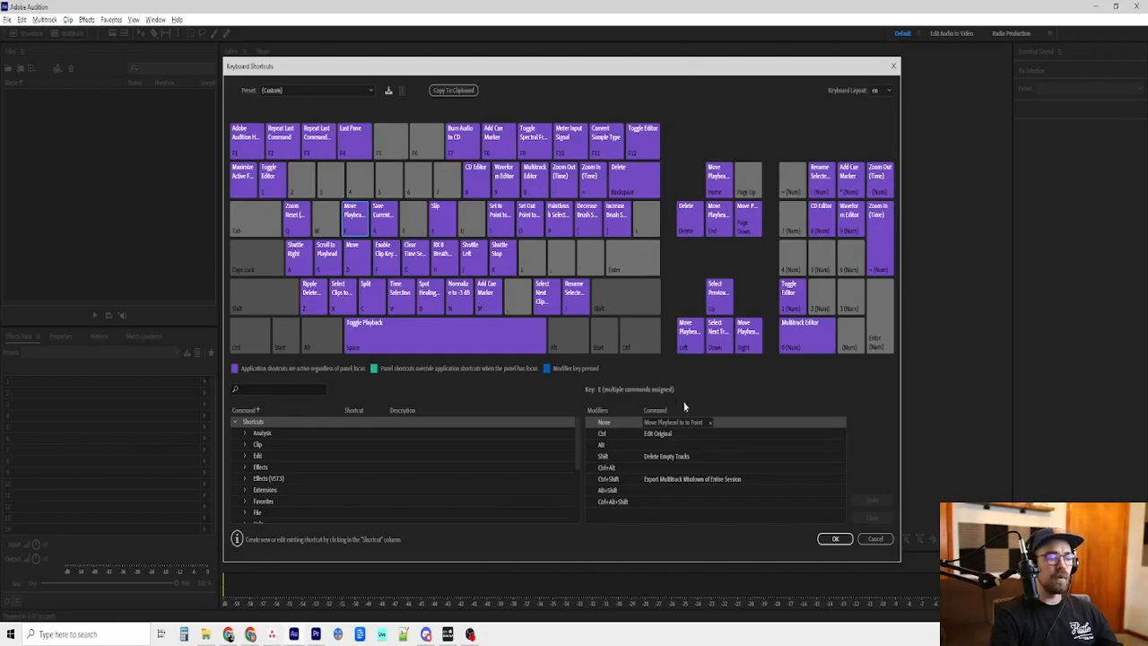
mouse_move(351, 219)
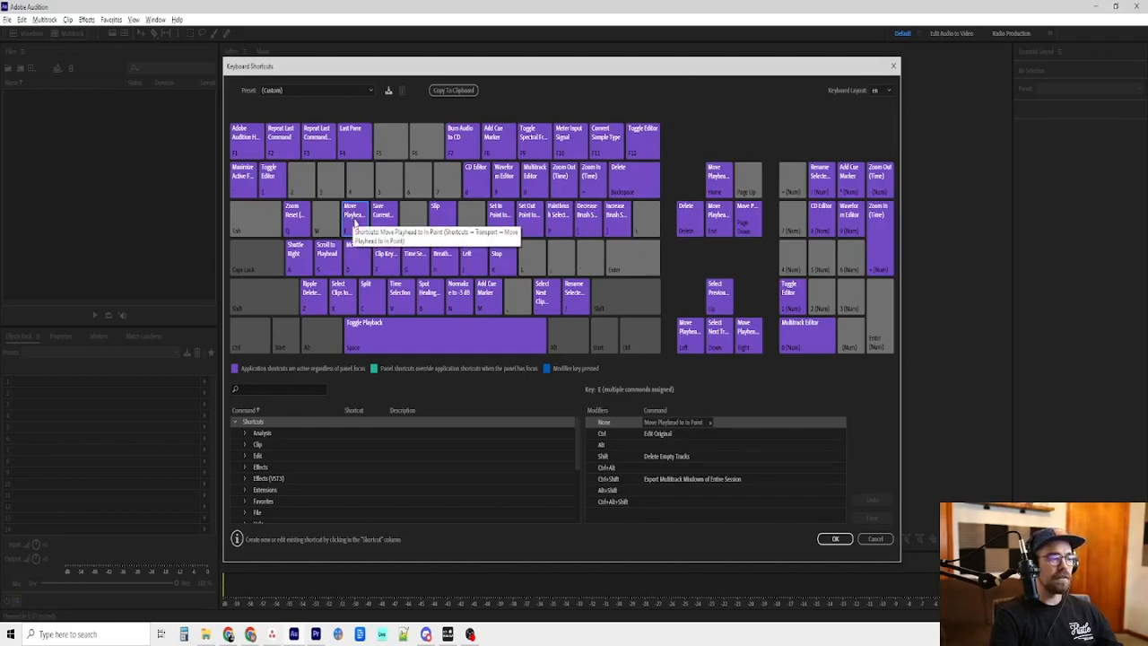
mouse_move(461, 140)
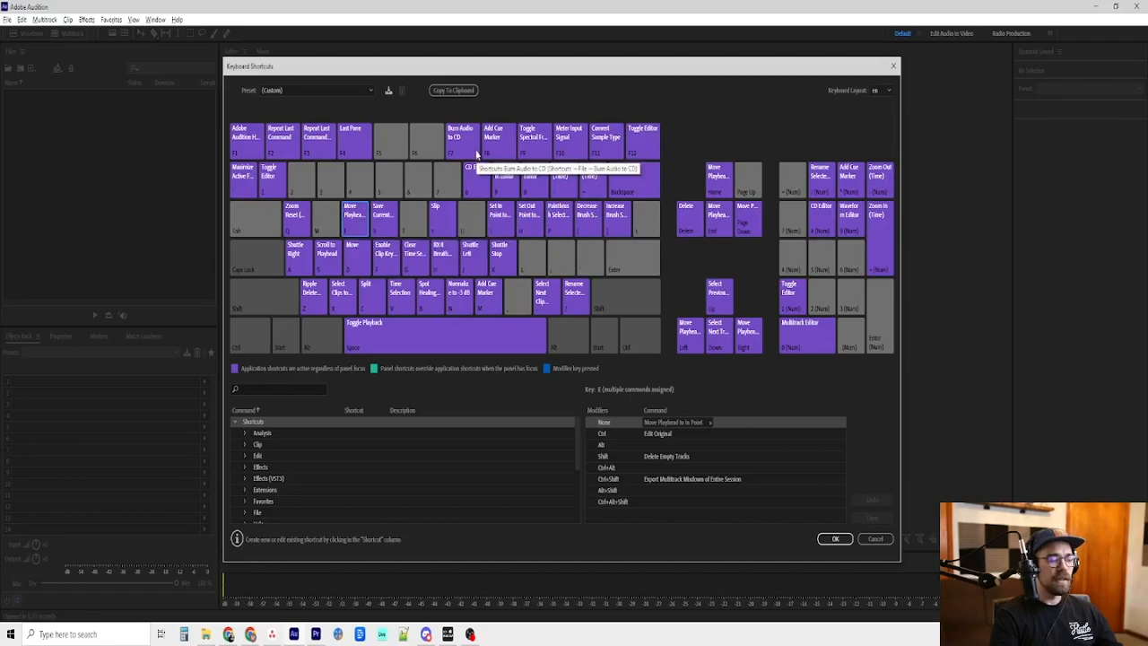
mouse_move(642, 101)
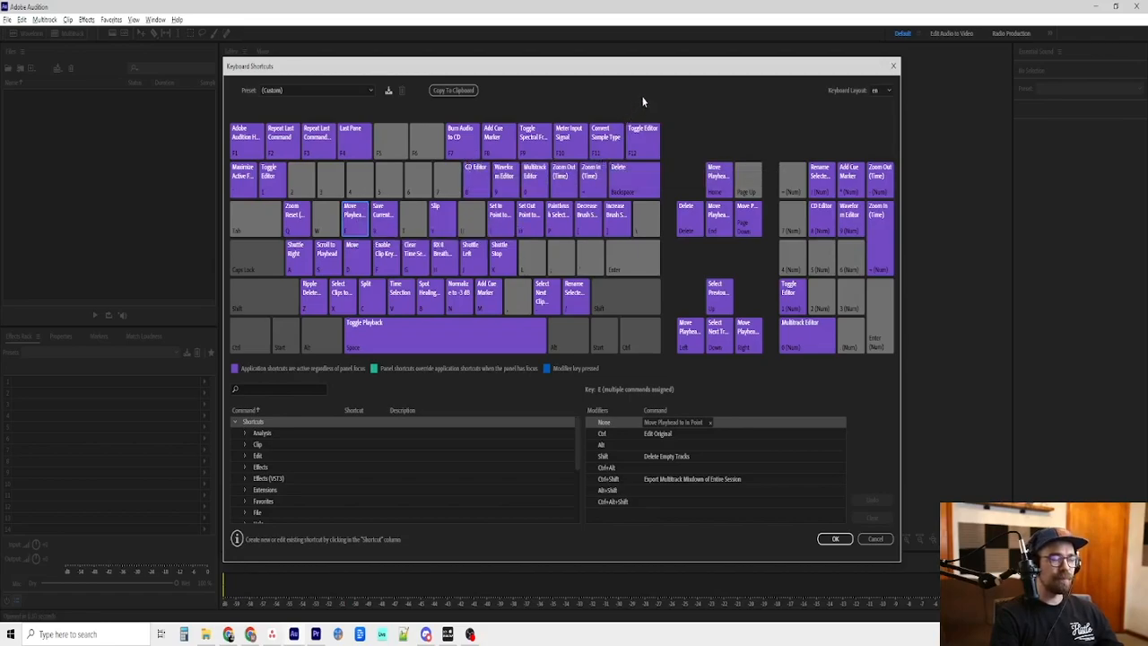
mouse_move(657, 96)
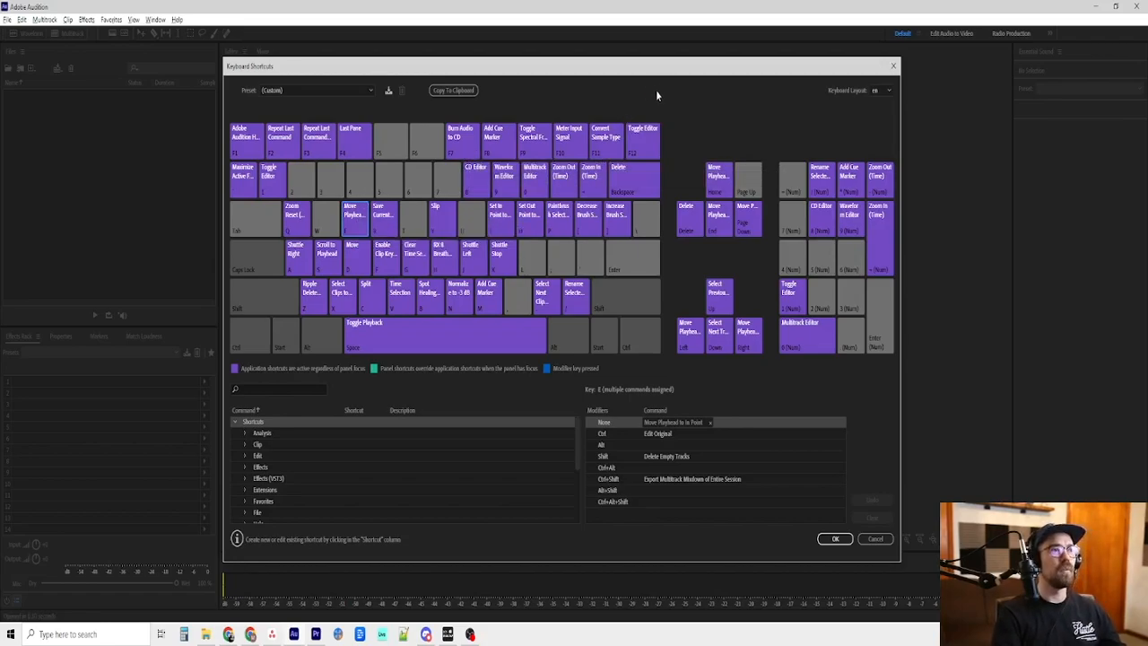
Inspect the Deselect All, Copy and Paste keys, ending on Paste, Paste to New and Mix Paste
click(352, 258)
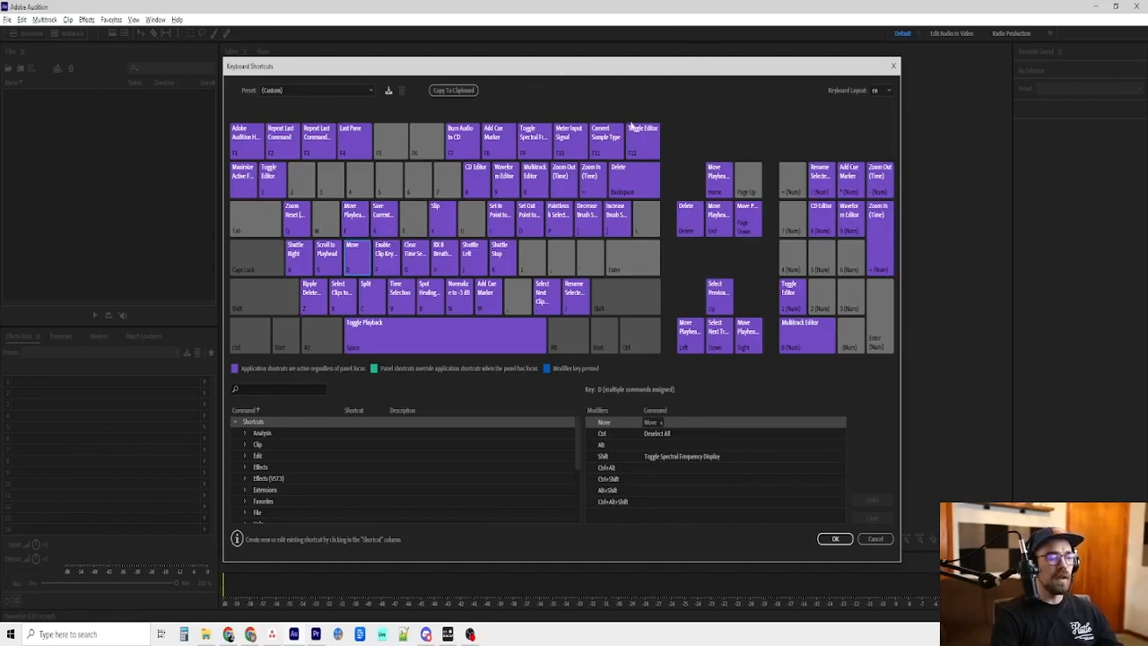
mouse_move(718, 126)
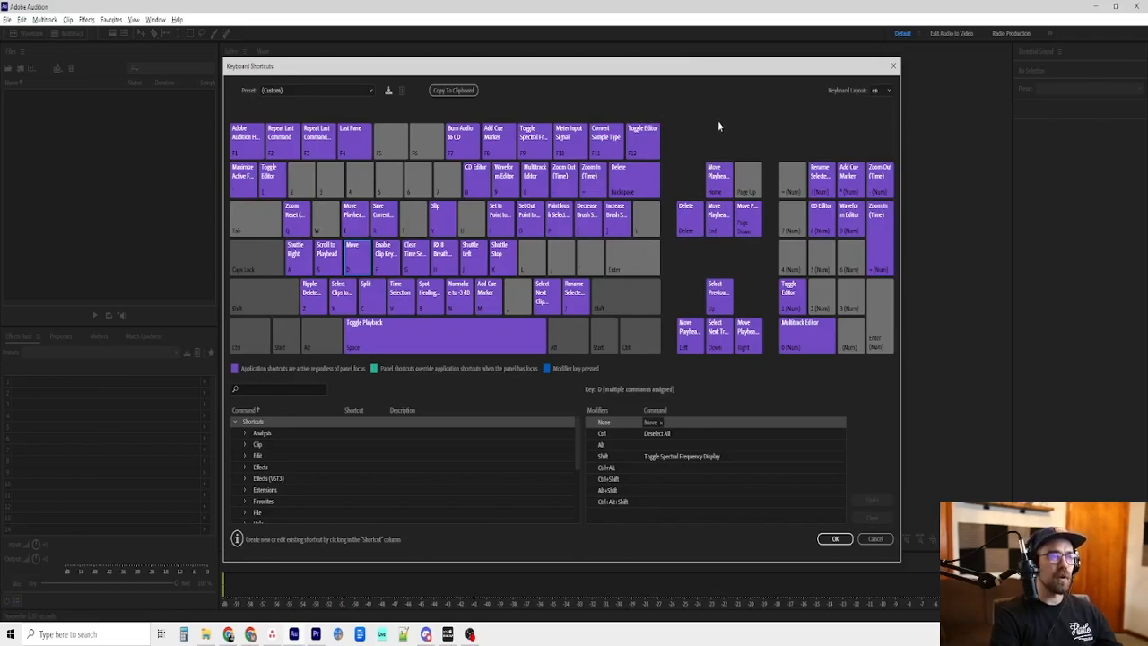
mouse_move(641, 126)
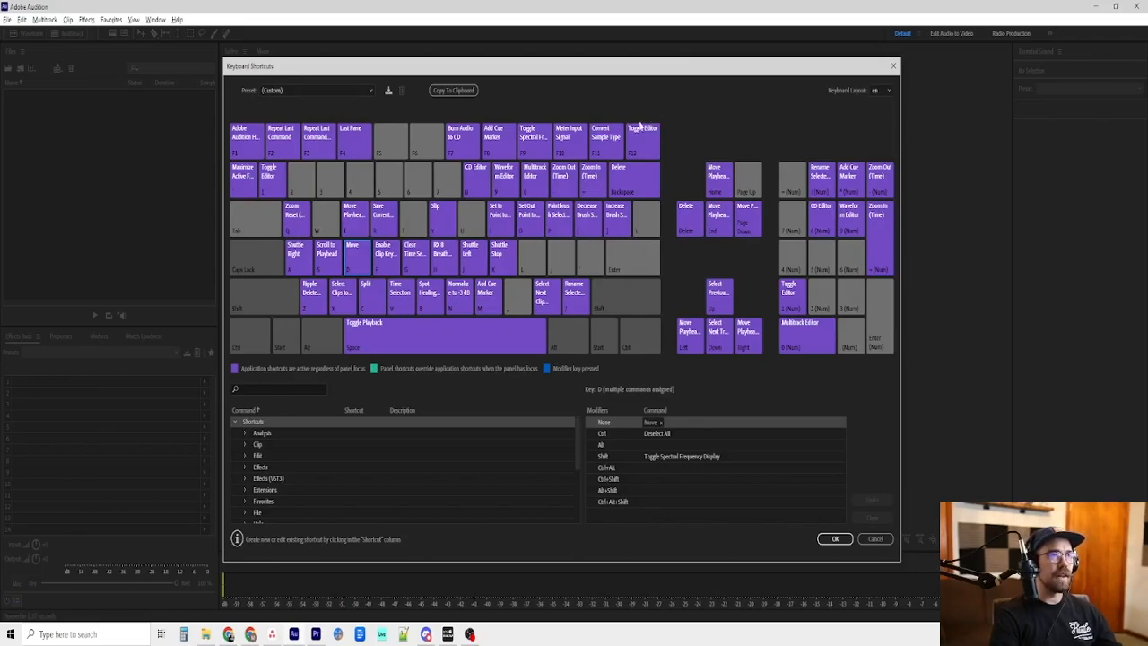
mouse_move(375, 309)
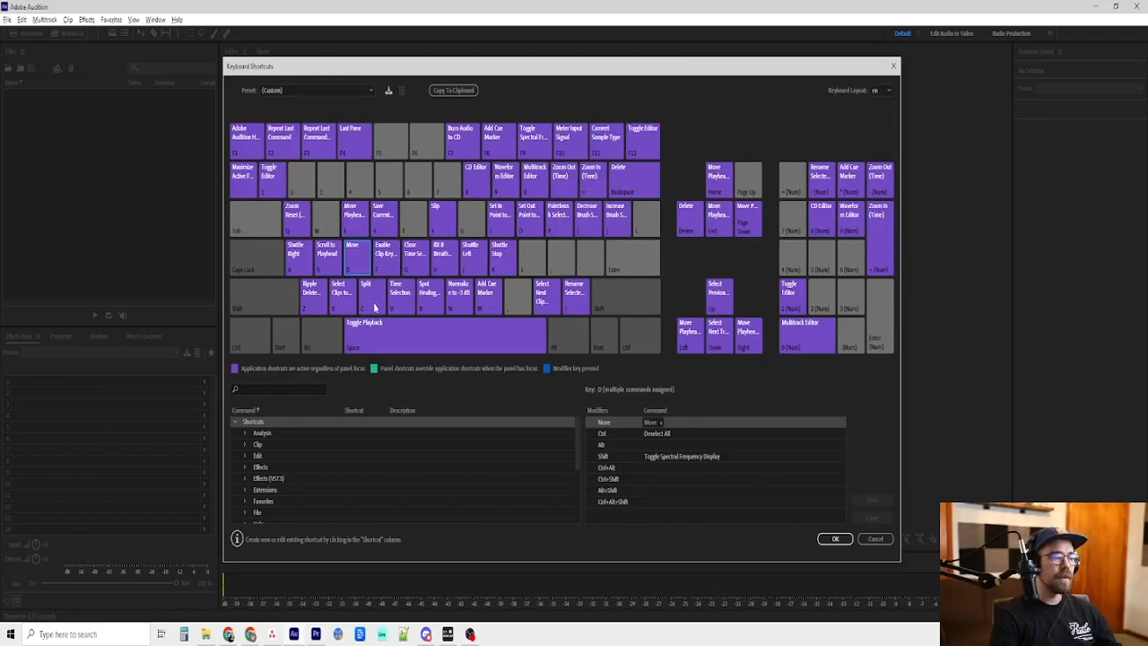
click(373, 296)
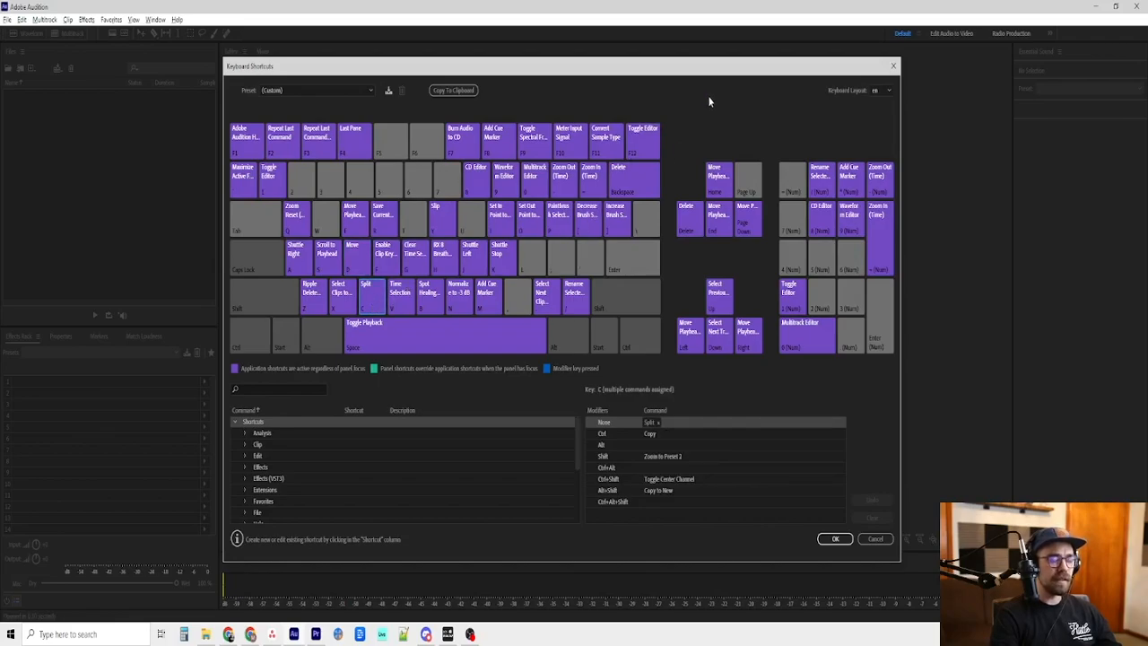
mouse_move(707, 124)
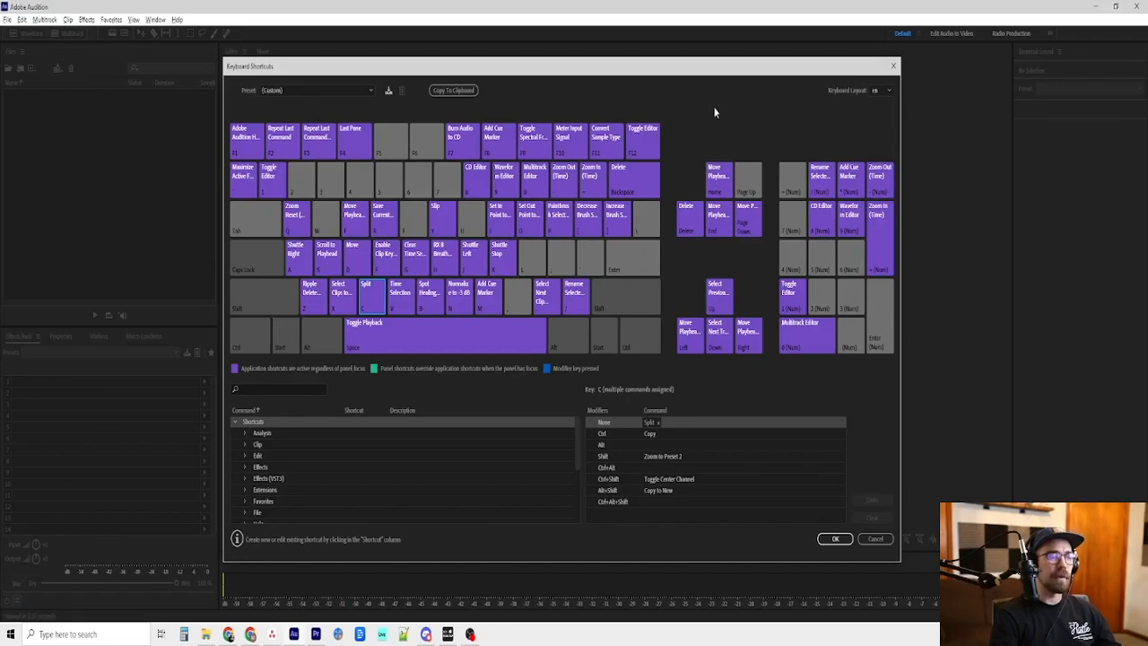
mouse_move(739, 117)
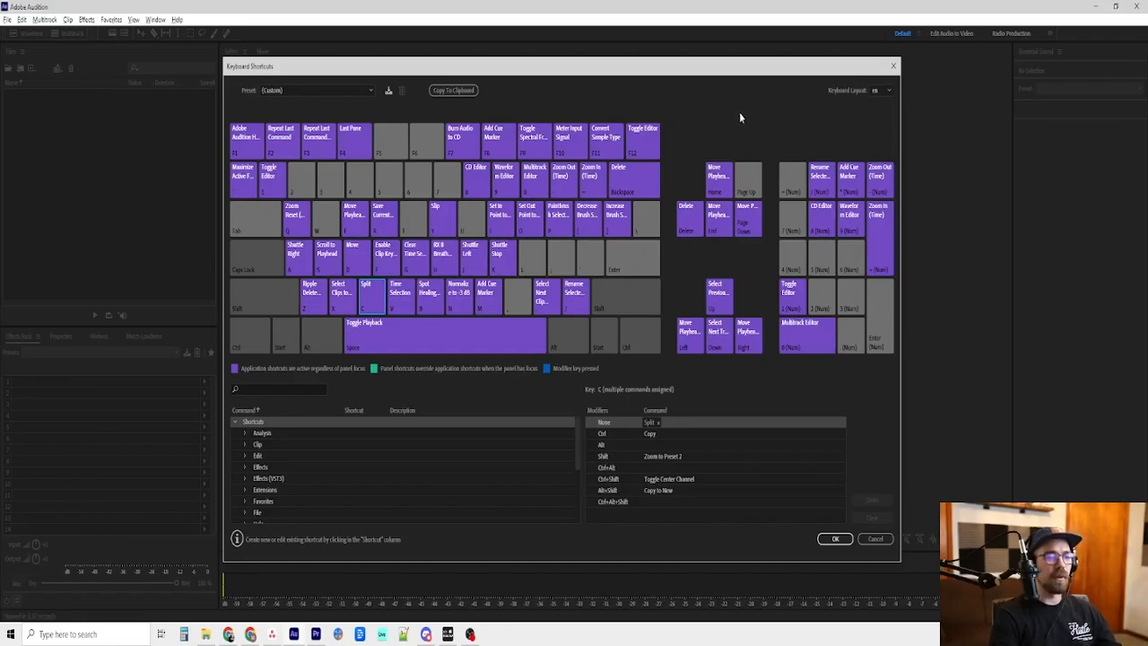
mouse_move(704, 117)
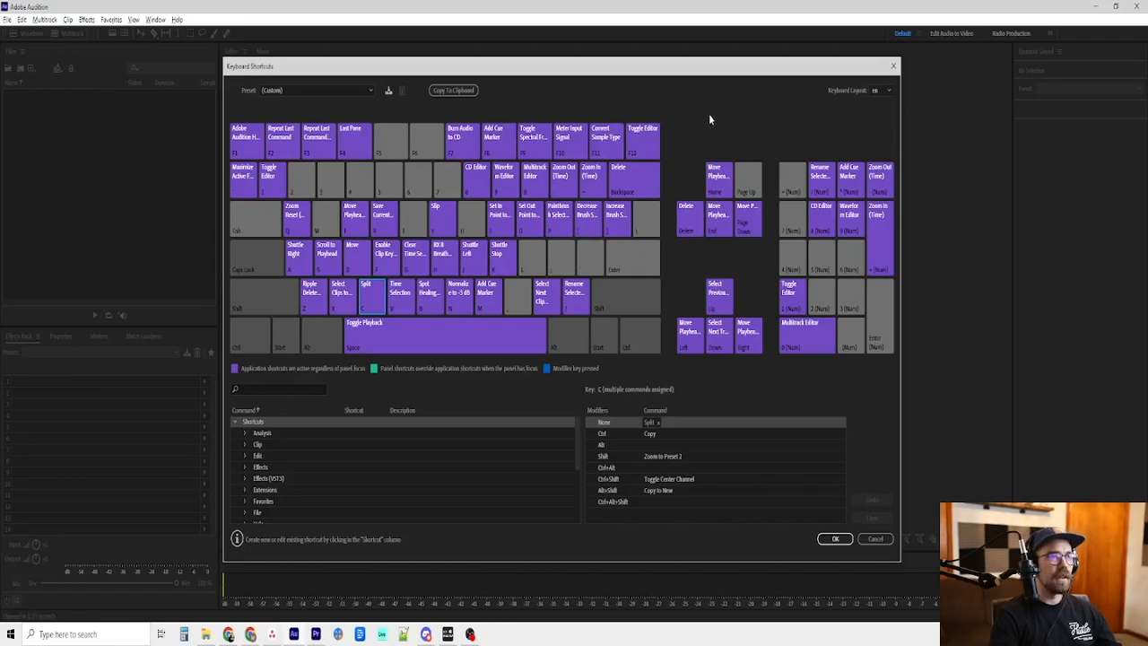
mouse_move(380, 237)
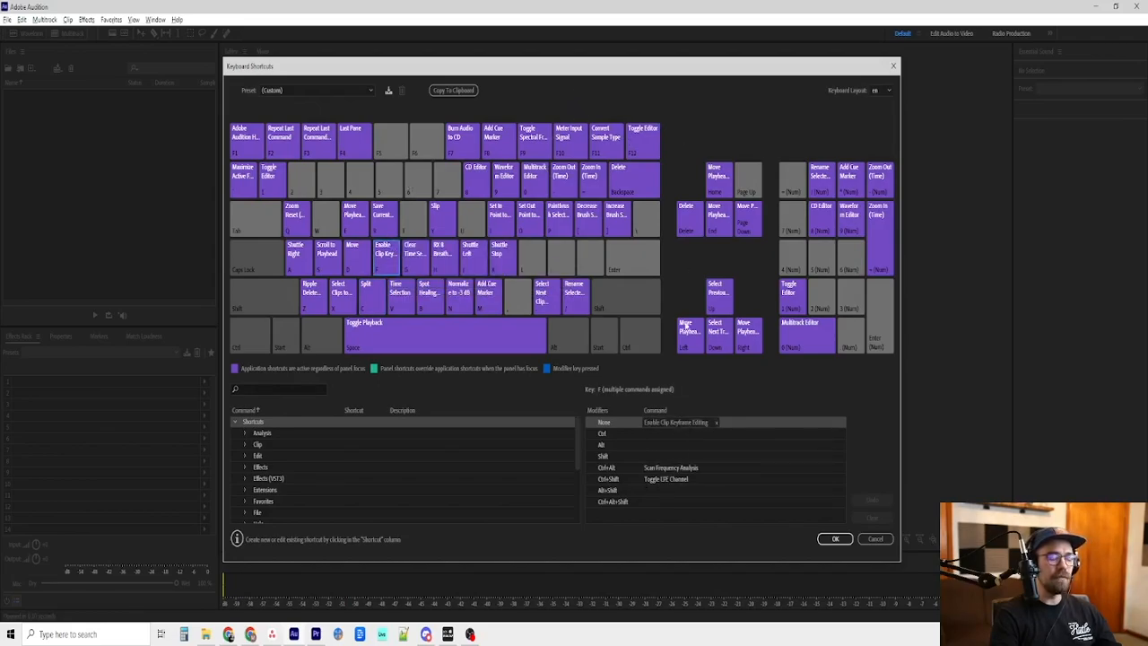
mouse_move(717, 99)
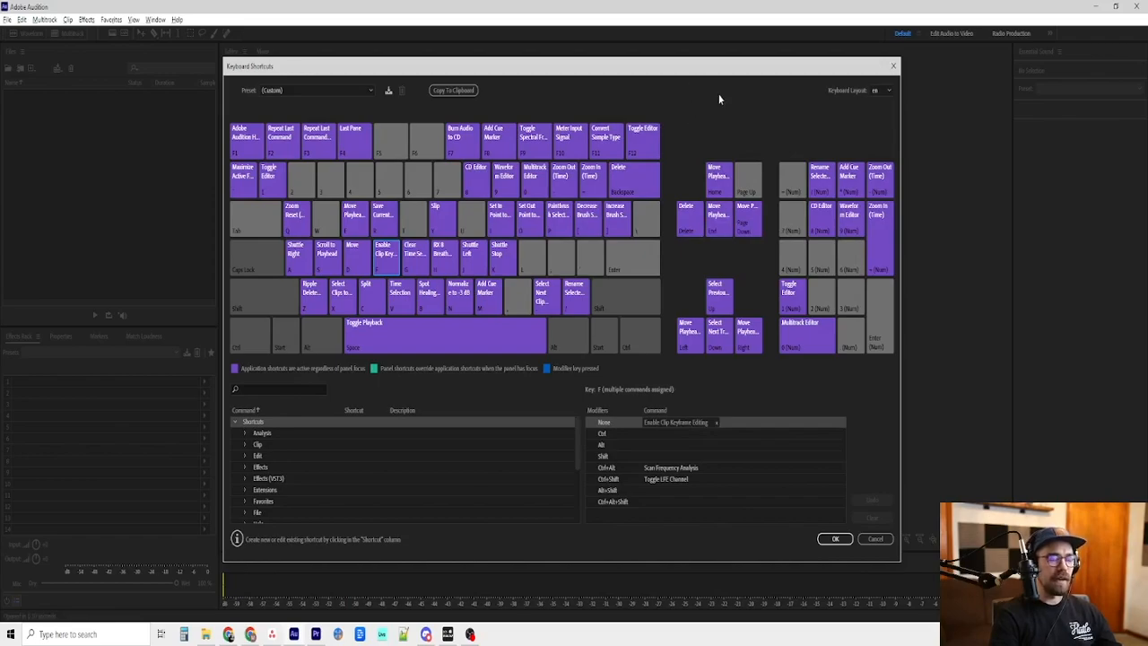
mouse_move(696, 109)
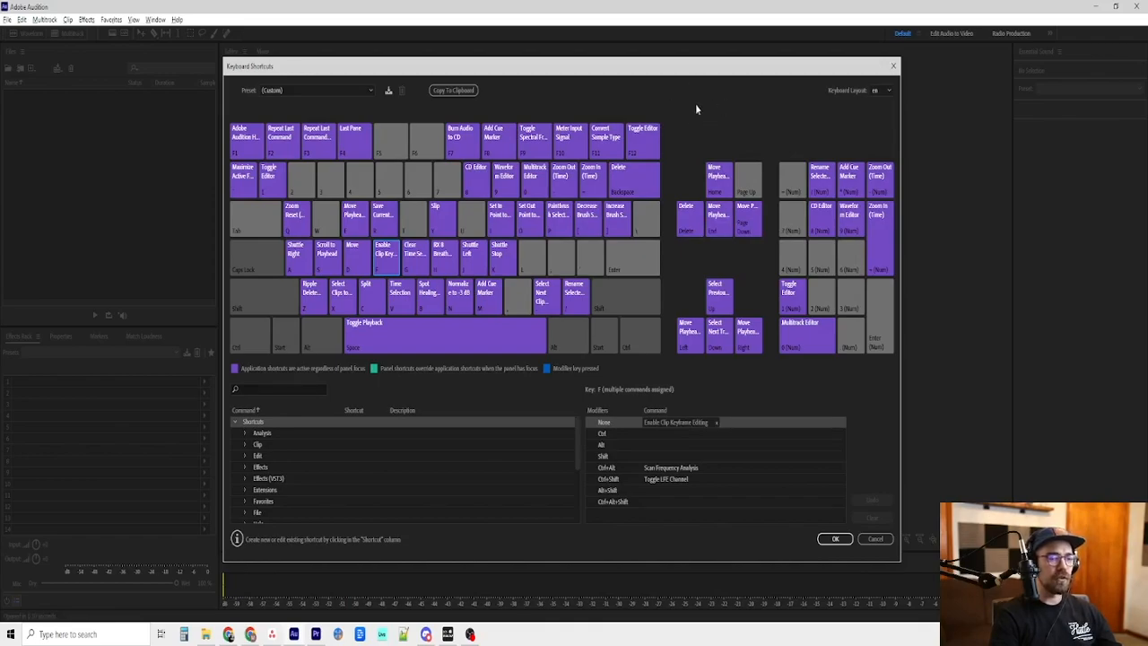
mouse_move(714, 115)
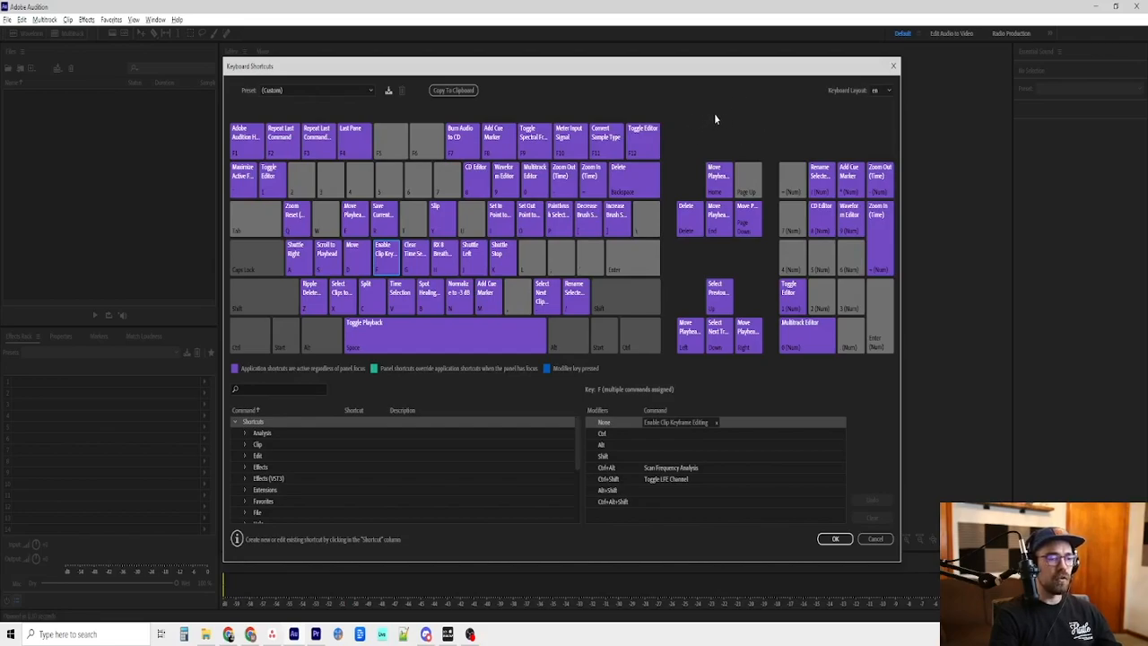
mouse_move(592, 100)
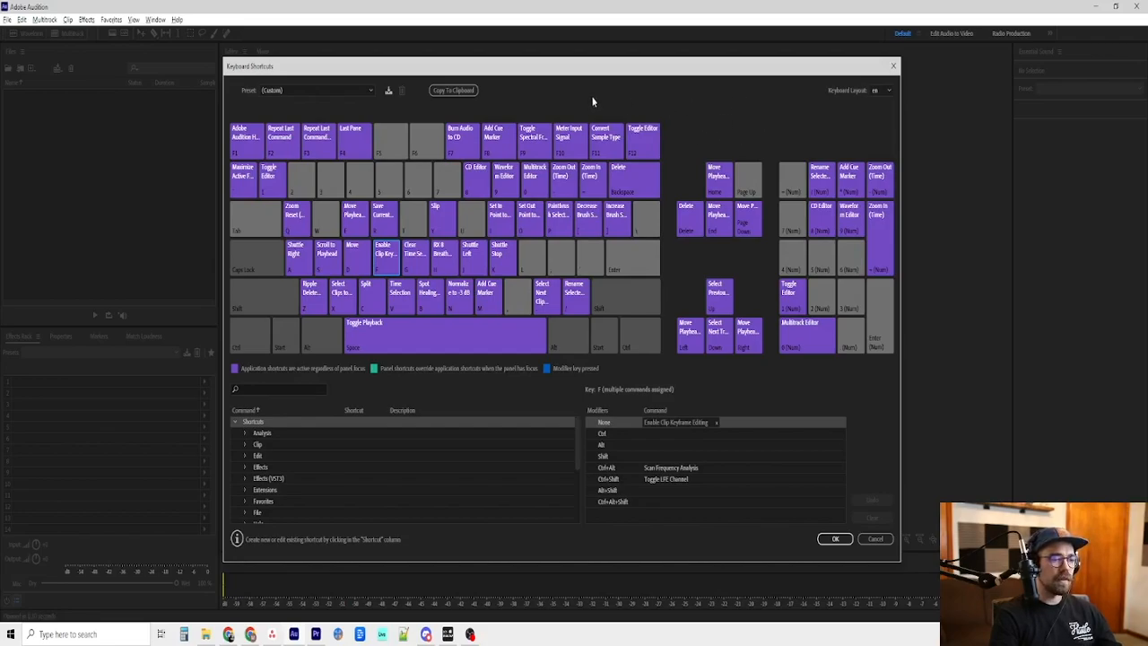
mouse_move(384, 259)
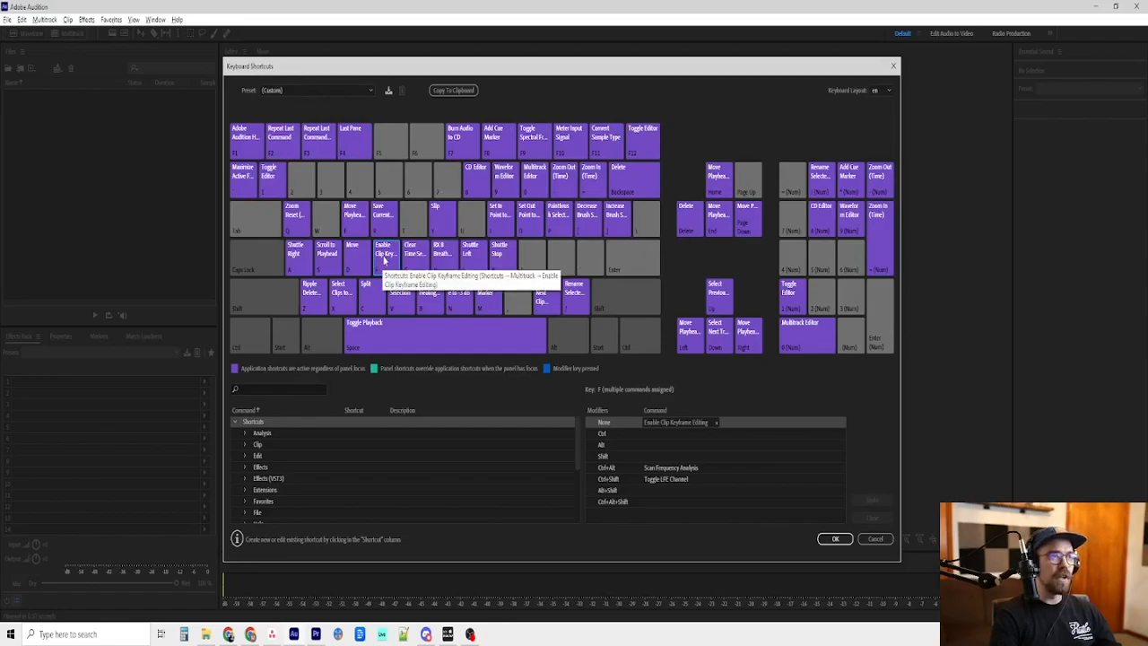
click(395, 296)
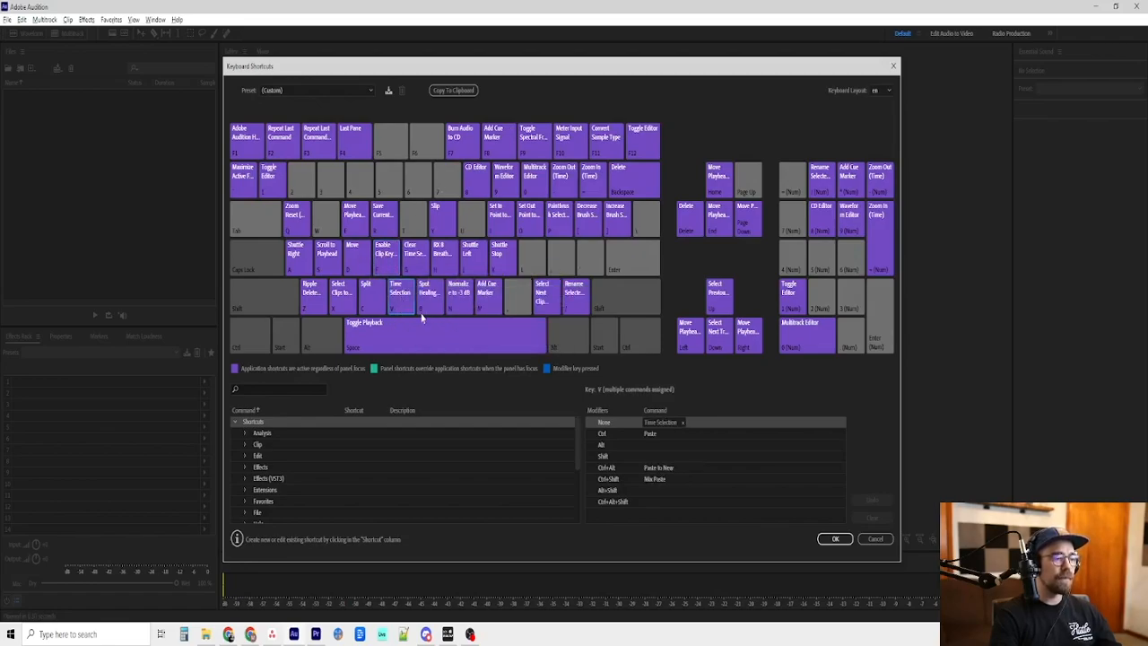
mouse_move(678, 162)
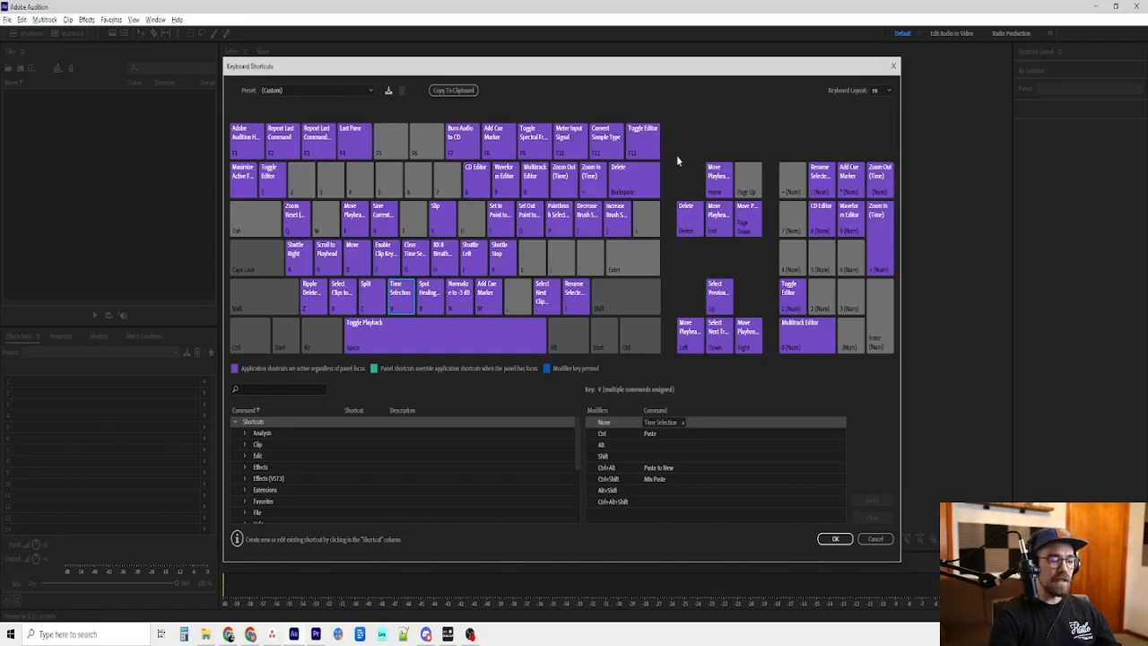
mouse_move(717, 110)
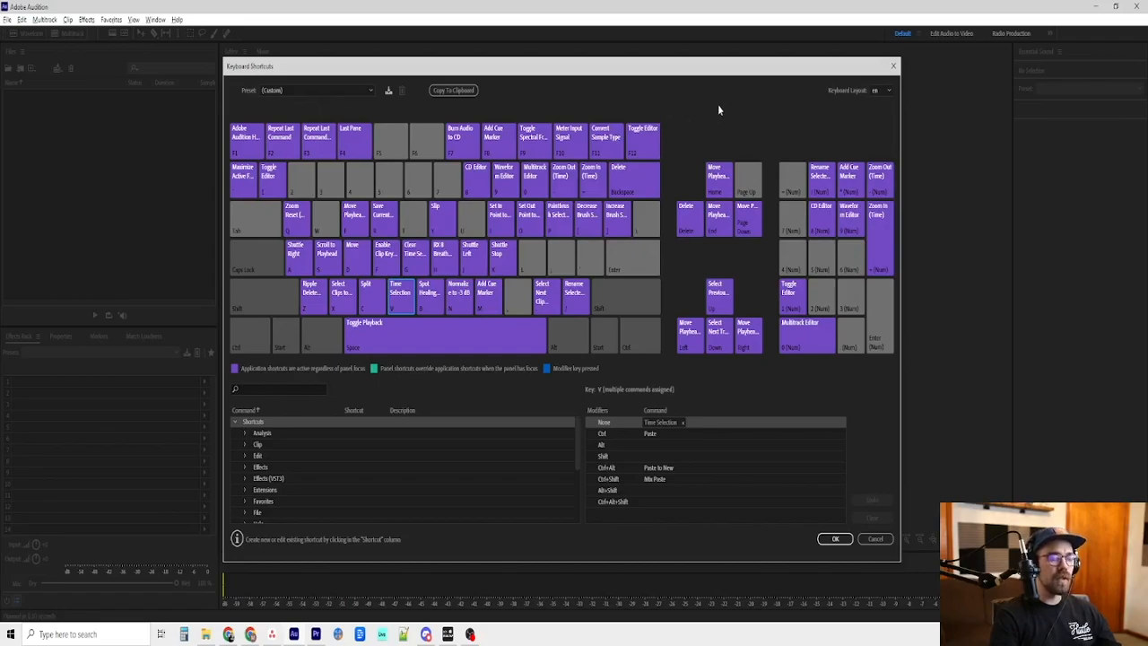
mouse_move(504, 181)
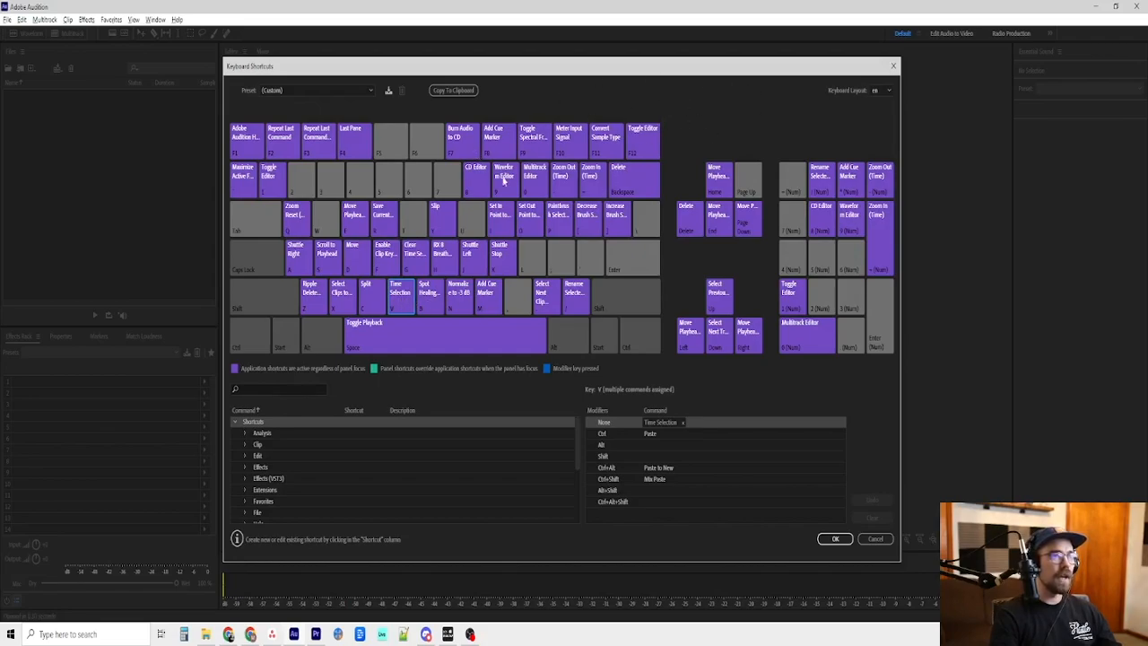
mouse_move(391, 261)
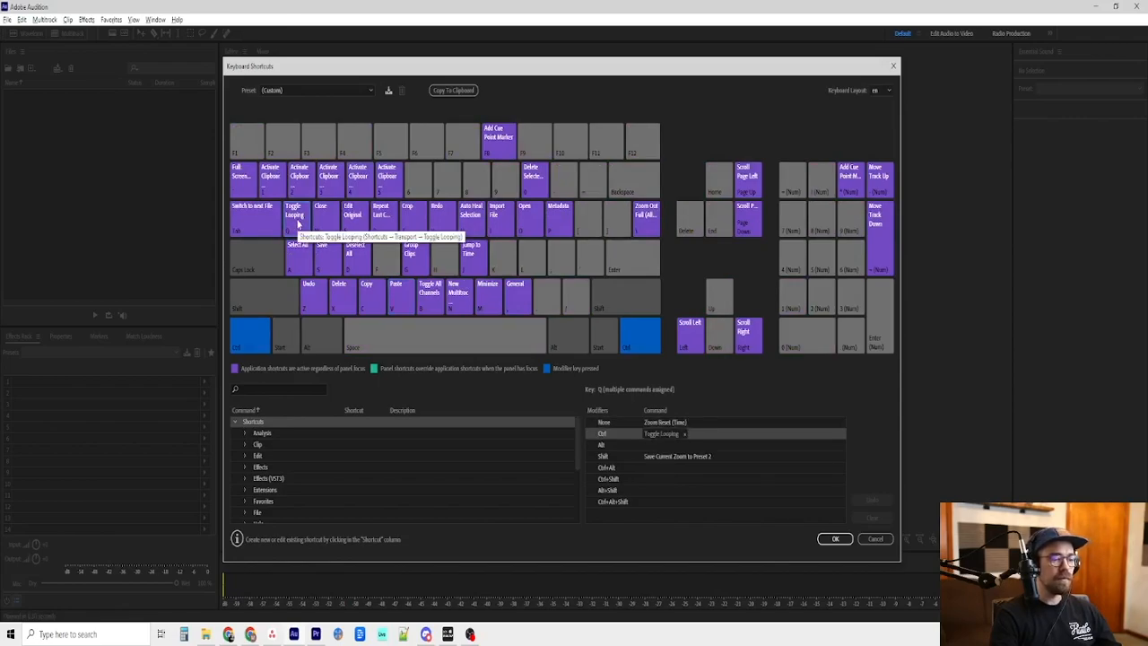
mouse_move(452, 258)
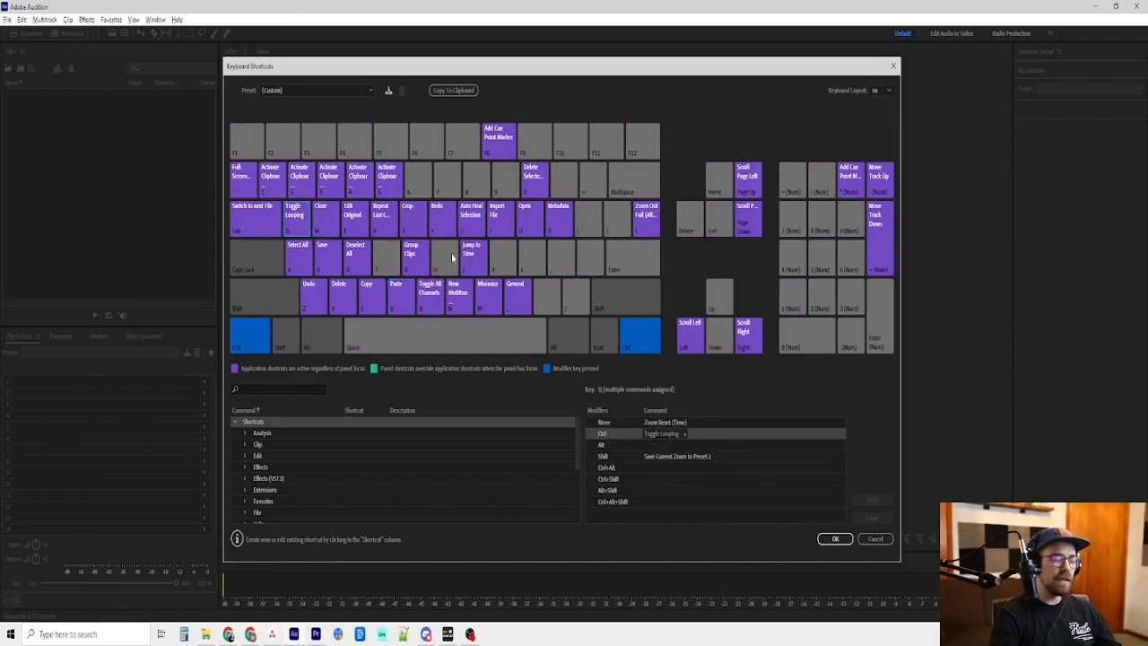
mouse_move(664, 190)
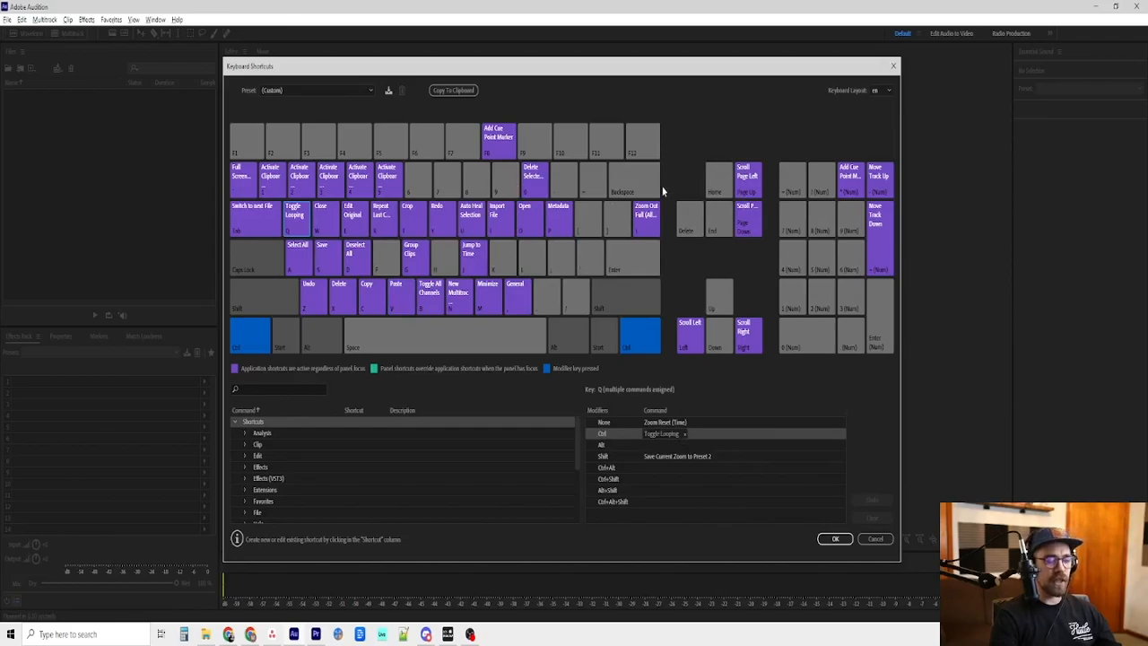
mouse_move(685, 158)
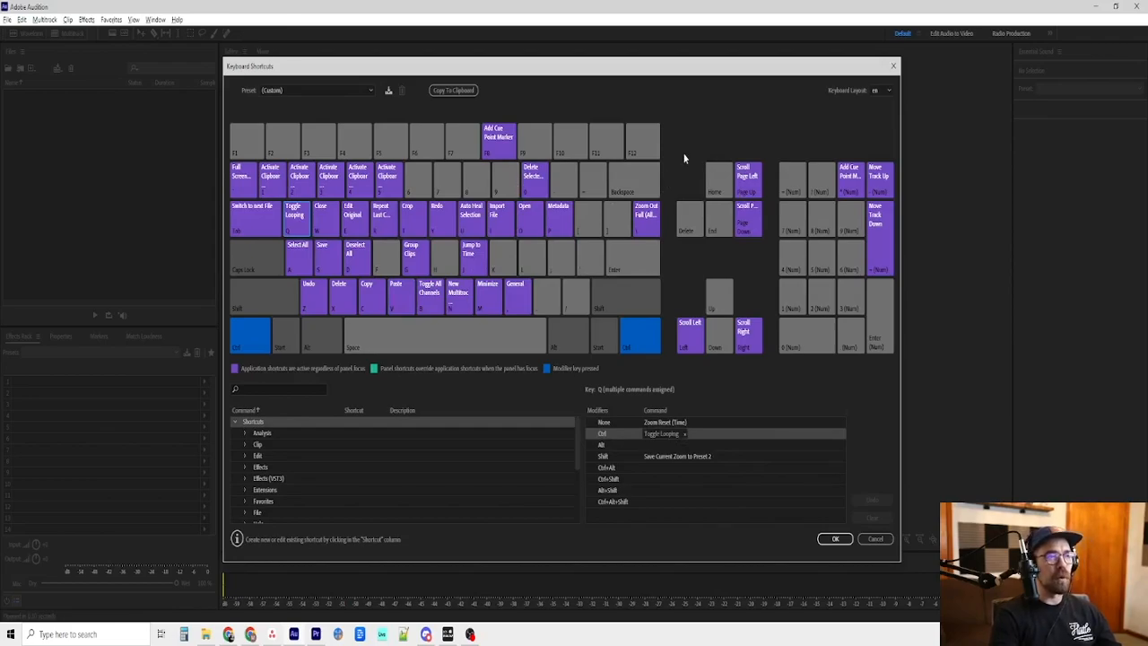
mouse_move(639, 118)
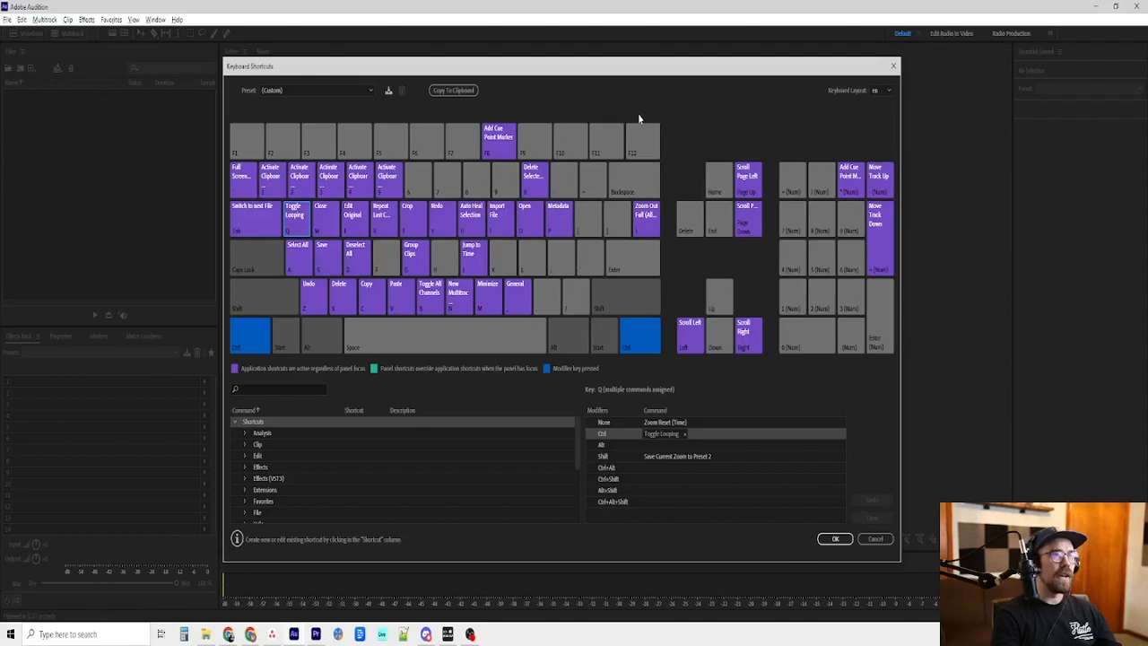
mouse_move(440, 195)
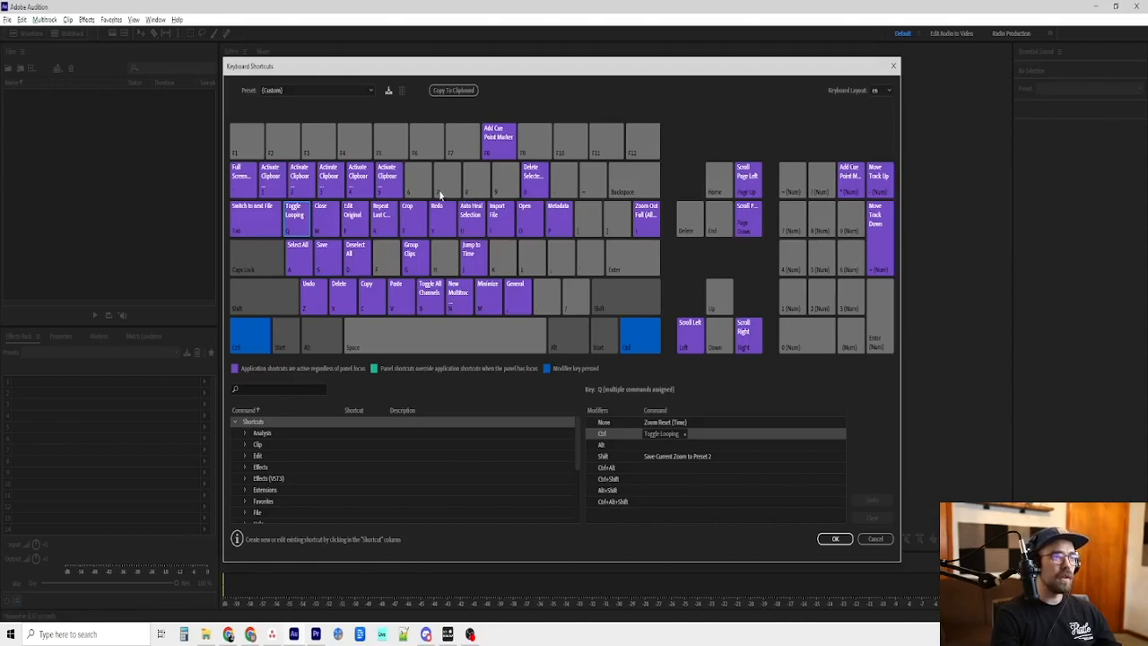
Inspect the Select All key, then the Undo key with Ripple Delete Time Selection, Frequency Analysis and Redo
click(298, 258)
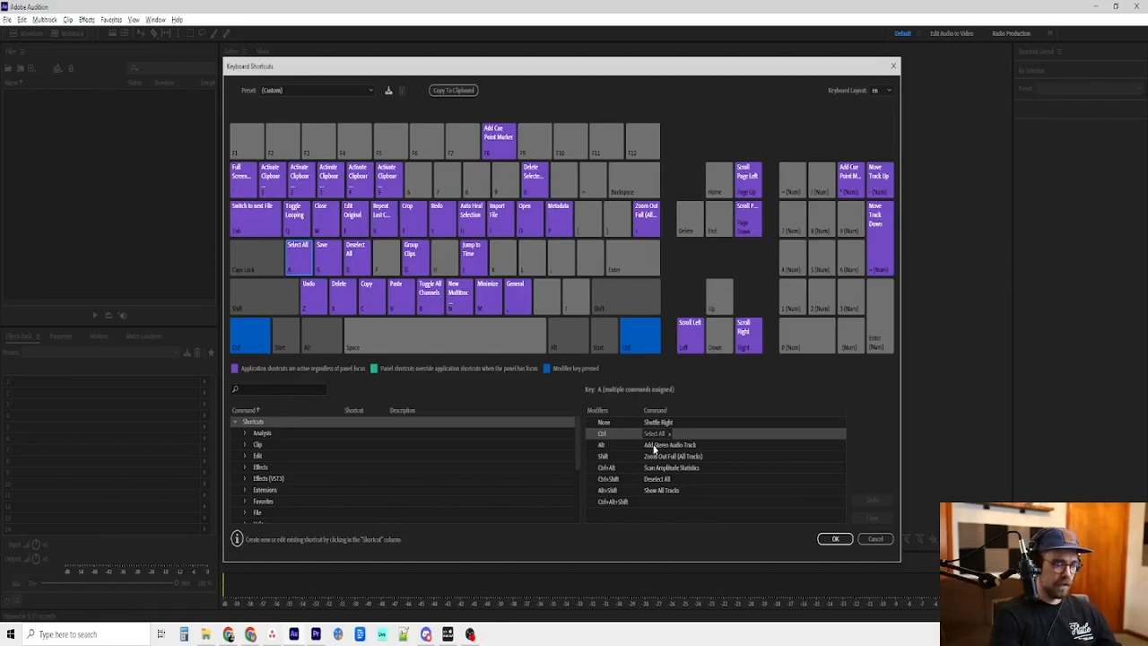
click(312, 296)
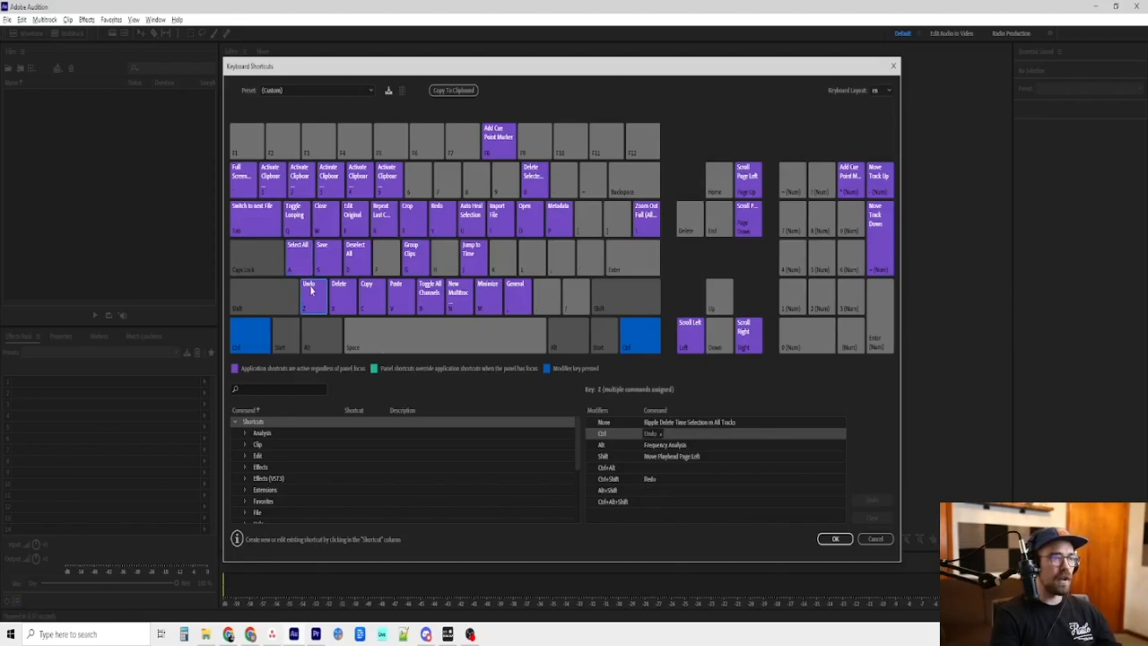
mouse_move(339, 296)
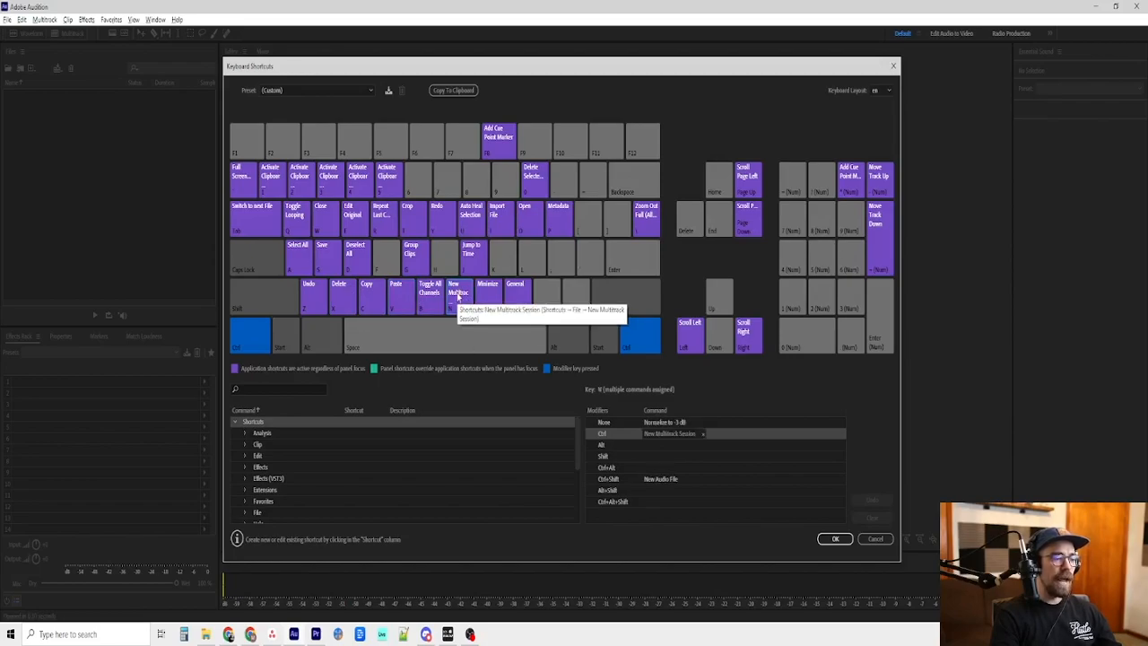
mouse_move(487, 296)
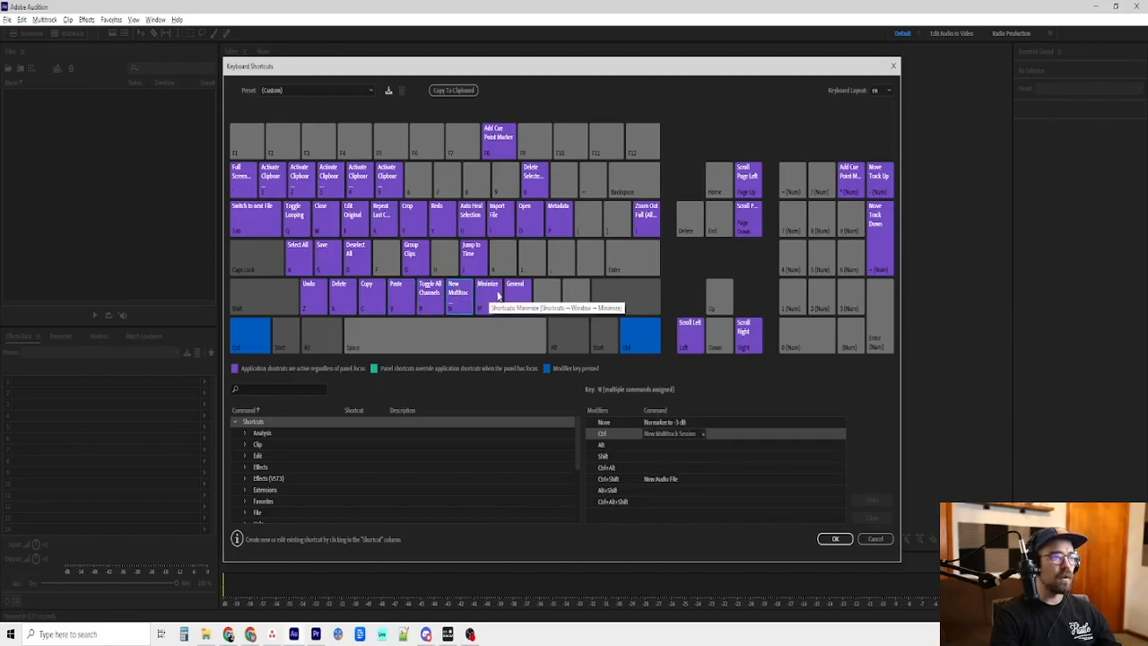
mouse_move(262, 301)
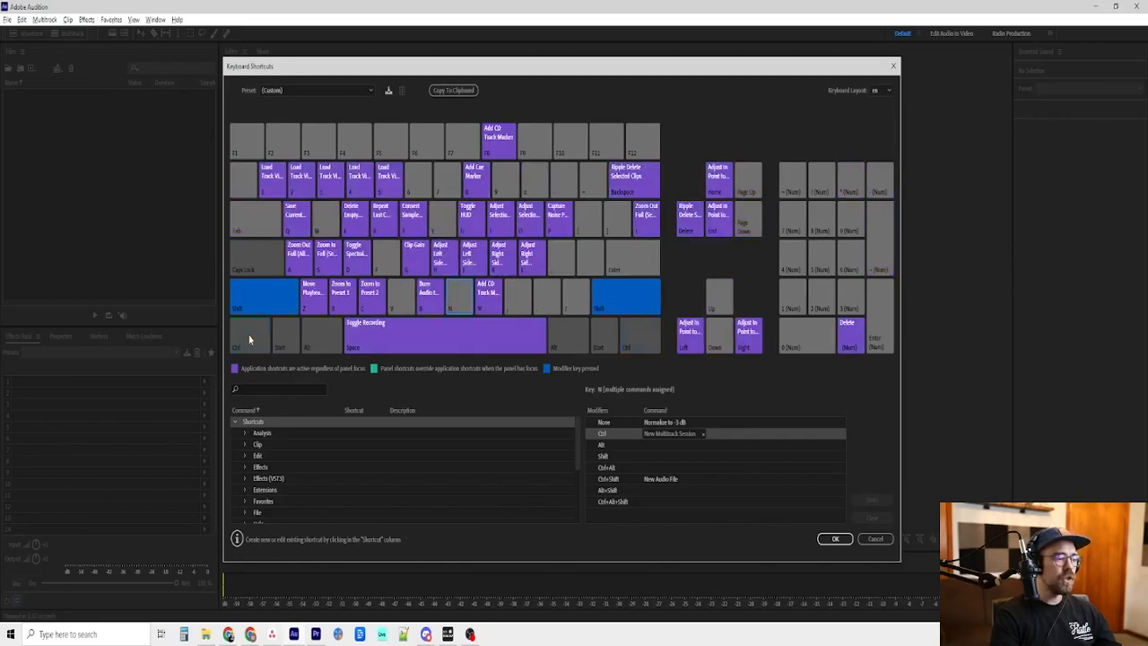
mouse_move(258, 289)
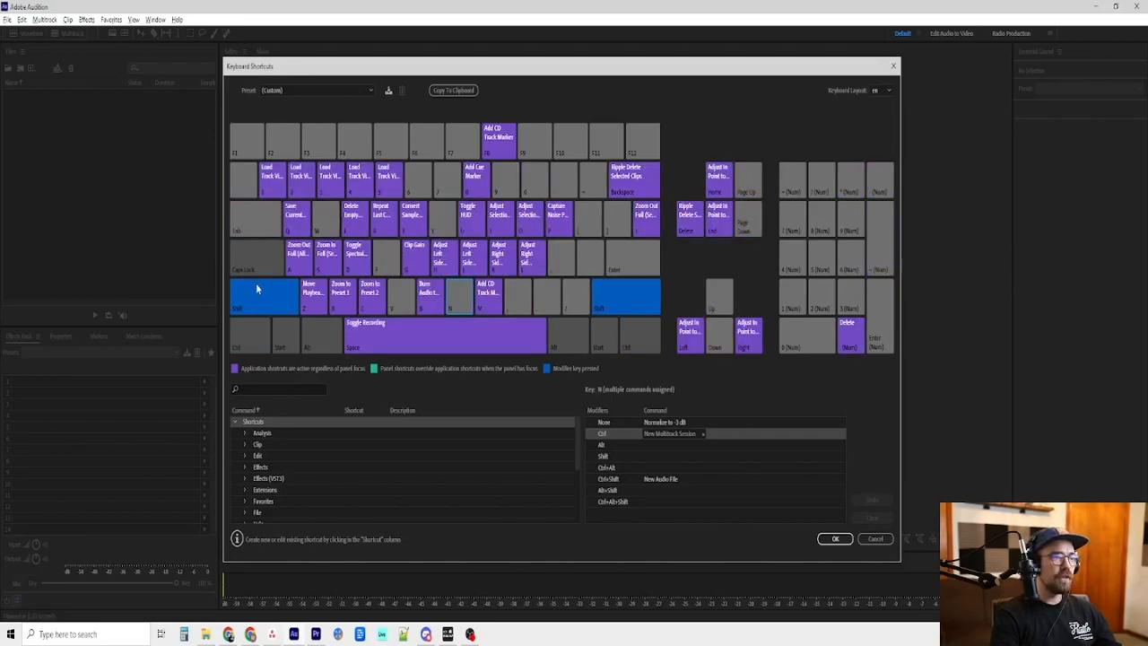
mouse_move(297, 255)
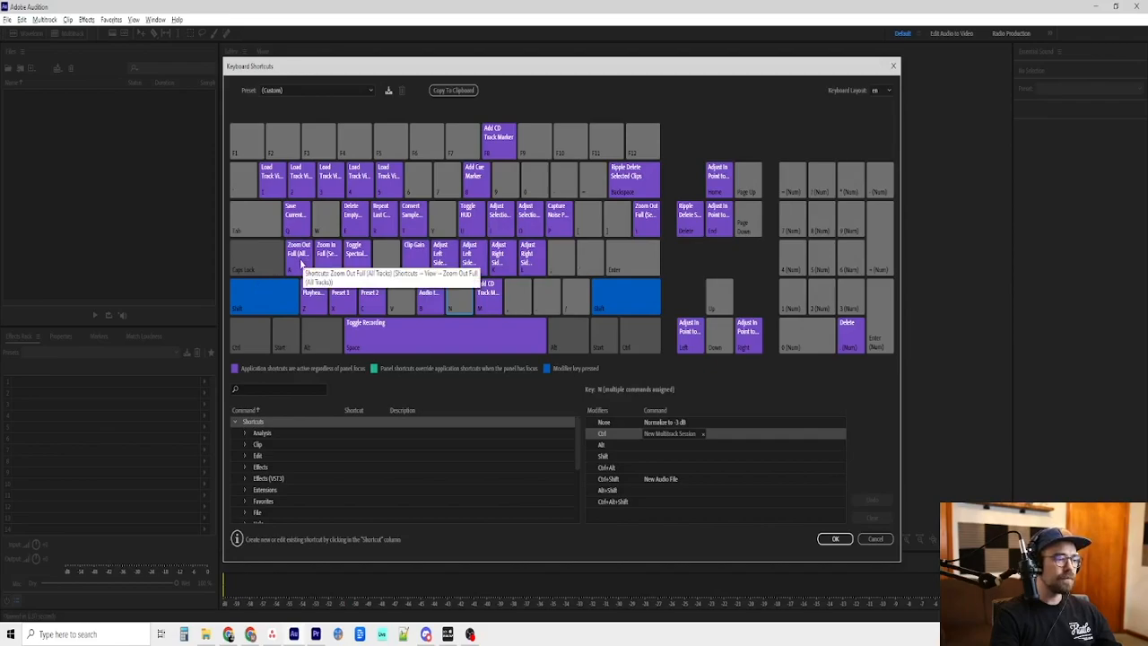
Inspect the Shift-layer key listing Select All, Zoom Out Full and Show All Tracks
click(301, 260)
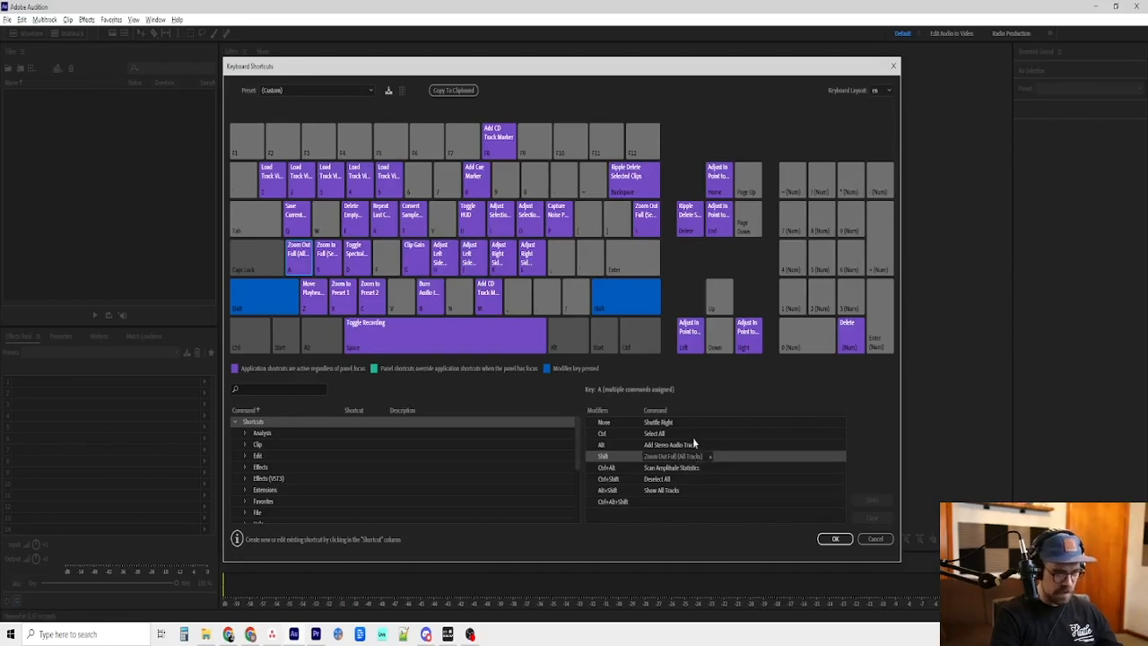
mouse_move(703, 82)
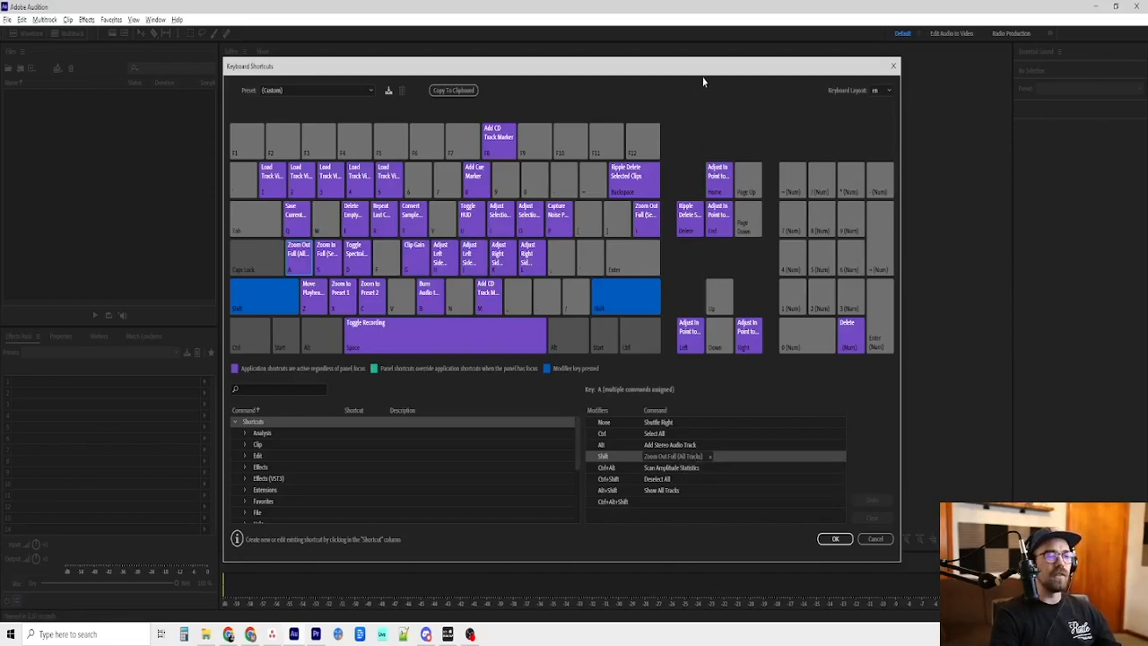
mouse_move(744, 100)
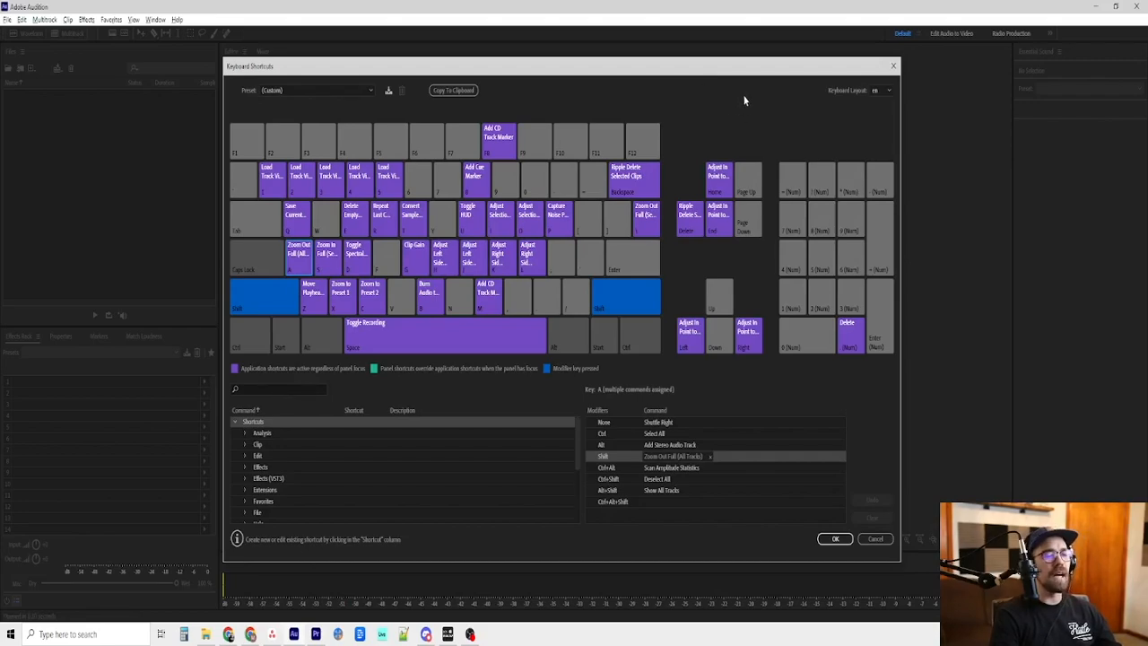
mouse_move(739, 130)
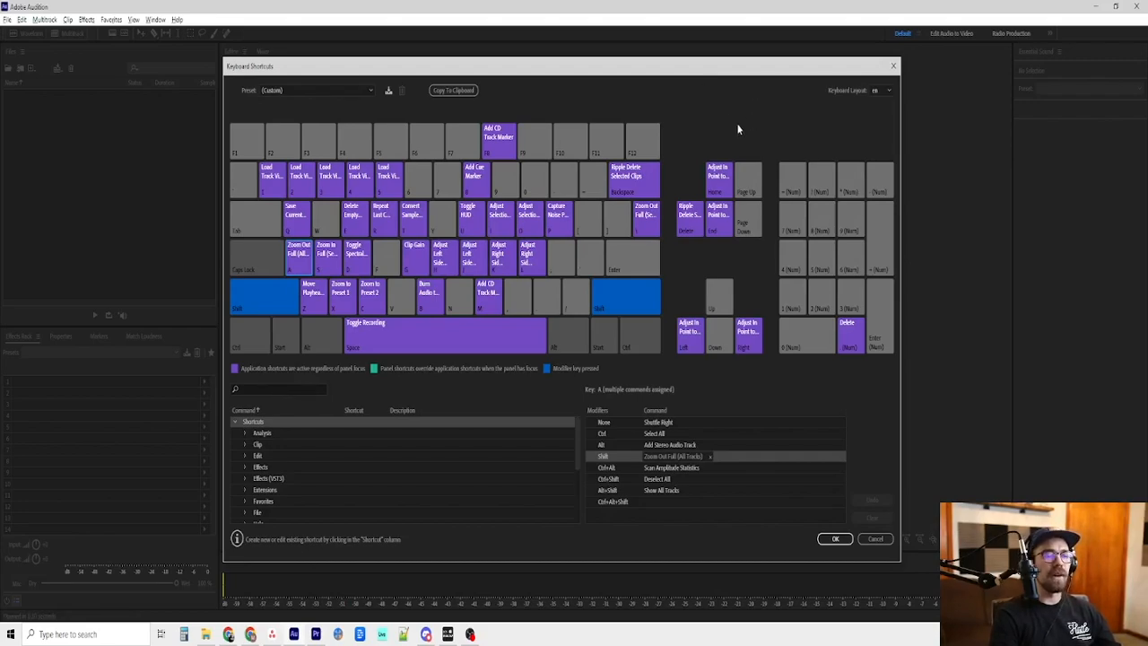
mouse_move(745, 122)
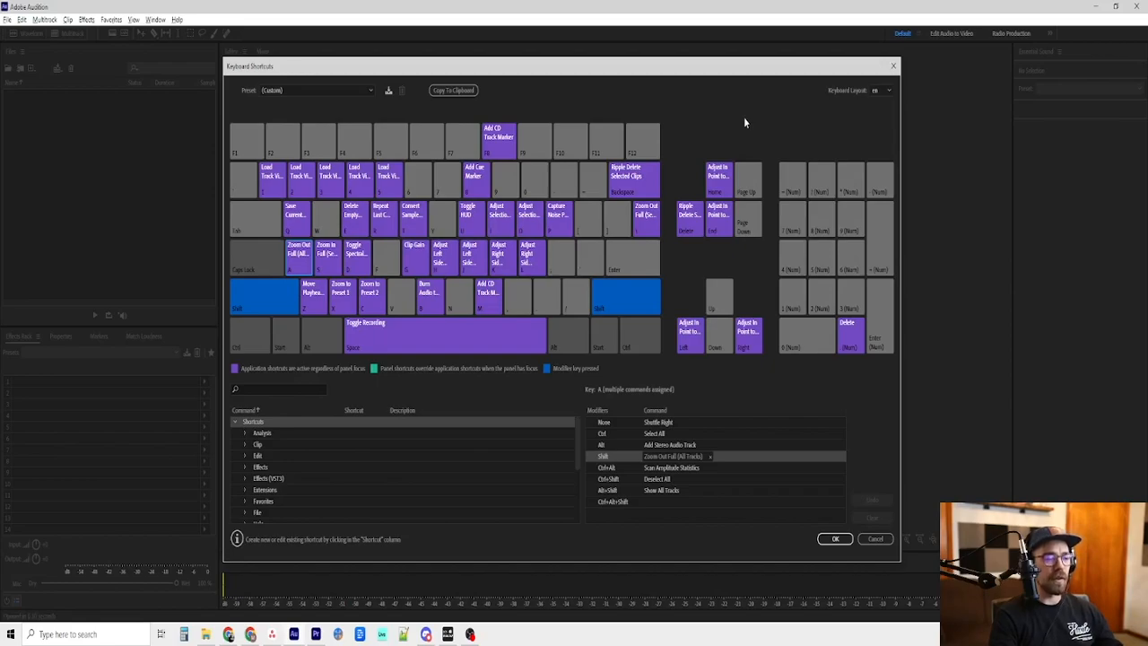
mouse_move(772, 93)
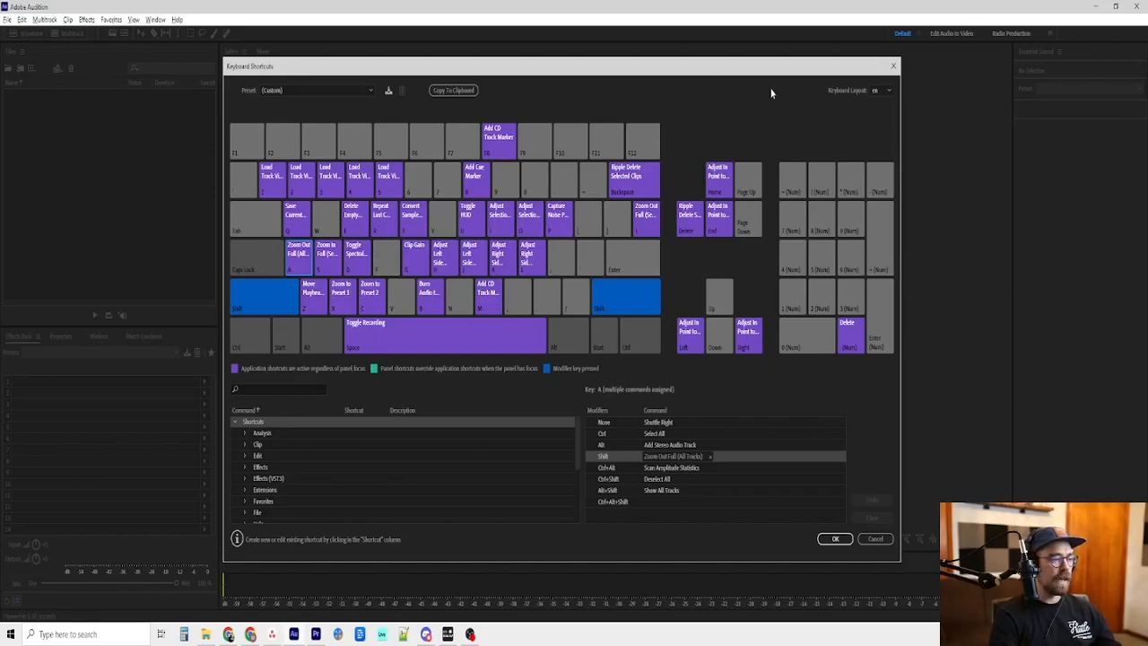
mouse_move(329, 252)
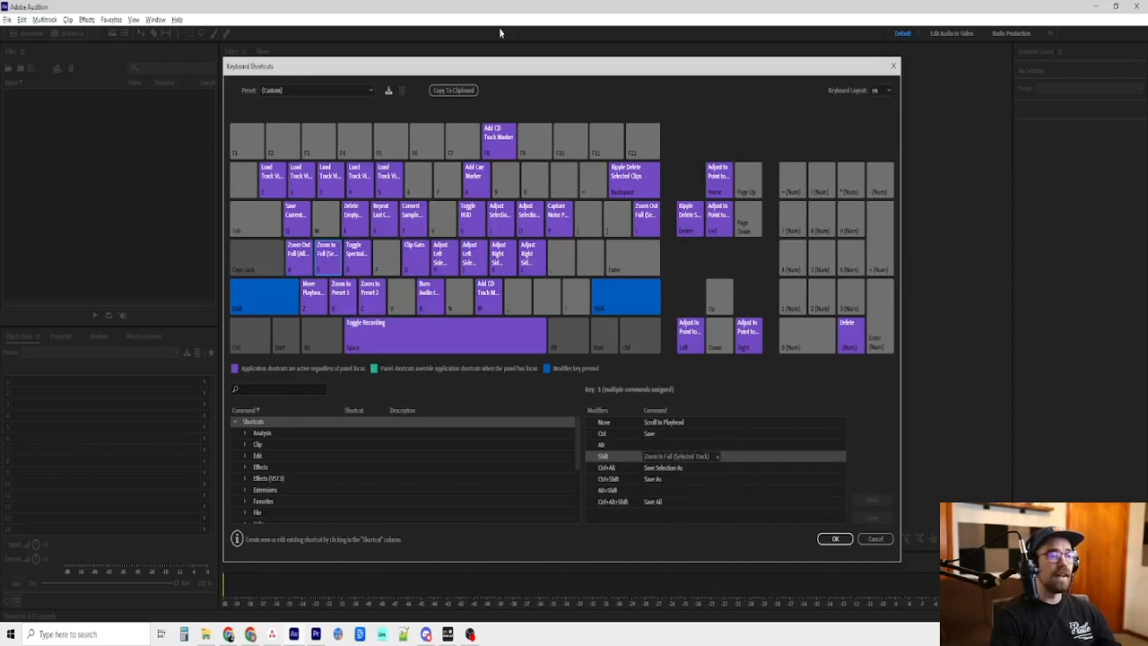
mouse_move(520, 102)
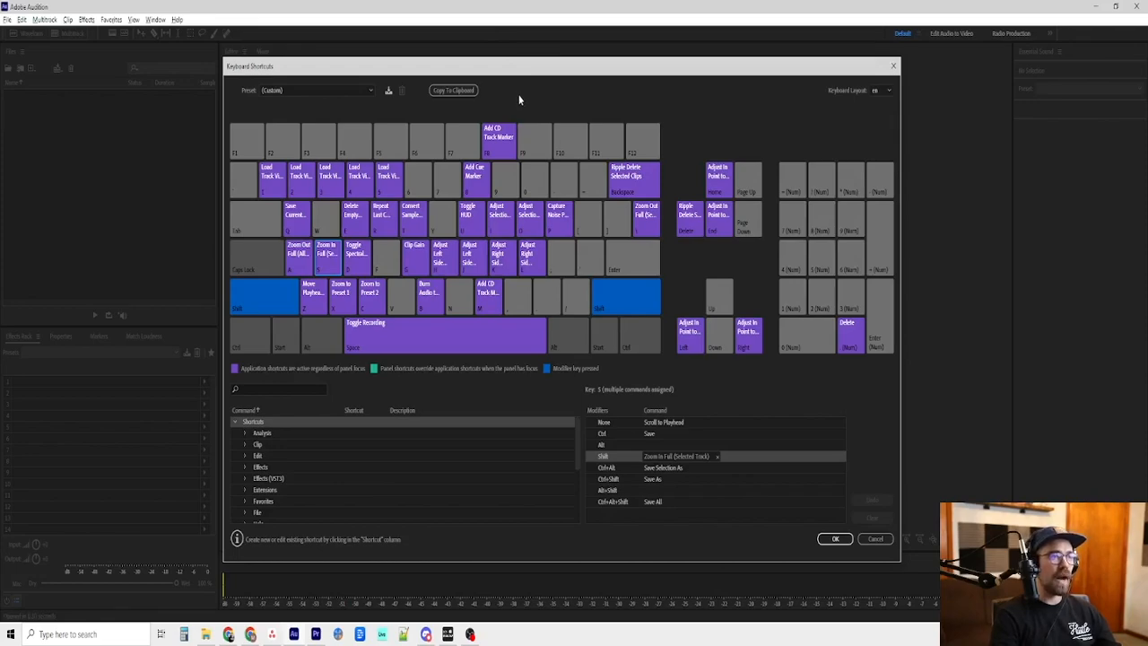
mouse_move(606, 122)
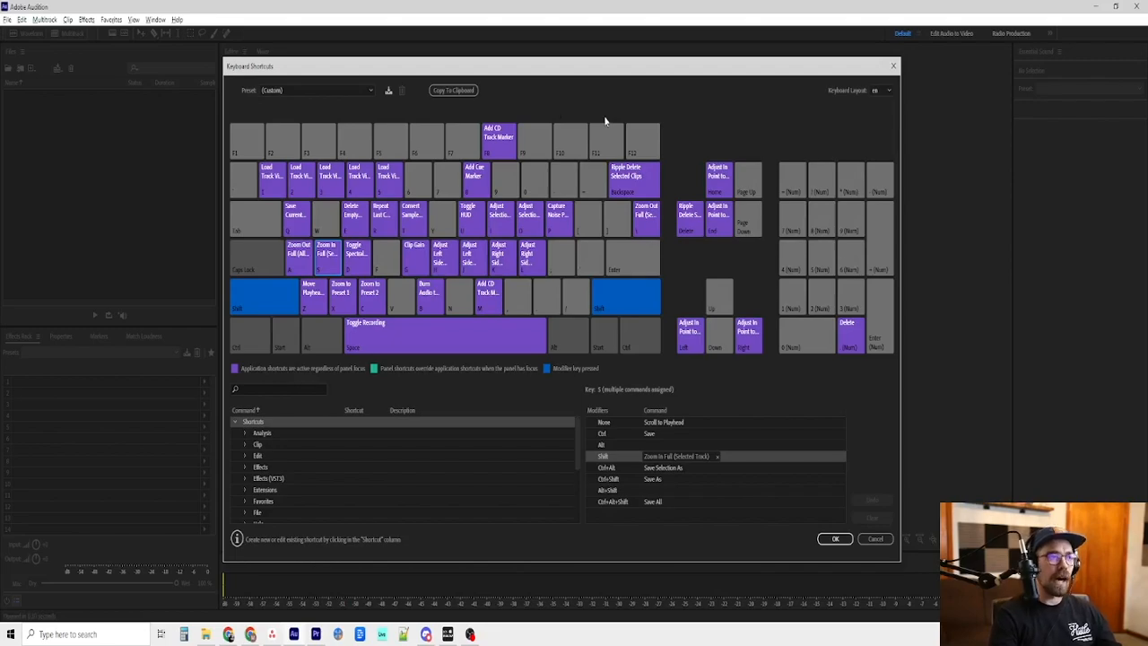
mouse_move(434, 219)
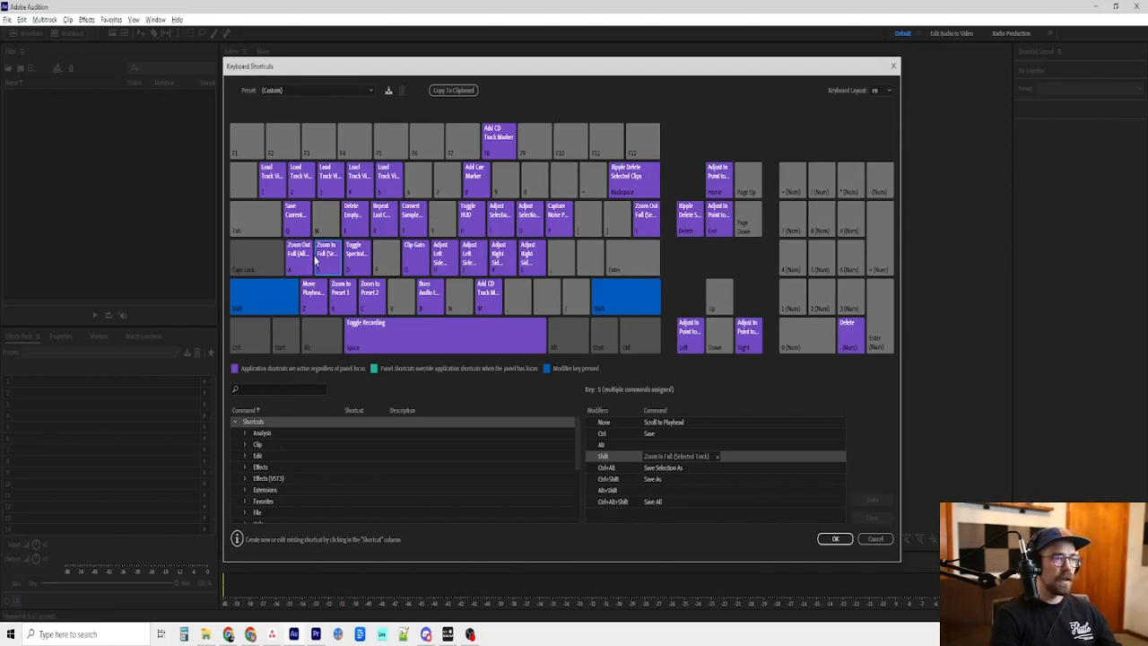
Inspect the Delete key's assignments: Delete, Place Marker, Zoom to Preset 2, Select Clips to End
click(341, 293)
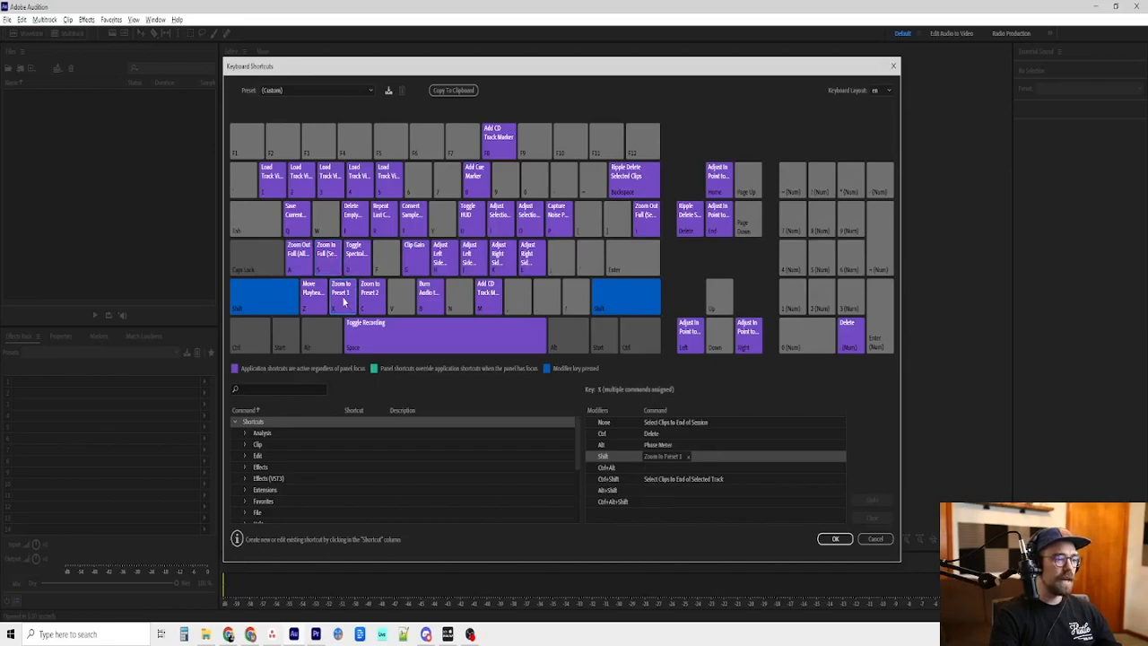
mouse_move(661, 458)
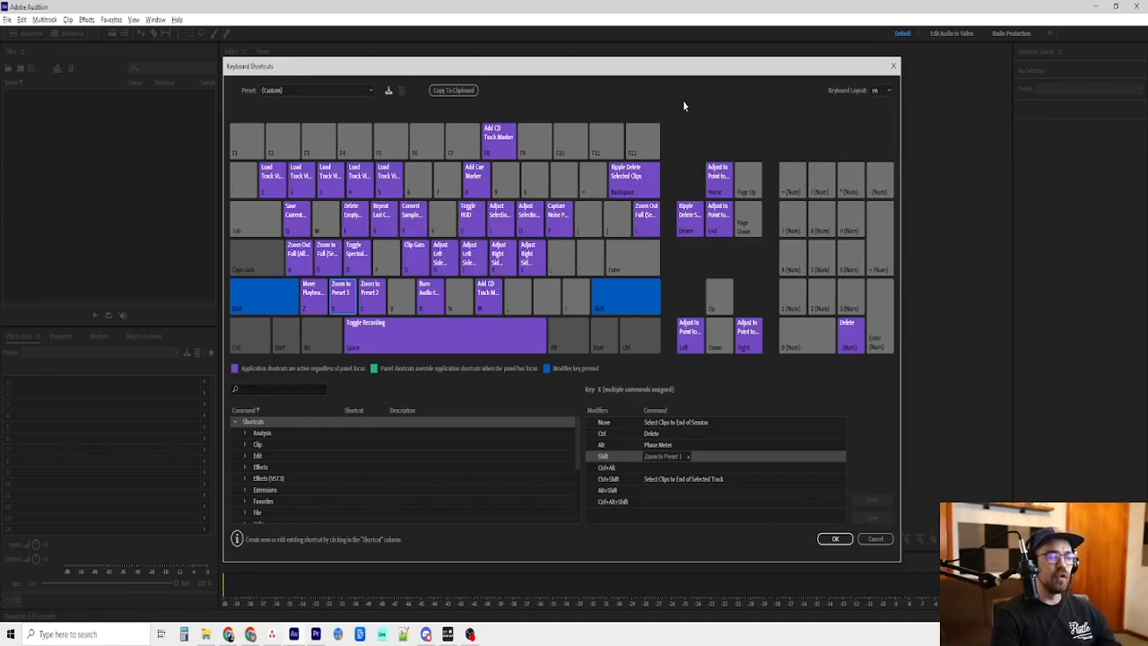
mouse_move(686, 87)
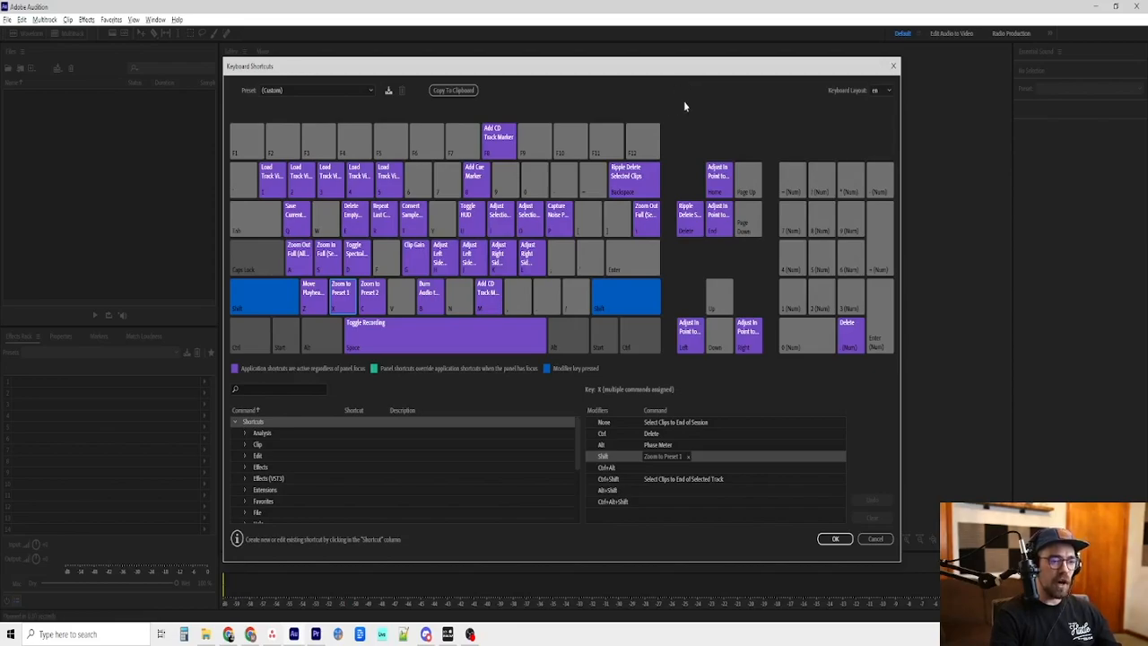
mouse_move(696, 143)
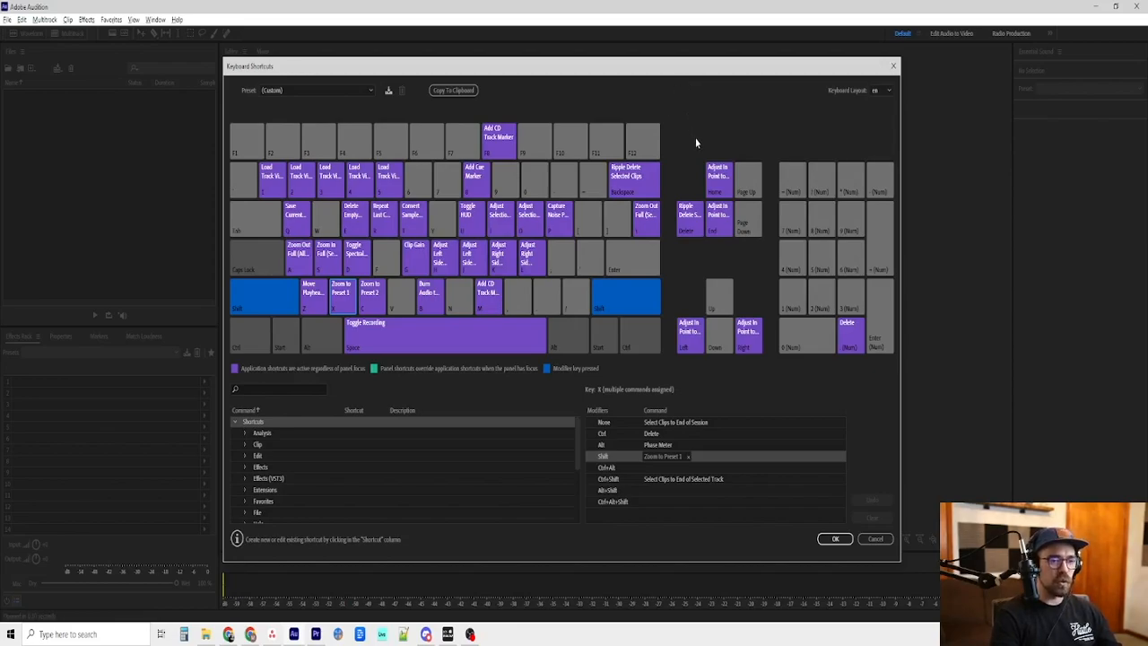
mouse_move(675, 133)
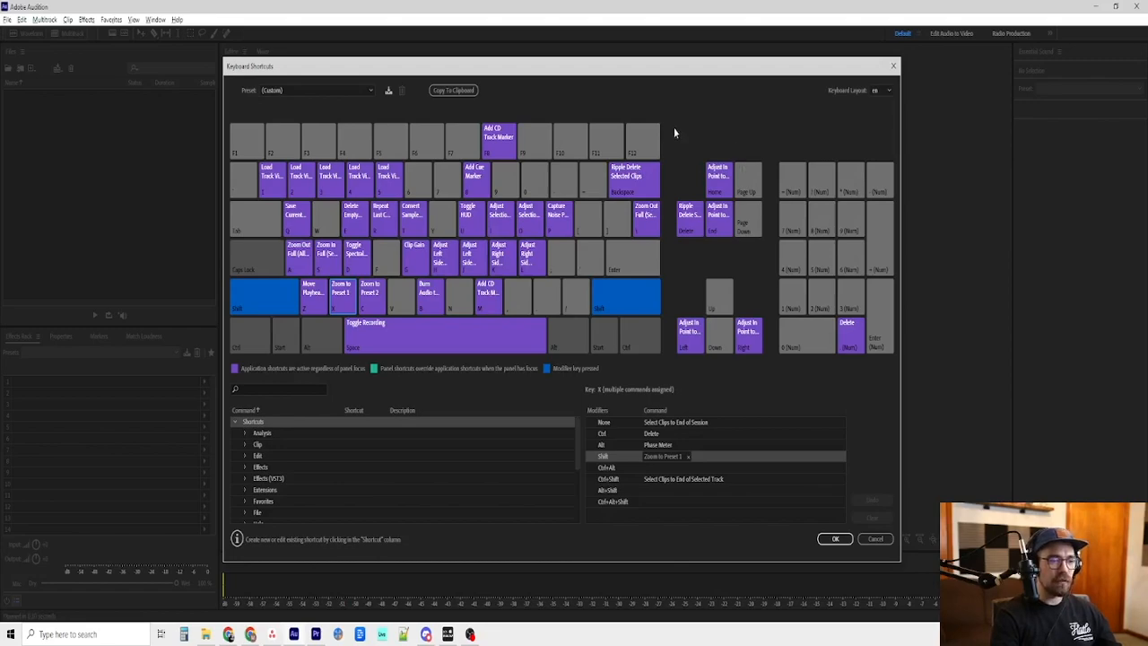
mouse_move(652, 147)
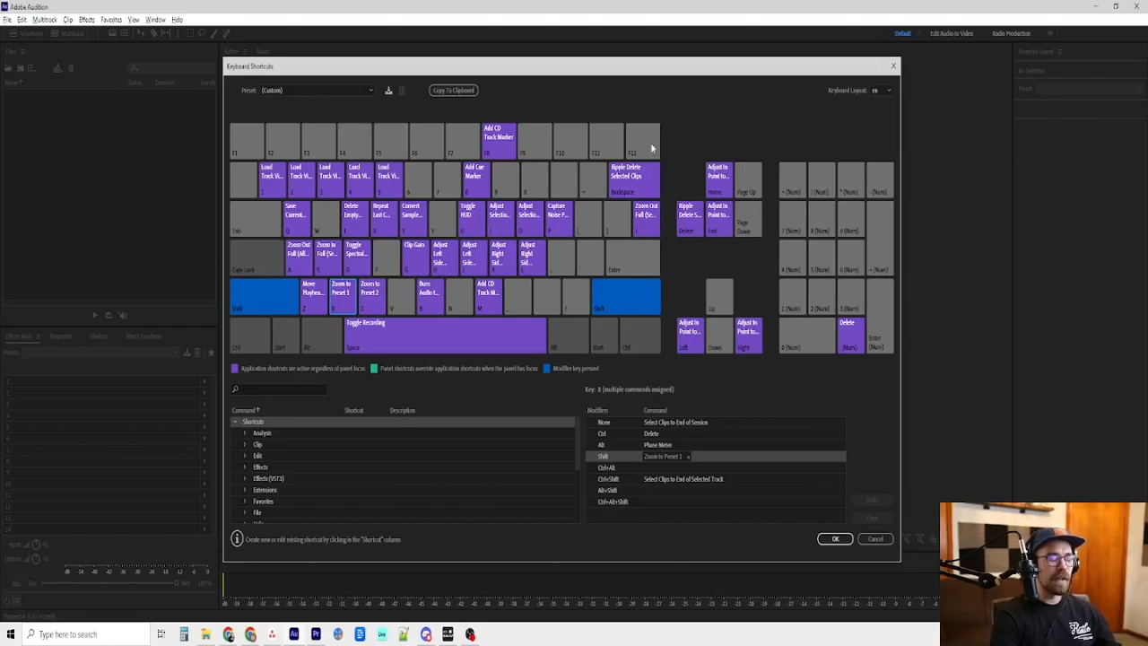
mouse_move(340, 287)
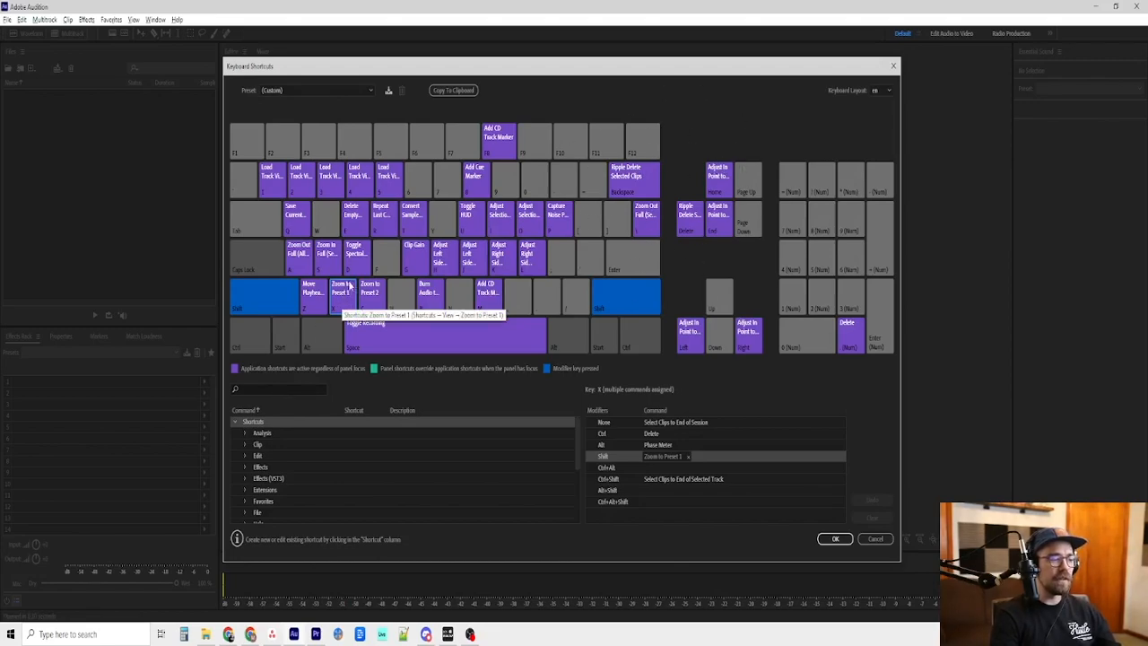
mouse_move(369, 290)
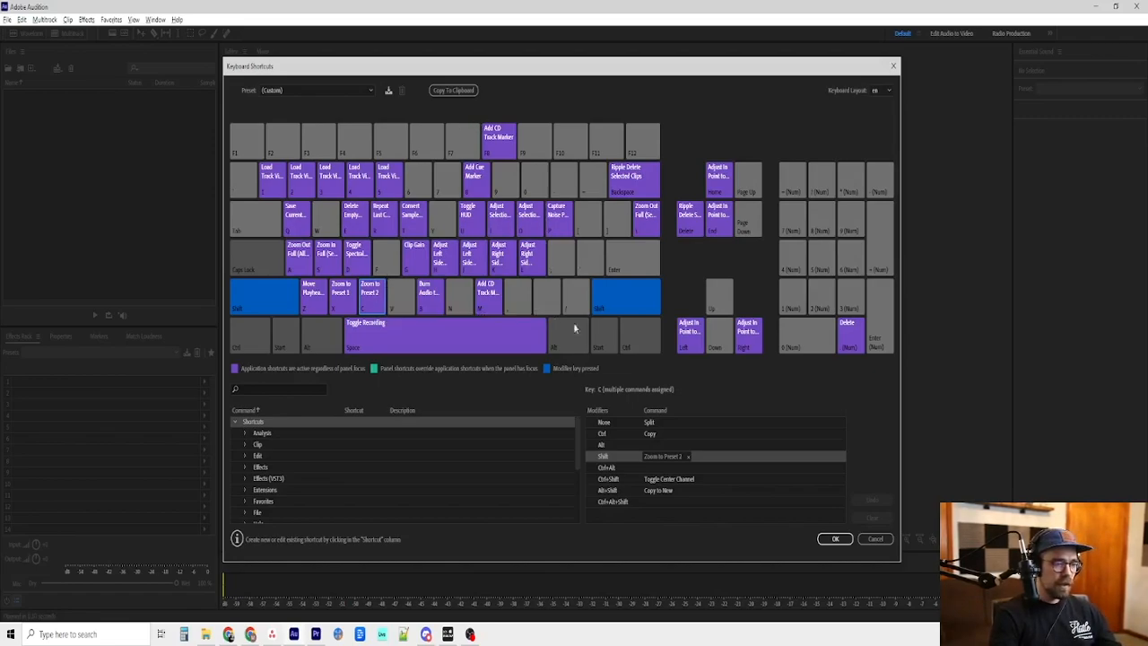
mouse_move(631, 110)
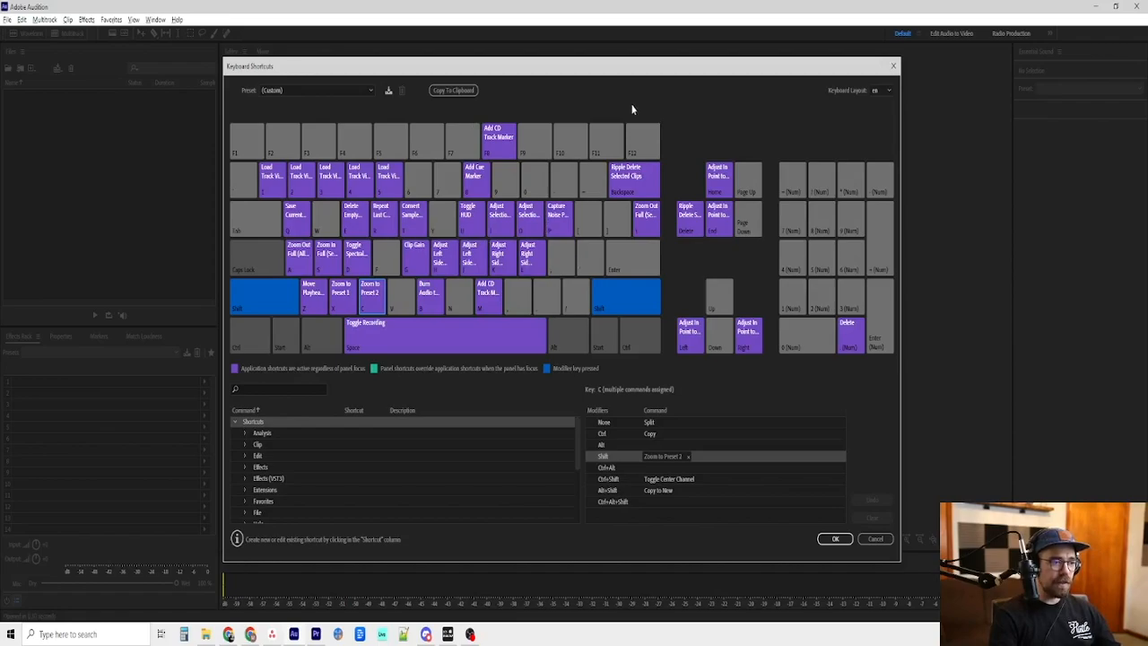